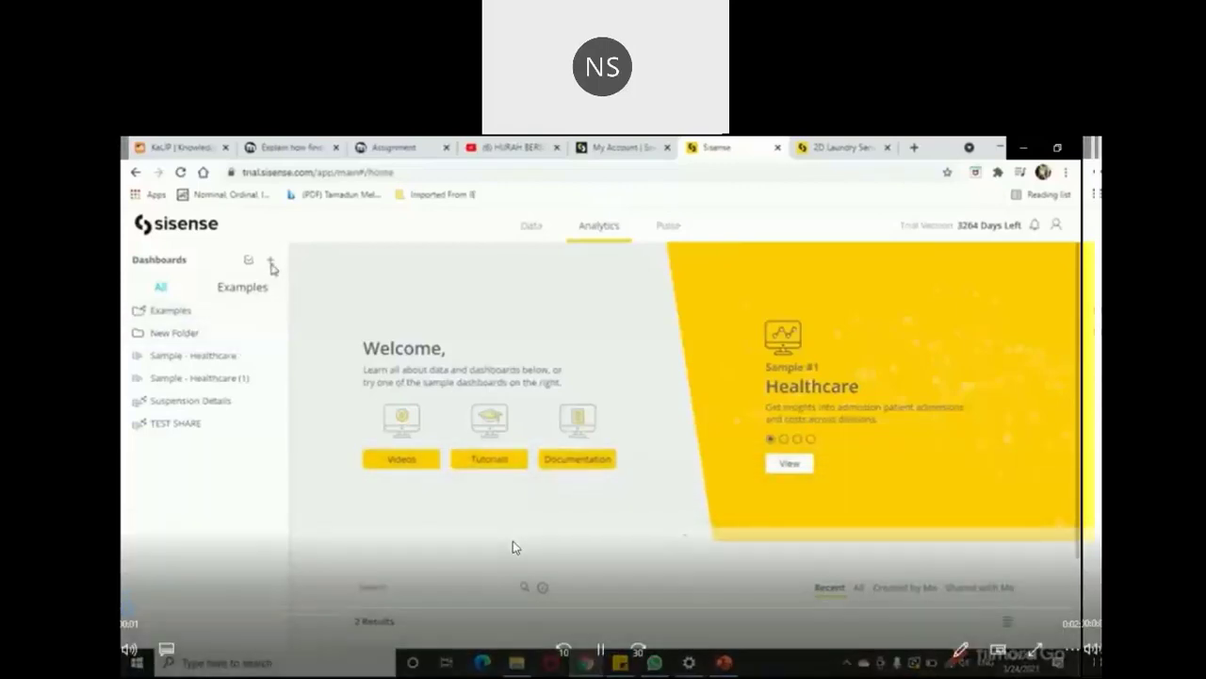
- Start a new dashboard titled '2D Laundry Service' on the Sample ECommerce data source
click(271, 260)
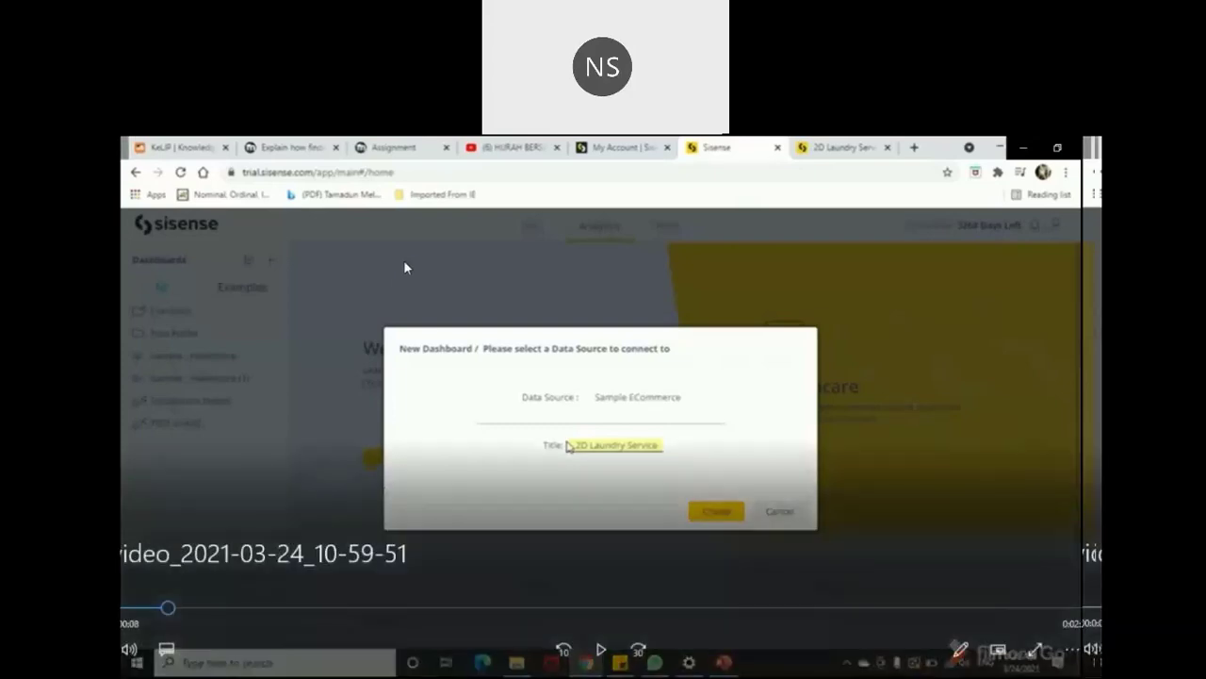
mouse_move(264, 261)
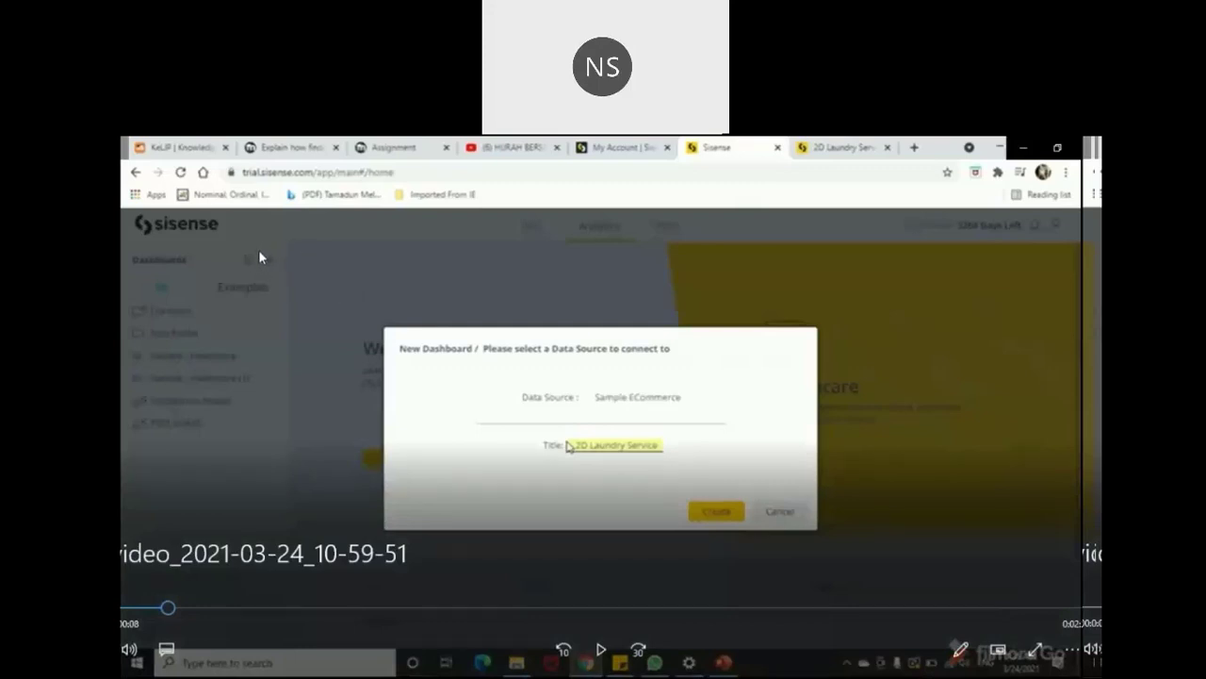
mouse_move(707, 436)
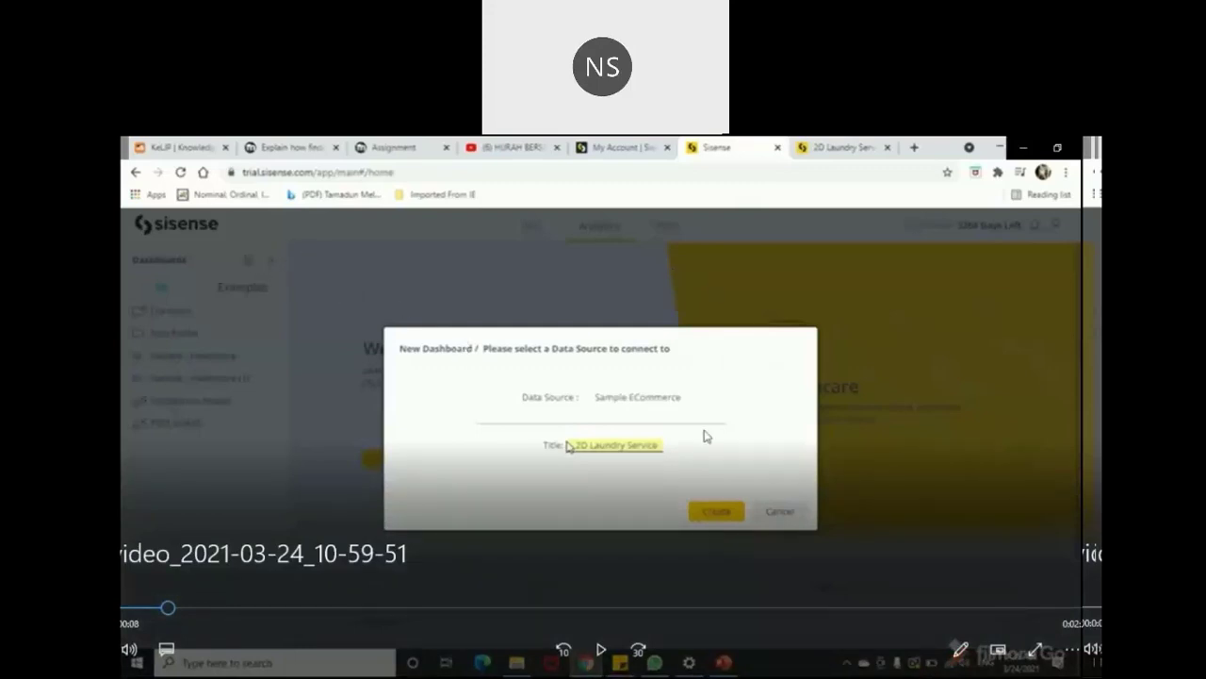
mouse_move(660, 395)
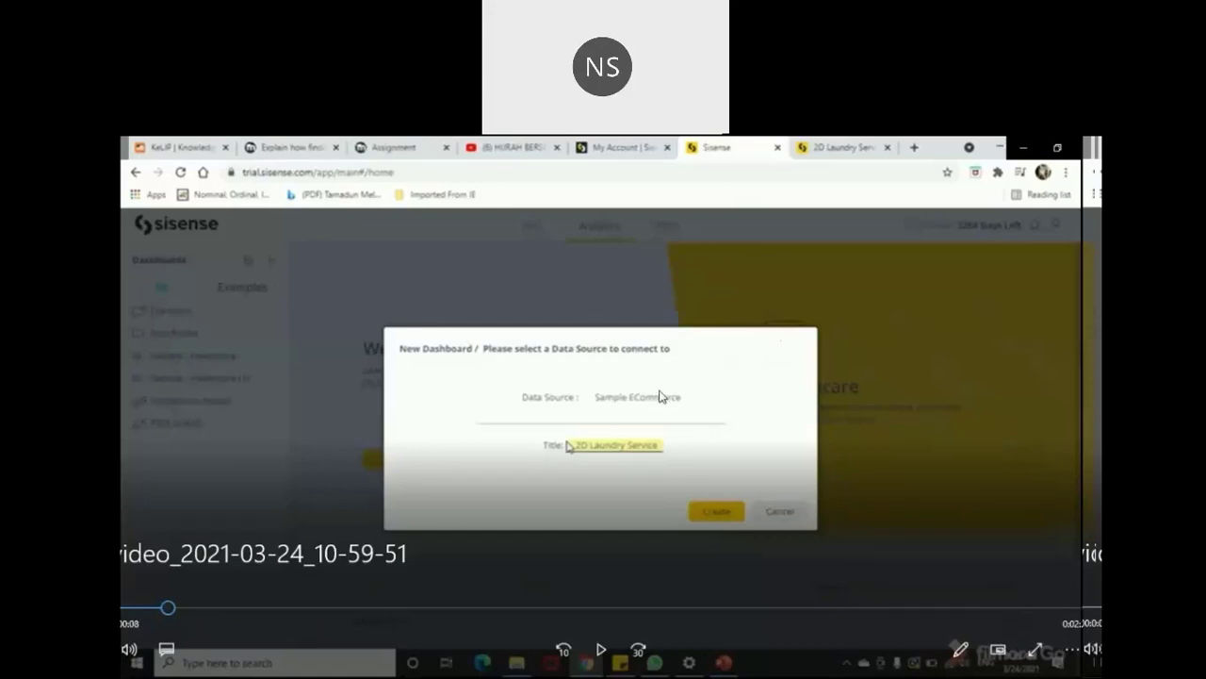
mouse_move(585, 404)
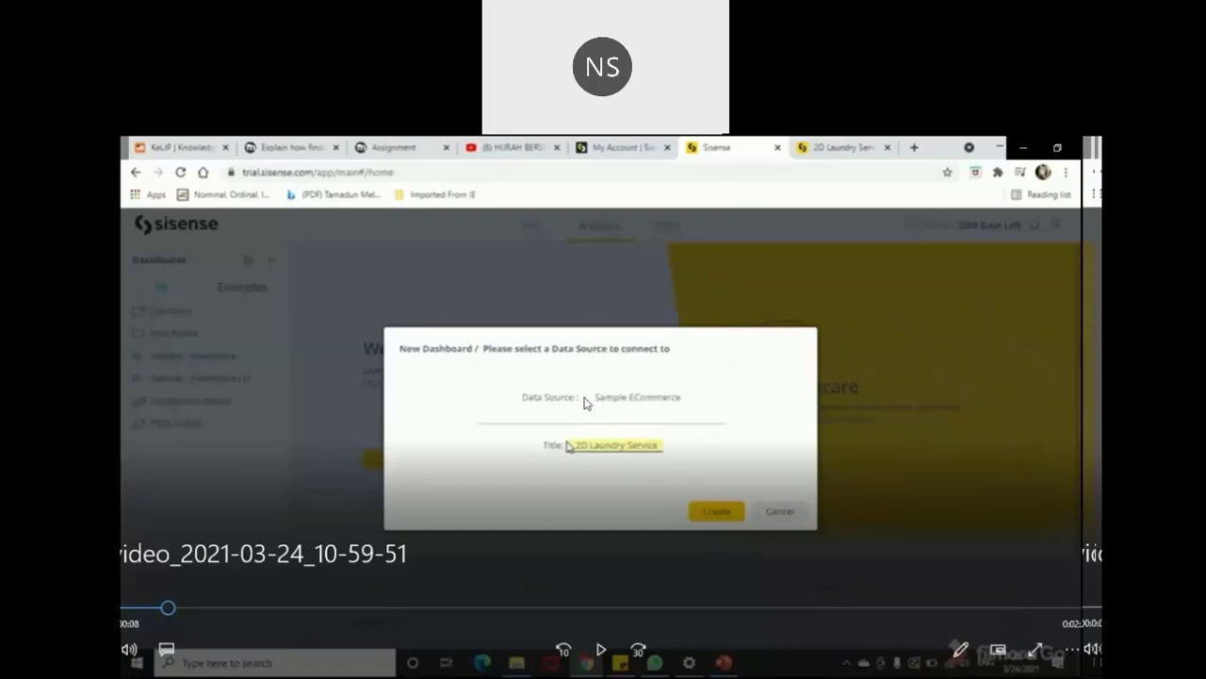
mouse_move(690, 407)
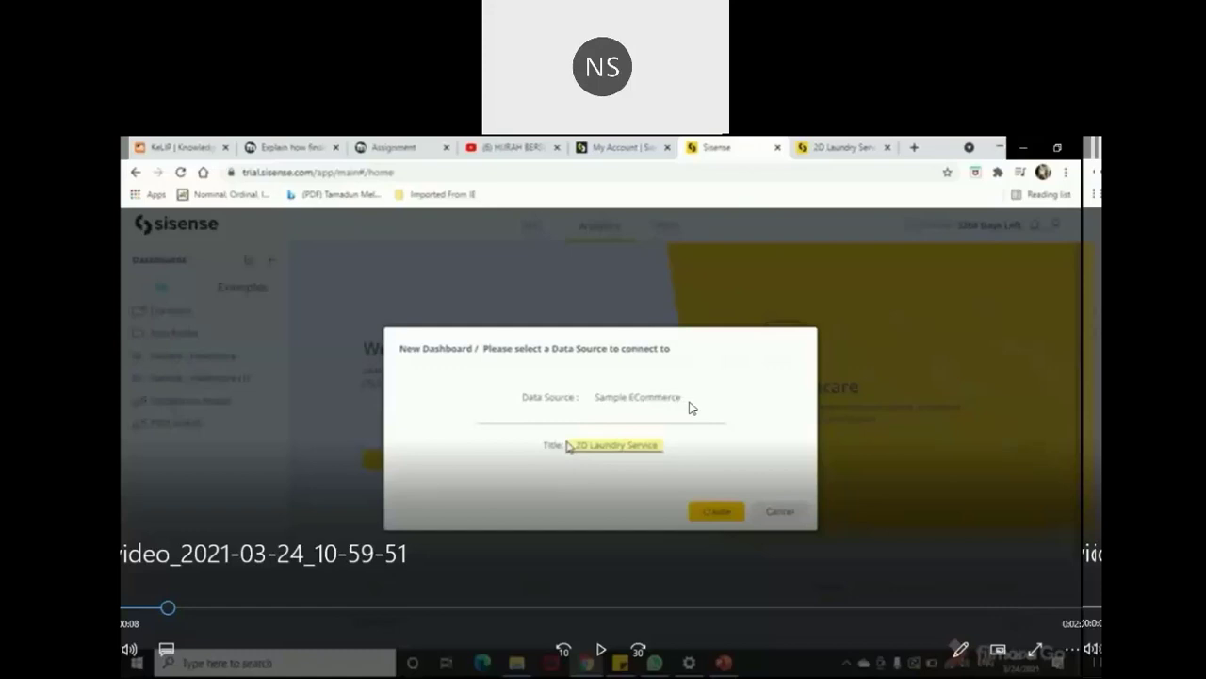
mouse_move(586, 461)
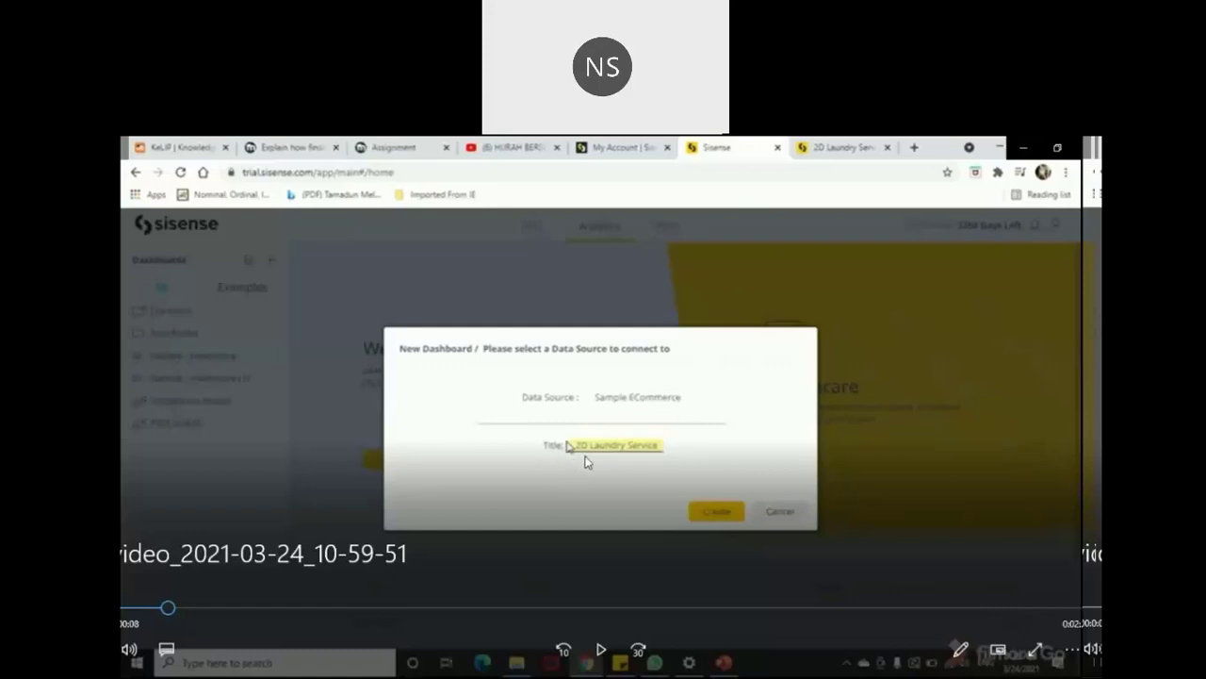
mouse_move(690, 449)
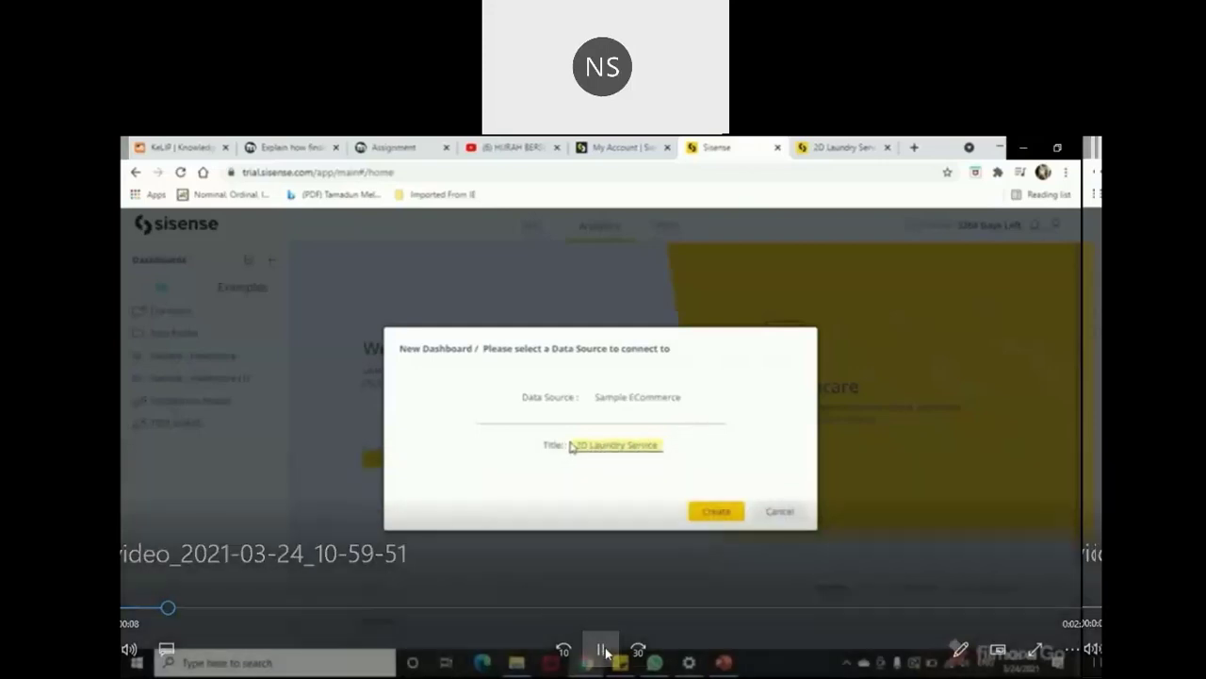
- Create the 2D Laundry Service dashboard and open it from the Dashboards list
click(716, 511)
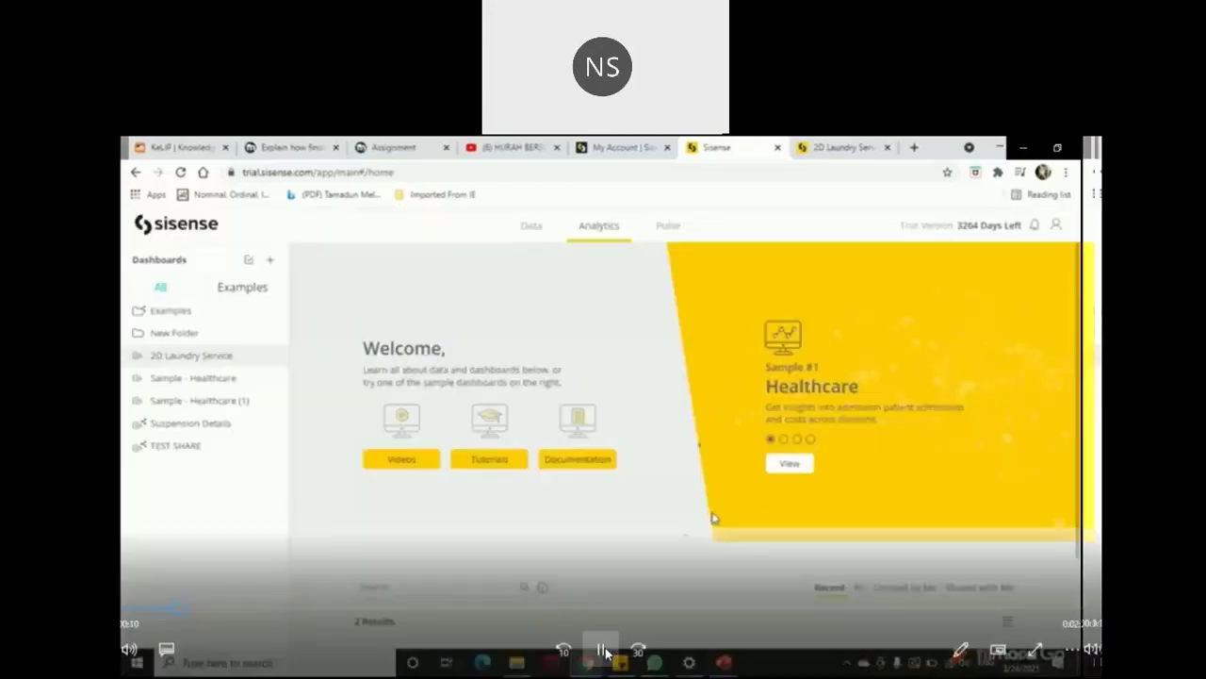
mouse_move(194, 378)
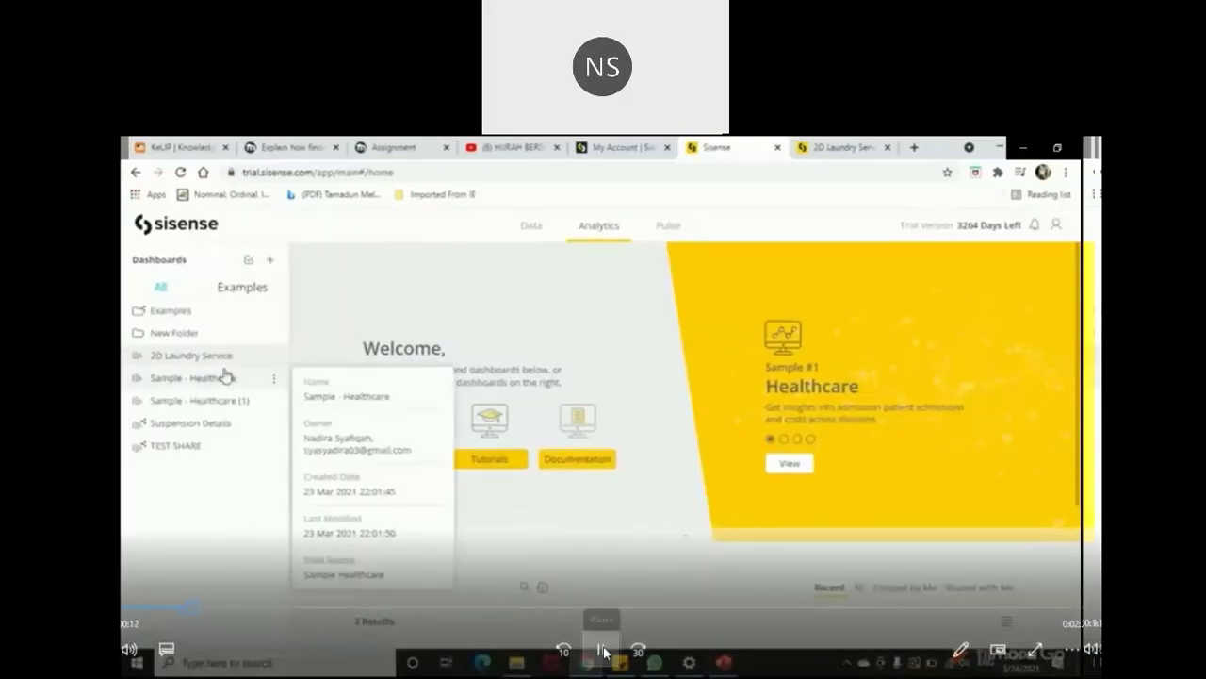
click(191, 355)
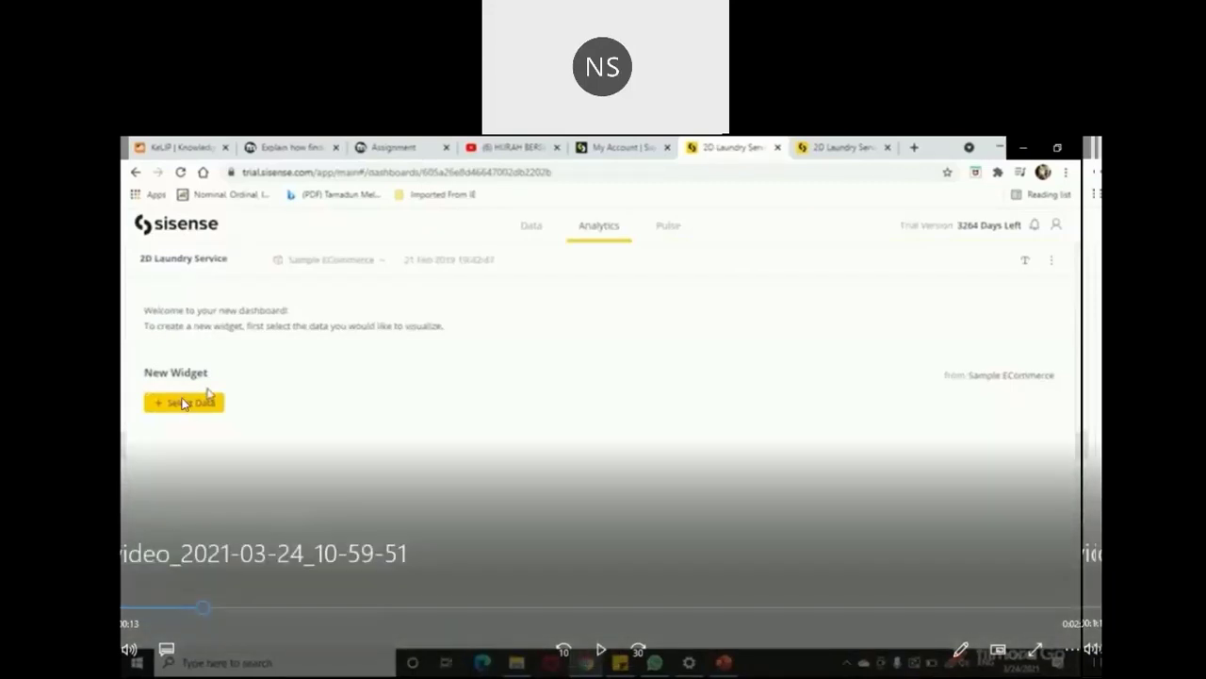
mouse_move(217, 356)
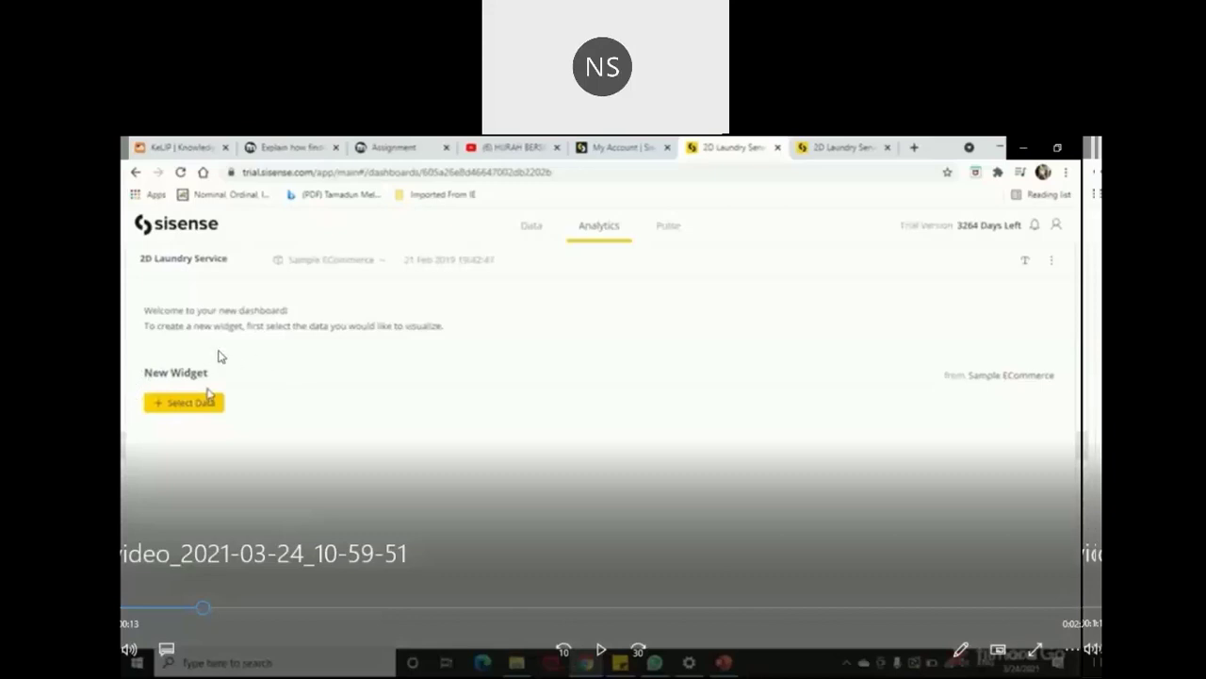
mouse_move(578, 634)
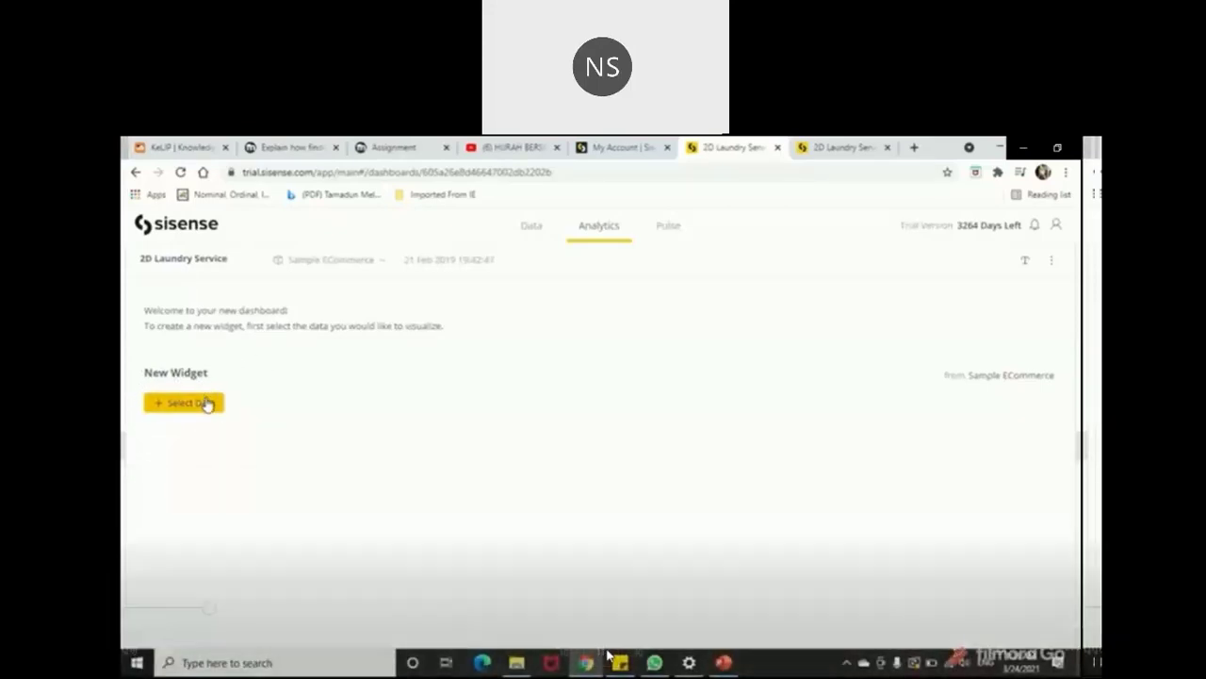
- Add the first widget using the Gender field from Sample ECommerce
click(184, 402)
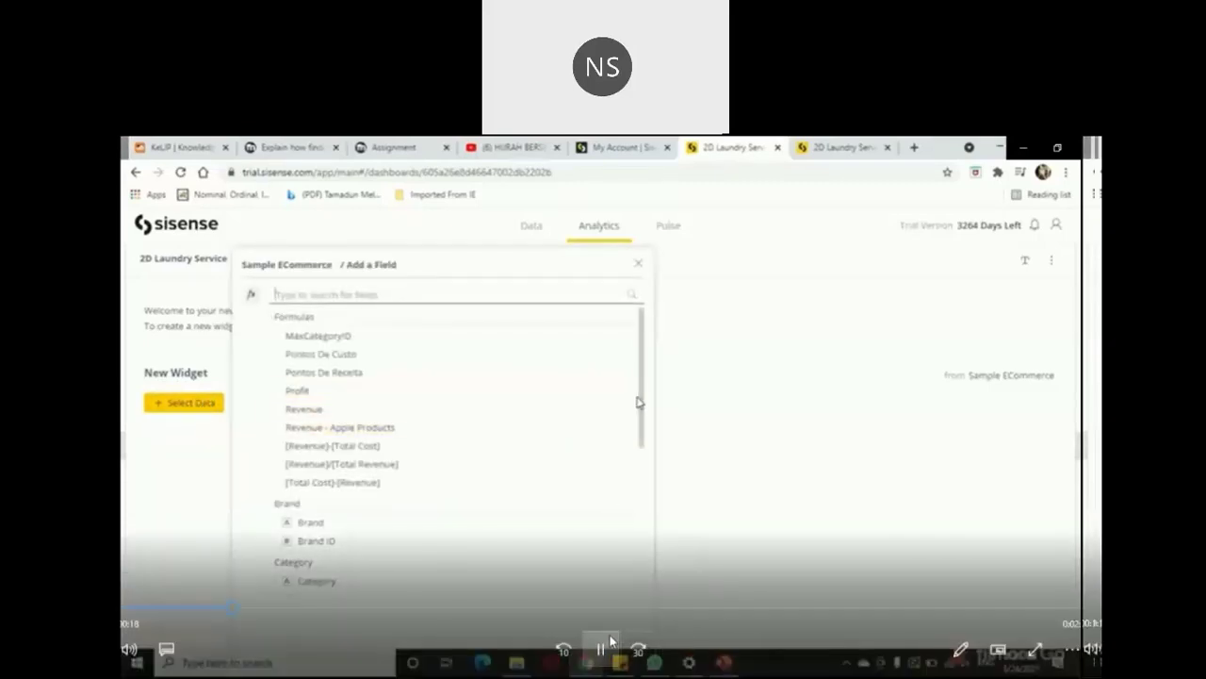
click(600, 649)
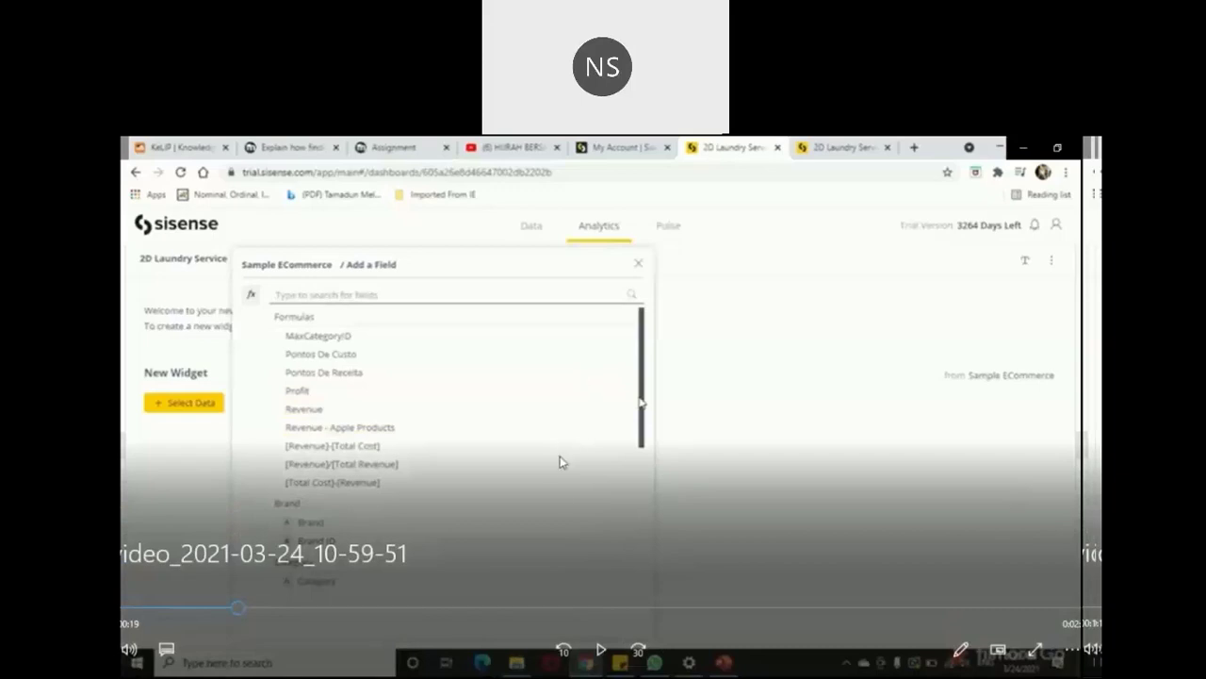
mouse_move(292, 323)
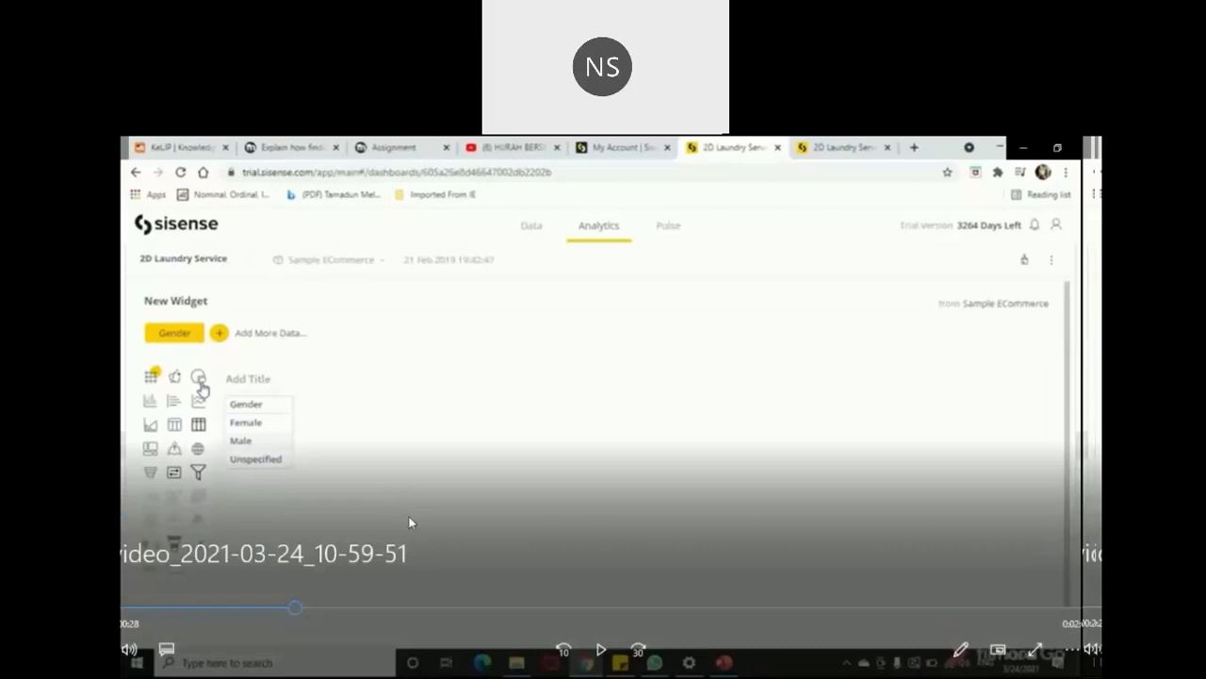
mouse_move(637, 674)
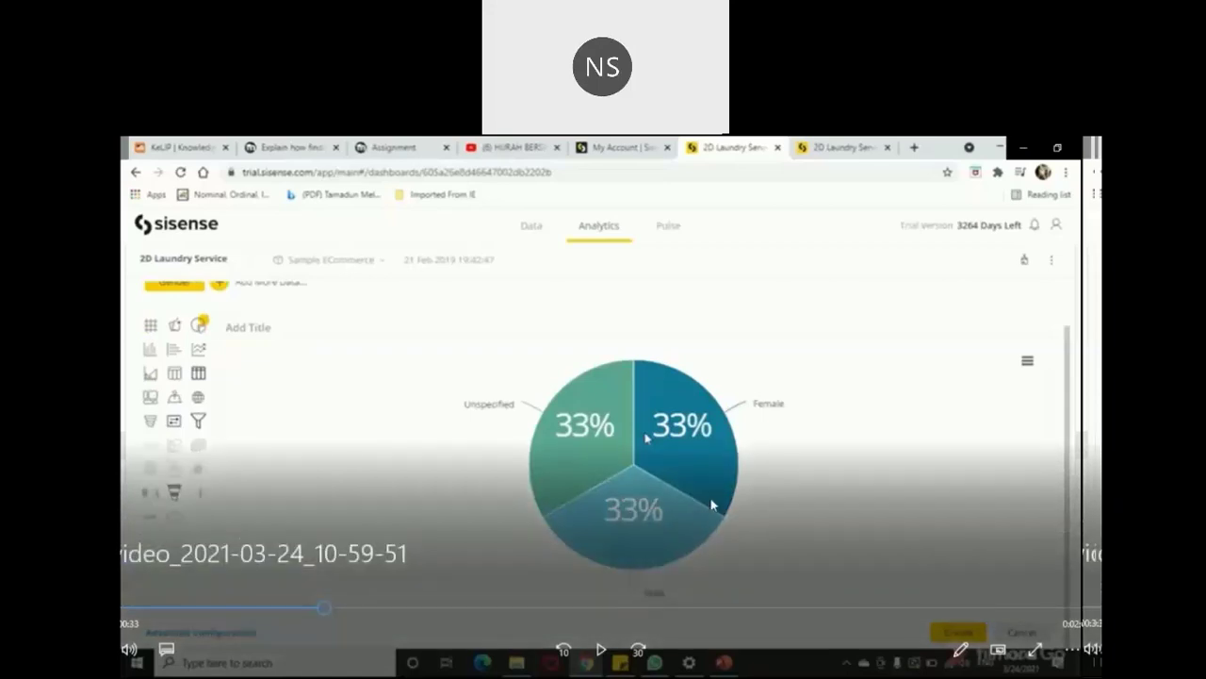
mouse_move(785, 419)
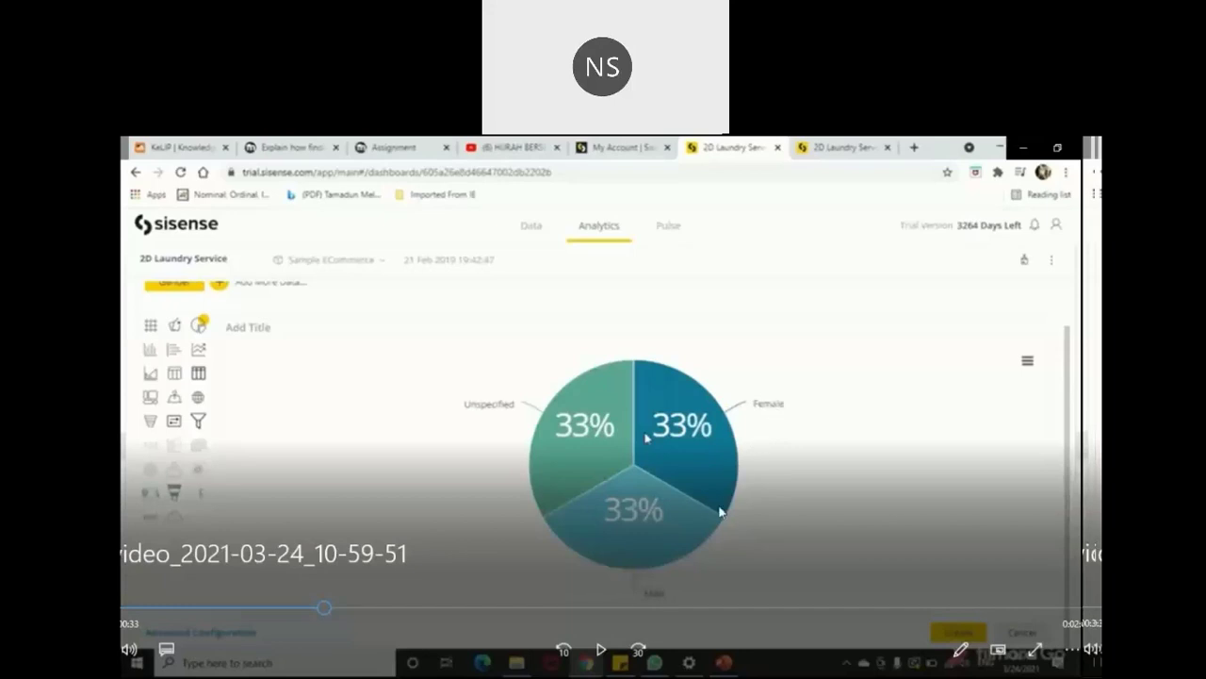
mouse_move(674, 580)
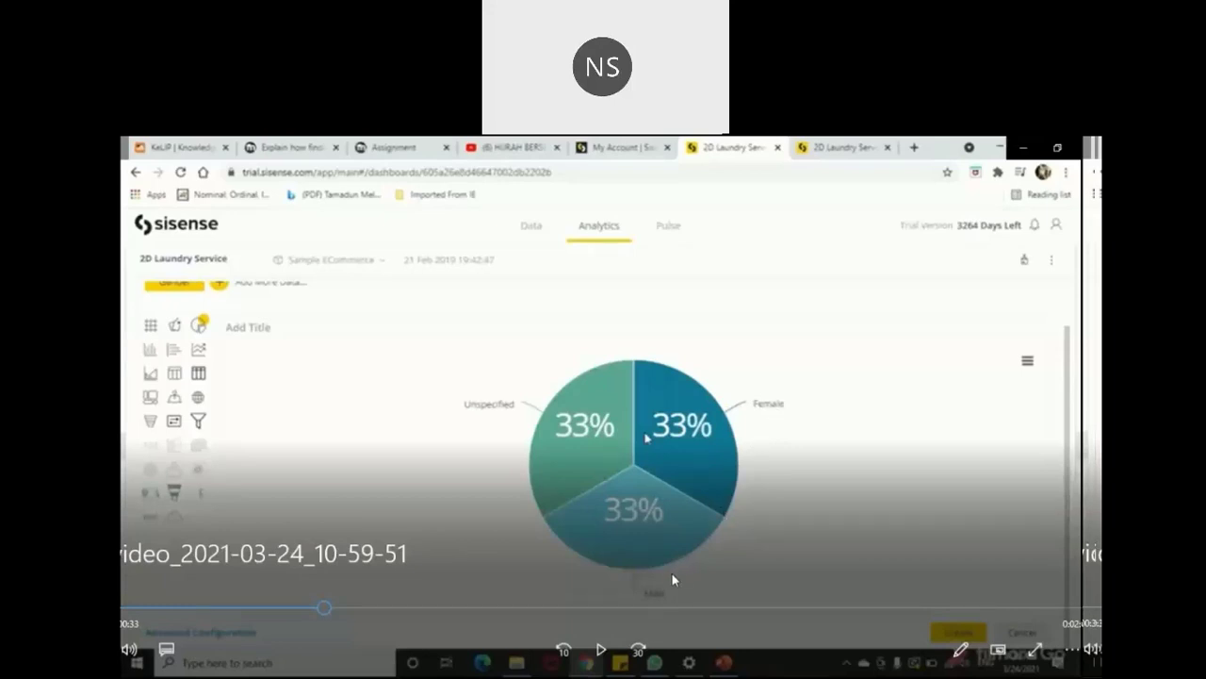
mouse_move(490, 379)
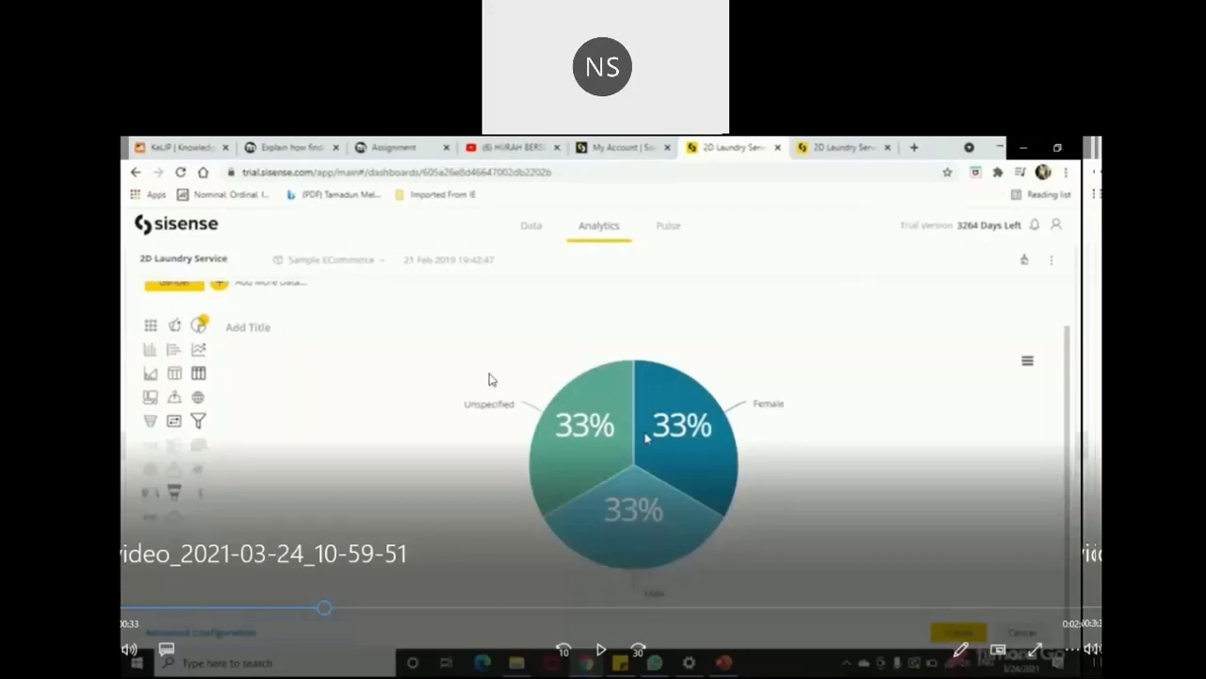
mouse_move(481, 383)
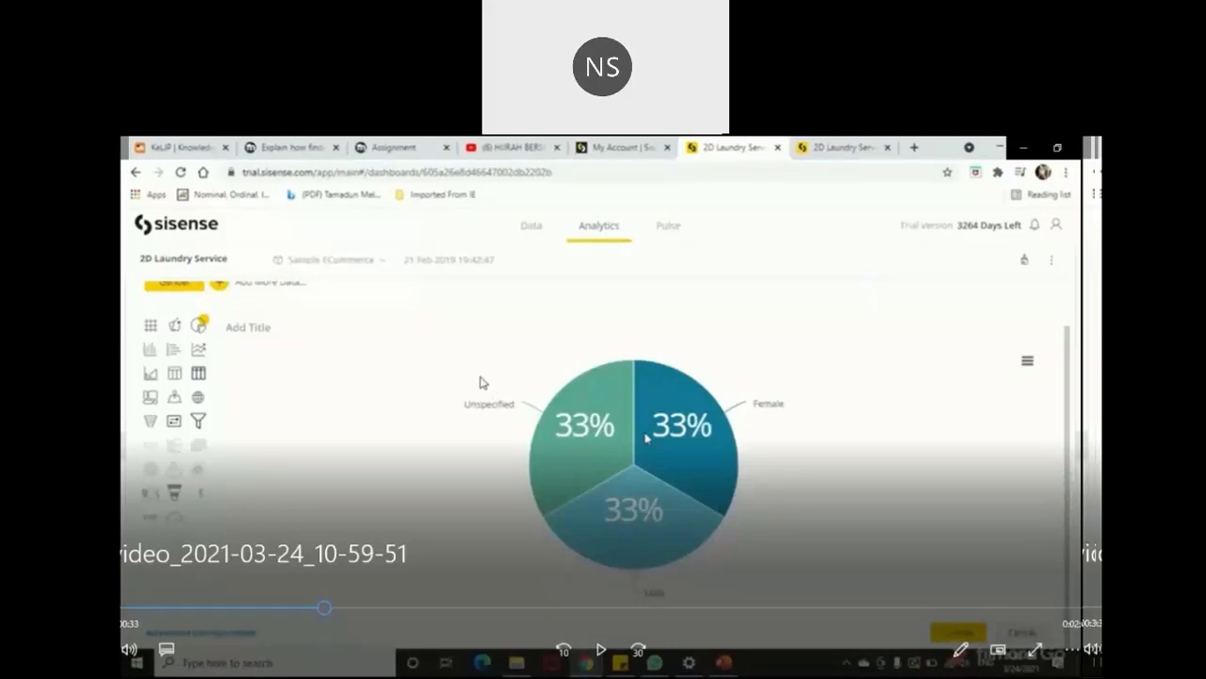
mouse_move(461, 413)
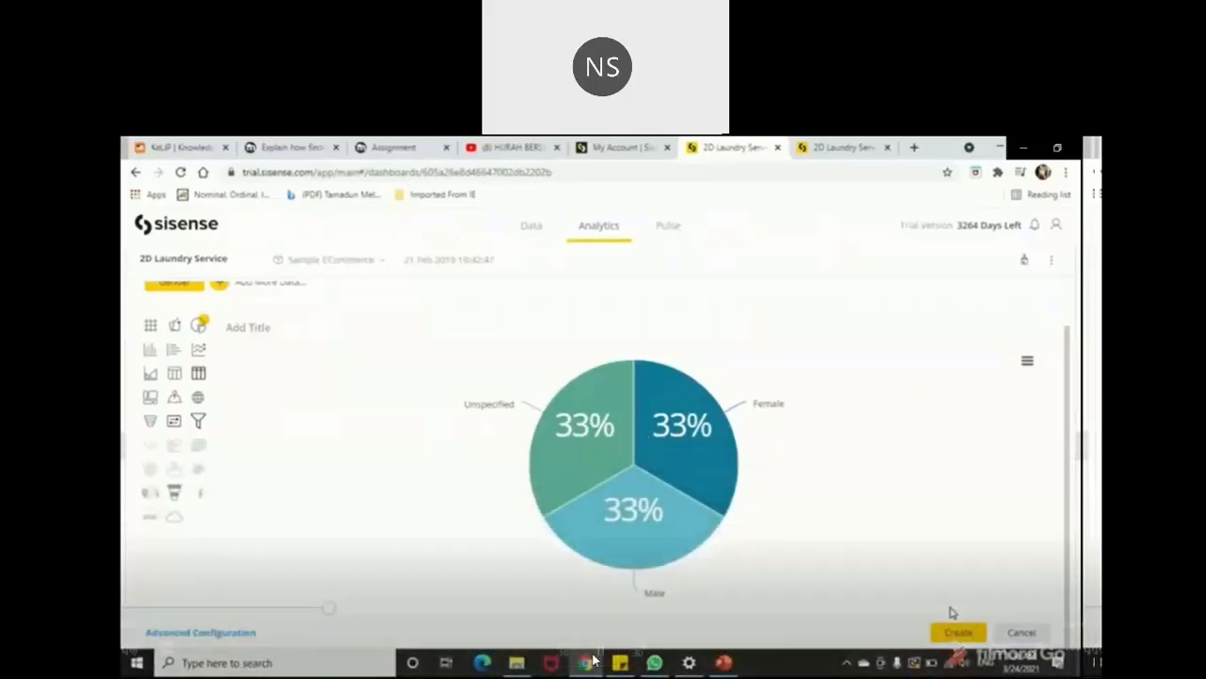
- Add the Gender pie chart widget to the dashboard and title it 'Gender'
click(958, 632)
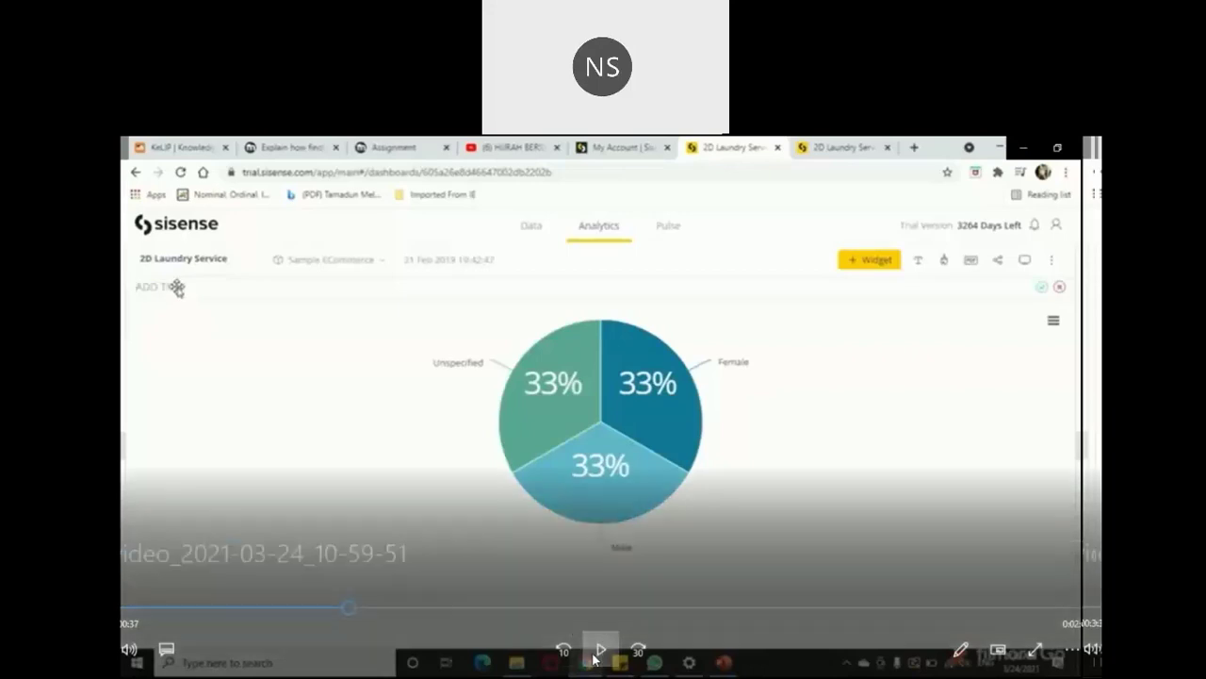
click(601, 648)
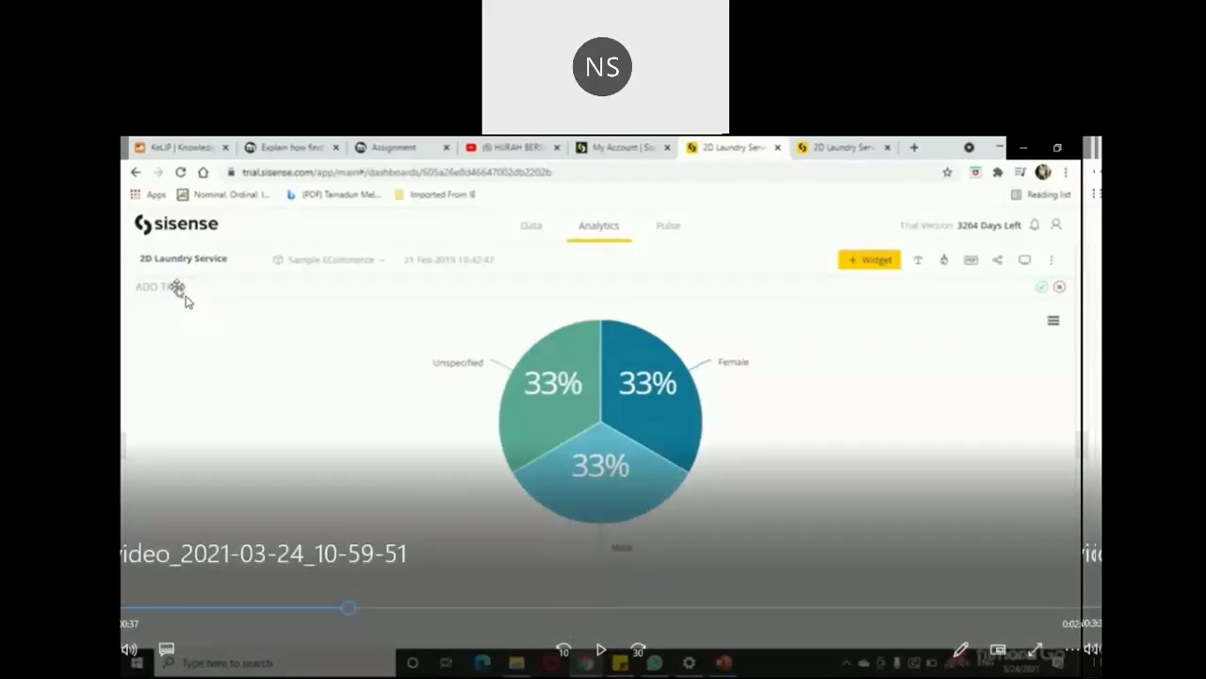
mouse_move(673, 487)
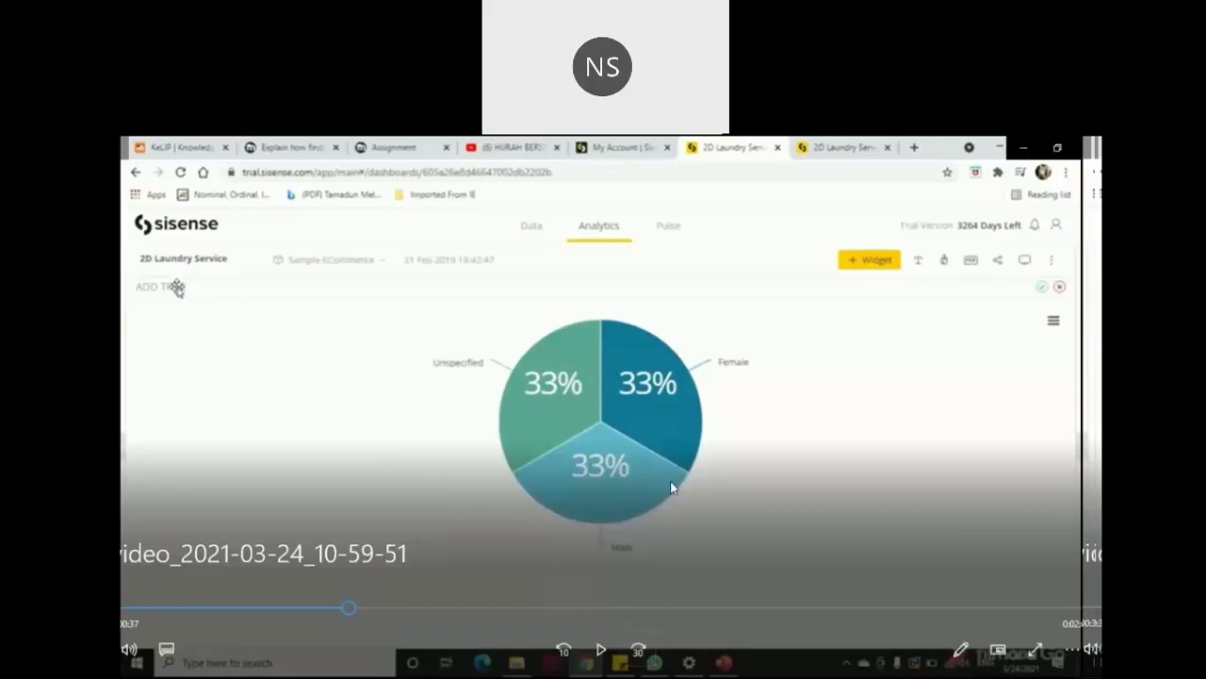
mouse_move(461, 375)
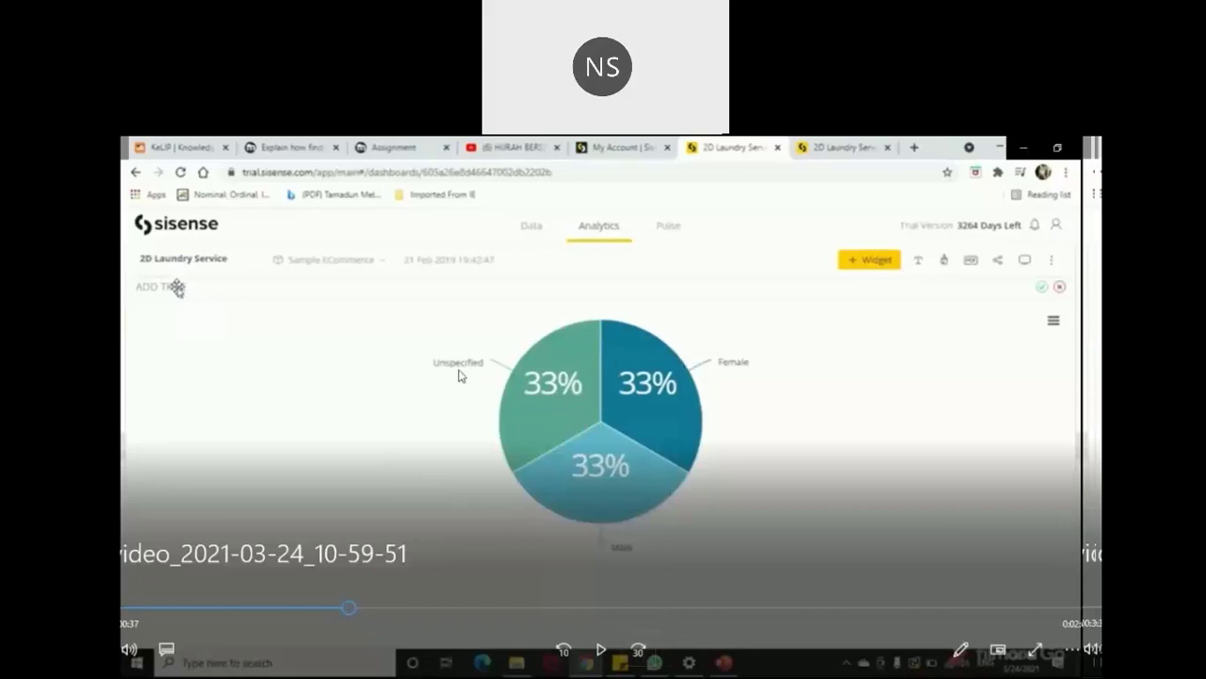
mouse_move(224, 313)
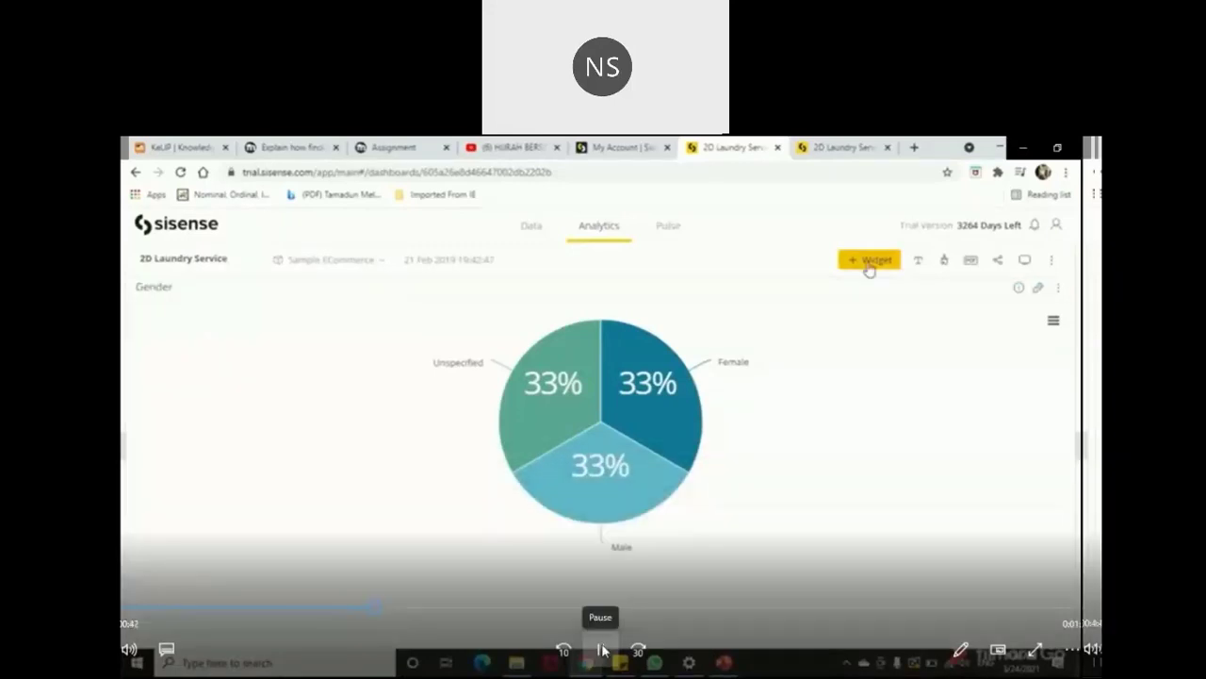
- Add another widget with Profit as its data and change its chart type
click(867, 259)
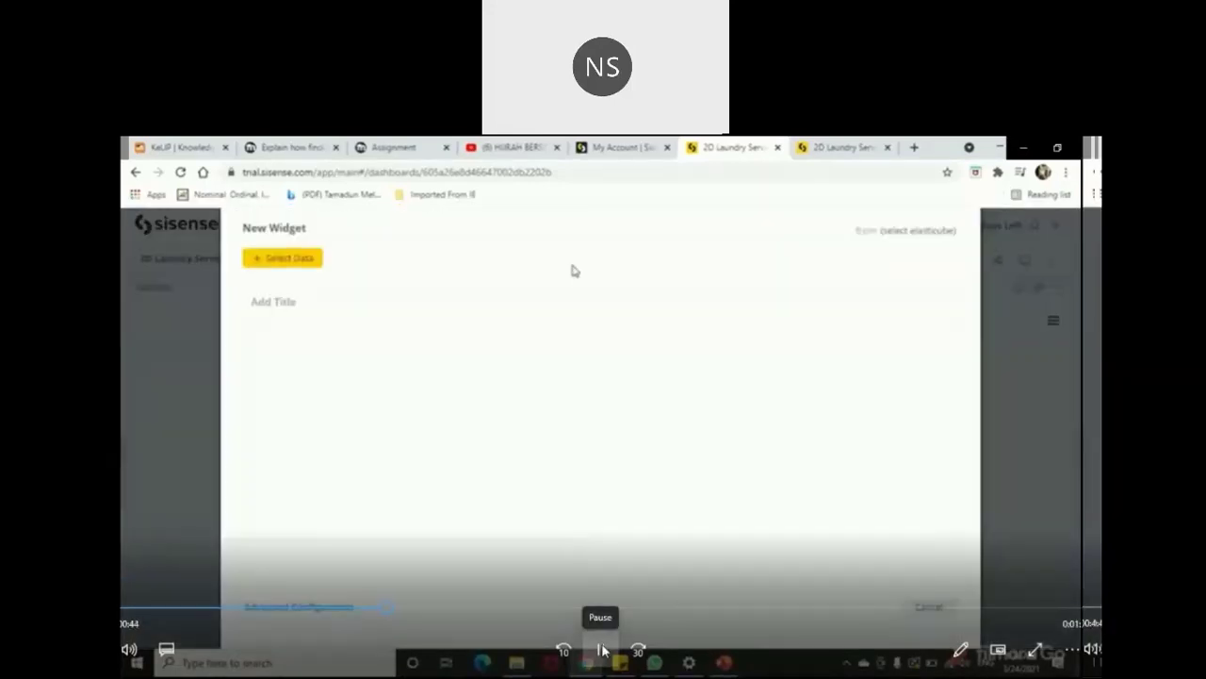
click(283, 257)
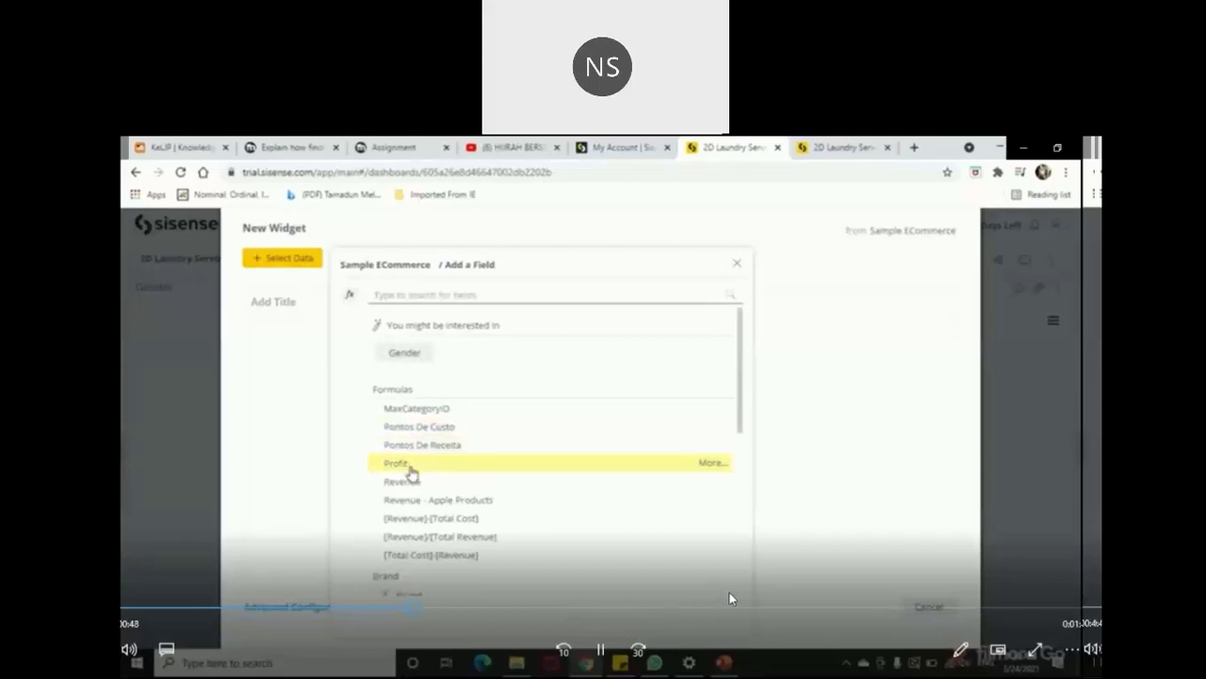
click(397, 462)
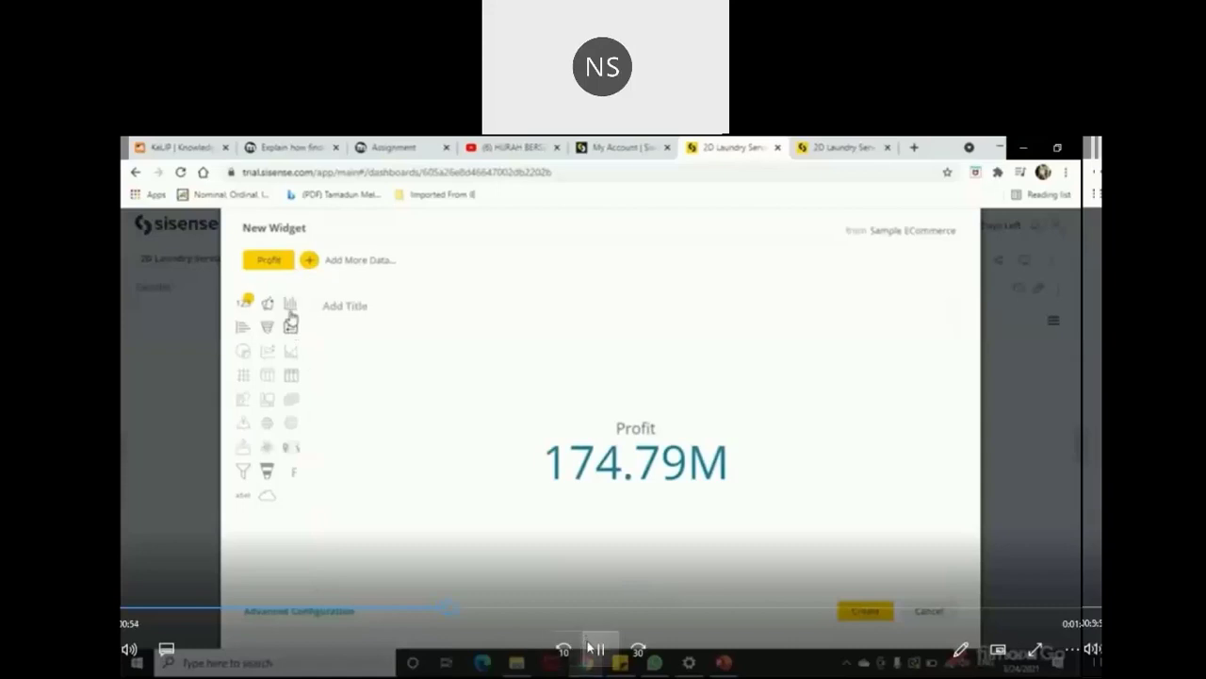
mouse_move(290, 325)
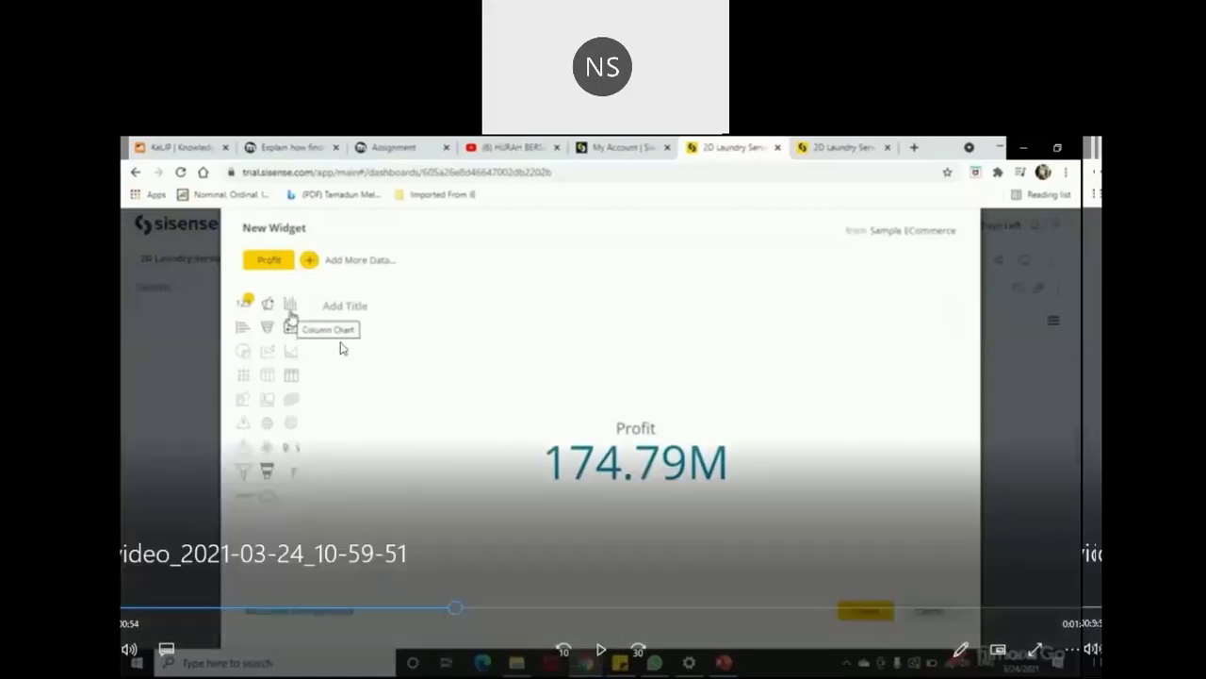
mouse_move(243, 273)
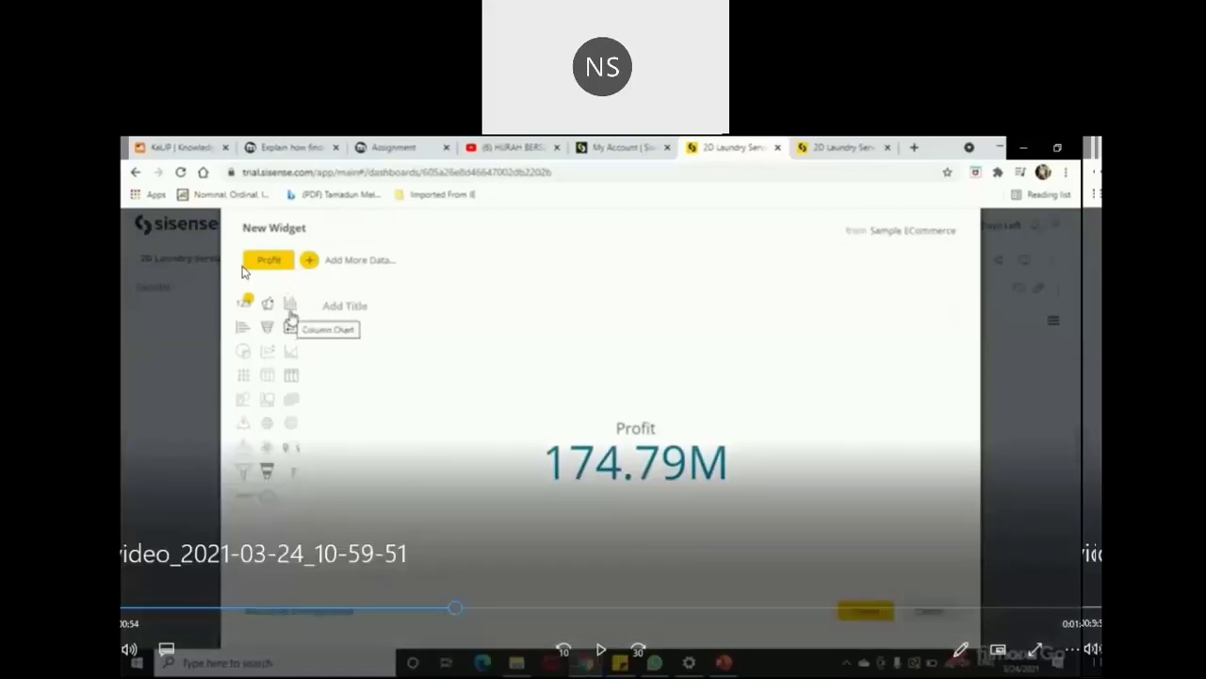
mouse_move(233, 291)
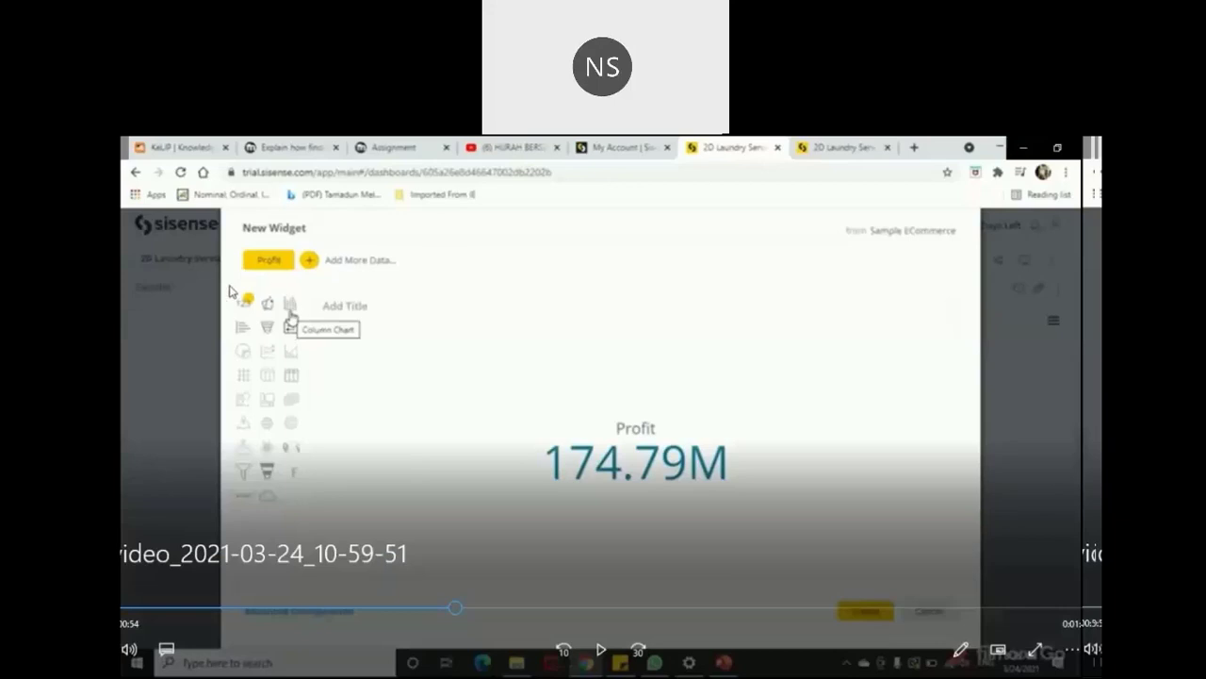
mouse_move(608, 495)
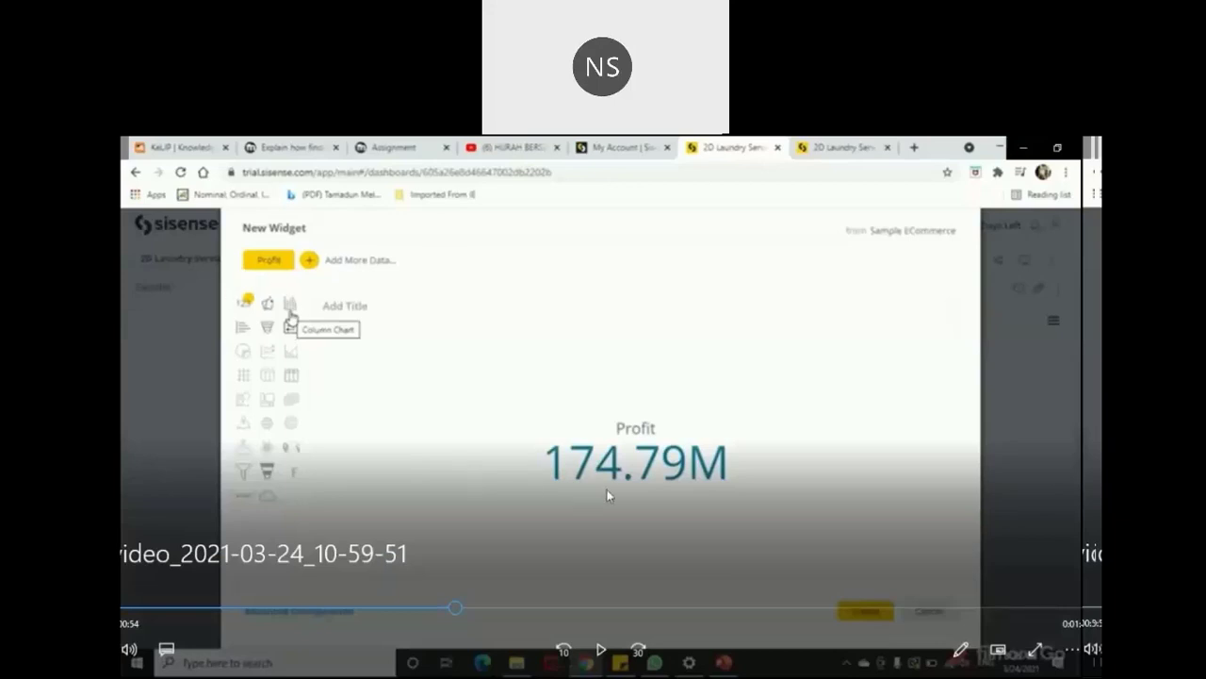
mouse_move(311, 320)
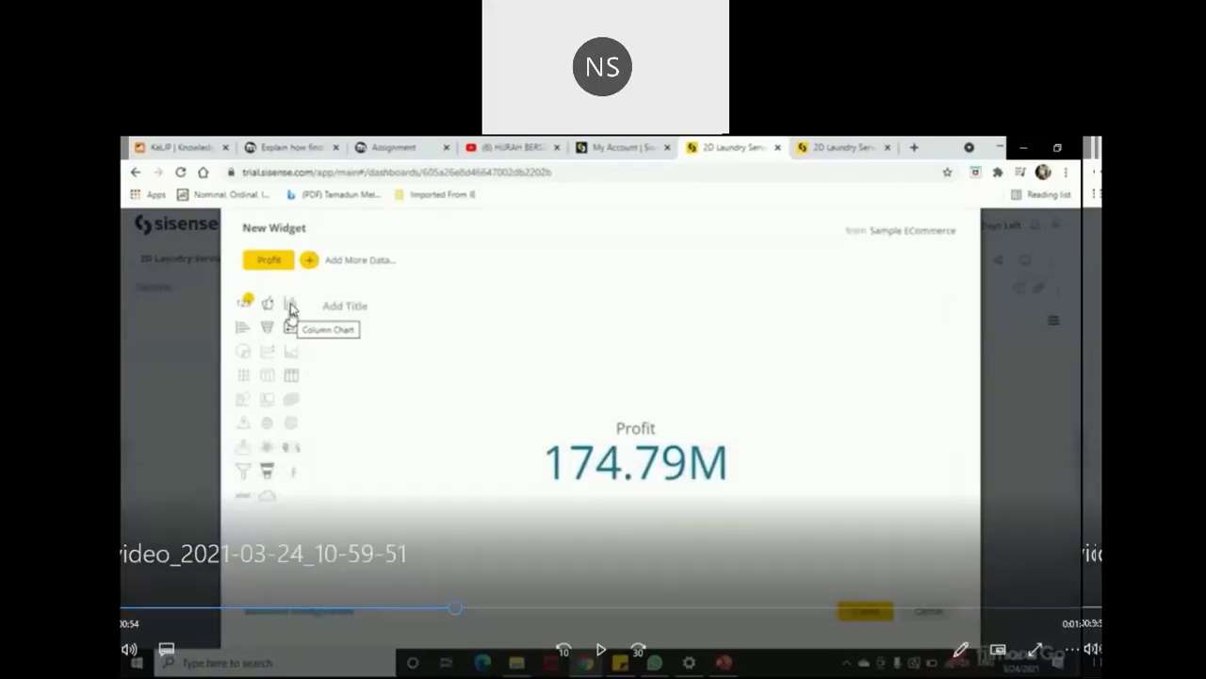
mouse_move(240, 327)
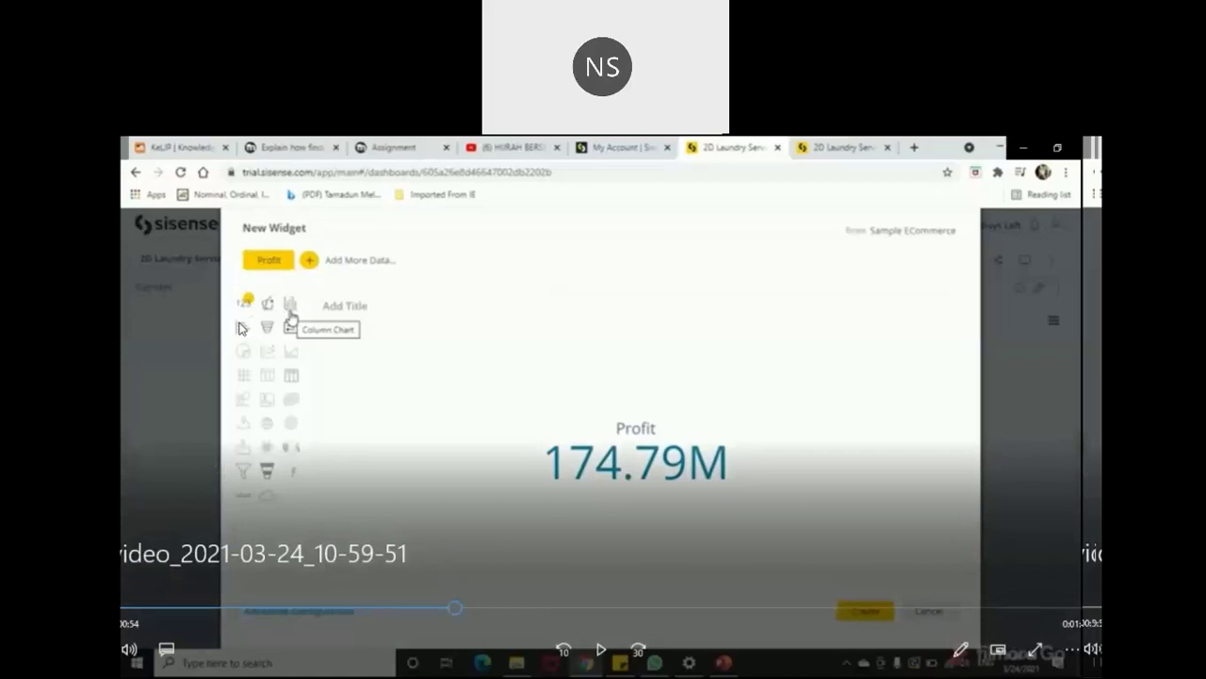
mouse_move(601, 647)
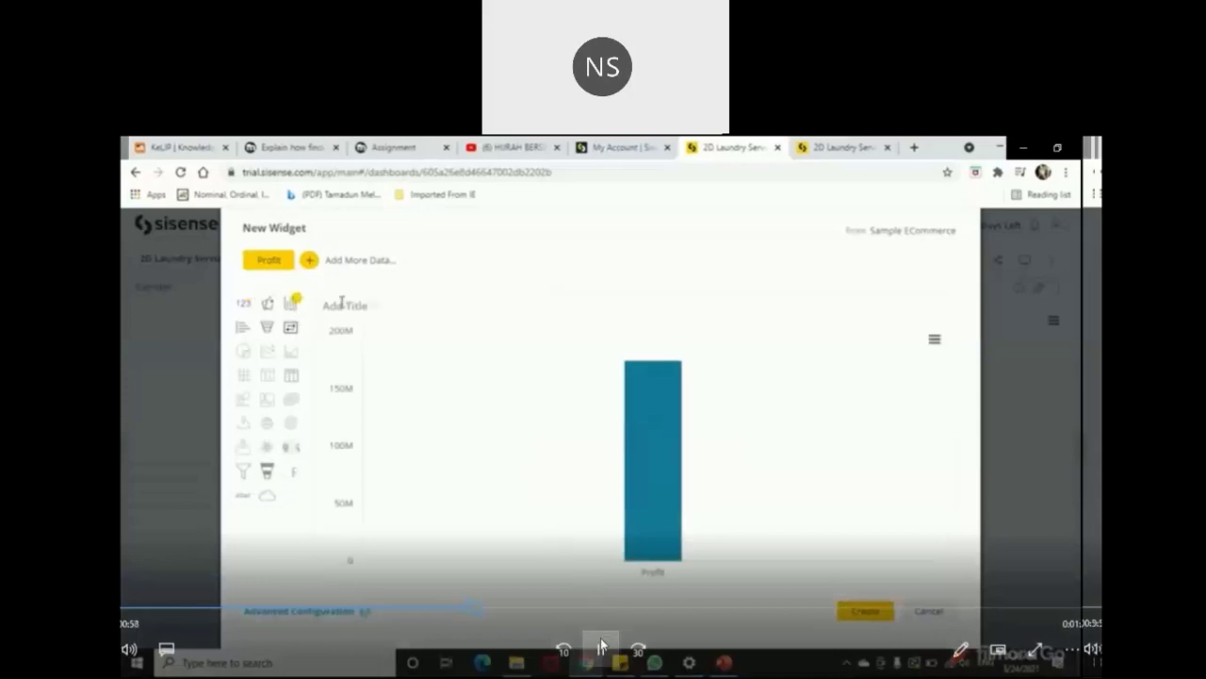
click(601, 646)
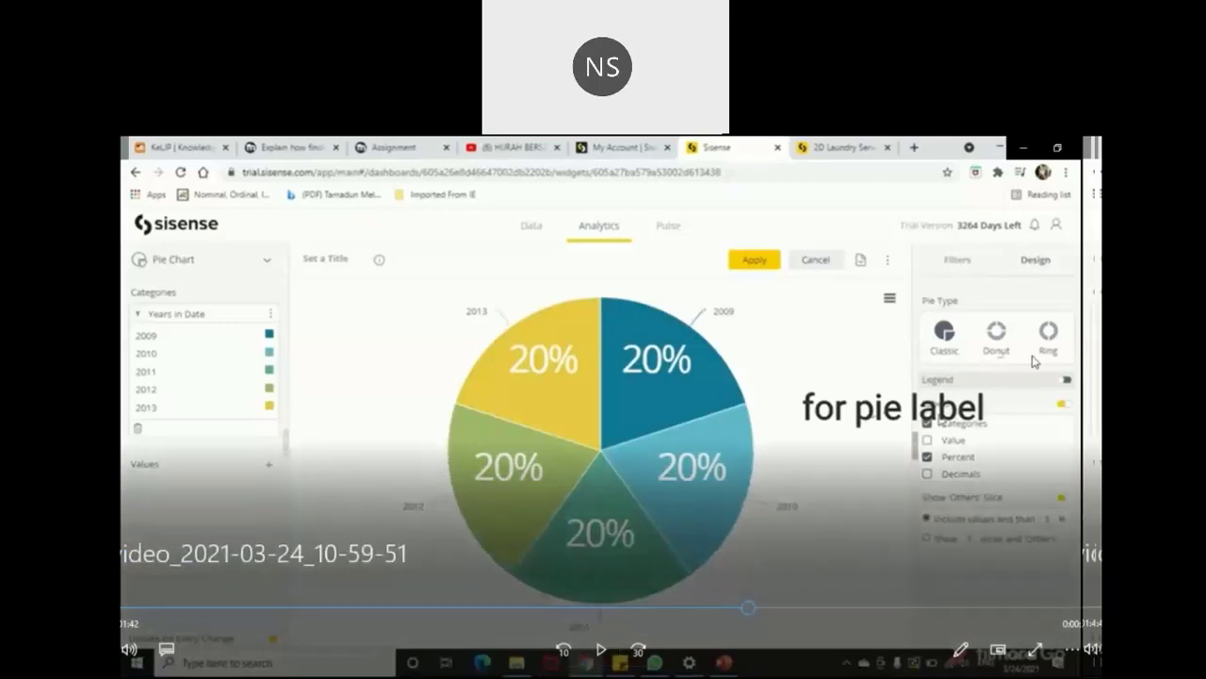
mouse_move(961, 302)
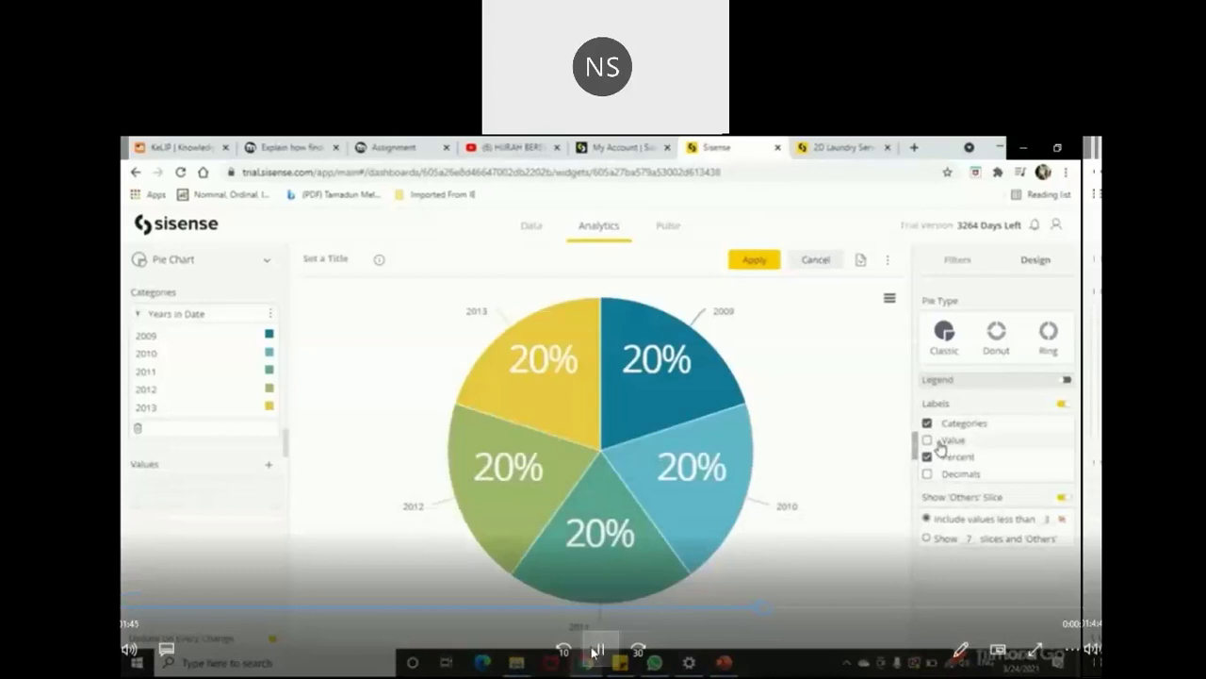
- Add each year's value to the Years in Date pie chart slice labels
click(598, 651)
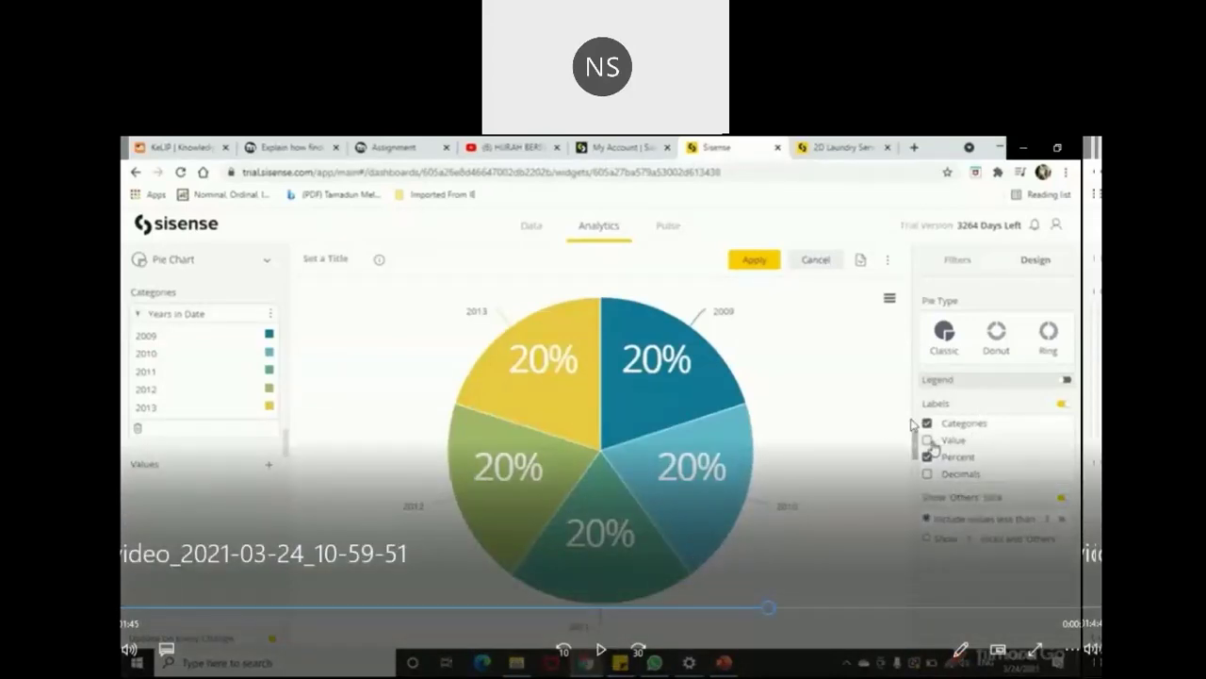
mouse_move(966, 410)
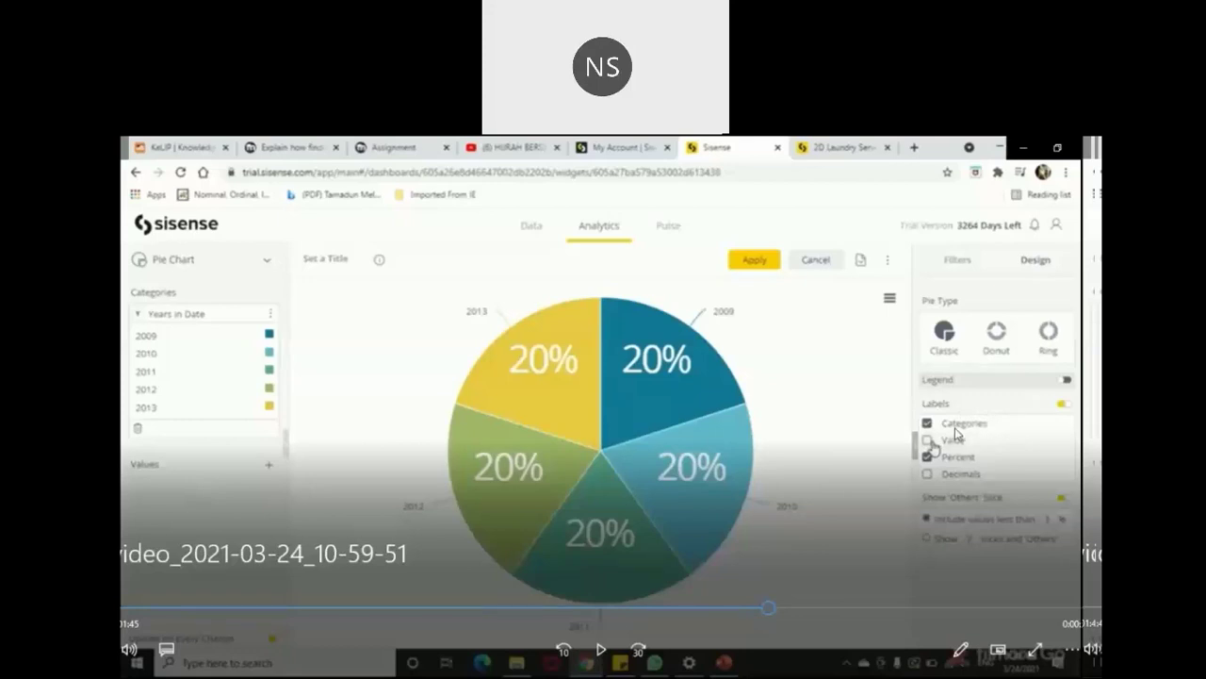
mouse_move(985, 436)
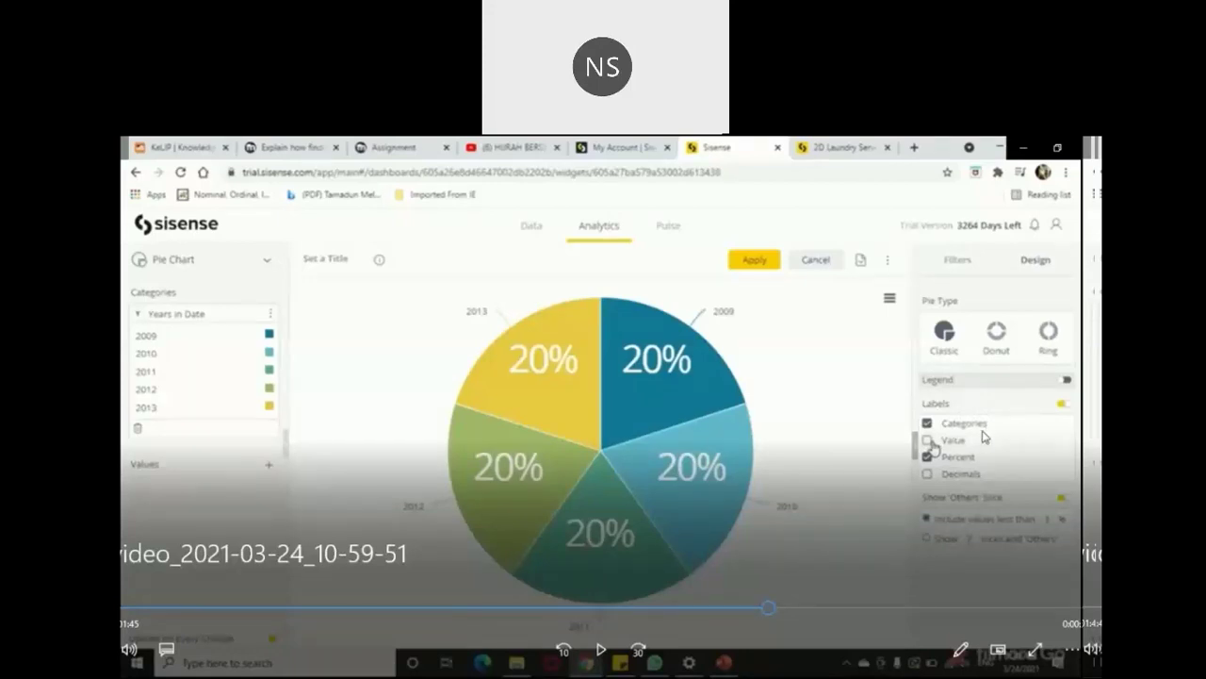
mouse_move(977, 442)
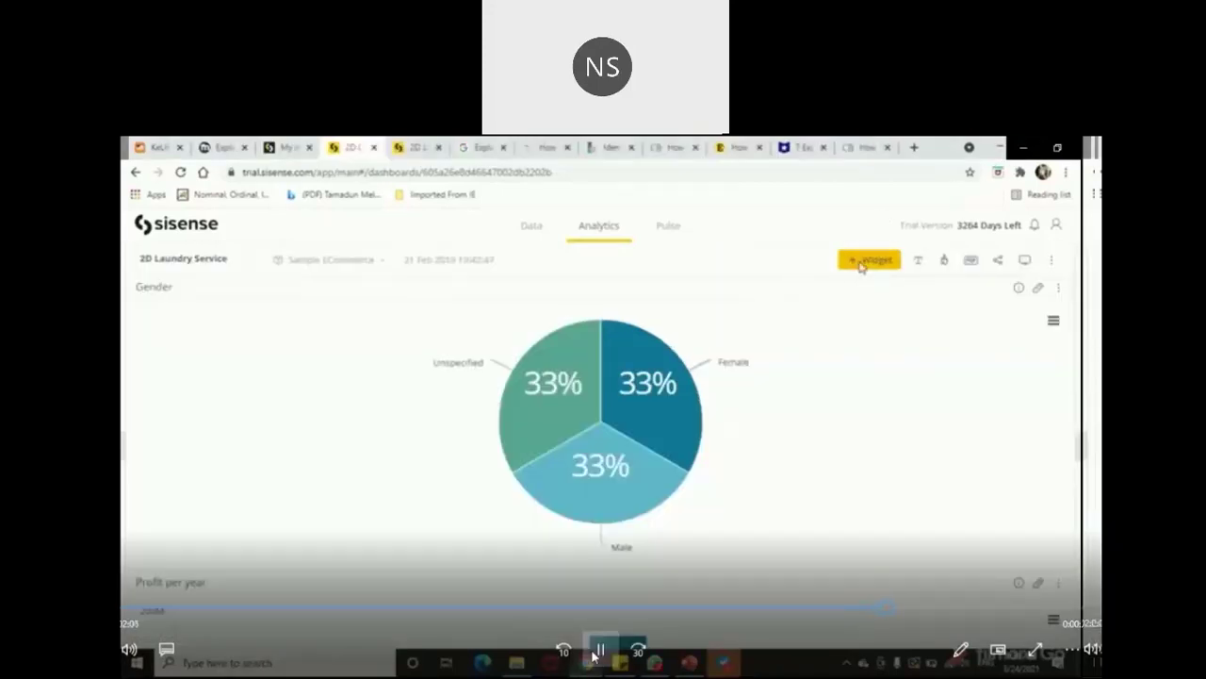
- Build a new pivot widget combining Gender with Age Range from Commerce
click(868, 259)
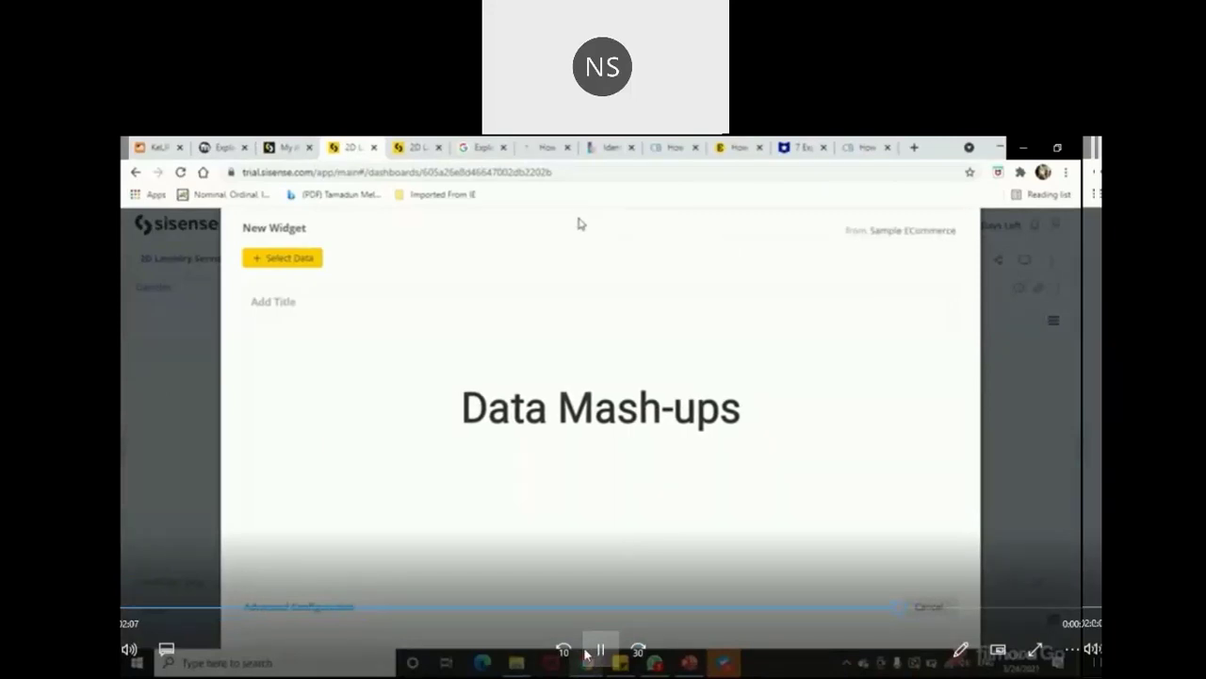
click(281, 257)
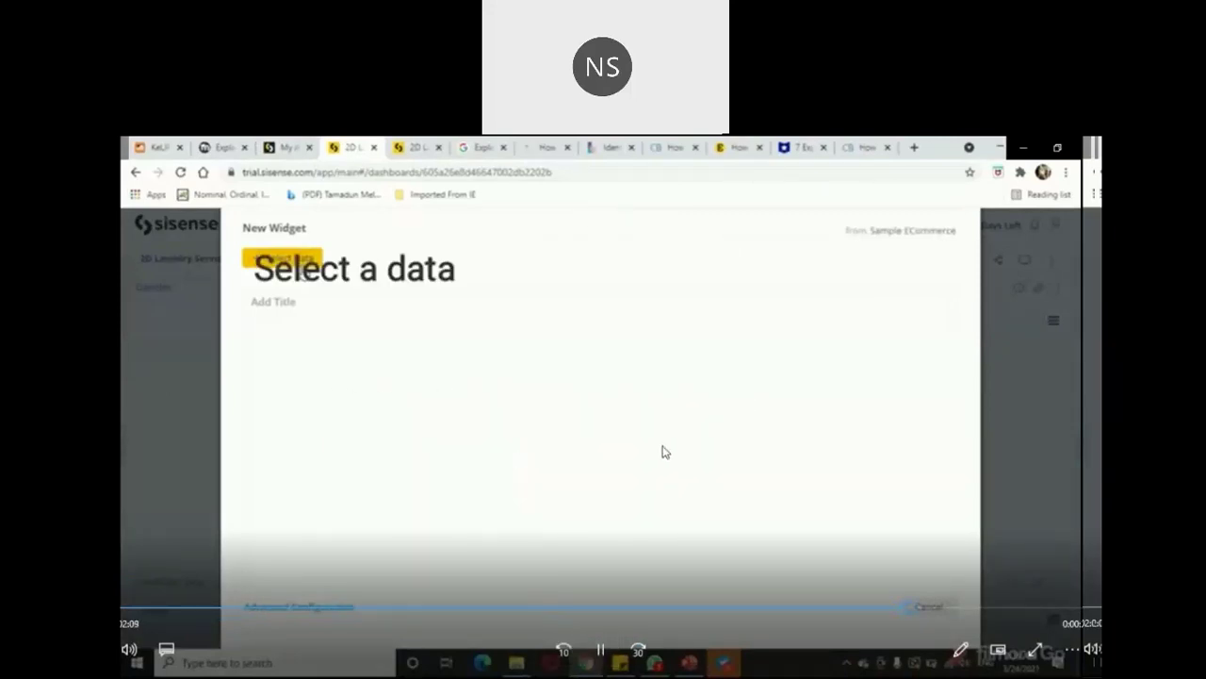
click(282, 257)
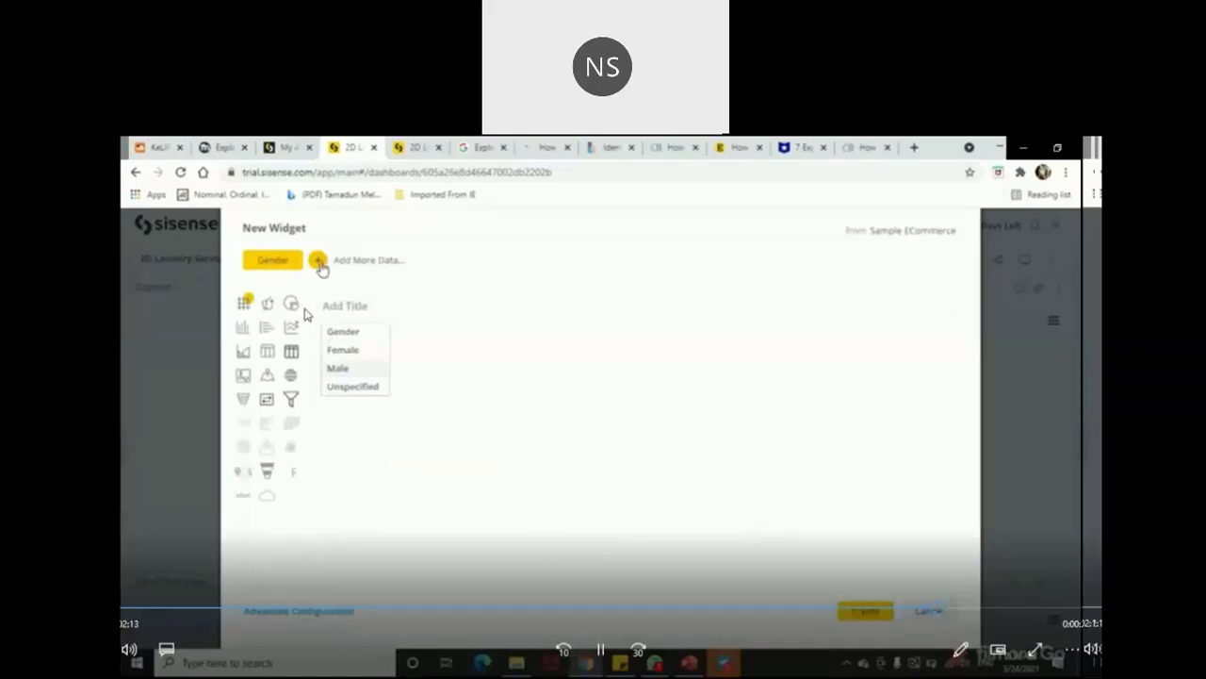
click(318, 260)
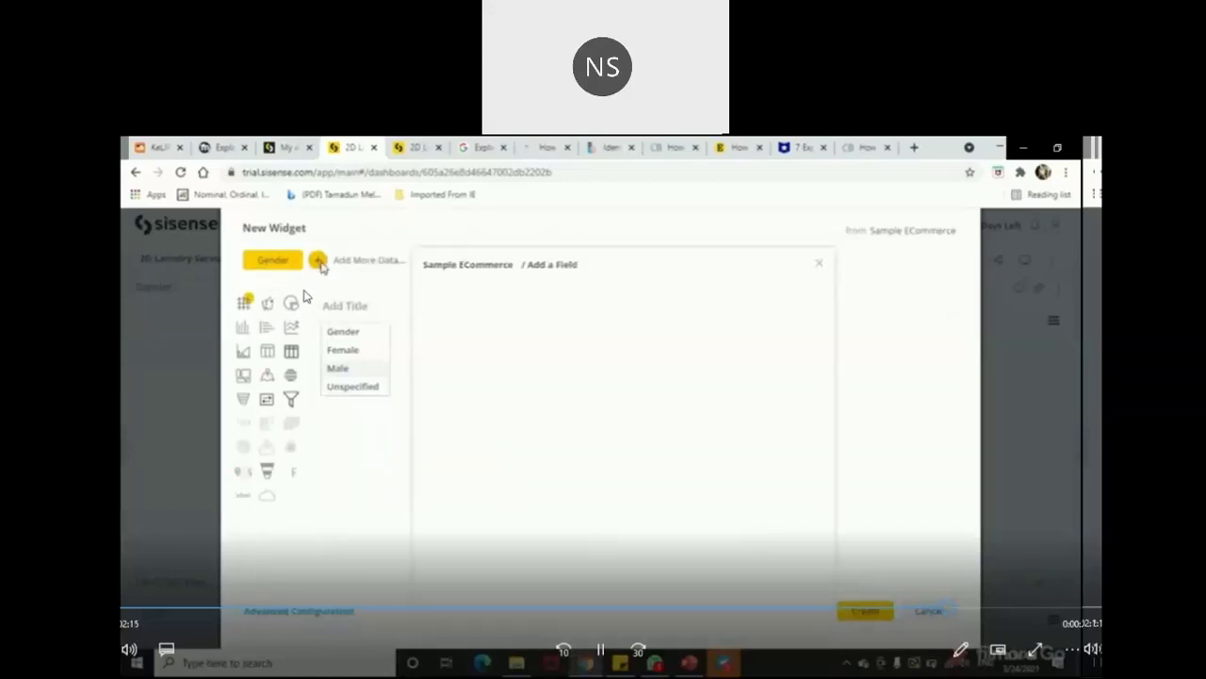
click(319, 260)
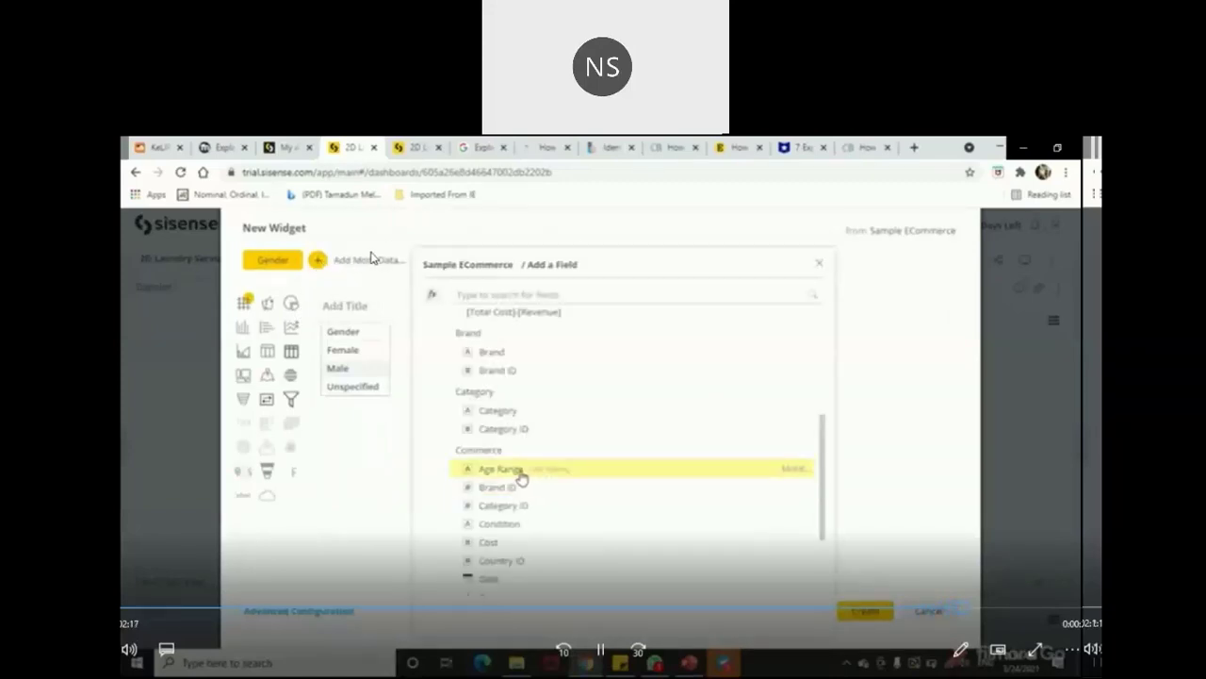
click(499, 468)
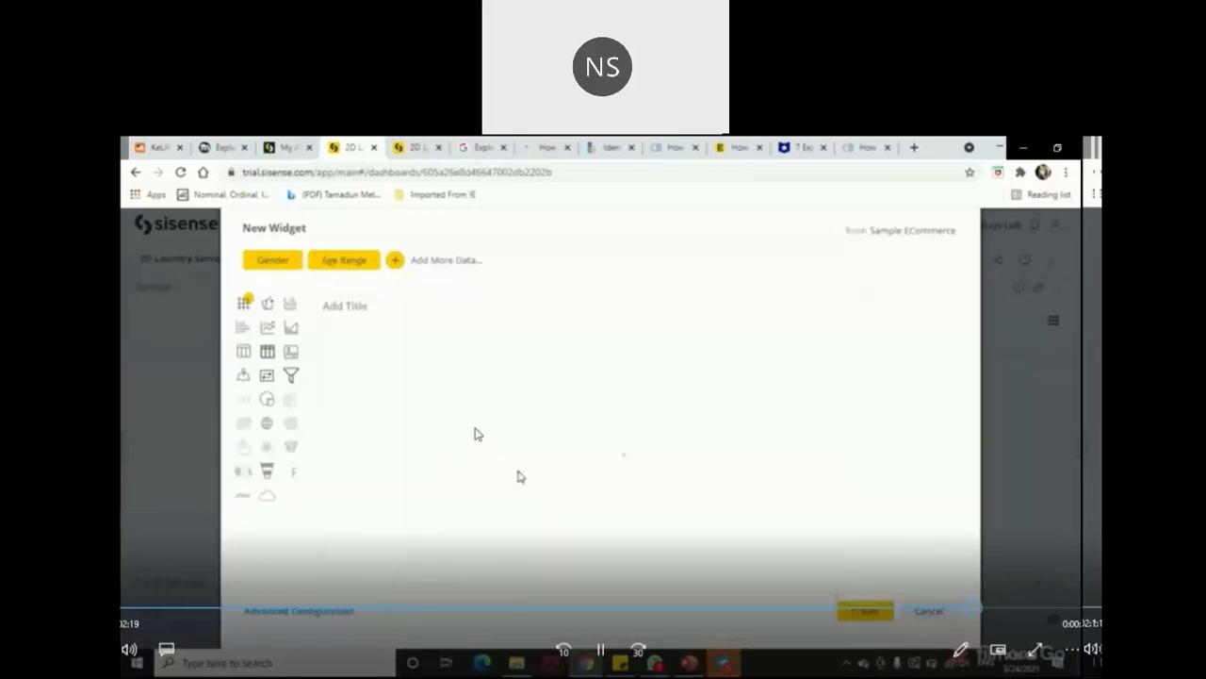
click(243, 302)
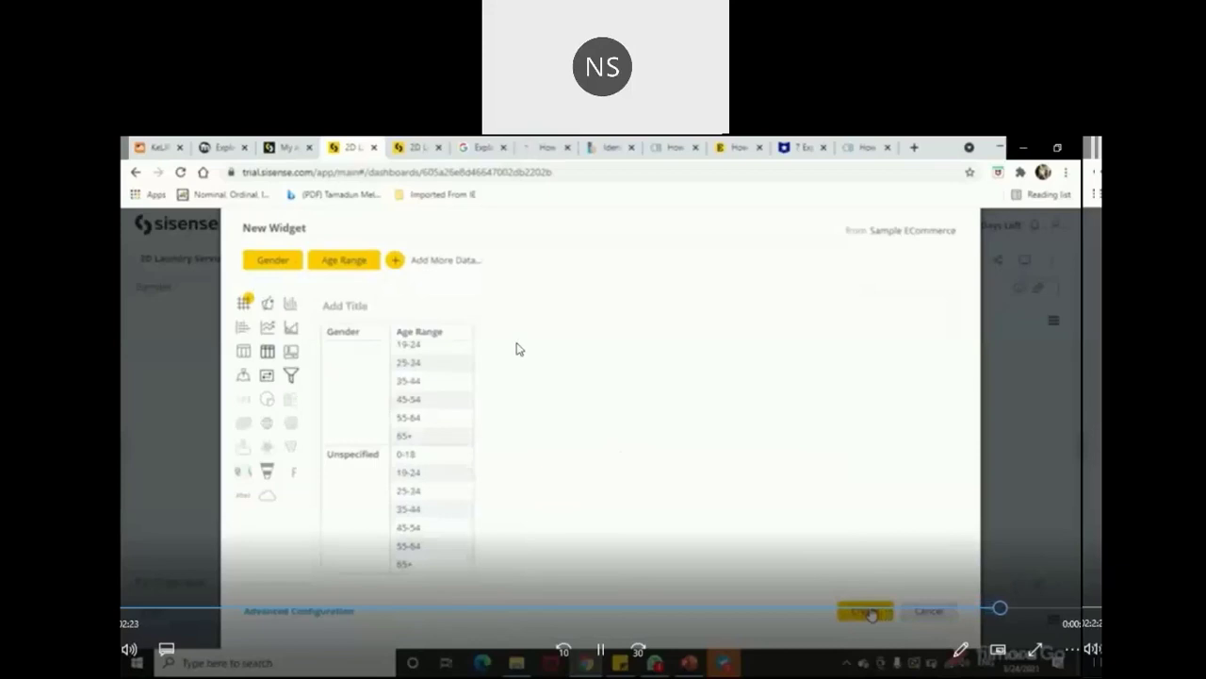
mouse_move(491, 368)
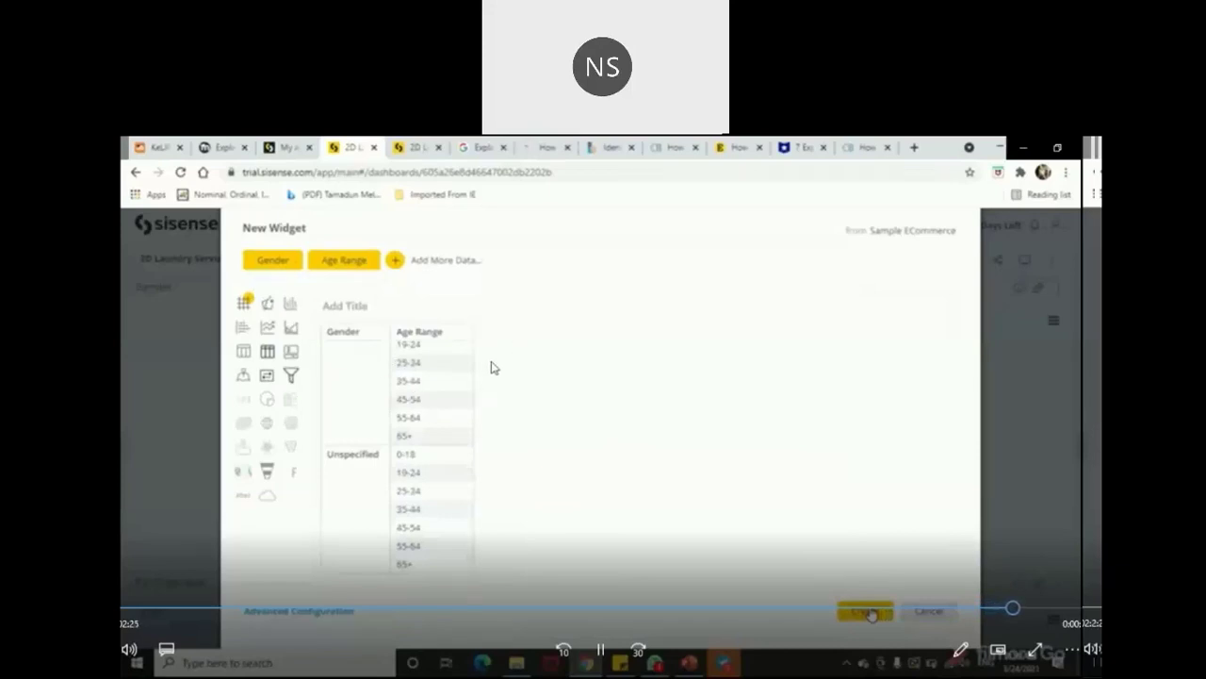
- Add the Gender × Age Range pivot widget to the dashboard and scroll to view it
click(864, 611)
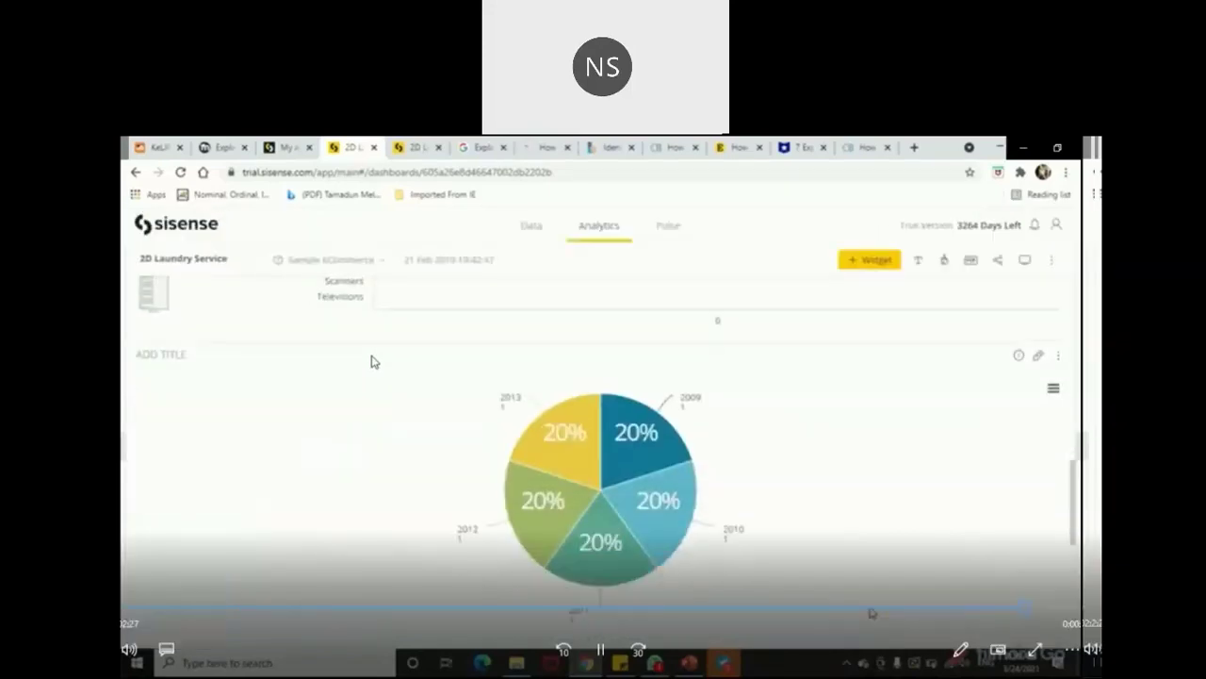
scroll(down, 3)
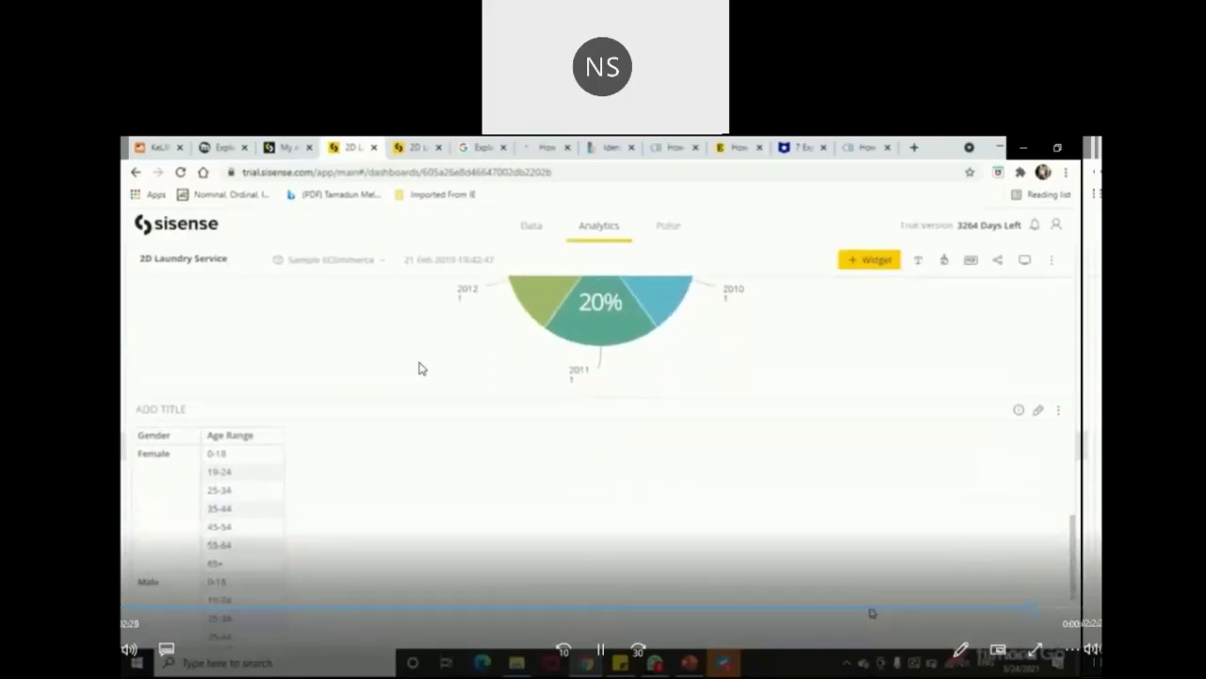
scroll(down, 3)
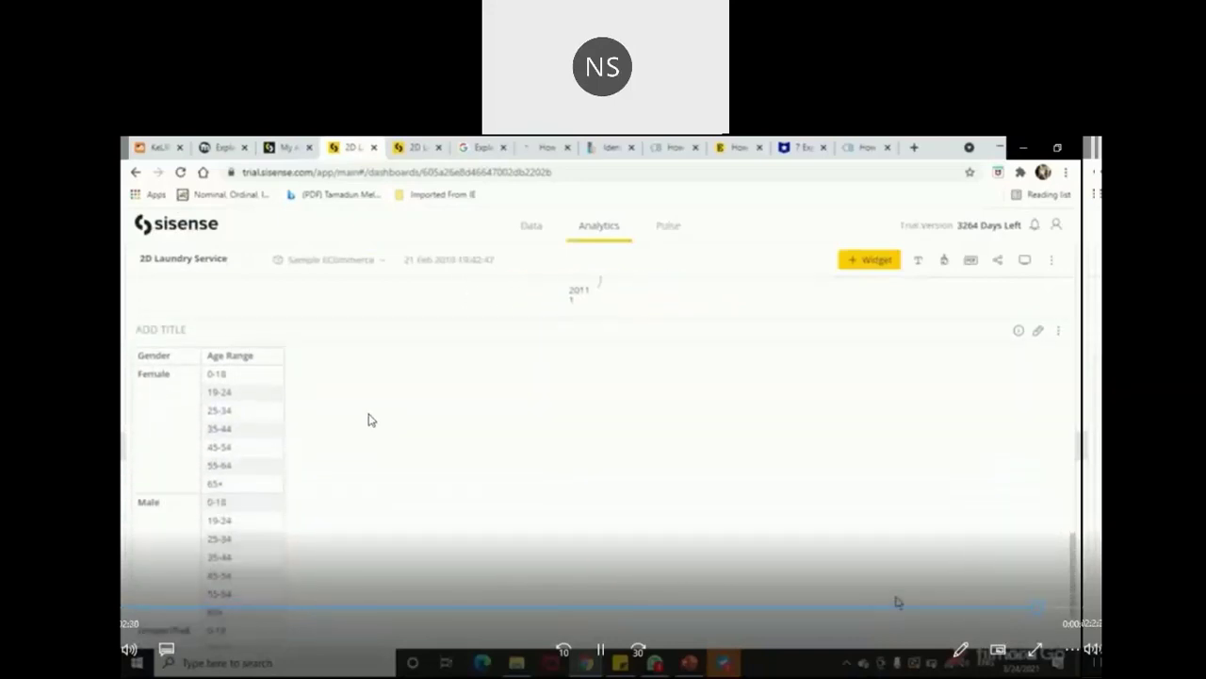
scroll(up, 3)
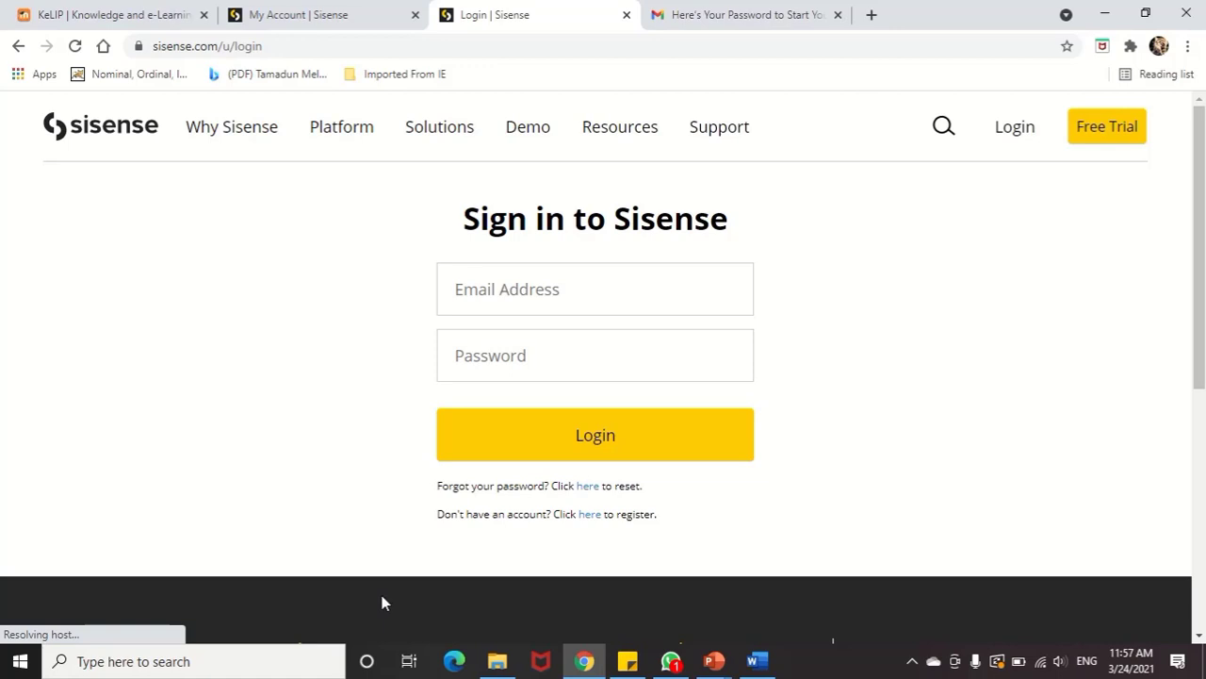
mouse_move(457, 442)
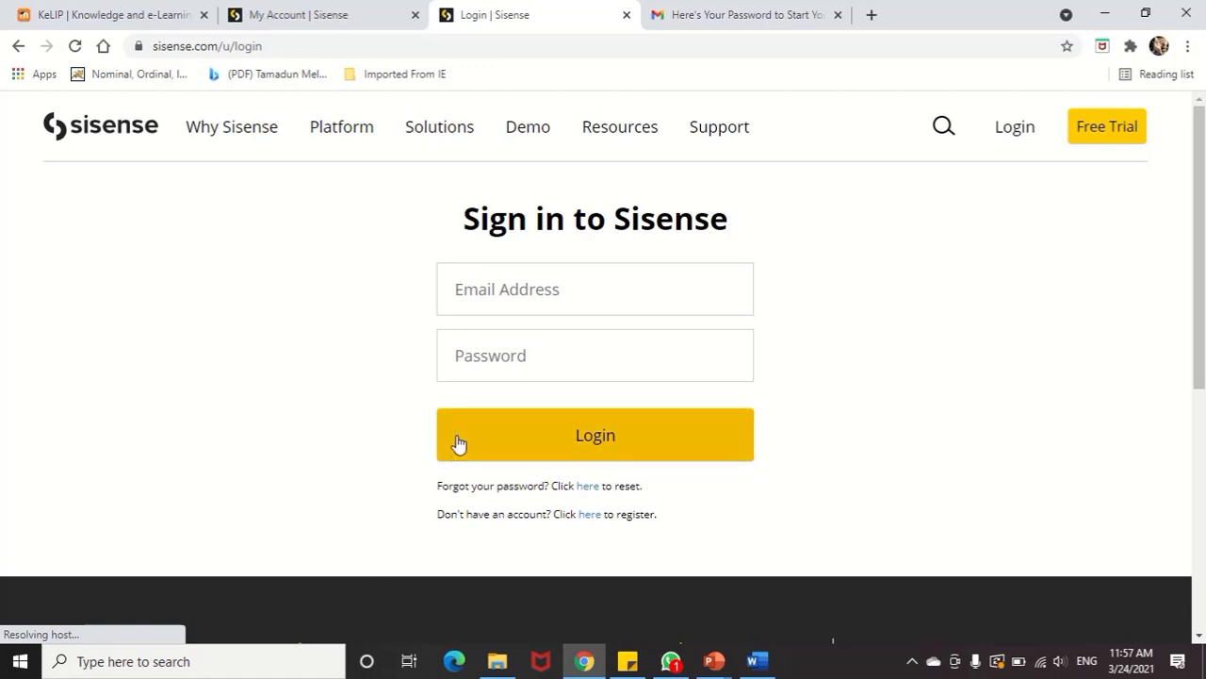
mouse_move(107, 155)
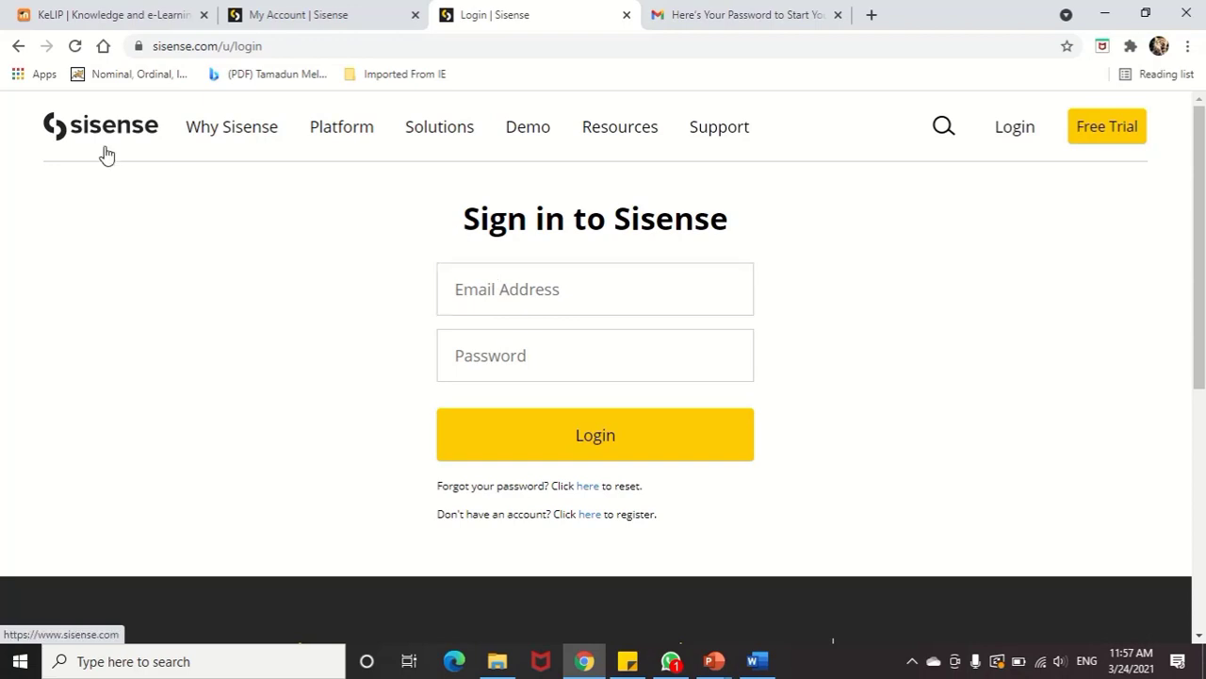
- Fill in a saved email address and the password on the Sisense sign-in page
click(594, 288)
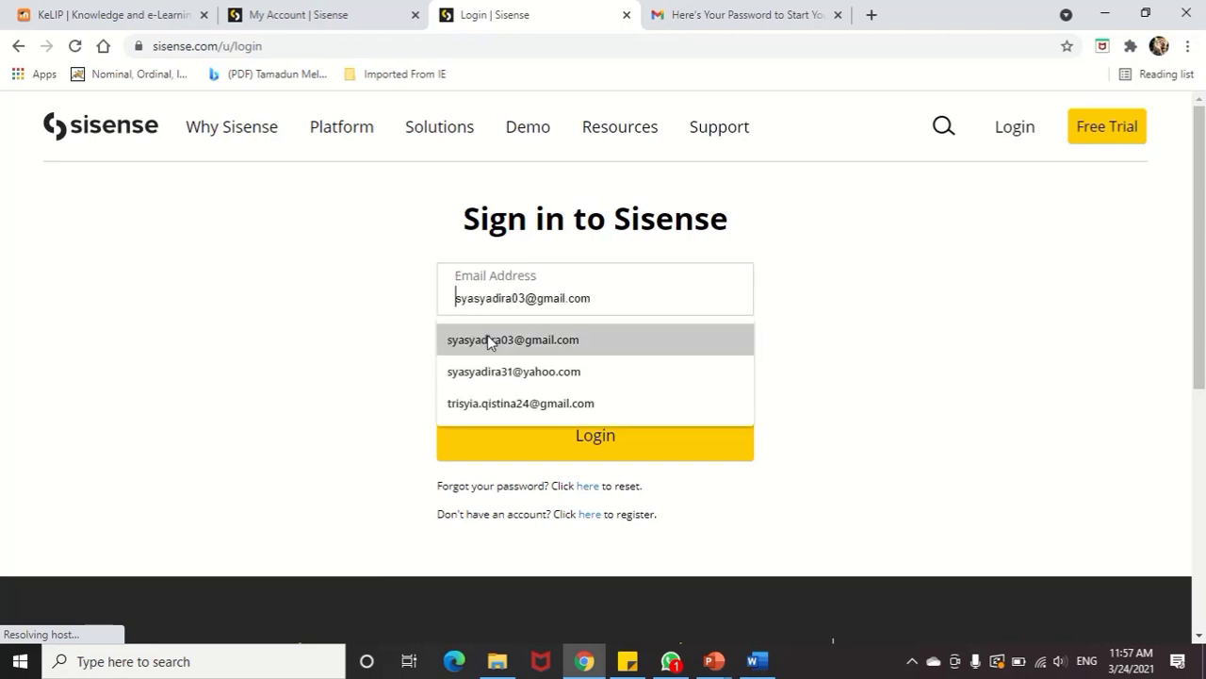
click(512, 339)
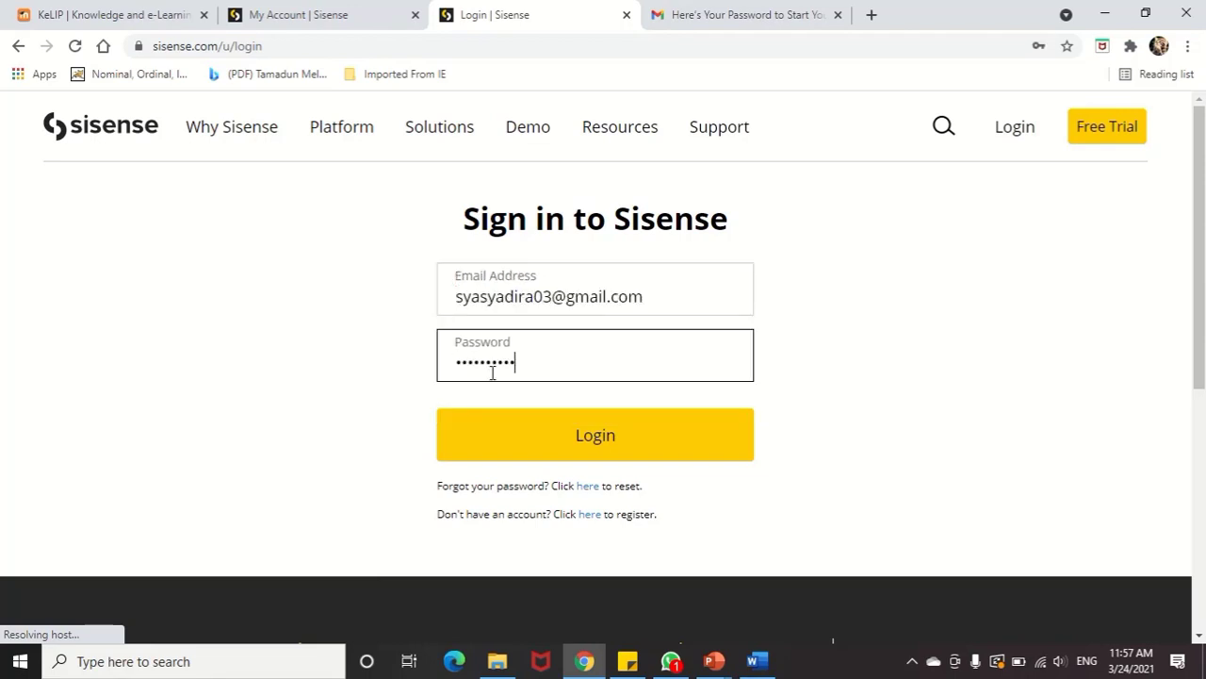
click(595, 435)
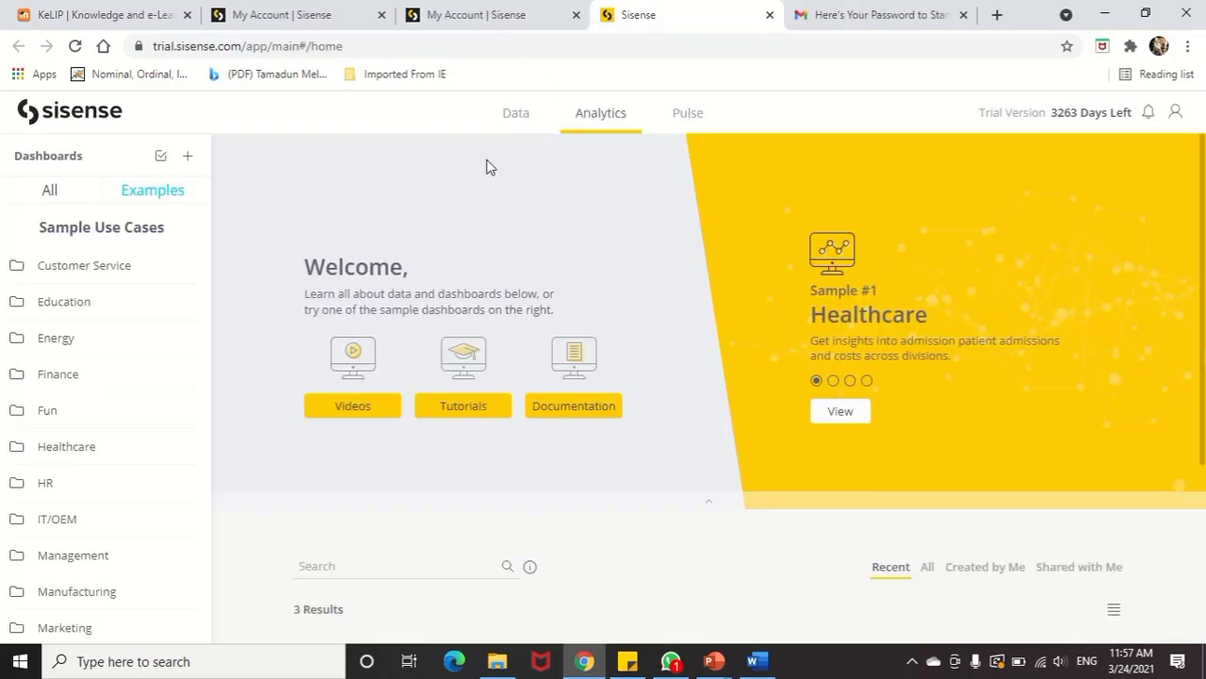
mouse_move(264, 210)
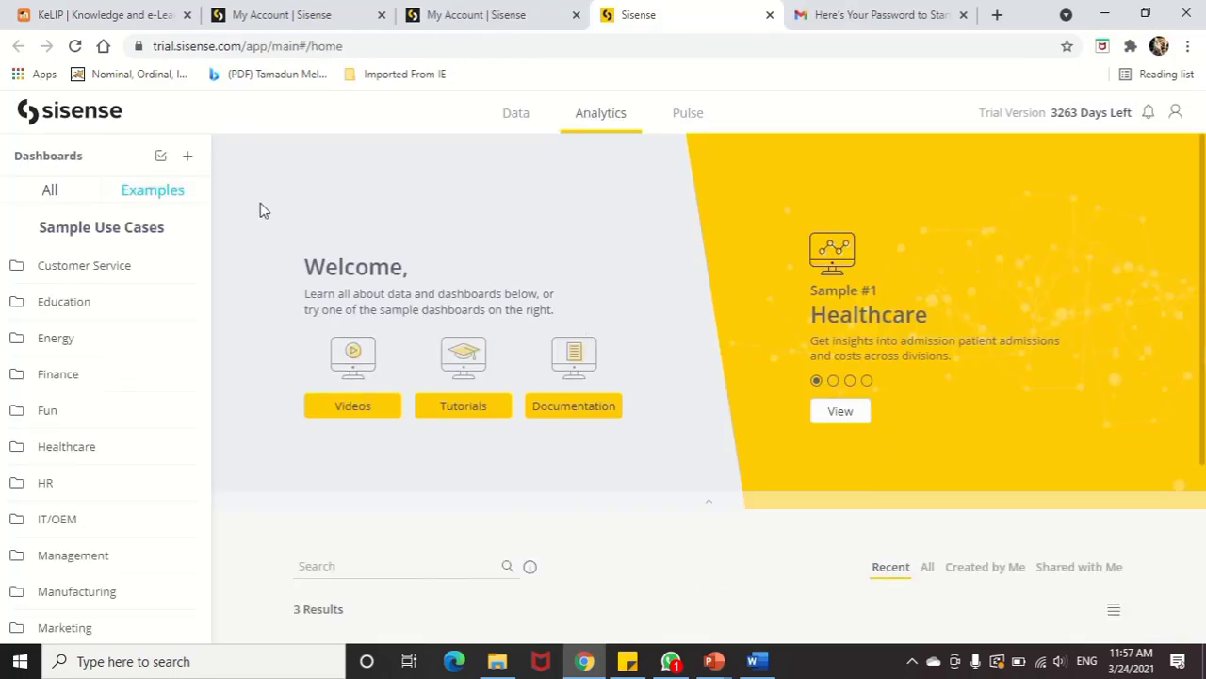
click(516, 113)
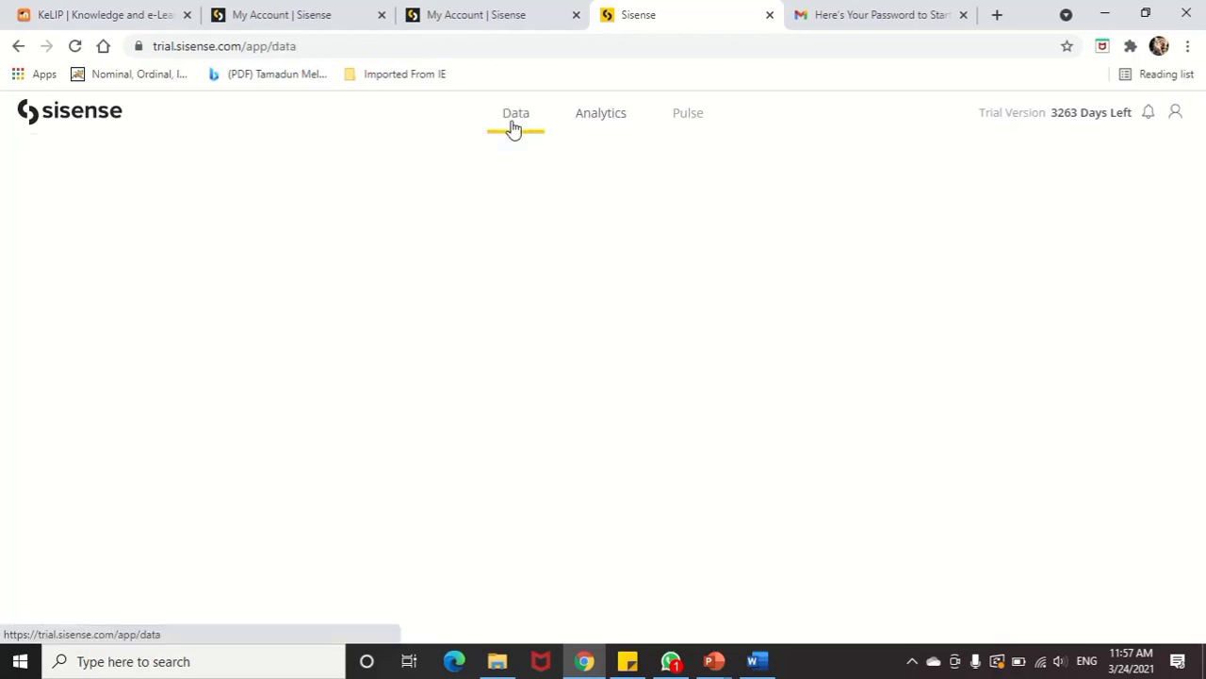
mouse_move(729, 345)
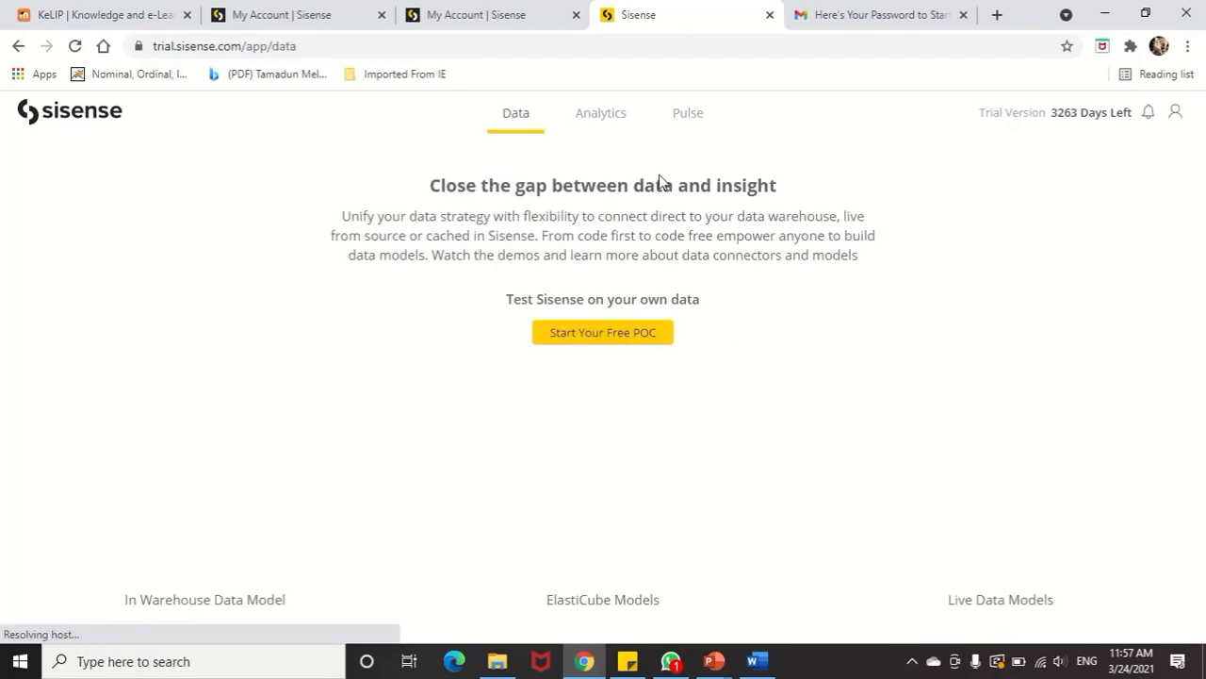
mouse_move(513, 318)
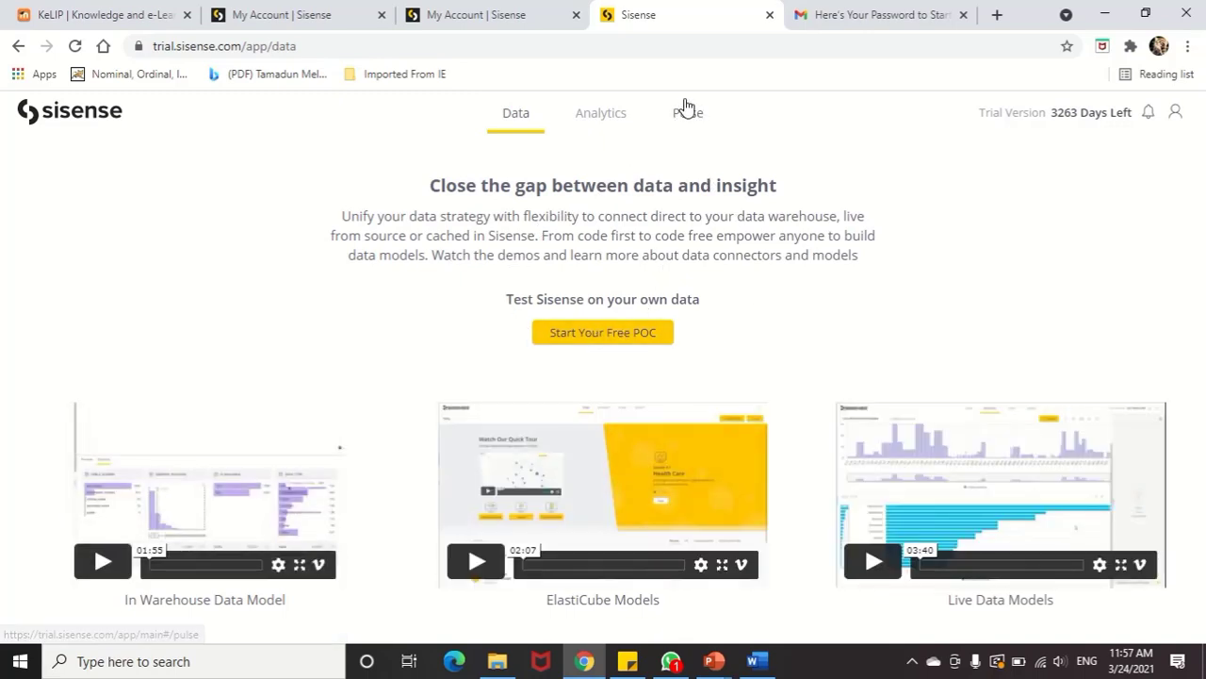
click(687, 112)
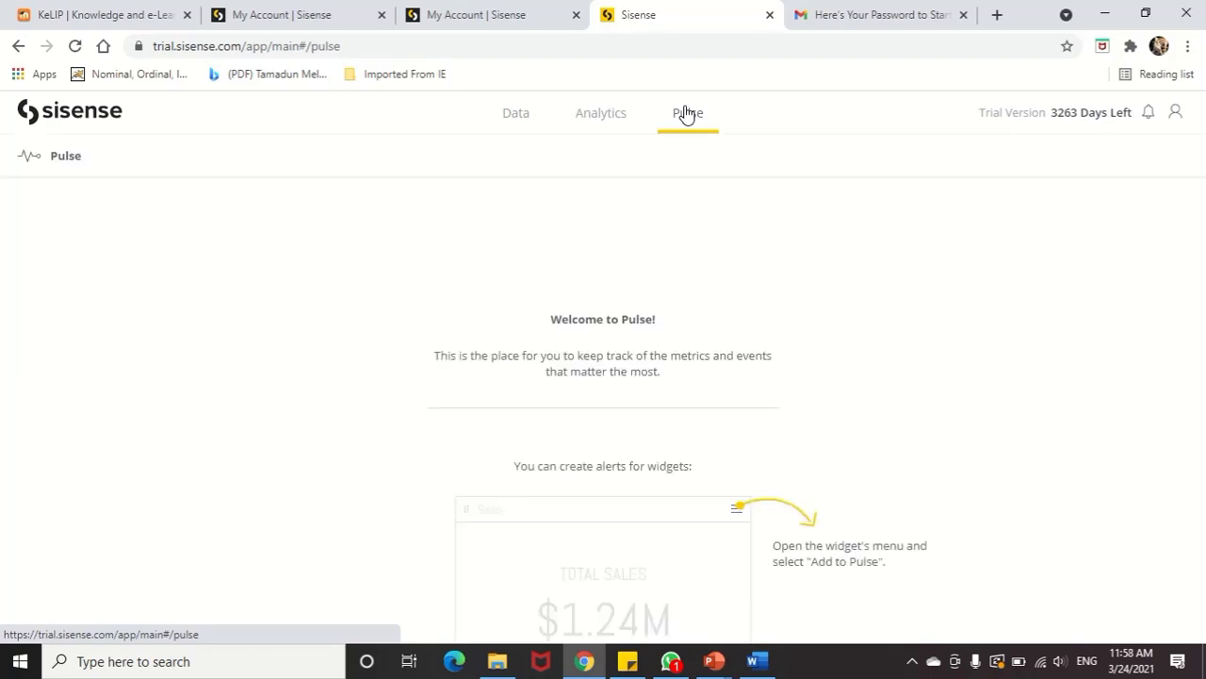
mouse_move(975, 426)
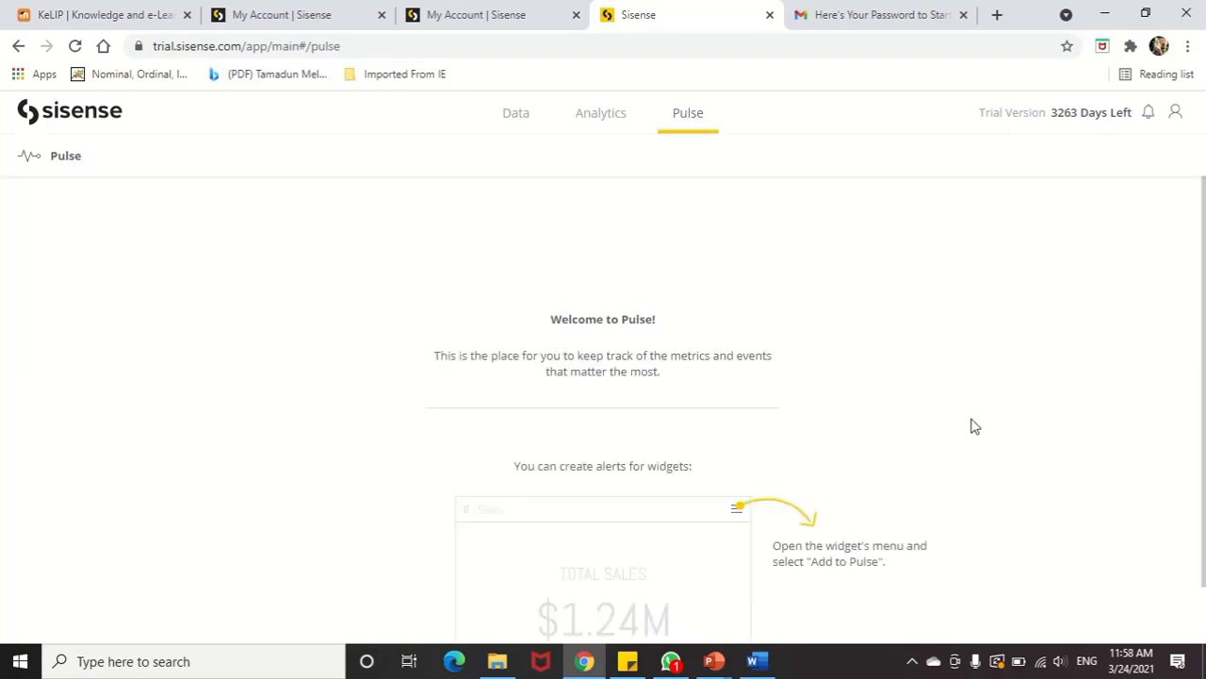
mouse_move(688, 164)
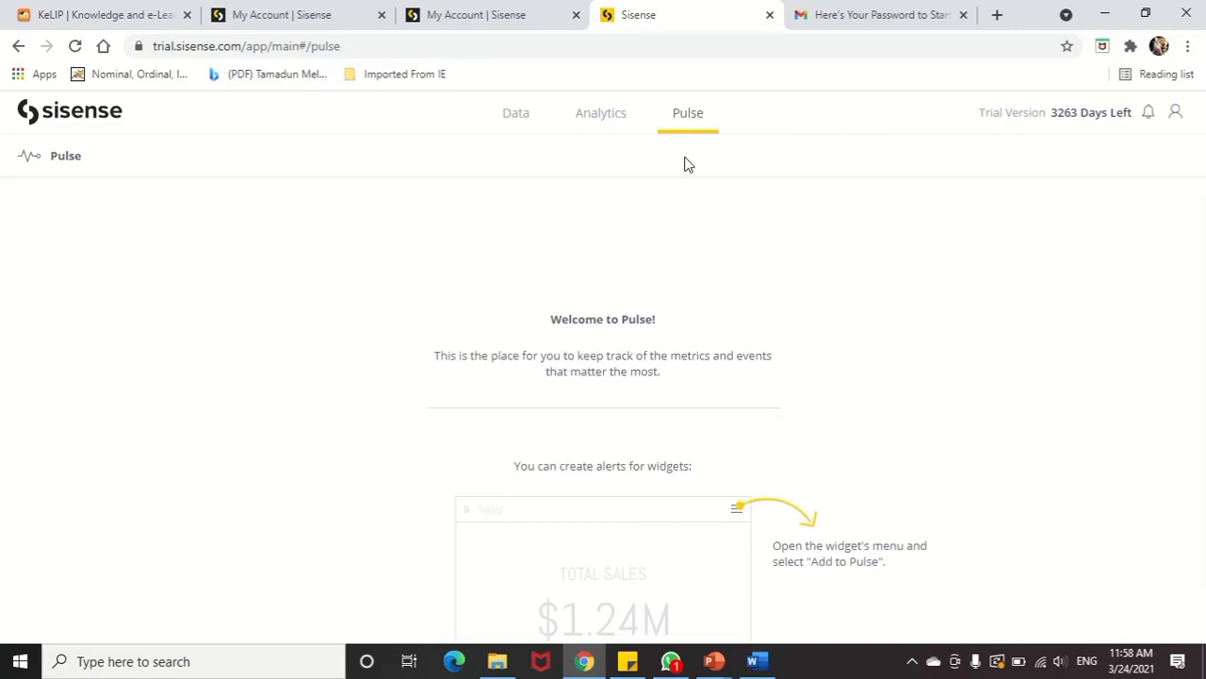
click(601, 112)
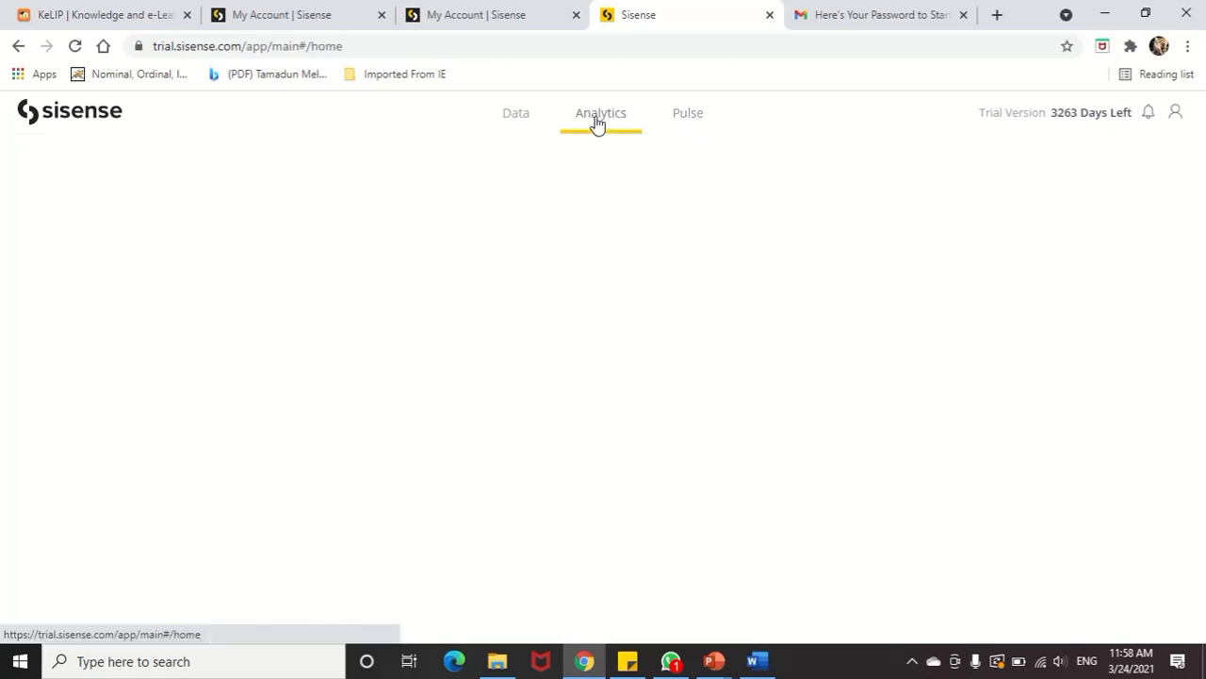
click(600, 112)
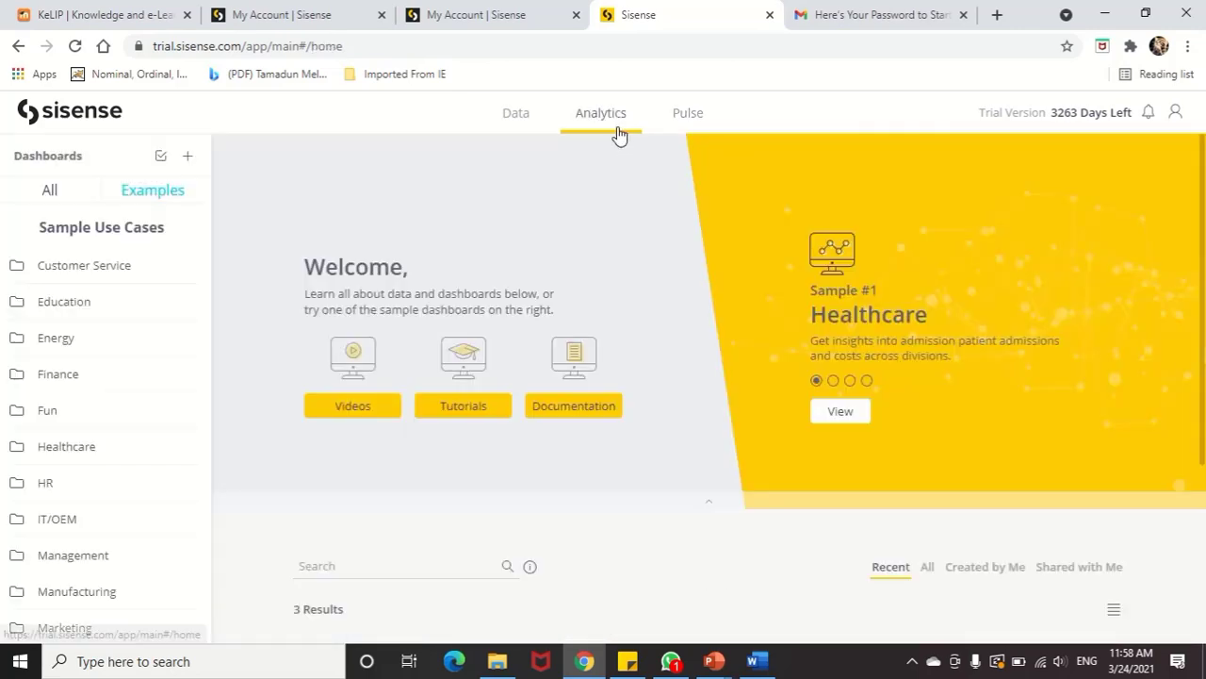
mouse_move(622, 111)
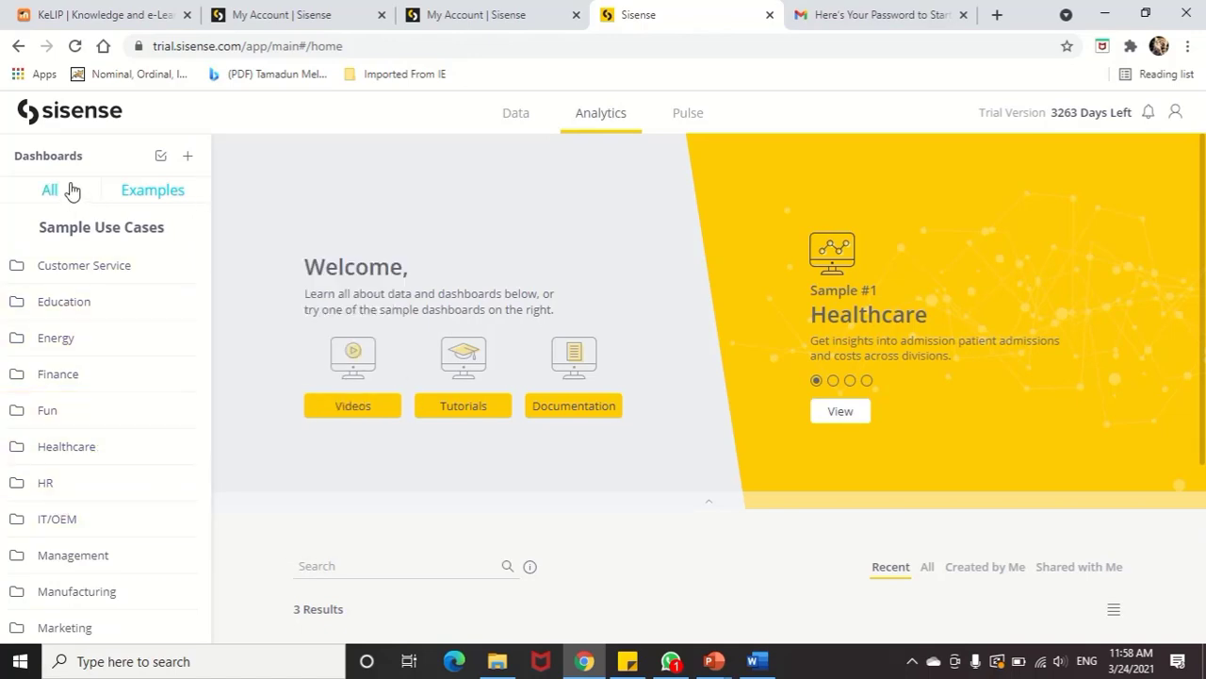
- Show all saved dashboards and open 2D Laundry Service
click(49, 189)
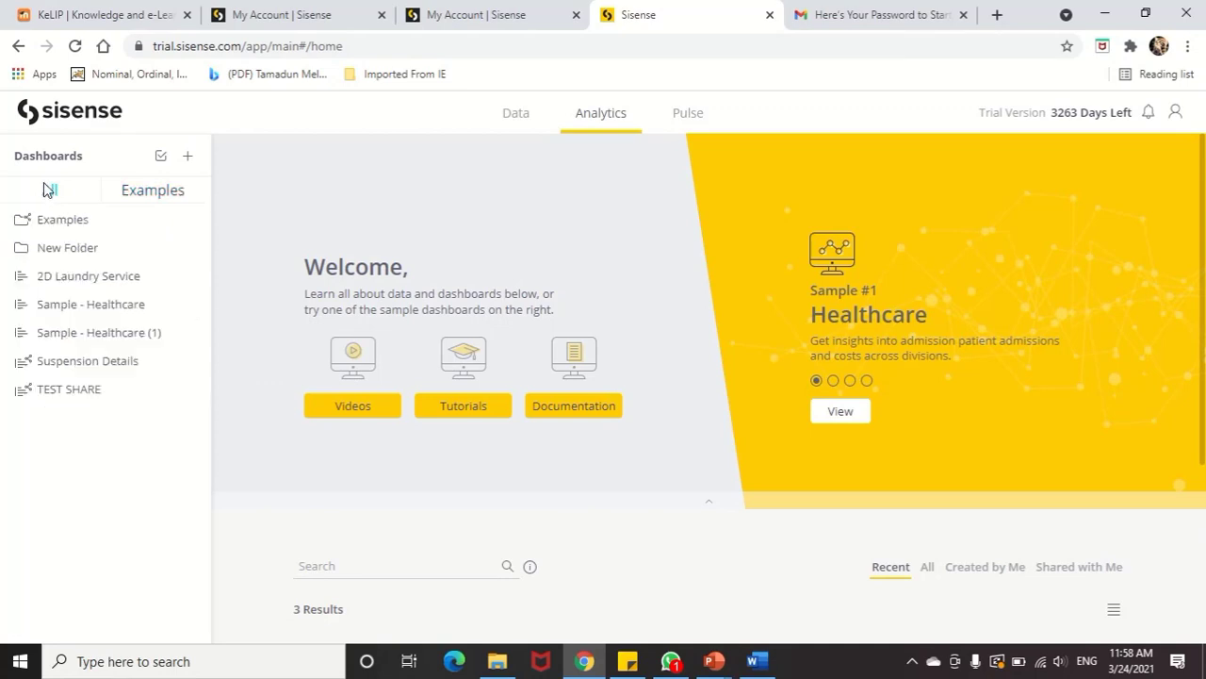
mouse_move(74, 198)
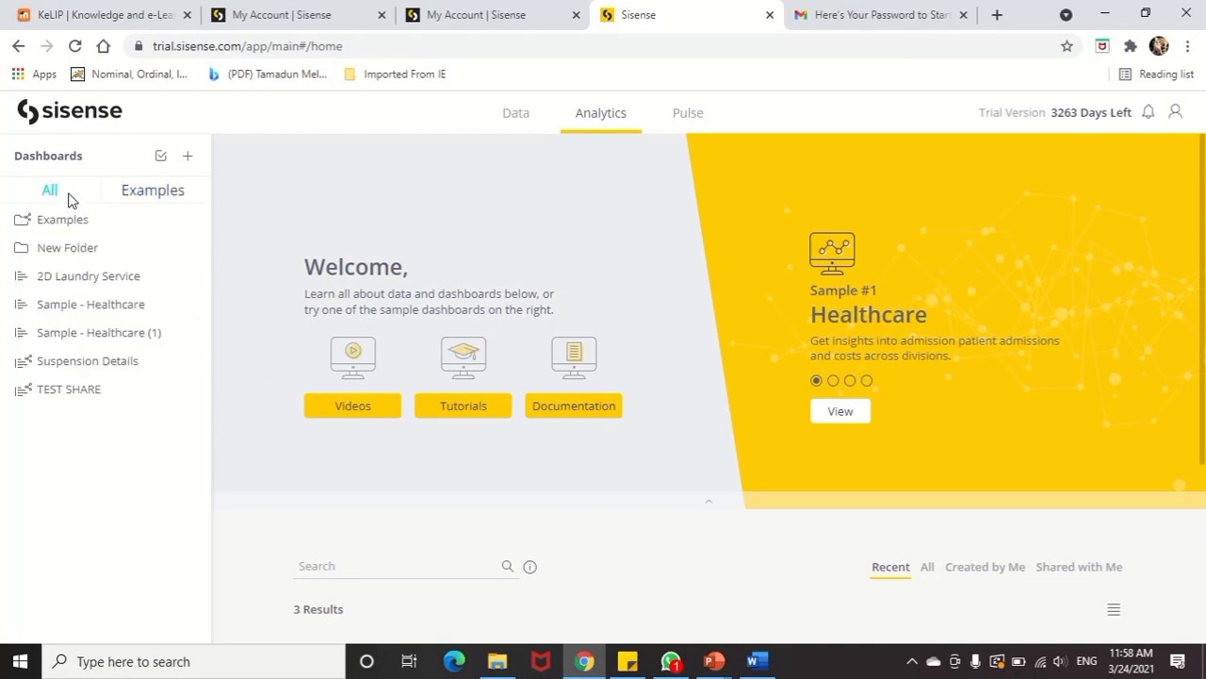
mouse_move(60, 219)
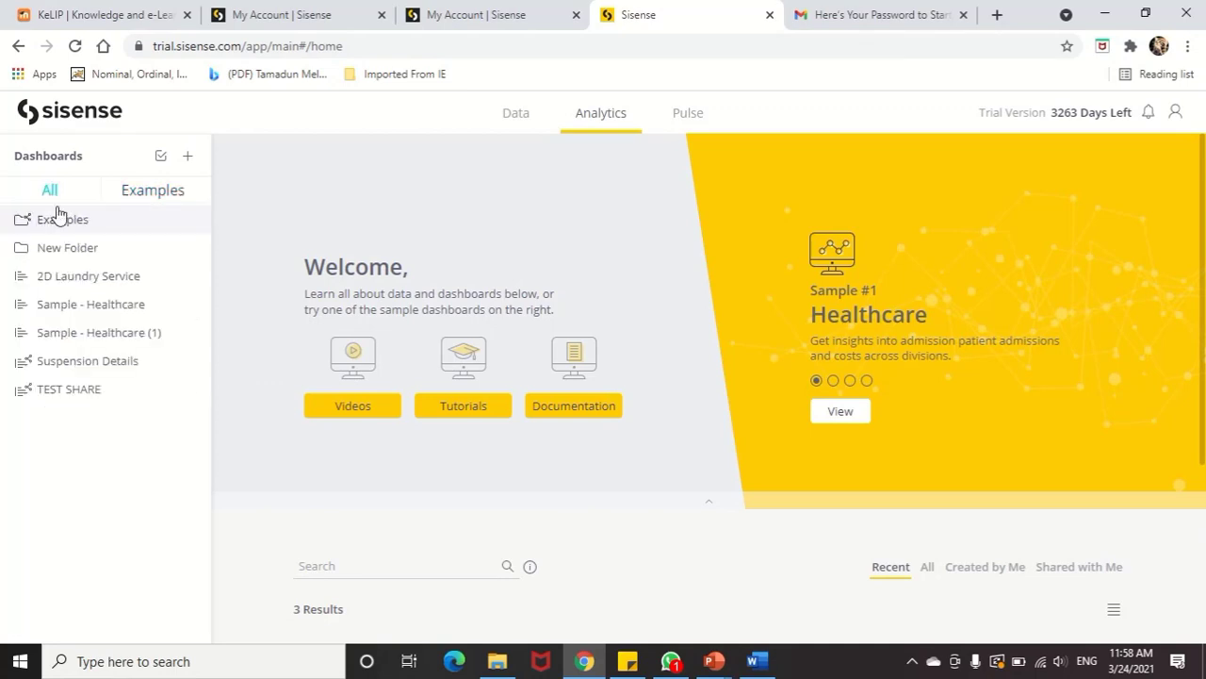
mouse_move(87, 275)
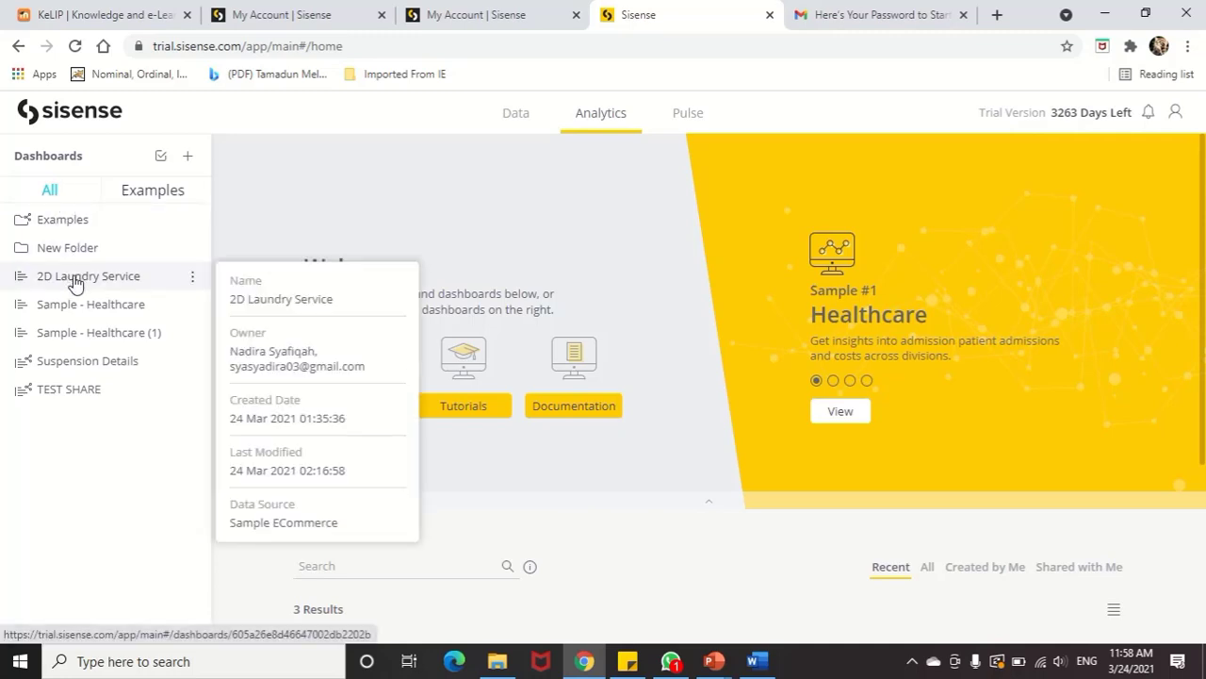
mouse_move(100, 289)
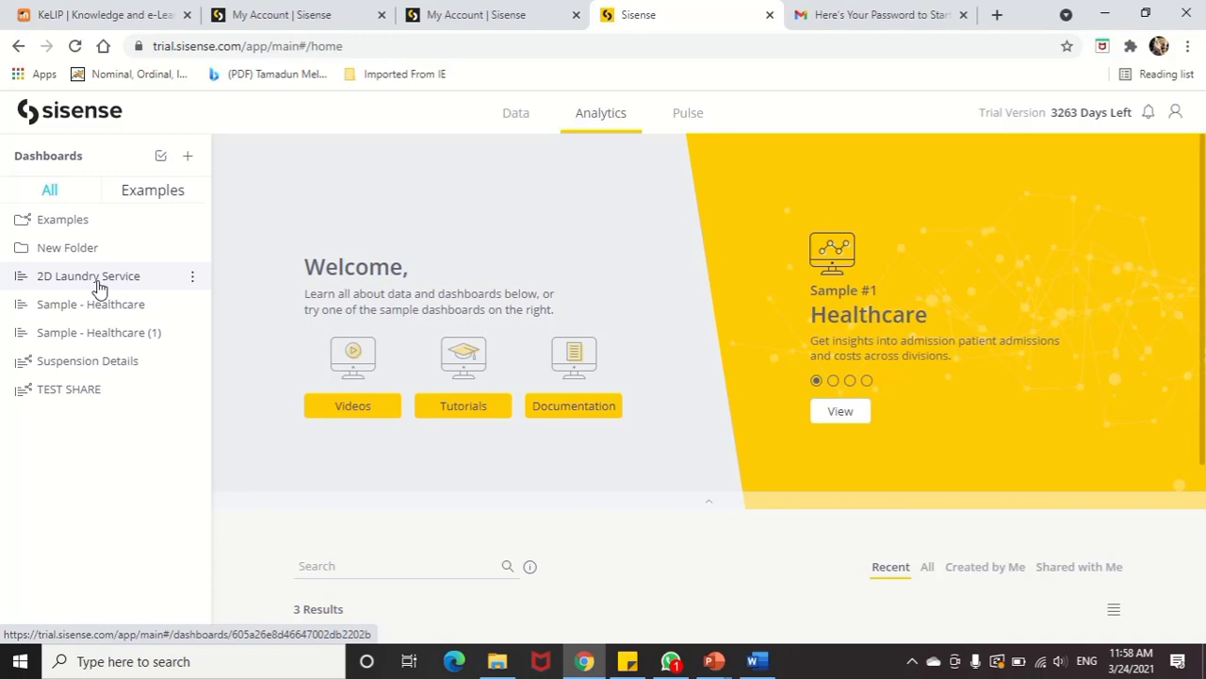
click(87, 275)
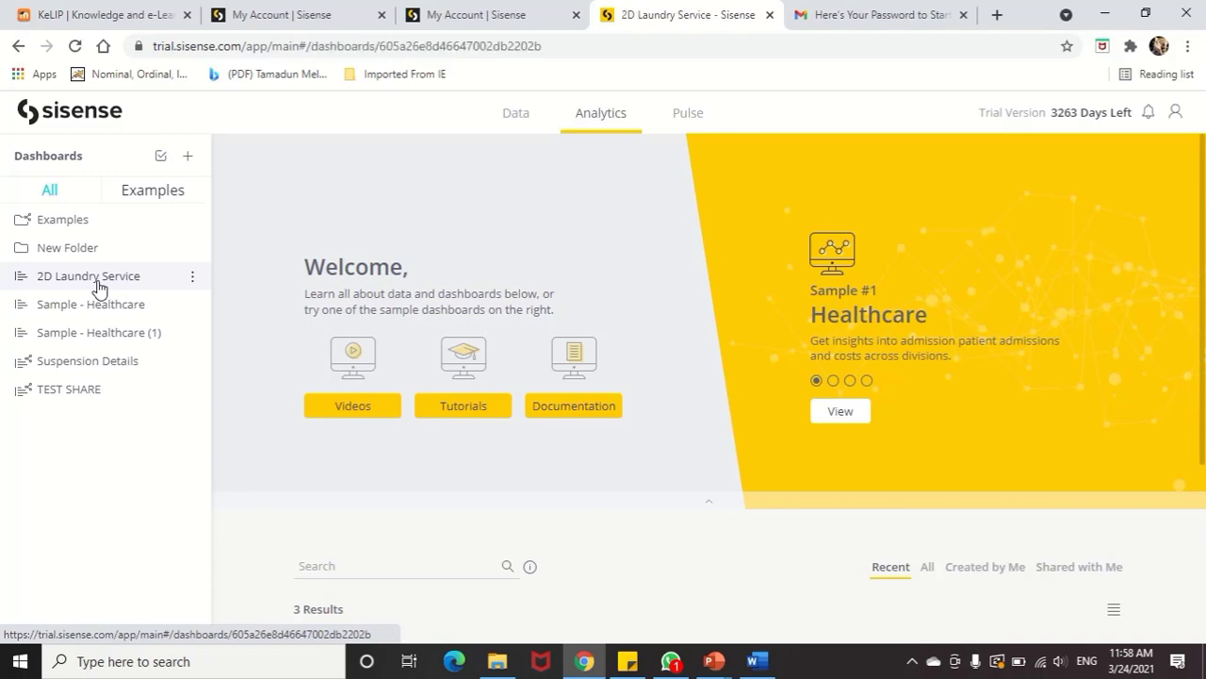
click(88, 275)
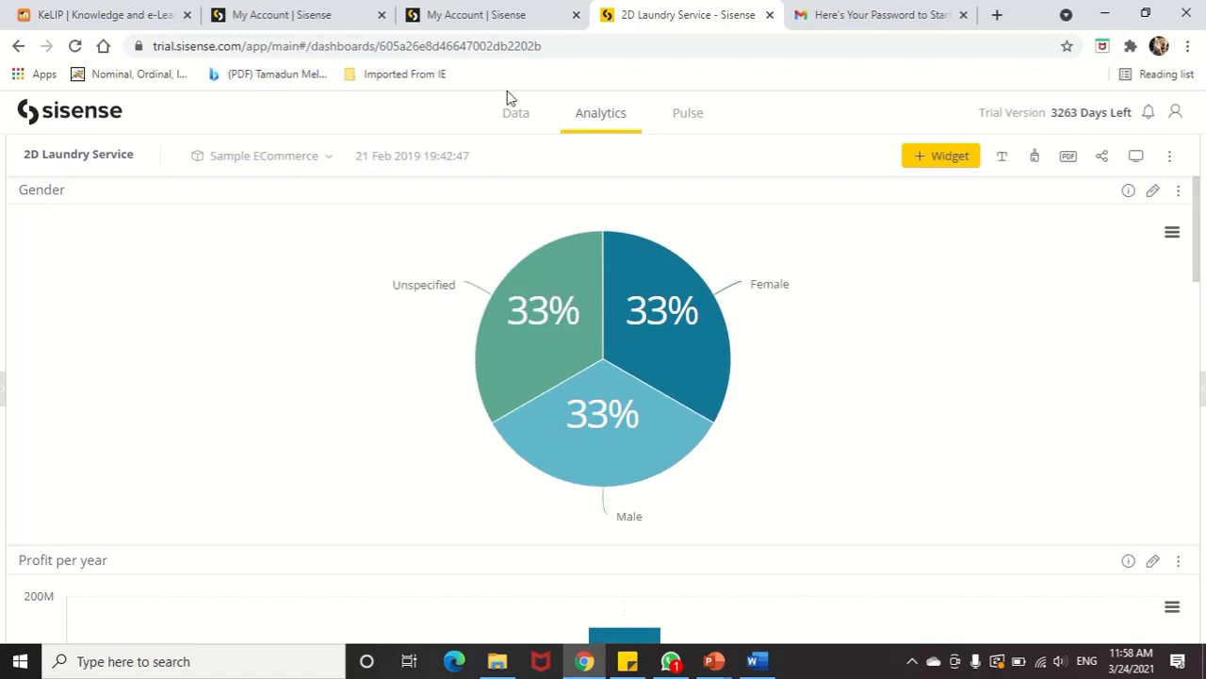
mouse_move(768, 336)
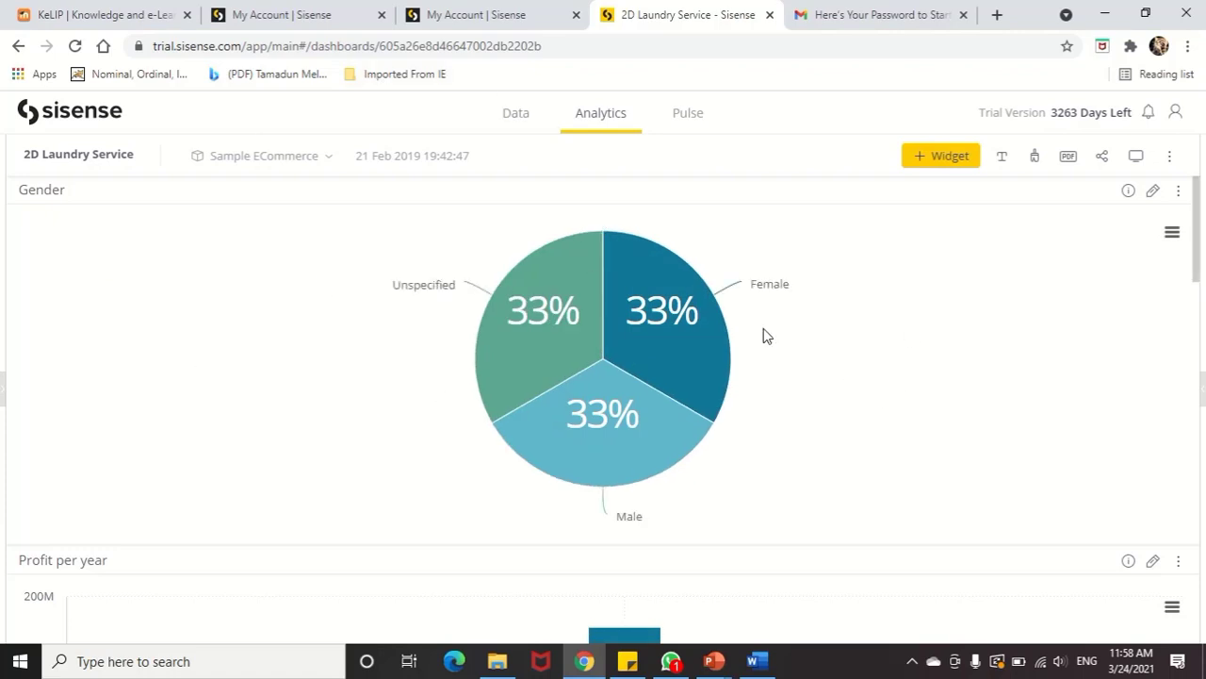
mouse_move(749, 185)
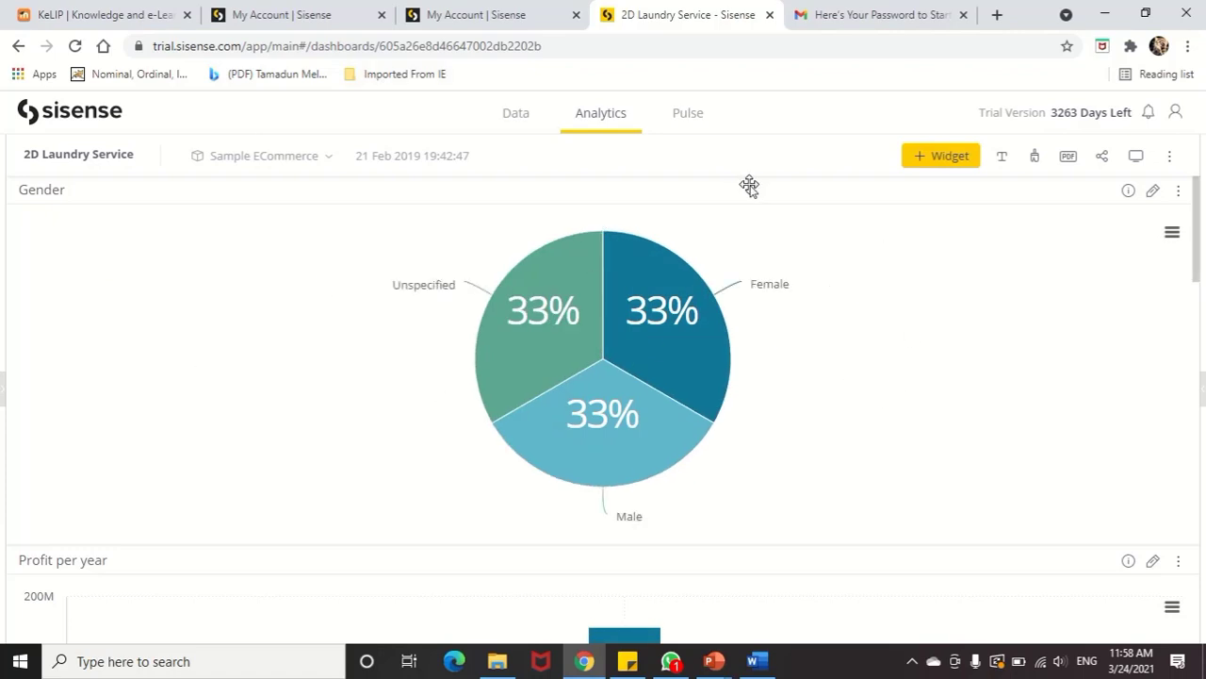
mouse_move(523, 250)
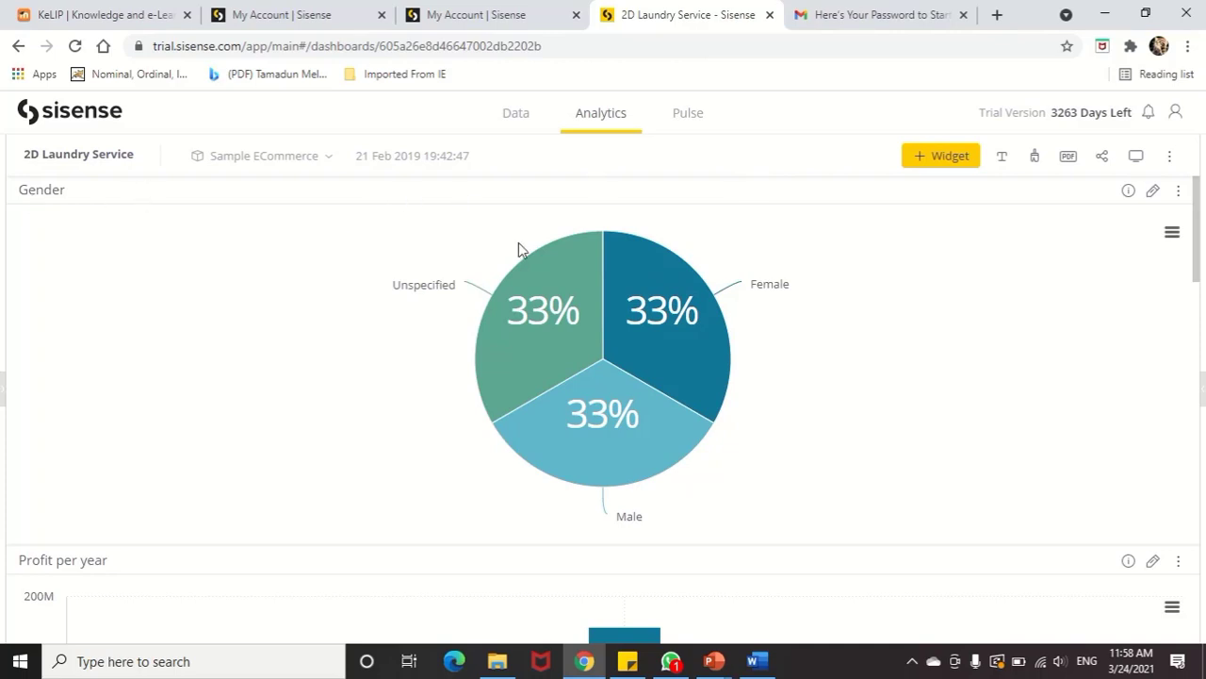
mouse_move(1152, 191)
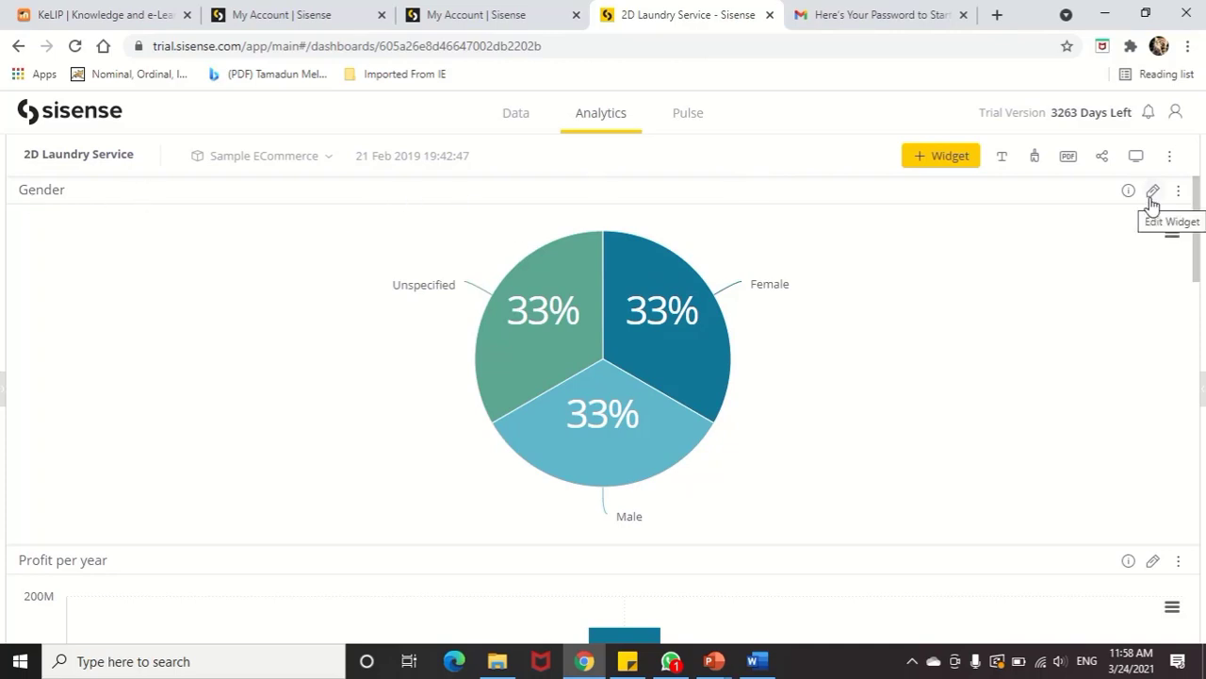
mouse_move(940, 156)
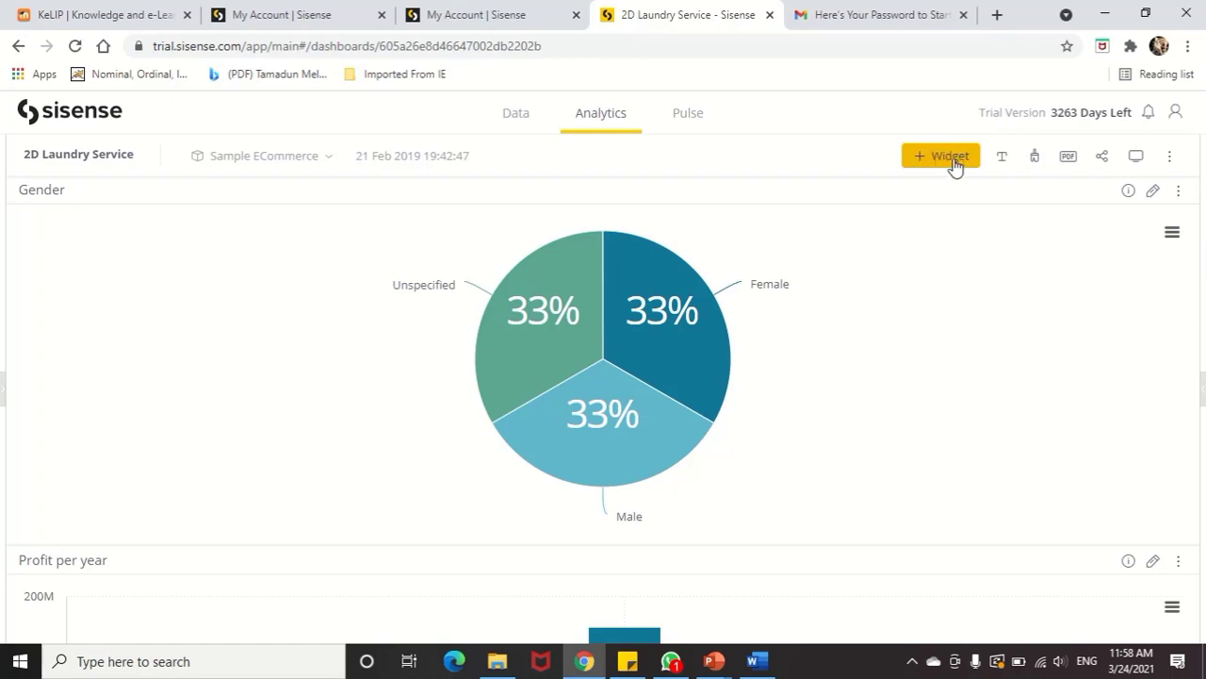
- Start a new widget using the Gender field and preview it as a pie chart
click(940, 155)
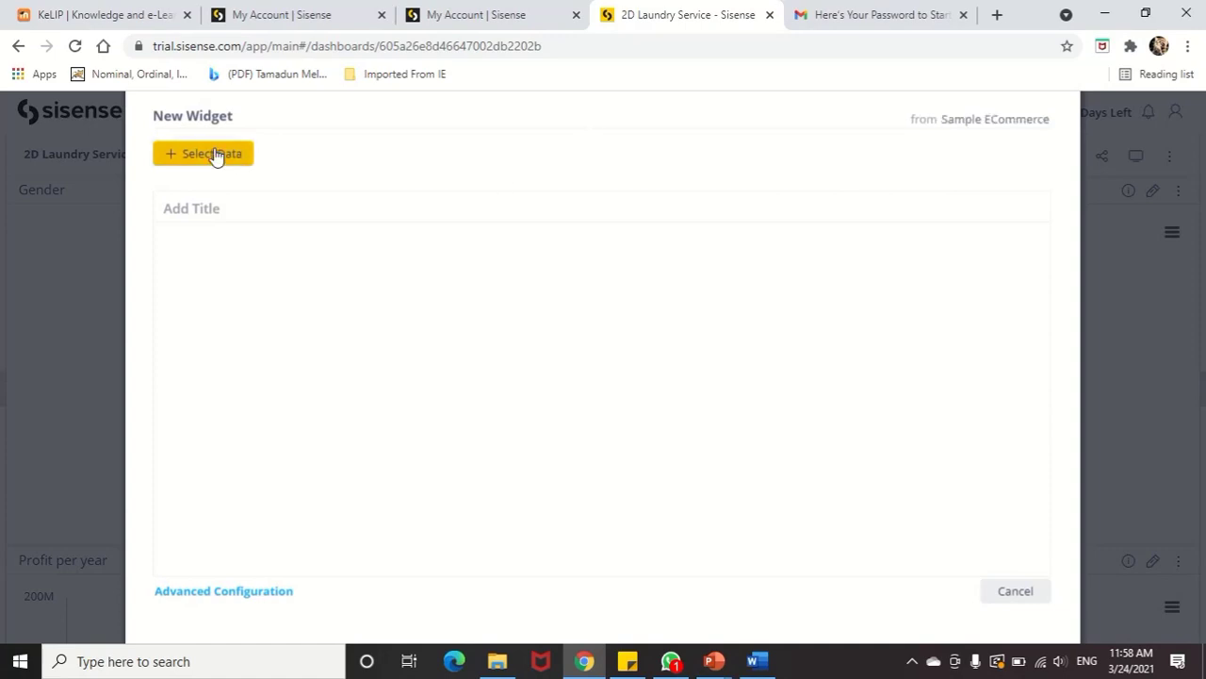
click(202, 153)
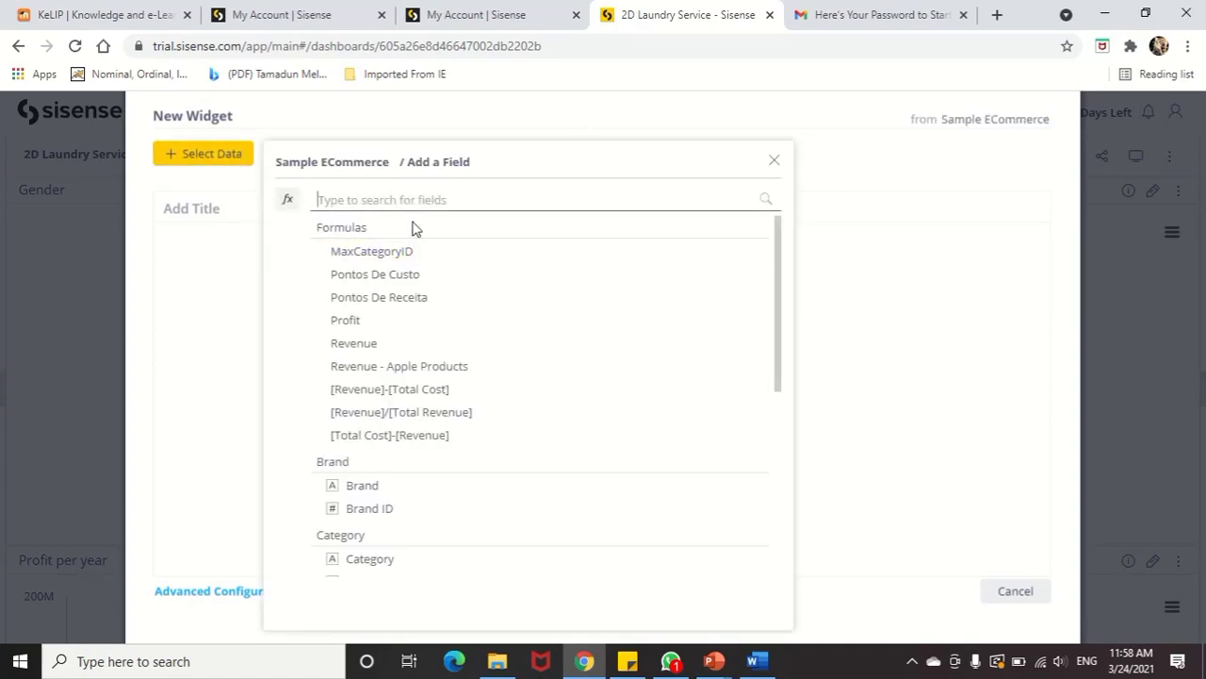
scroll(down, 3)
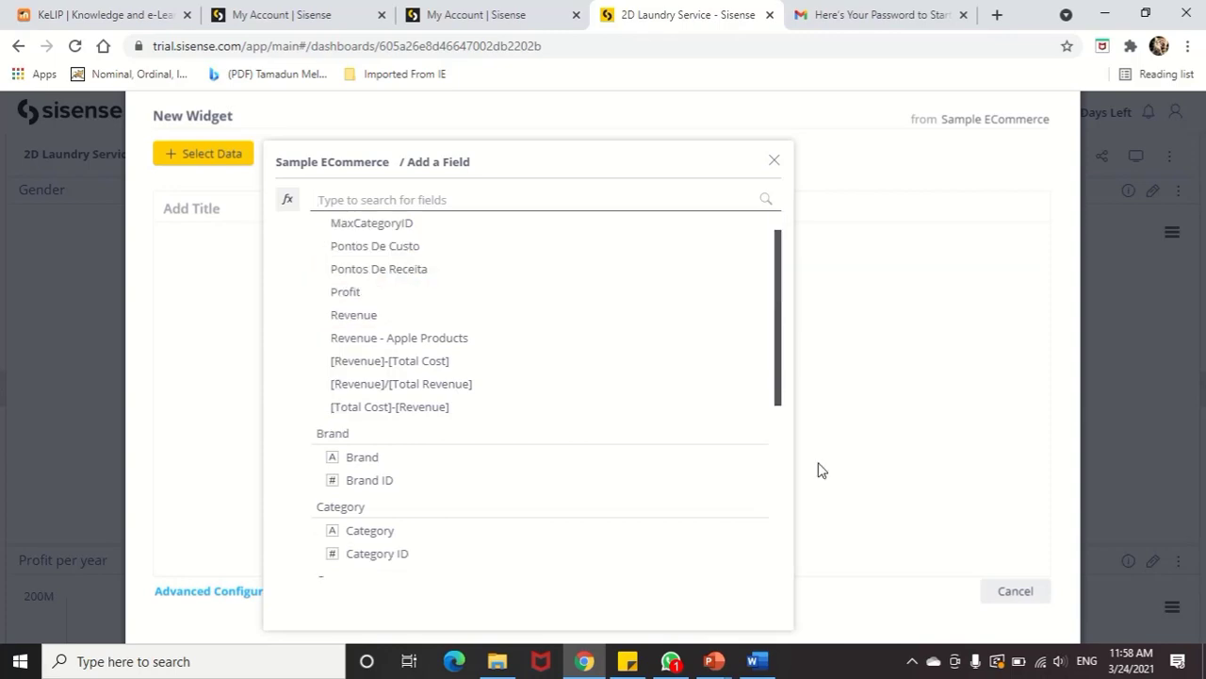
scroll(up, 3)
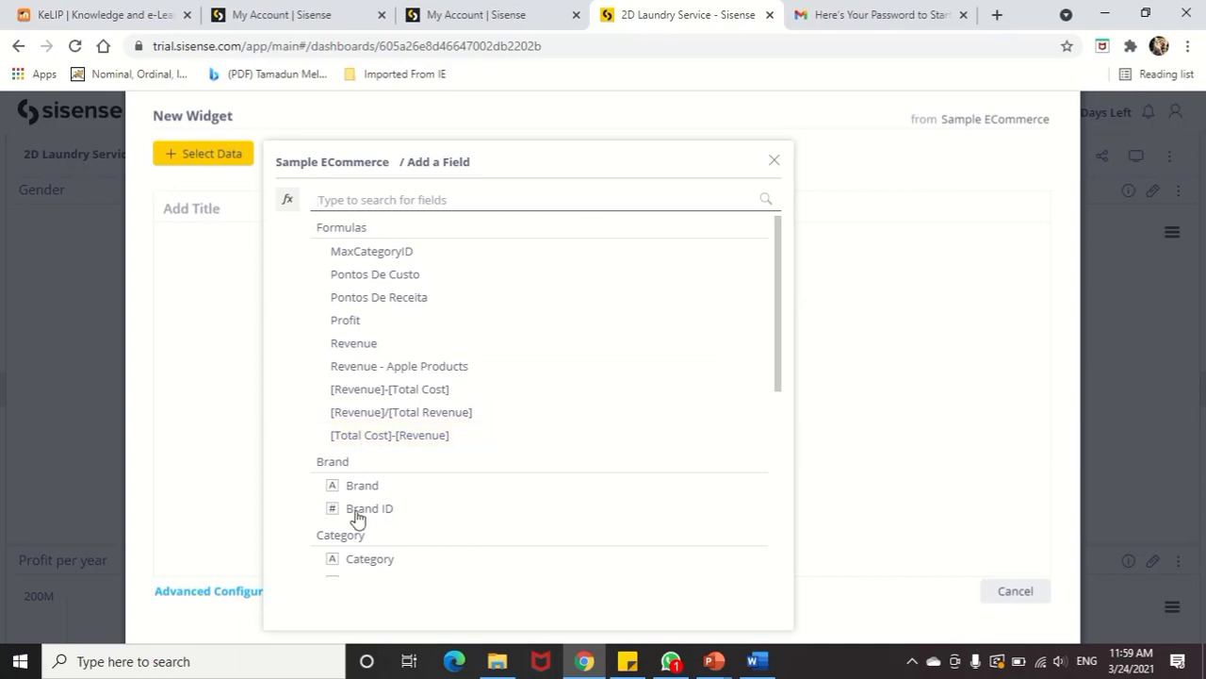
mouse_move(778, 301)
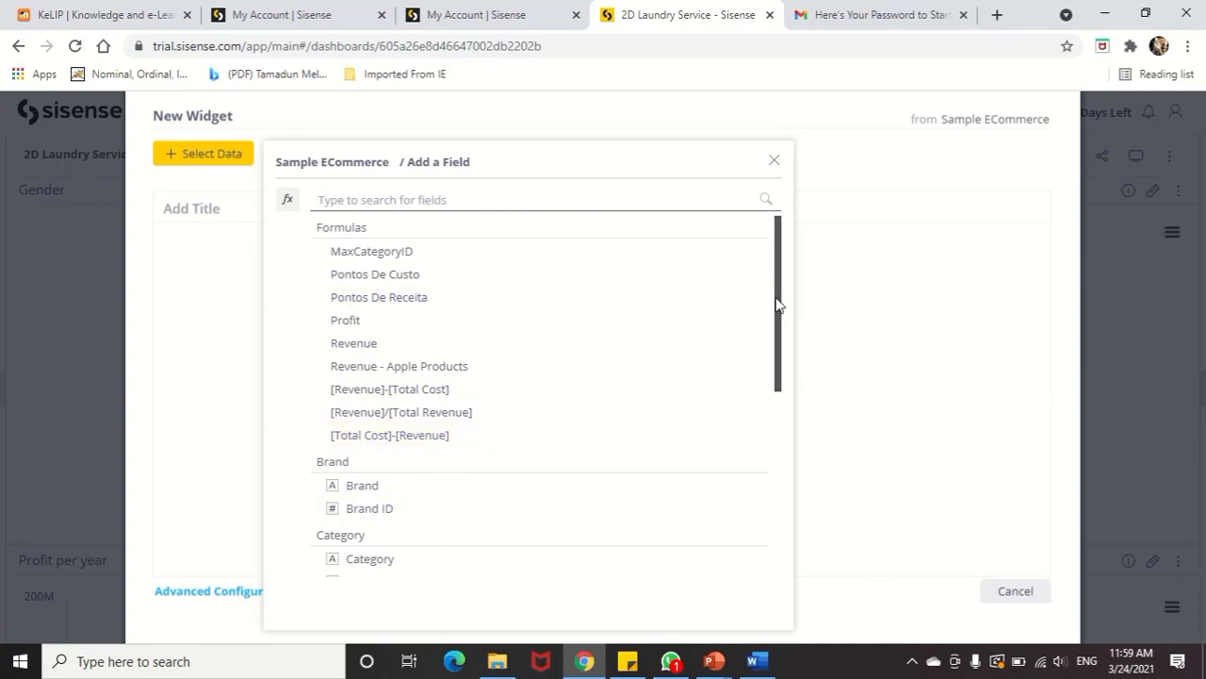
scroll(down, 3)
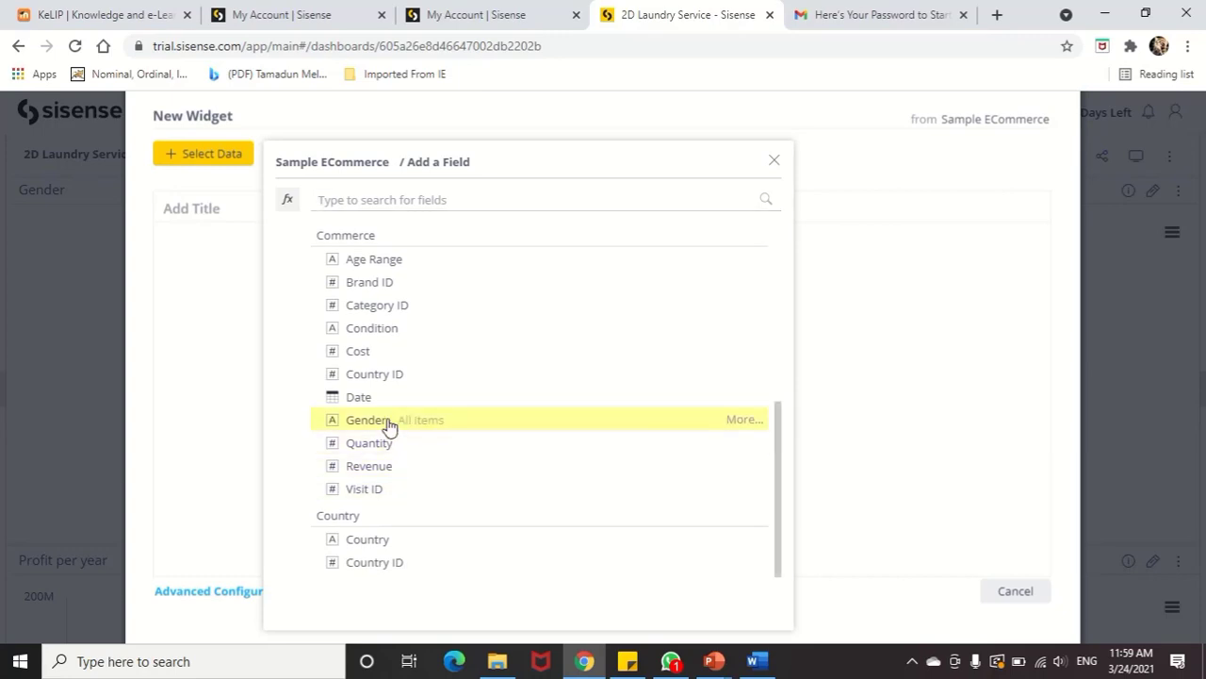
click(368, 419)
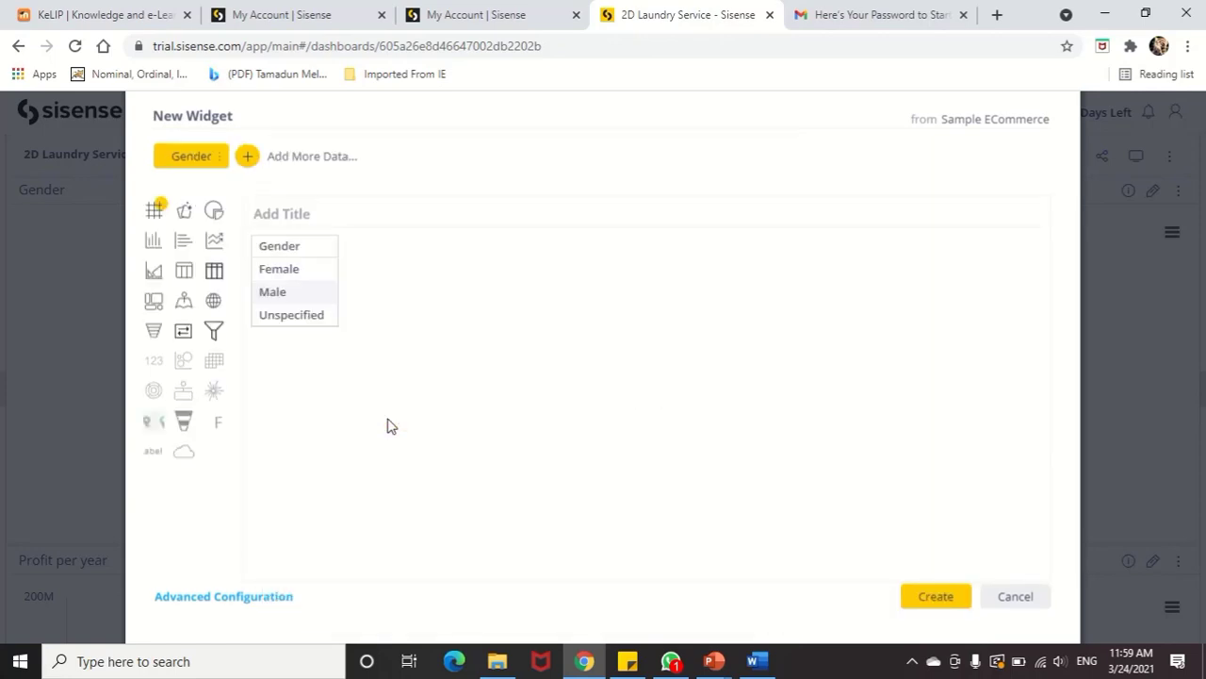
mouse_move(184, 238)
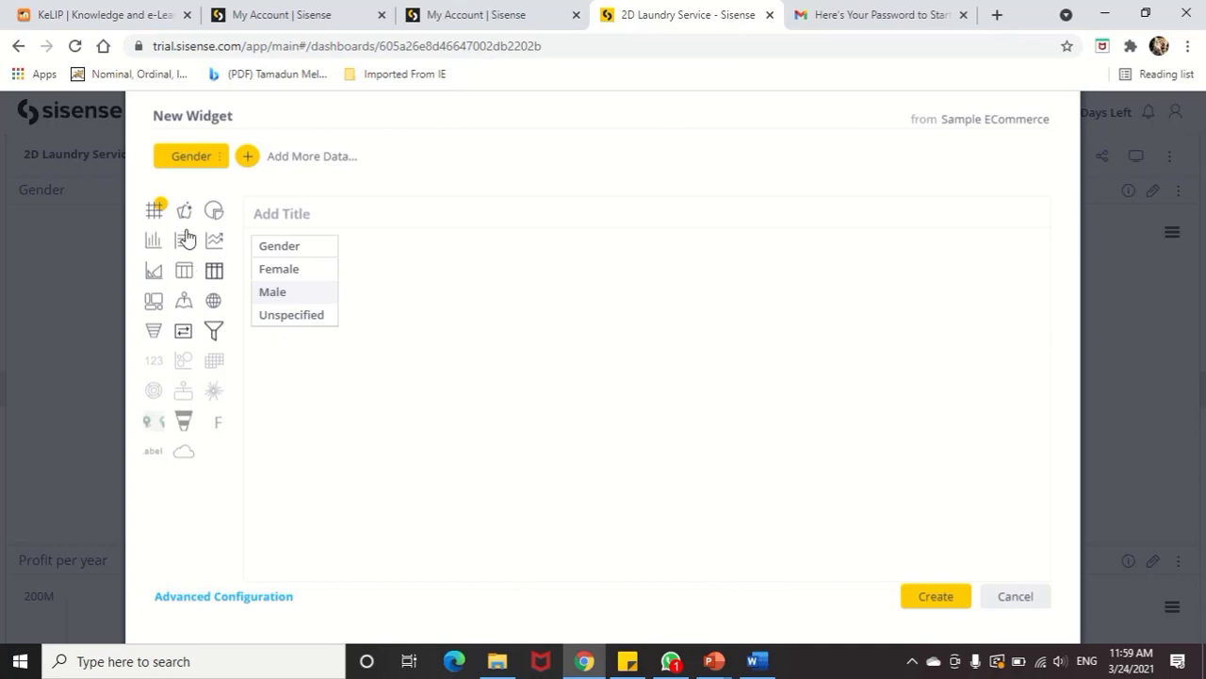
mouse_move(214, 210)
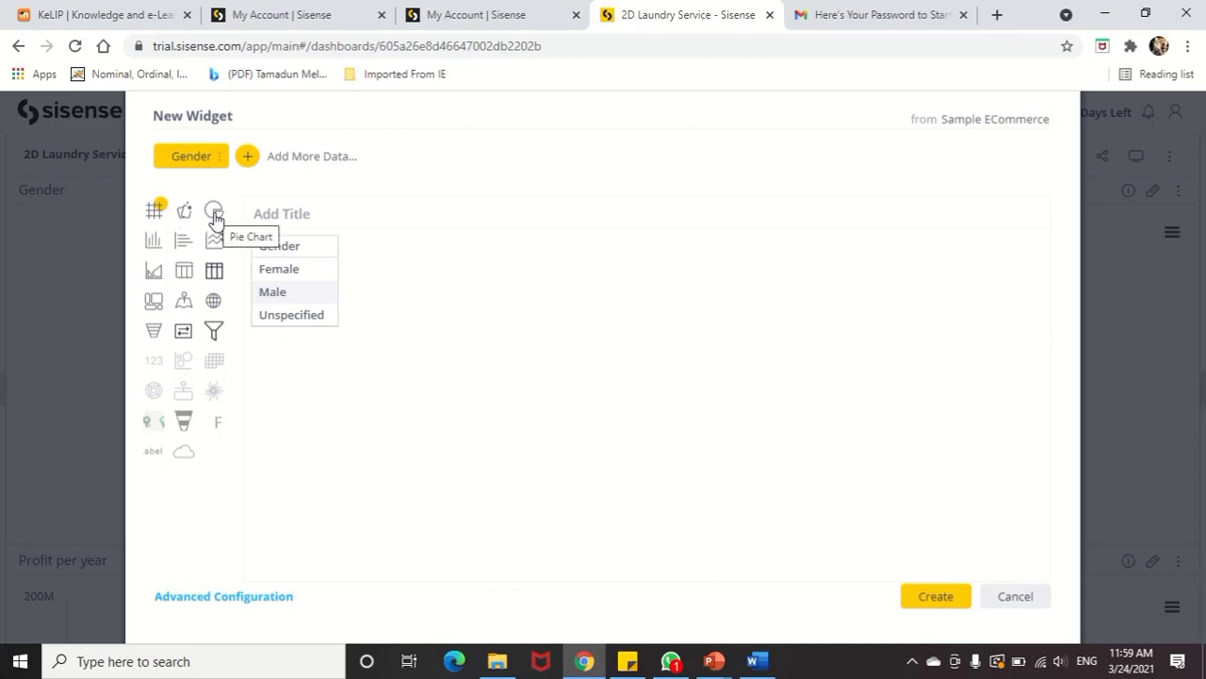
mouse_move(152, 240)
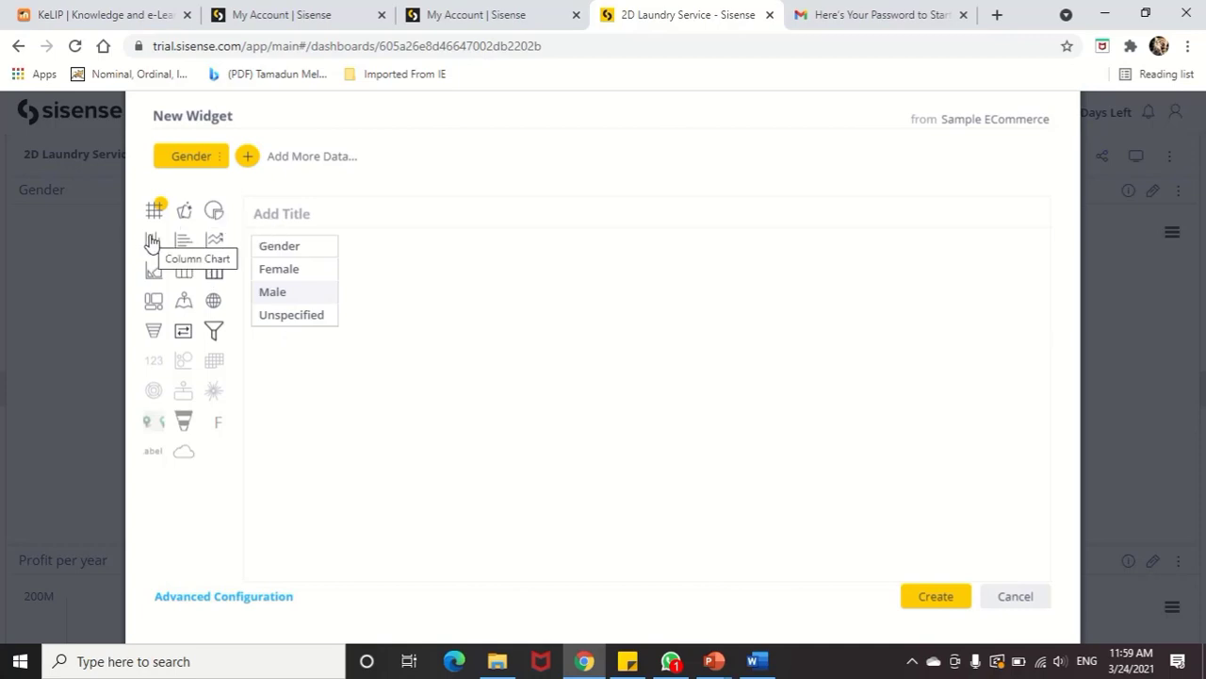
mouse_move(157, 245)
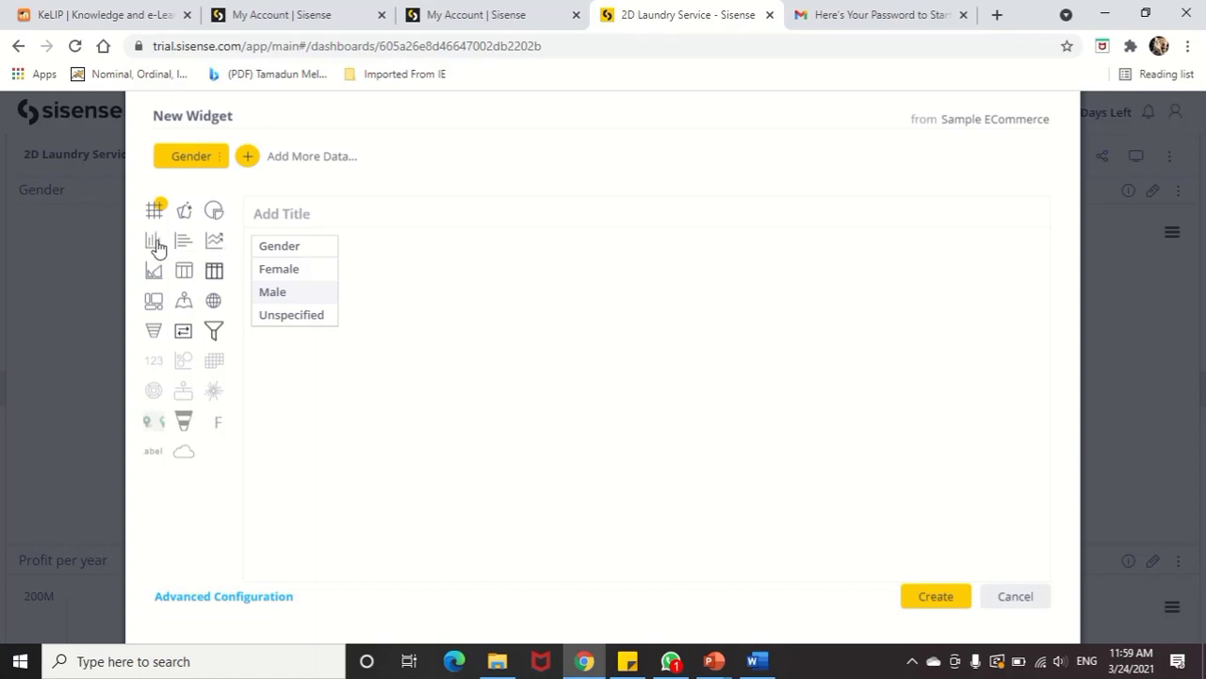
mouse_move(183, 240)
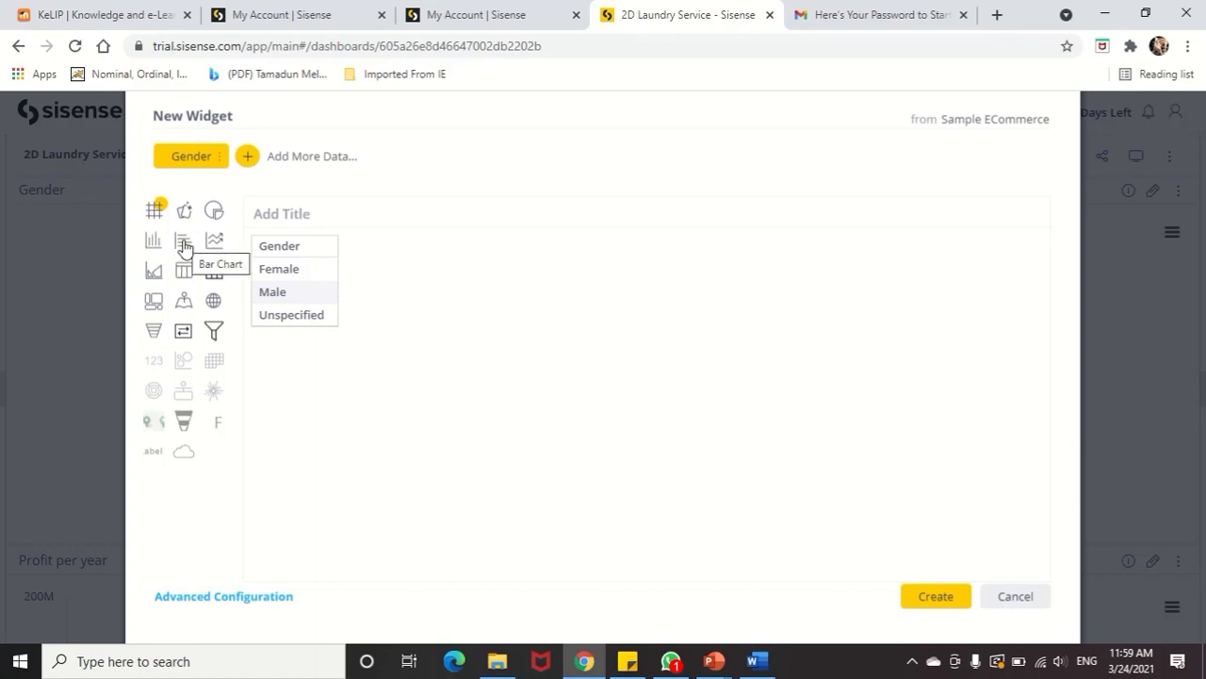
mouse_move(214, 243)
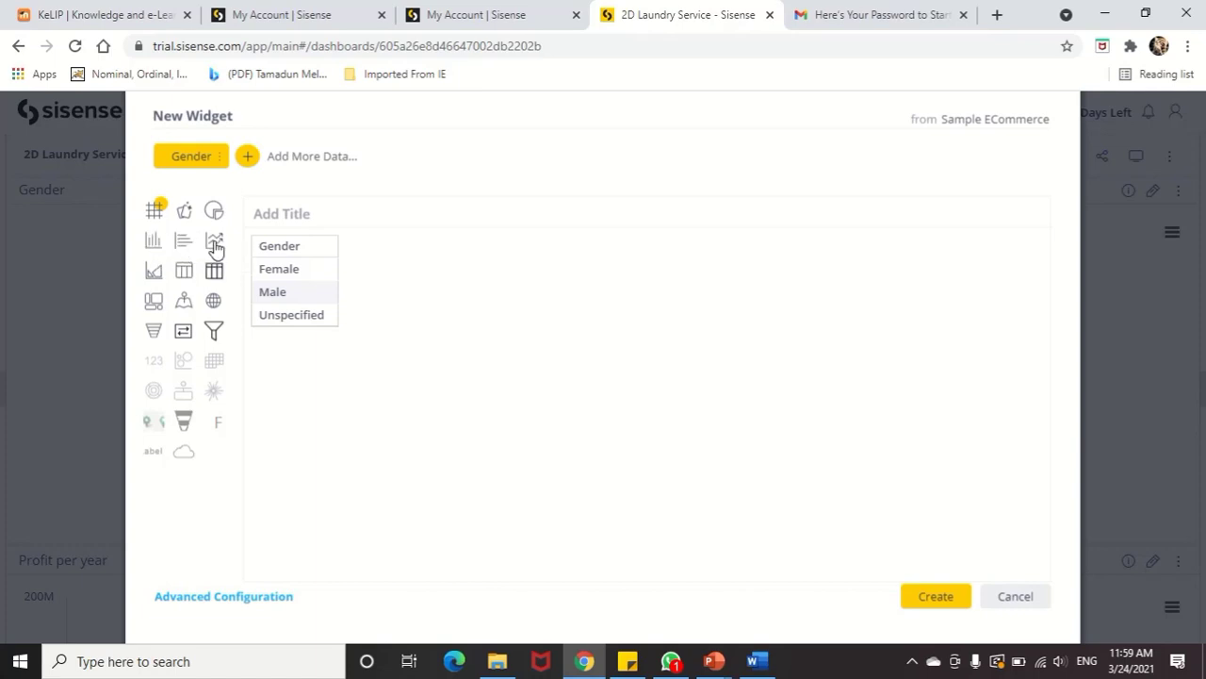
mouse_move(184, 271)
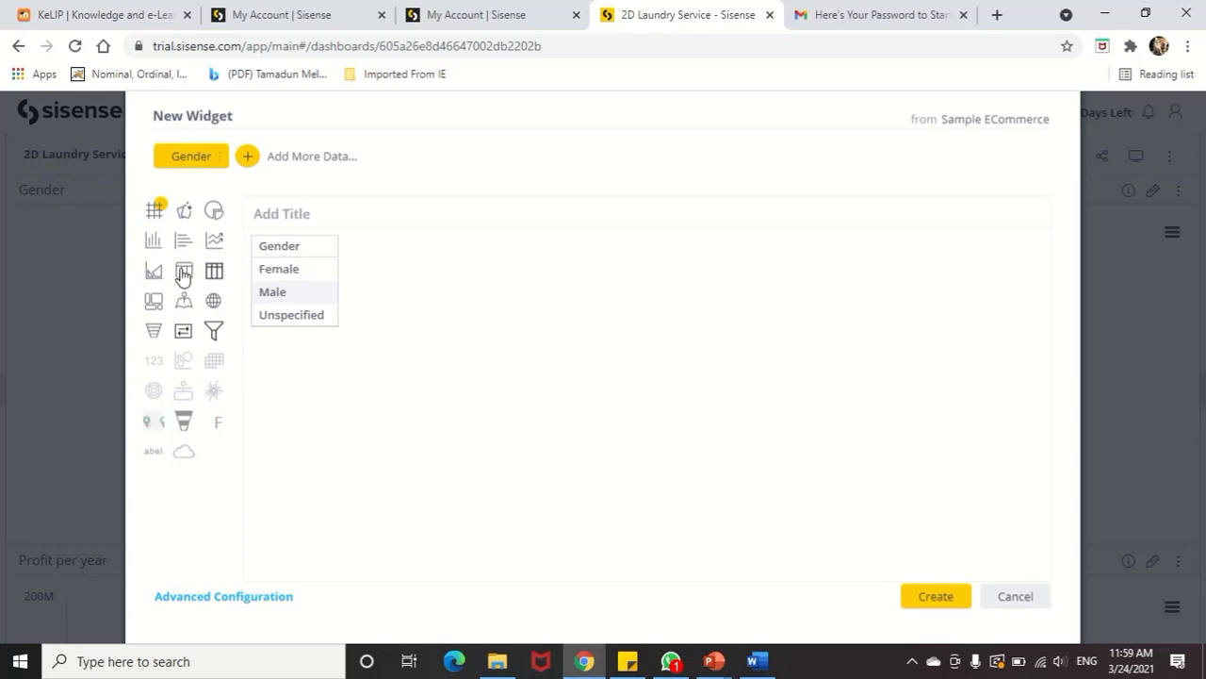
mouse_move(269, 337)
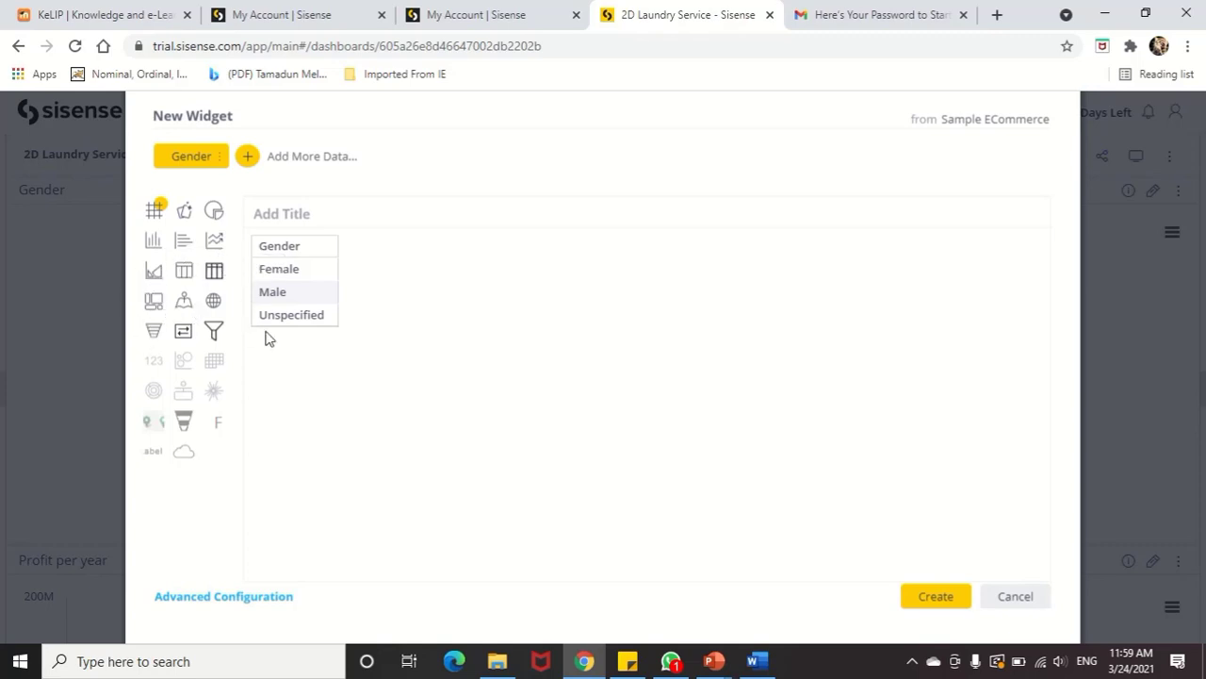
mouse_move(243, 222)
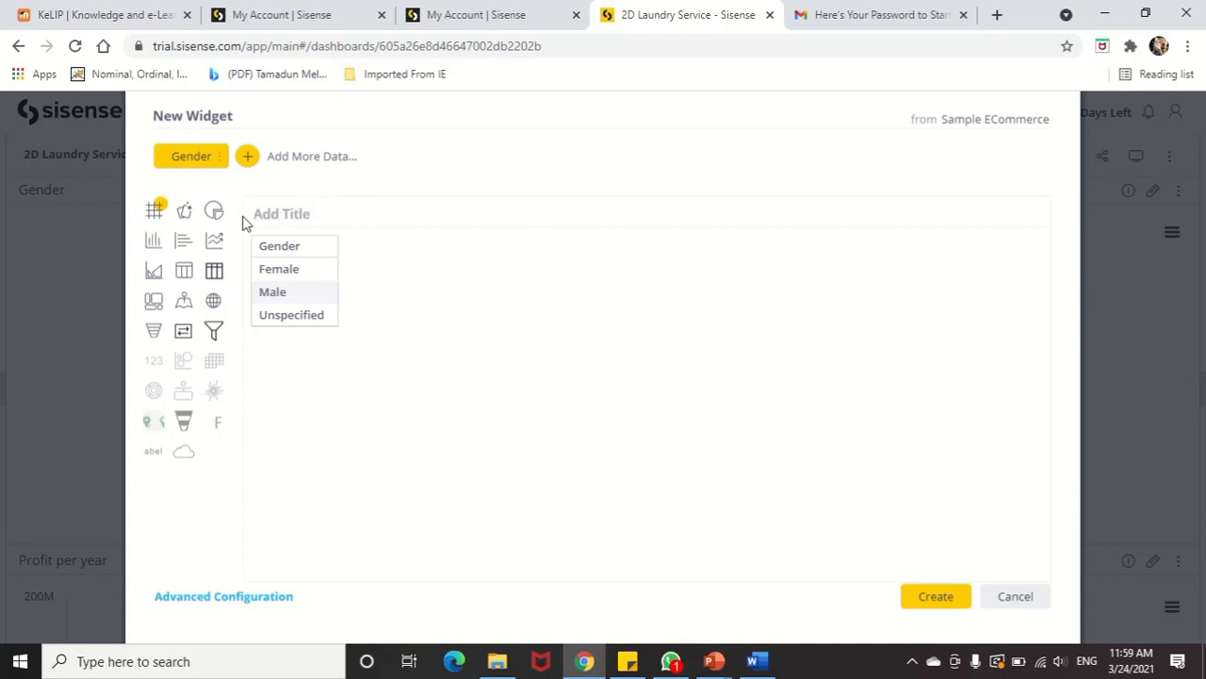
click(213, 209)
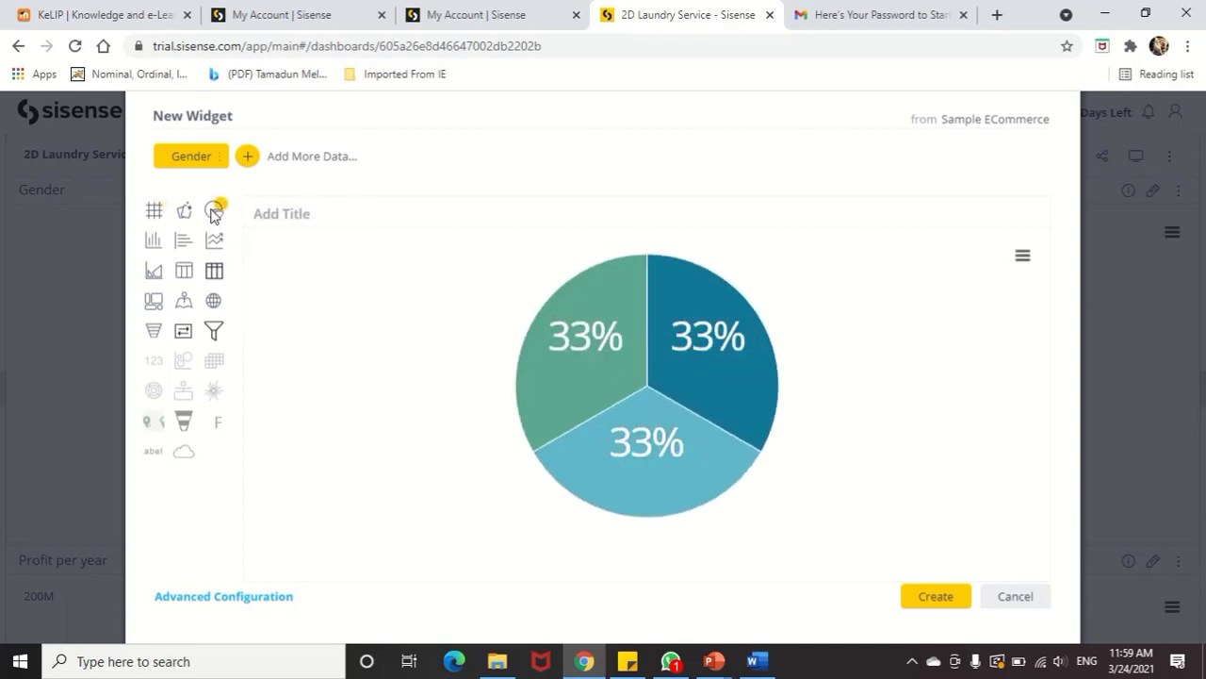
click(214, 210)
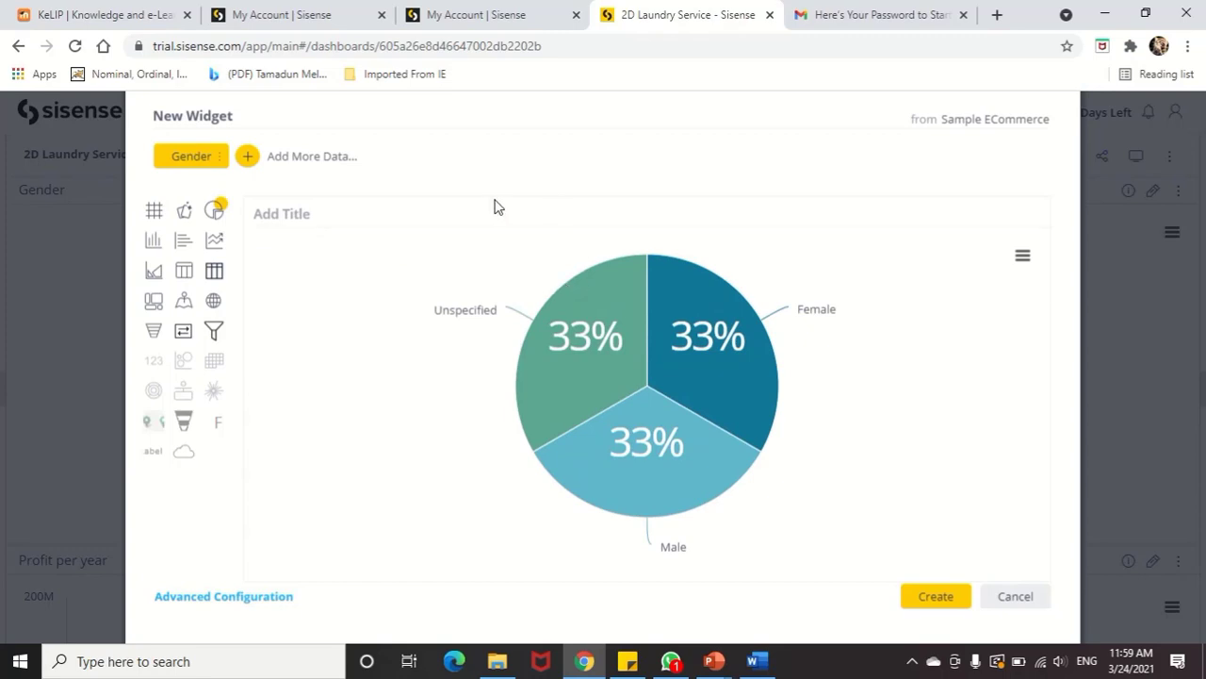
mouse_move(448, 226)
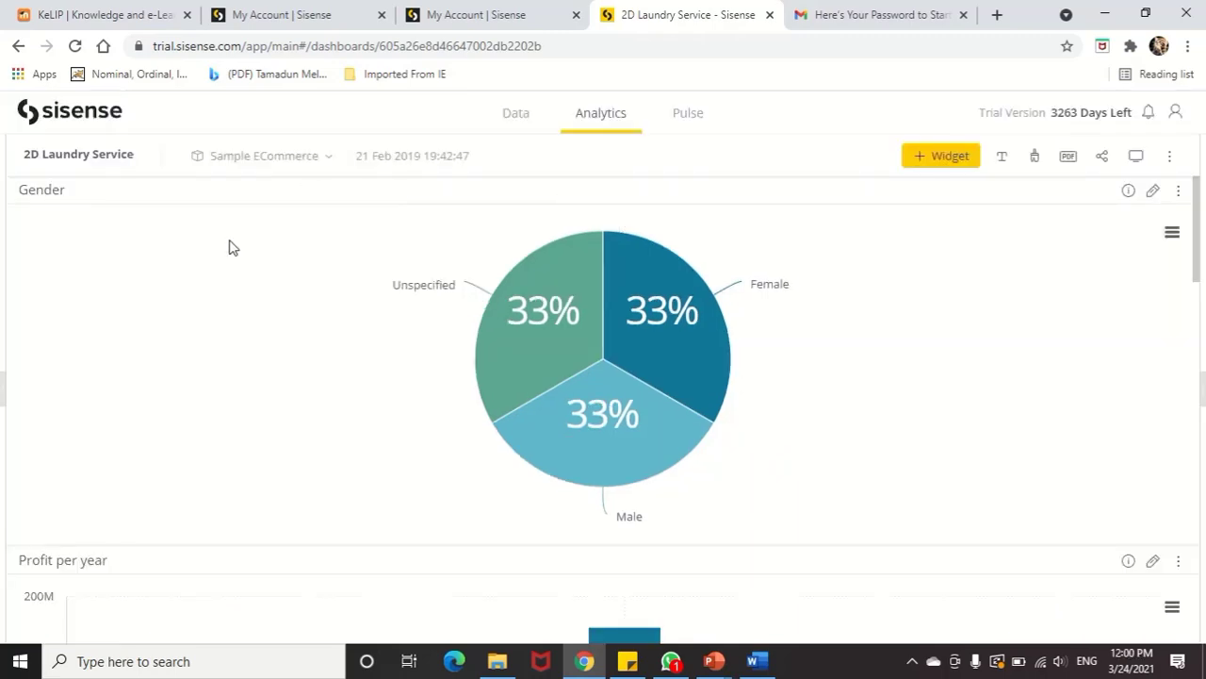
mouse_move(247, 241)
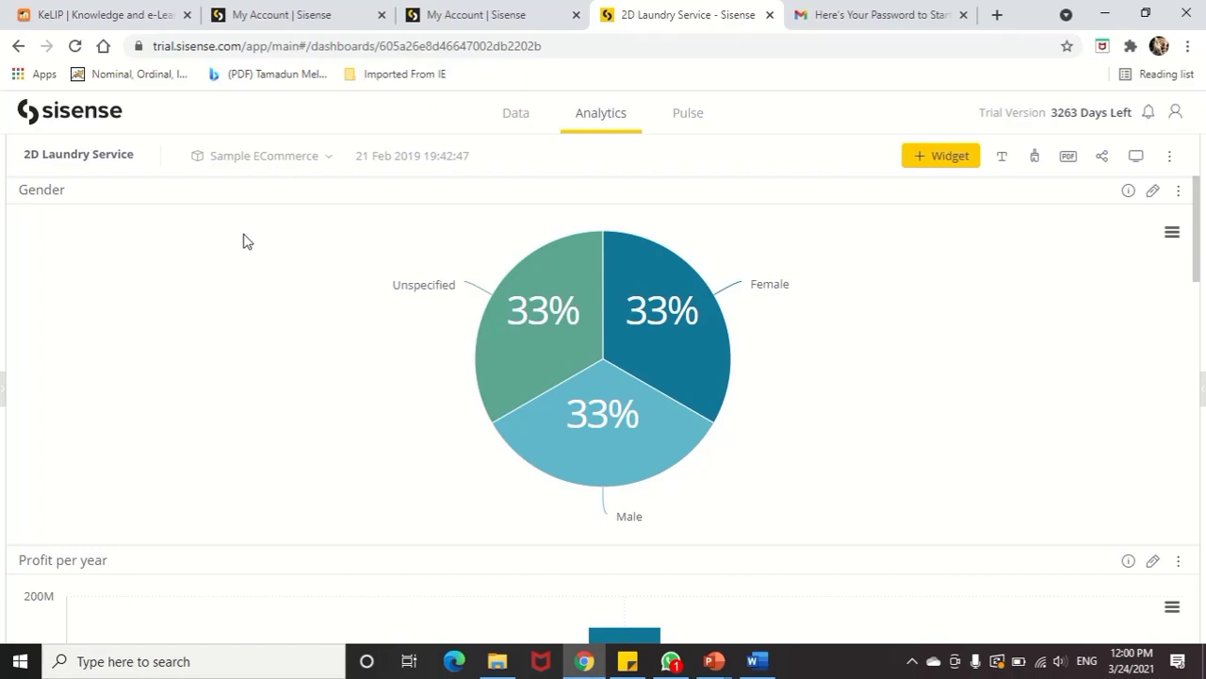
mouse_move(561, 377)
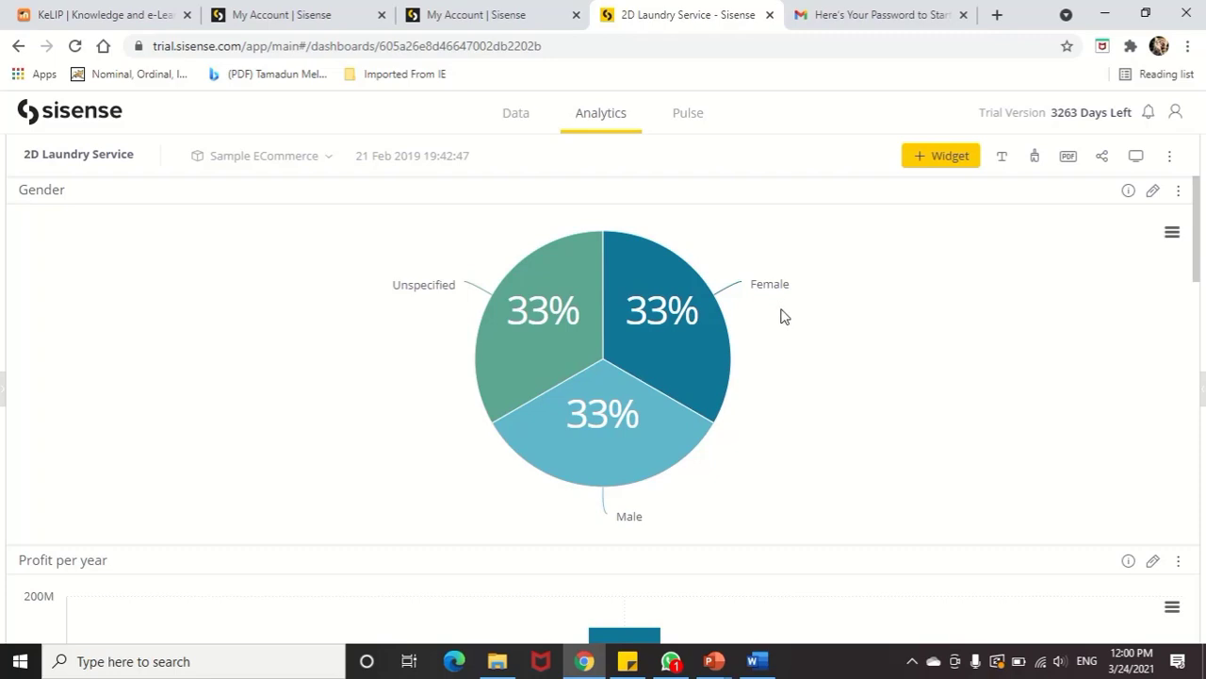
mouse_move(713, 446)
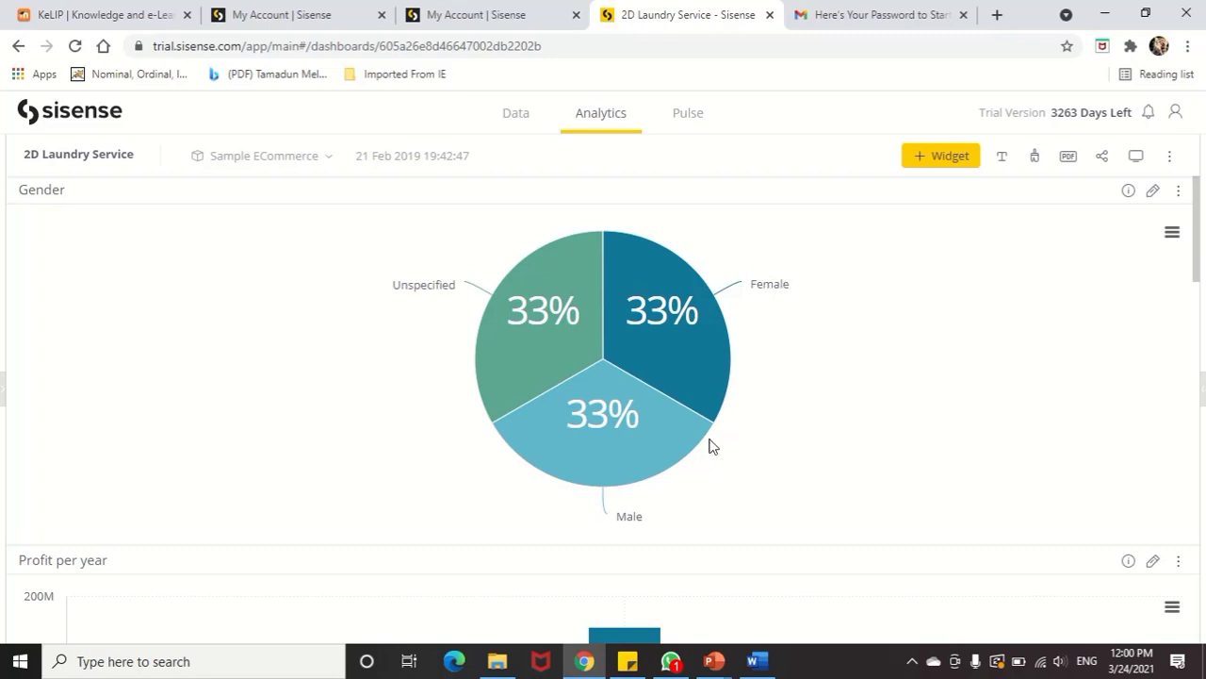
mouse_move(370, 347)
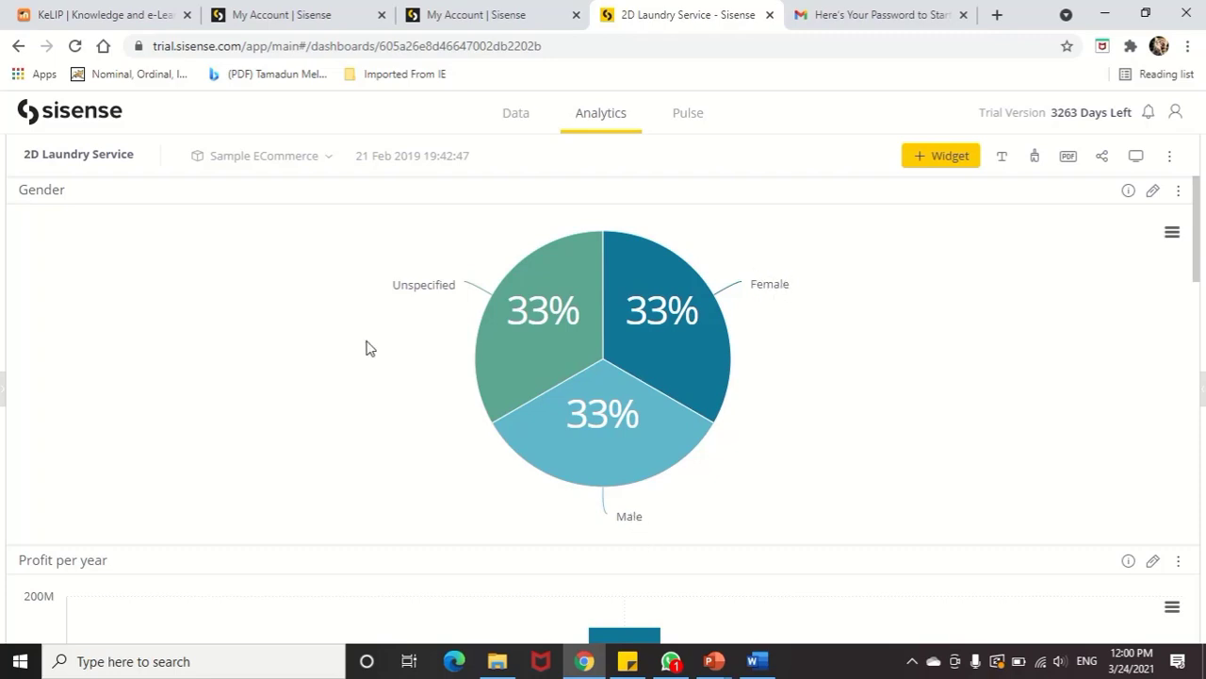
mouse_move(450, 295)
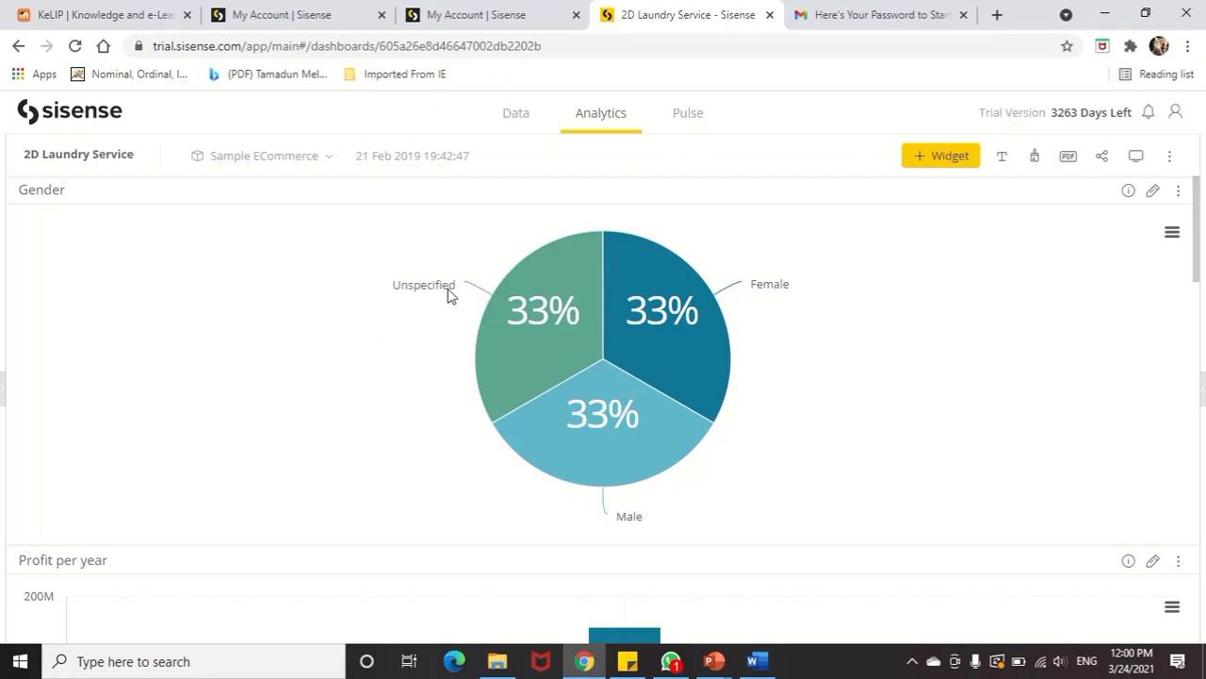
- Scroll down to the Profit per year column chart and Peralatan Laundry widget
scroll(down, 3)
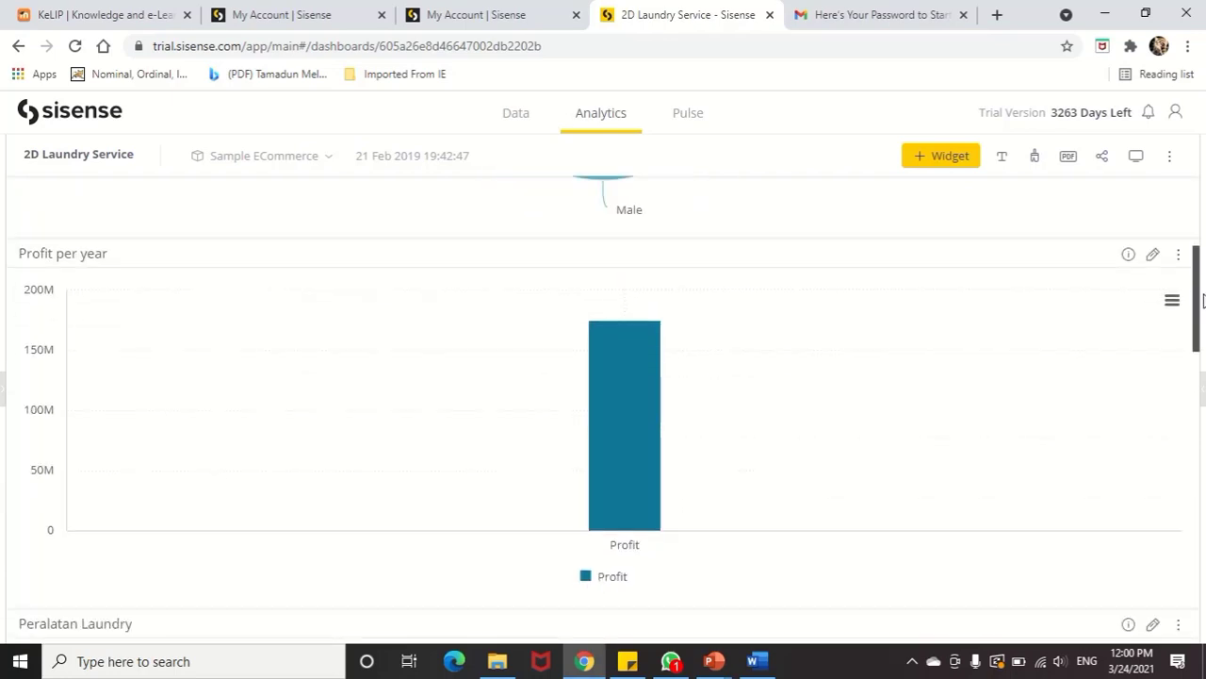
scroll(down, 3)
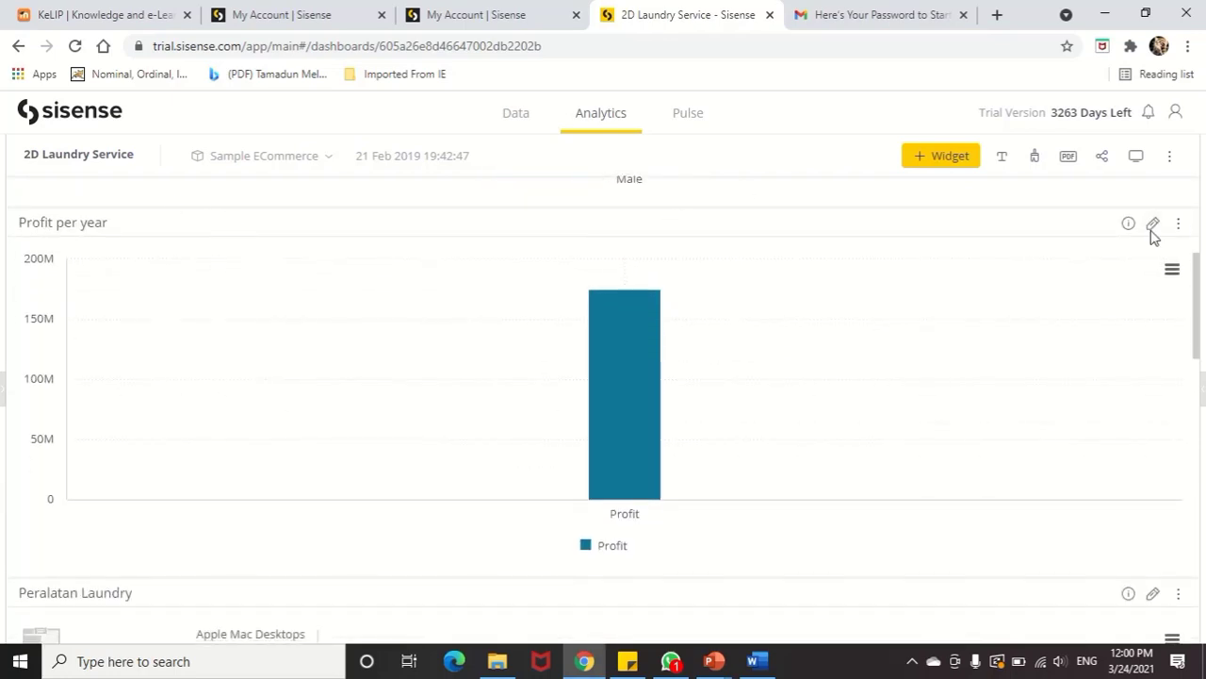
click(1152, 224)
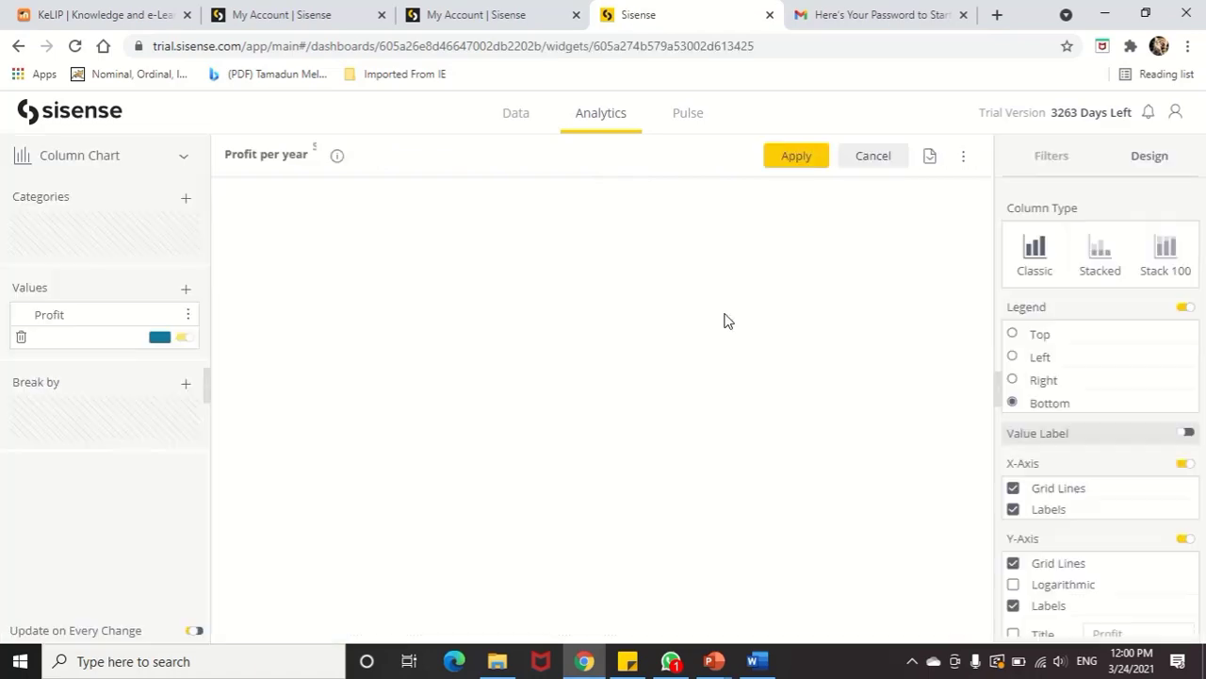
click(796, 156)
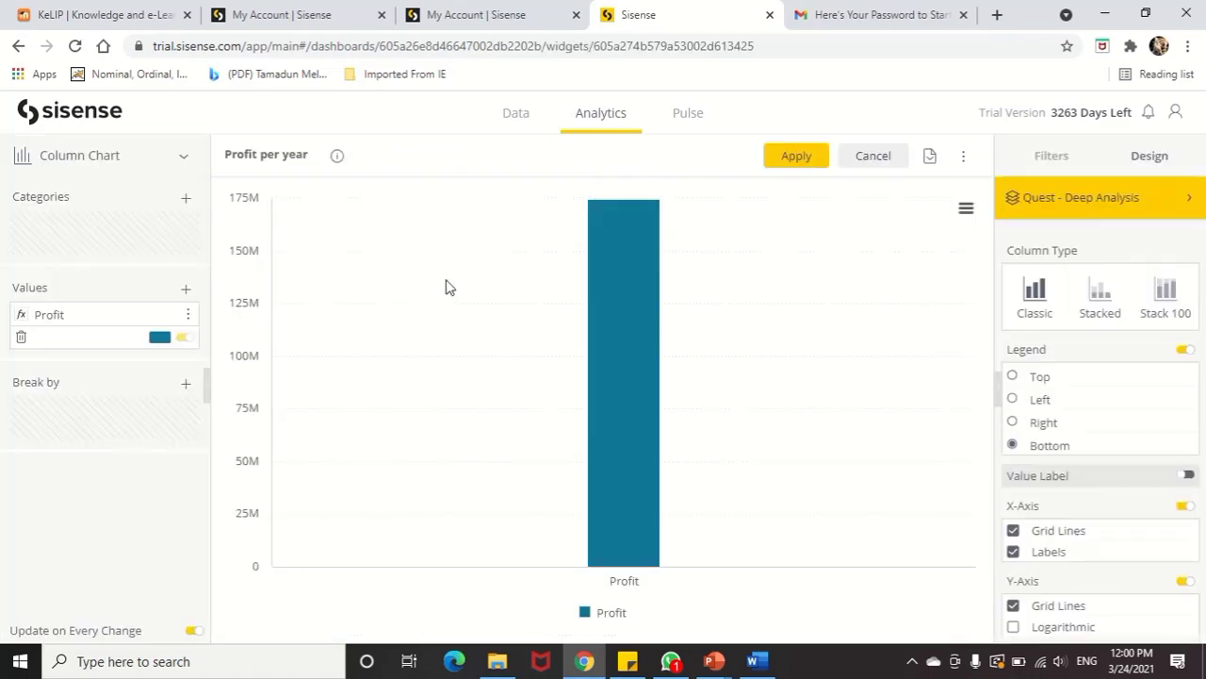
mouse_move(1054, 181)
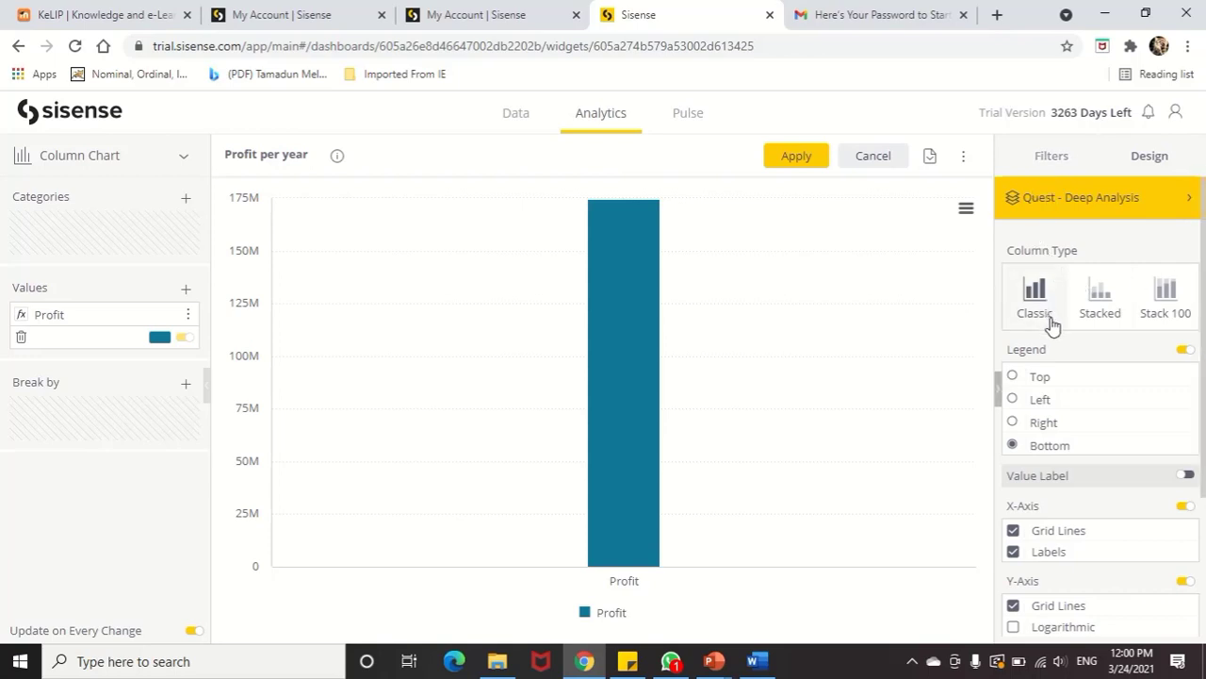
mouse_move(1155, 172)
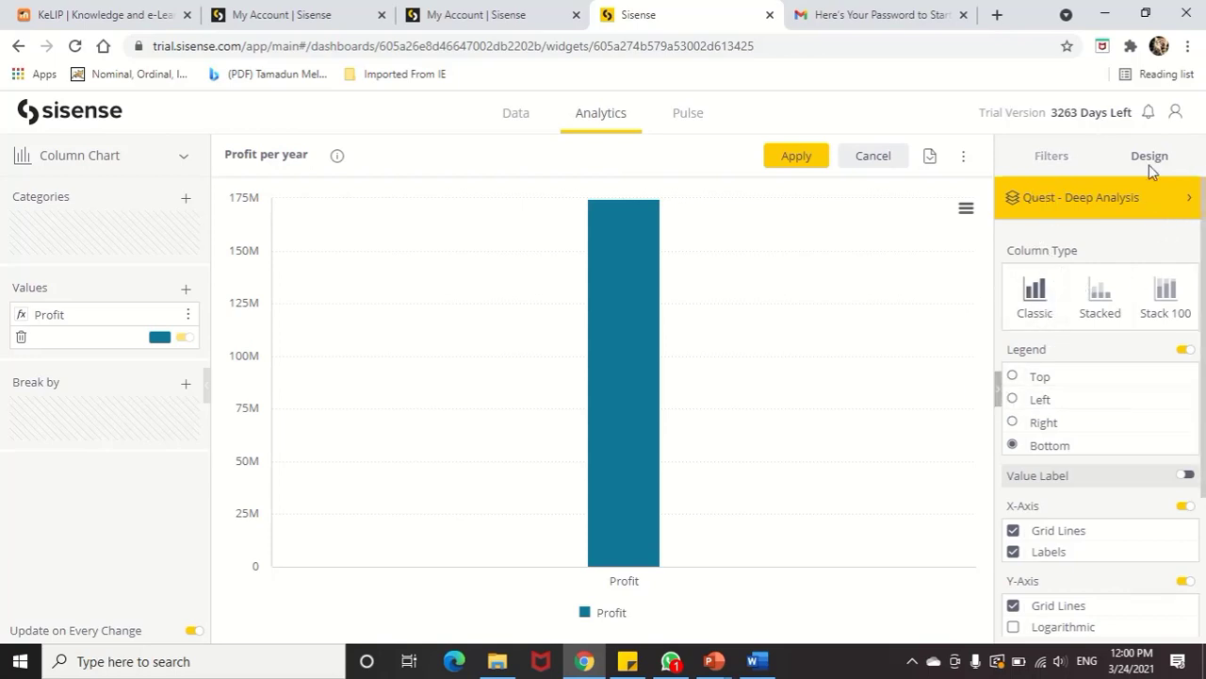
mouse_move(1034, 292)
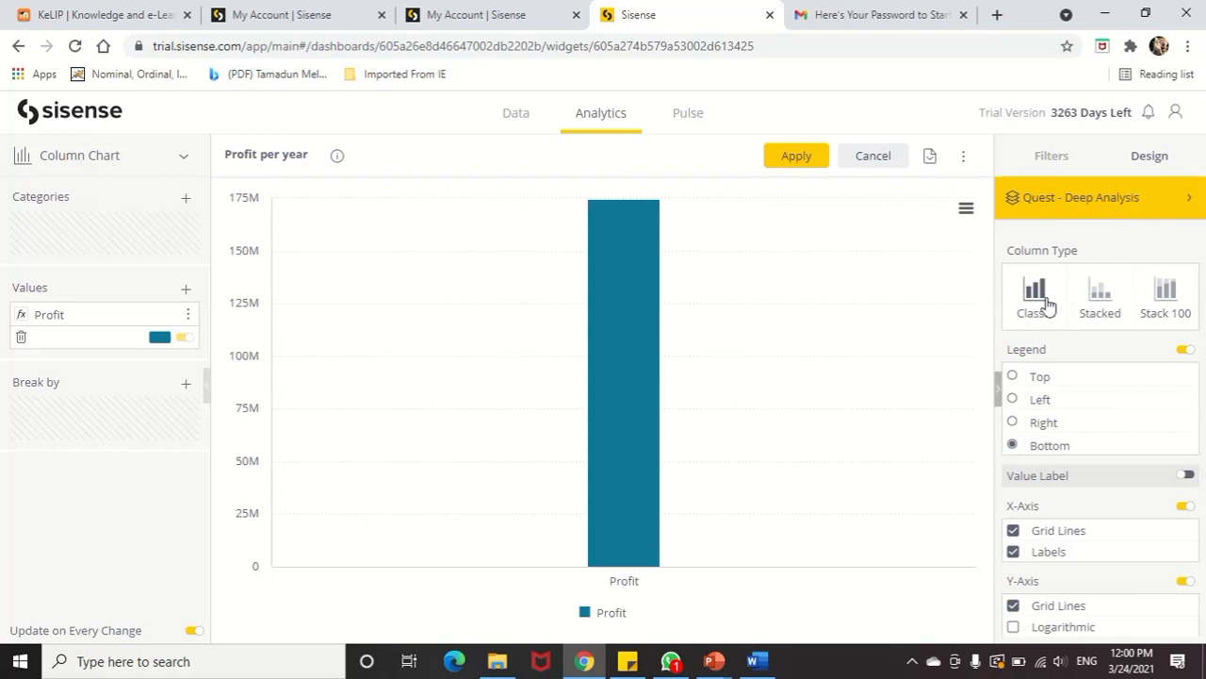
mouse_move(1100, 297)
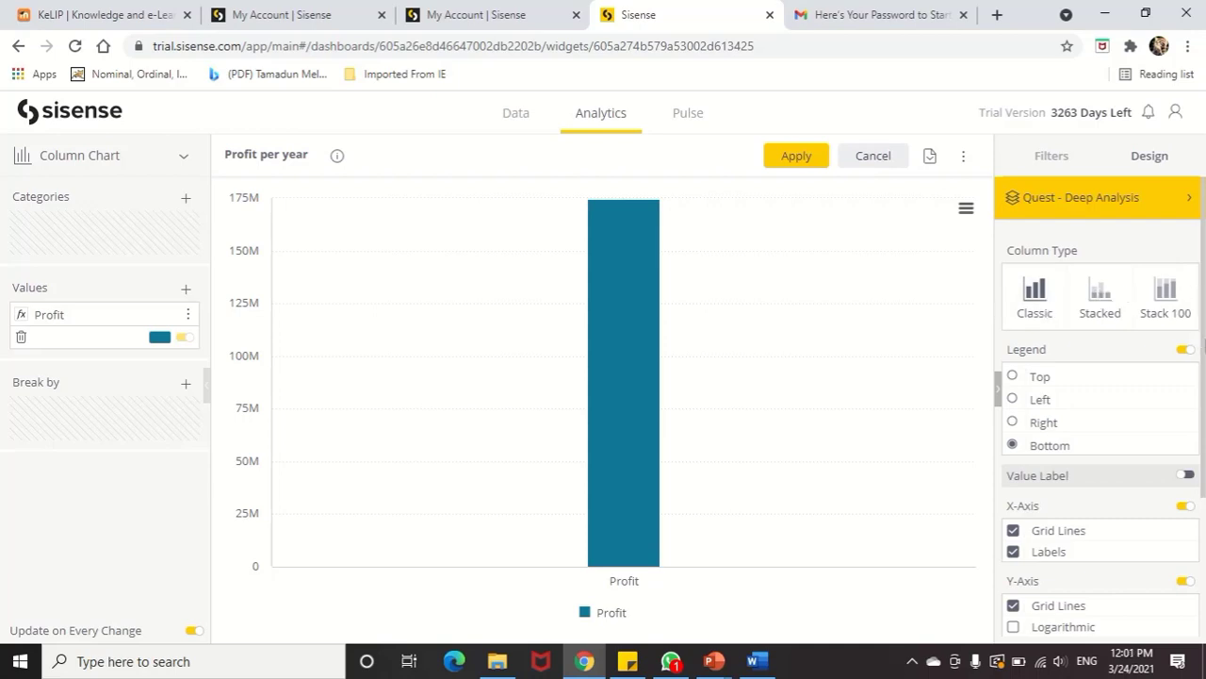
scroll(down, 3)
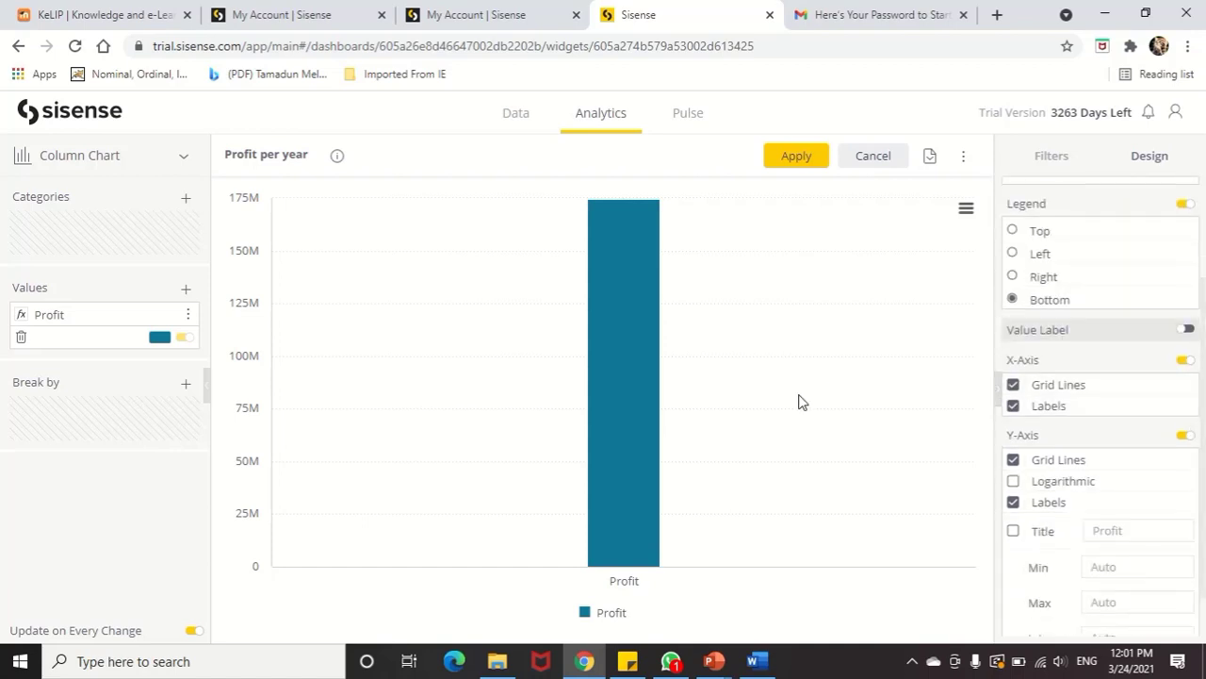
mouse_move(884, 156)
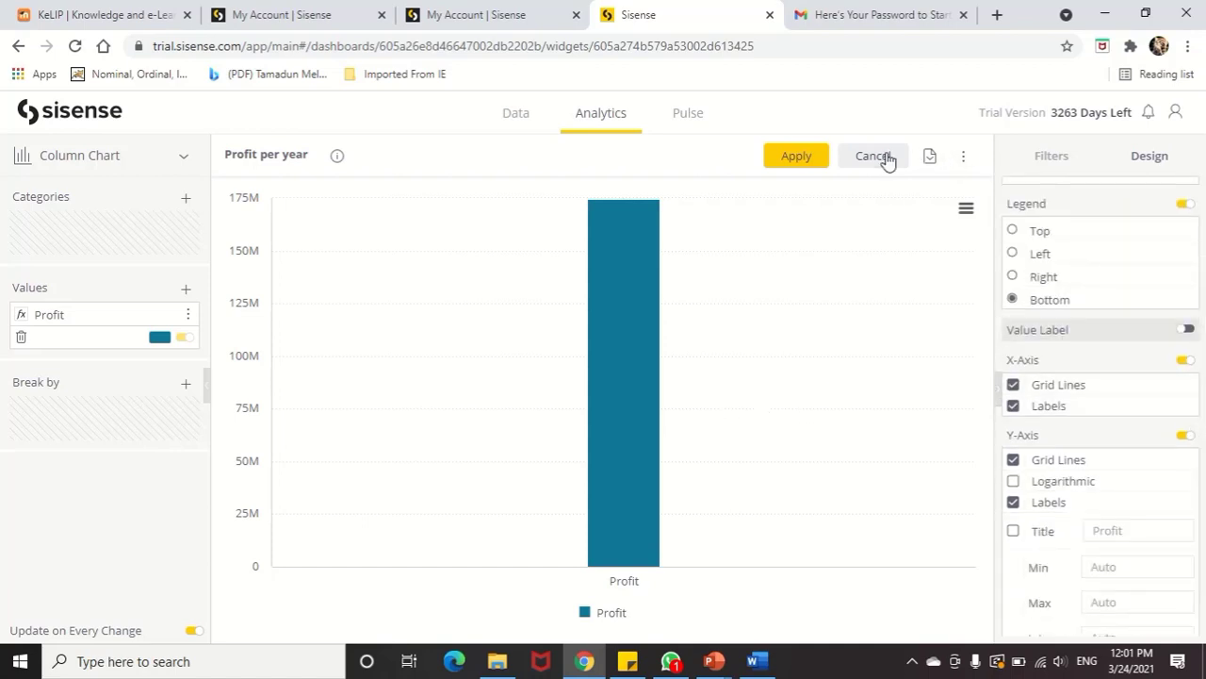
click(870, 156)
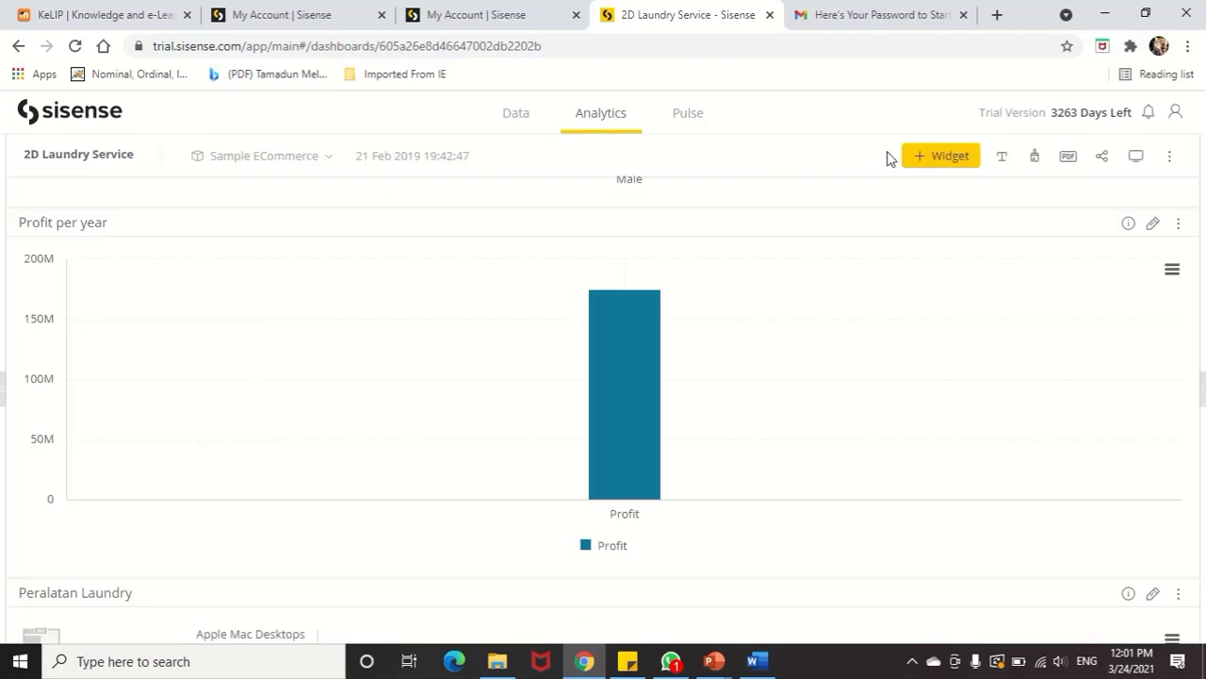
mouse_move(1197, 389)
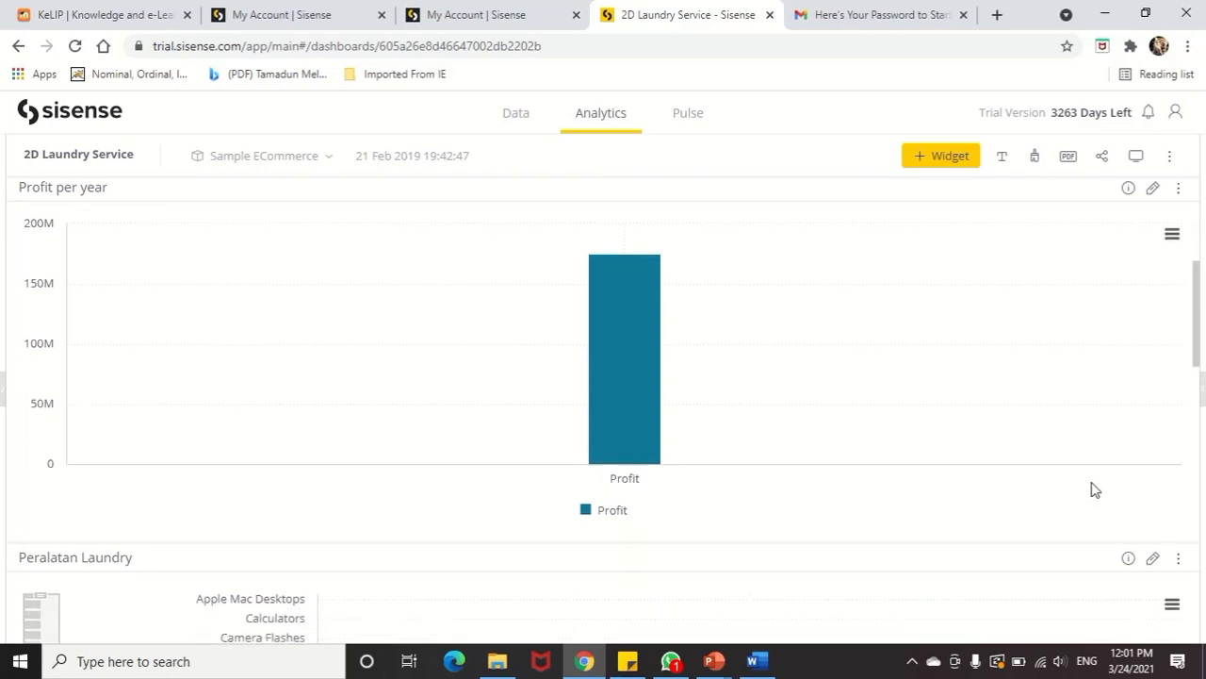
scroll(down, 3)
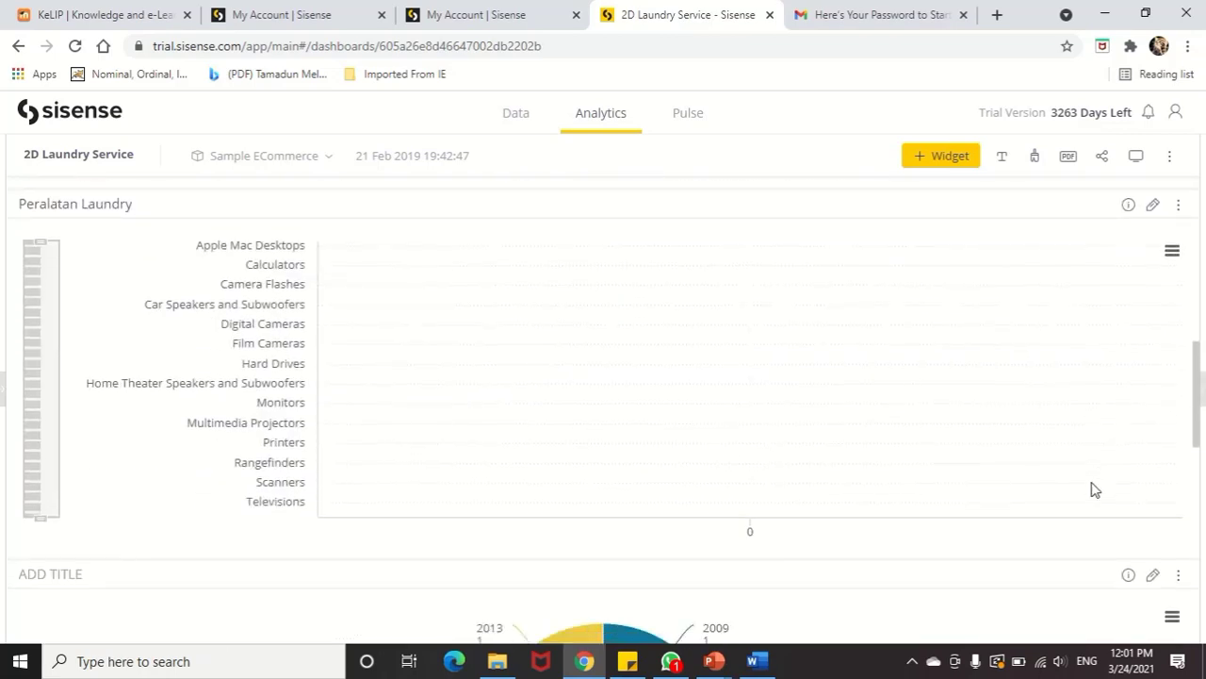
mouse_move(1030, 229)
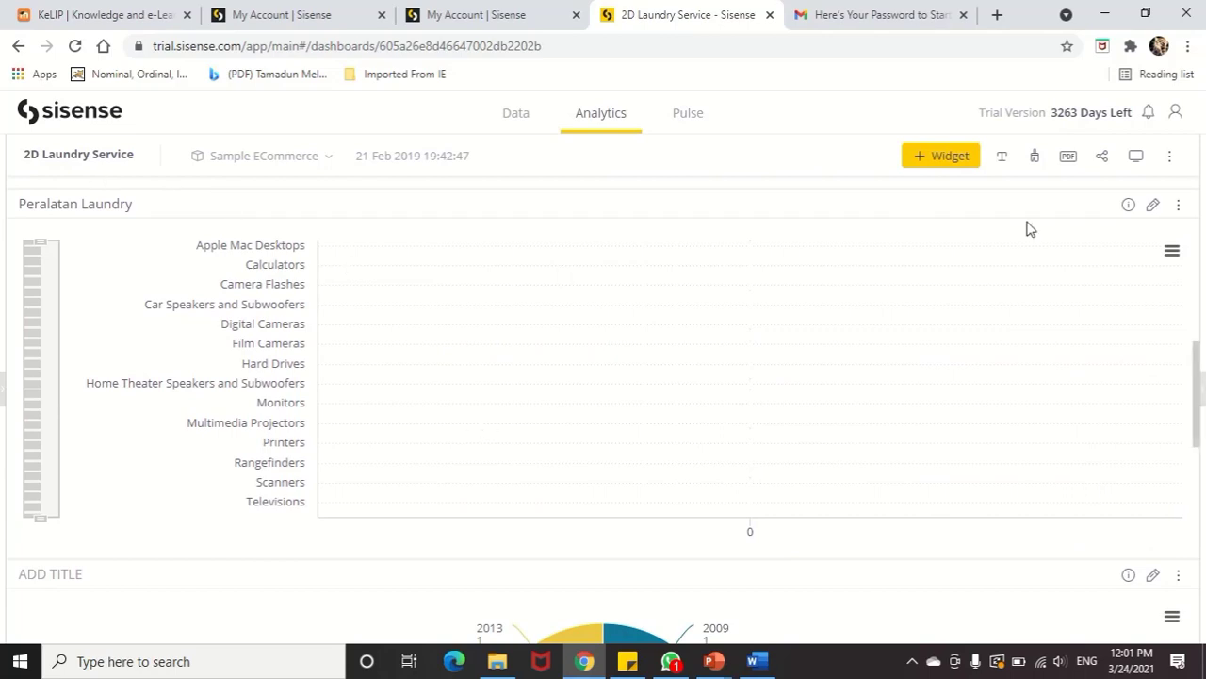
mouse_move(1152, 204)
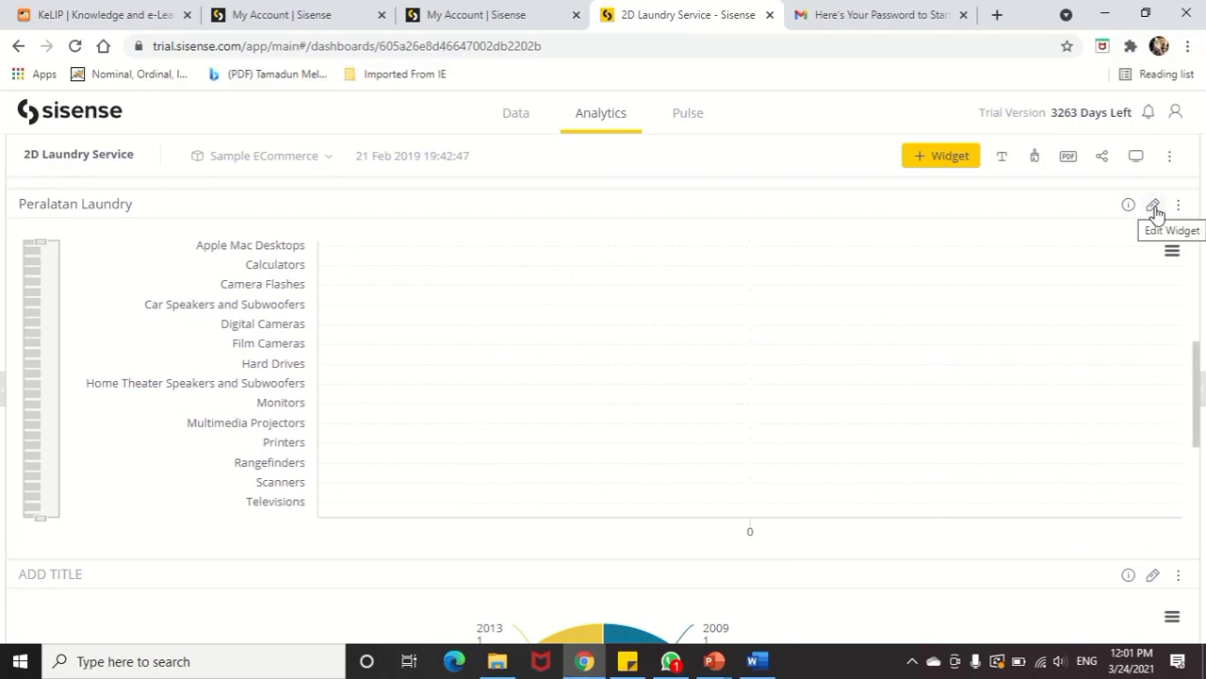
click(1153, 205)
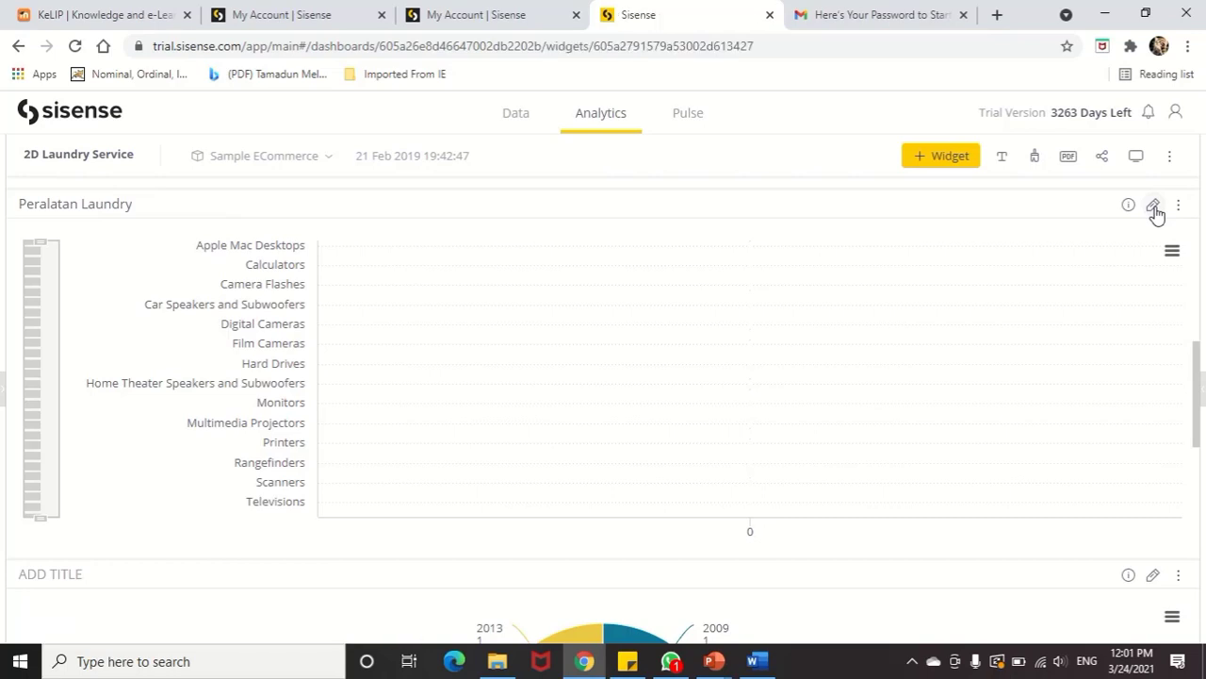
click(1154, 205)
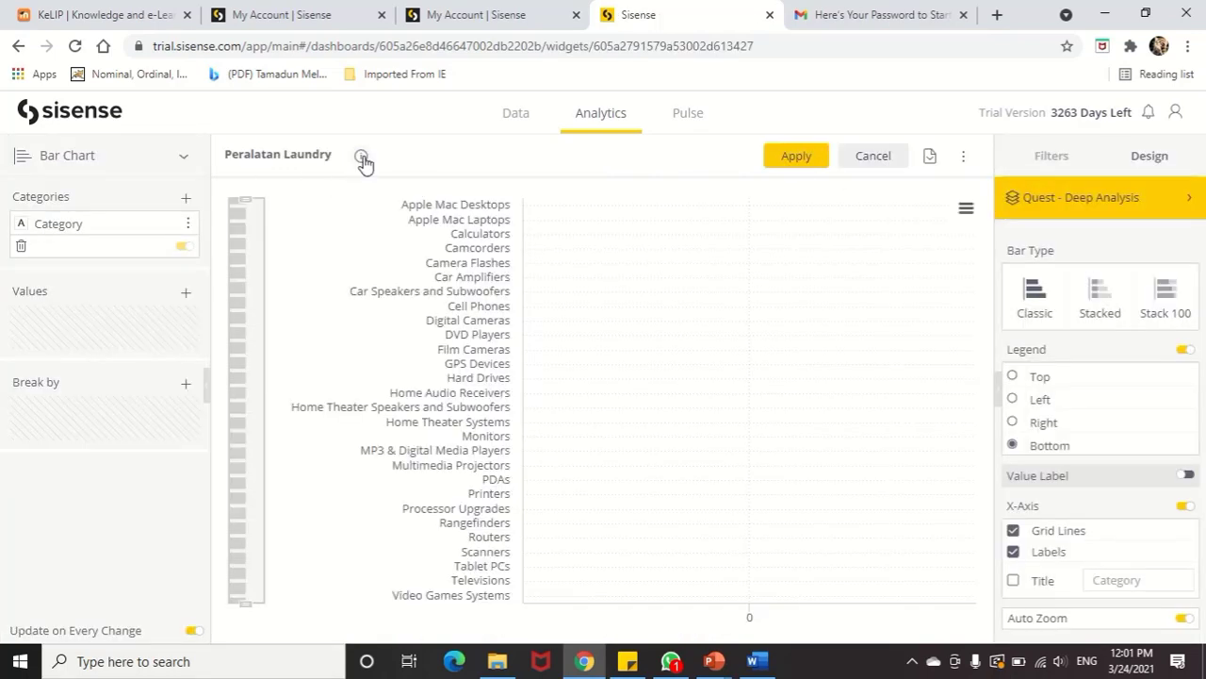
mouse_move(362, 156)
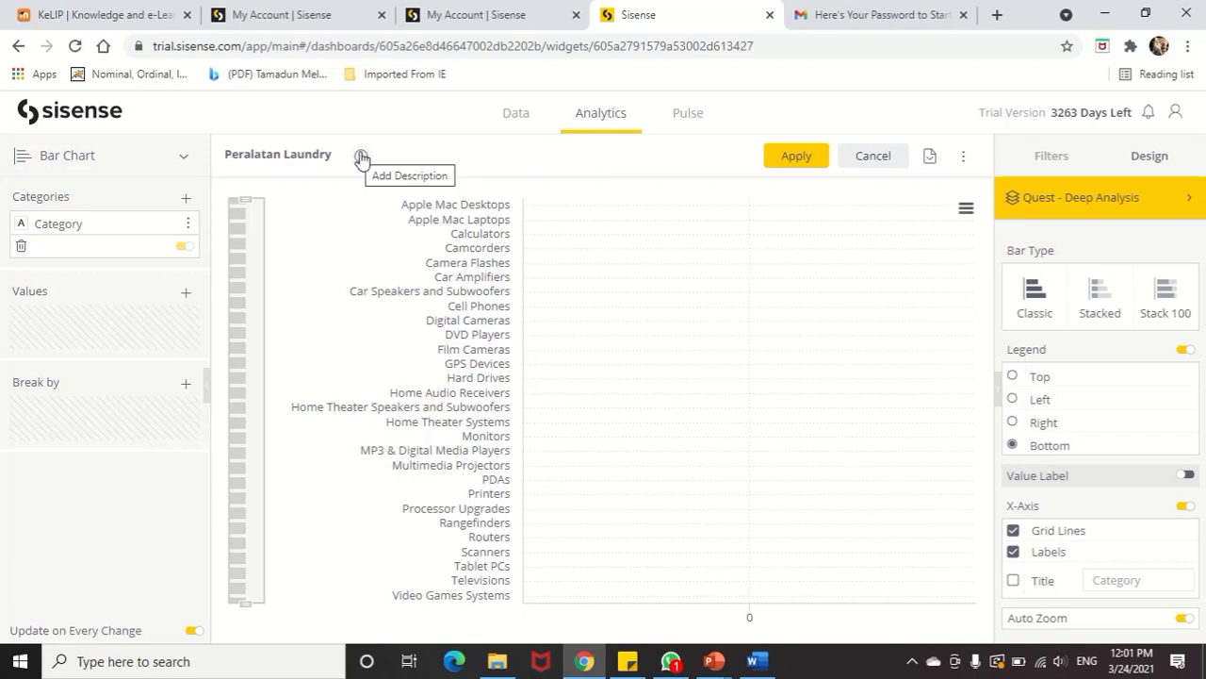
mouse_move(608, 247)
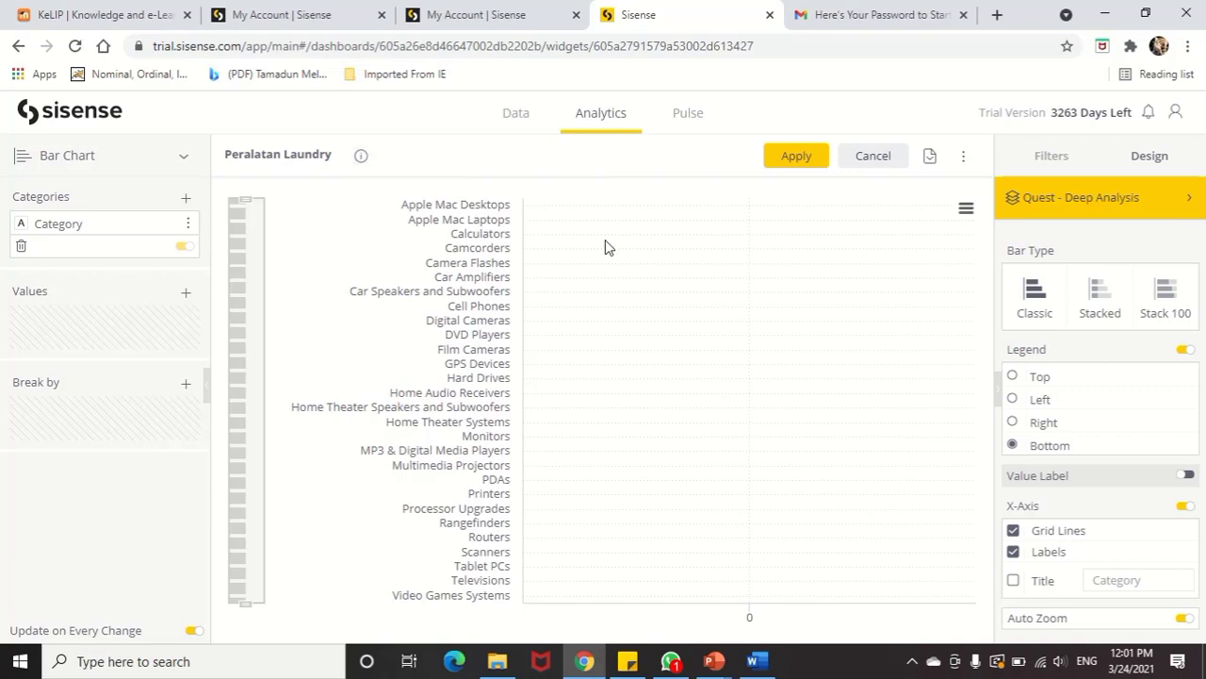
mouse_move(278, 228)
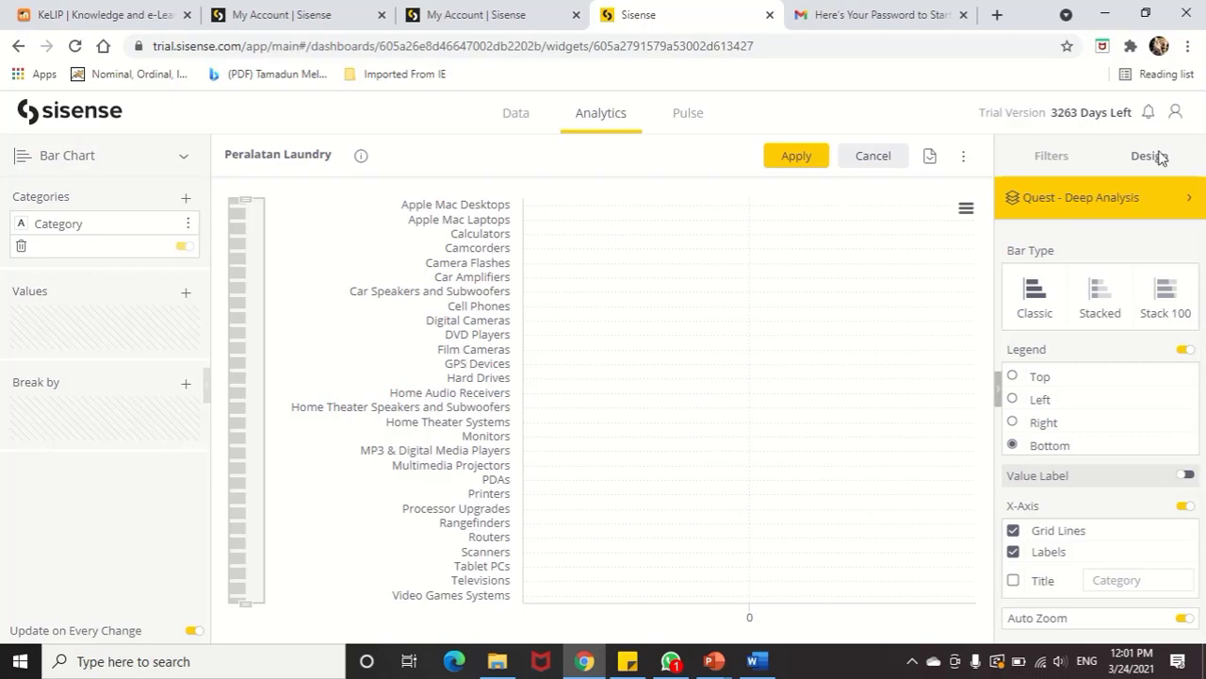
click(872, 156)
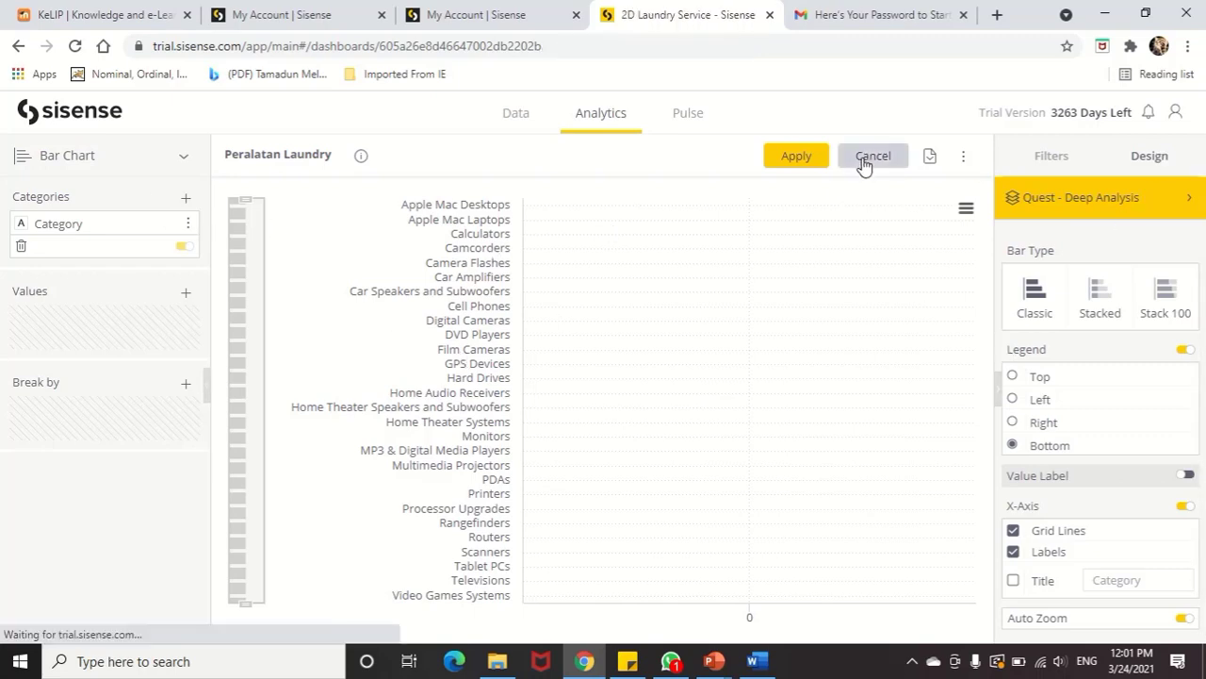
- Cancel the widget editor and scroll down to the untitled 2009–2013 year pie chart
click(871, 155)
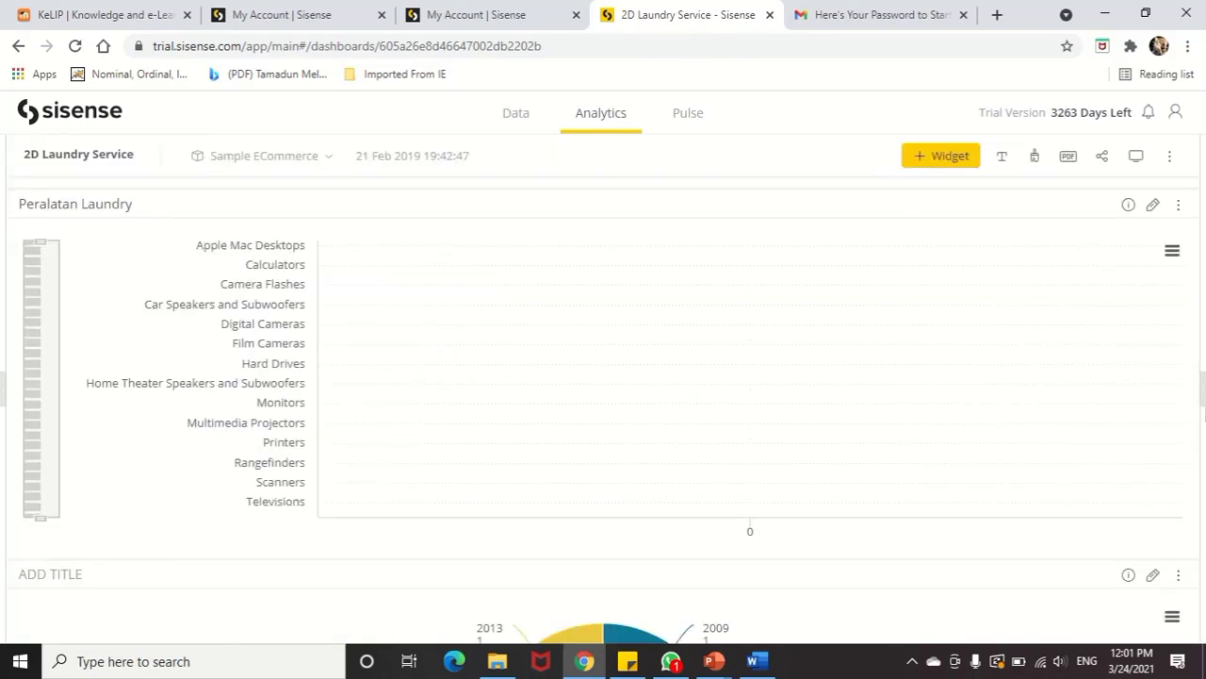
scroll(down, 3)
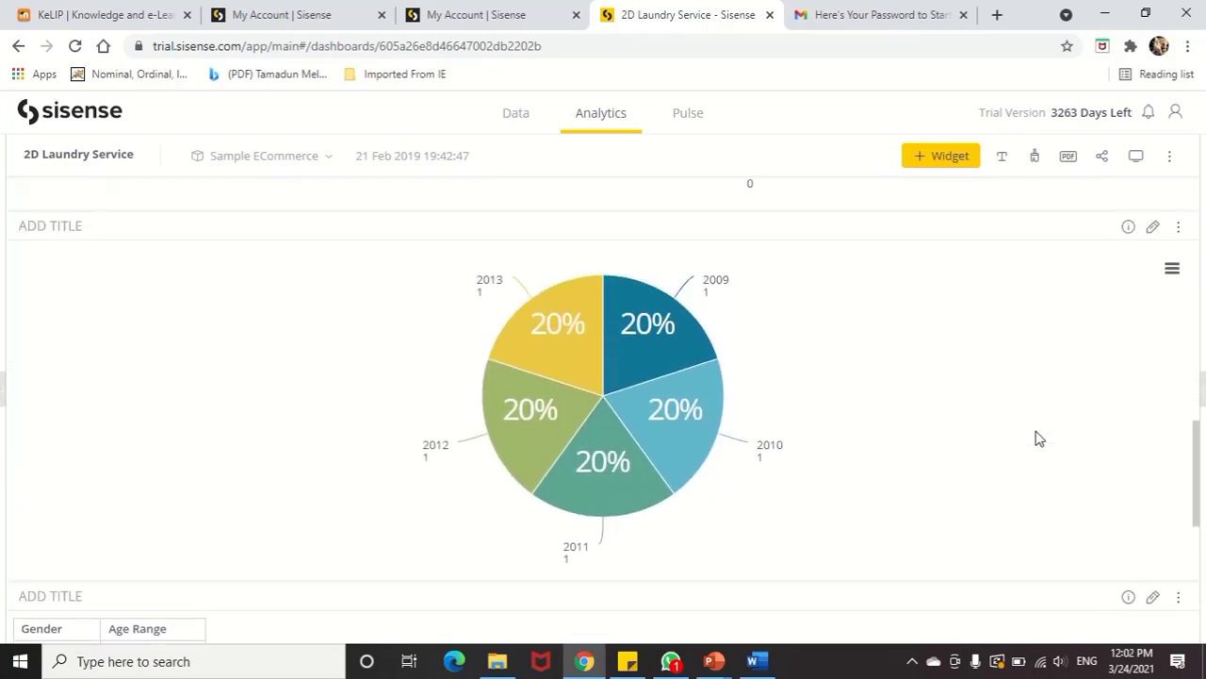
scroll(down, 3)
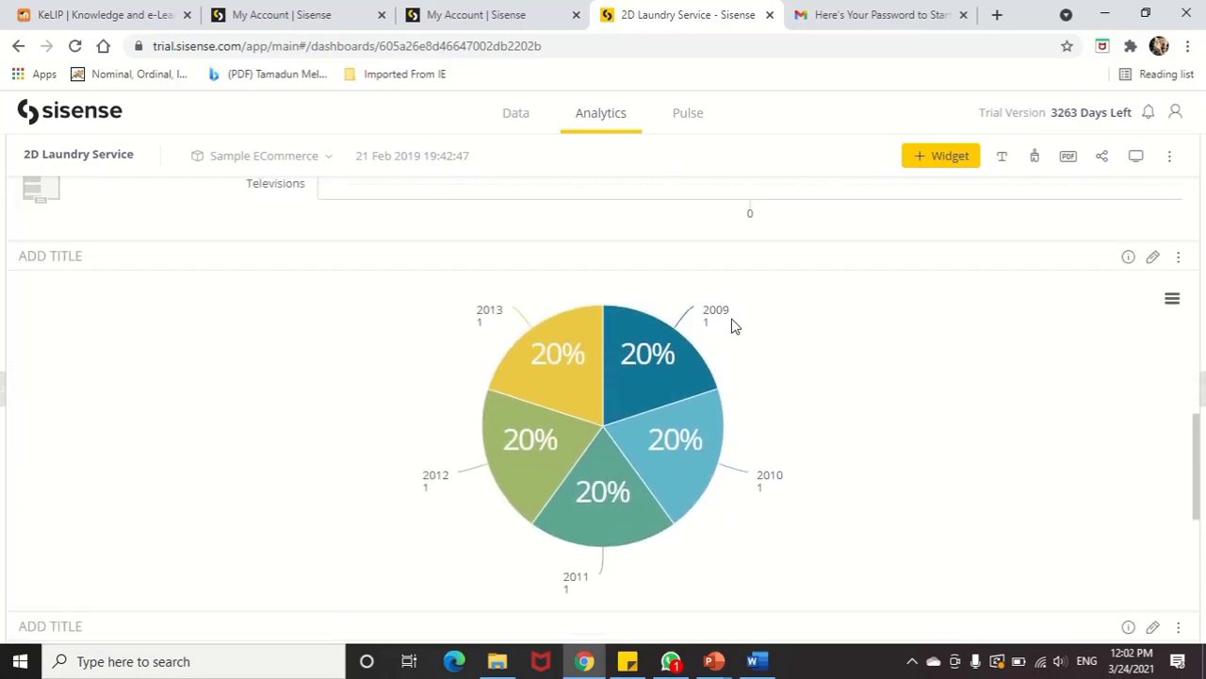
mouse_move(556, 279)
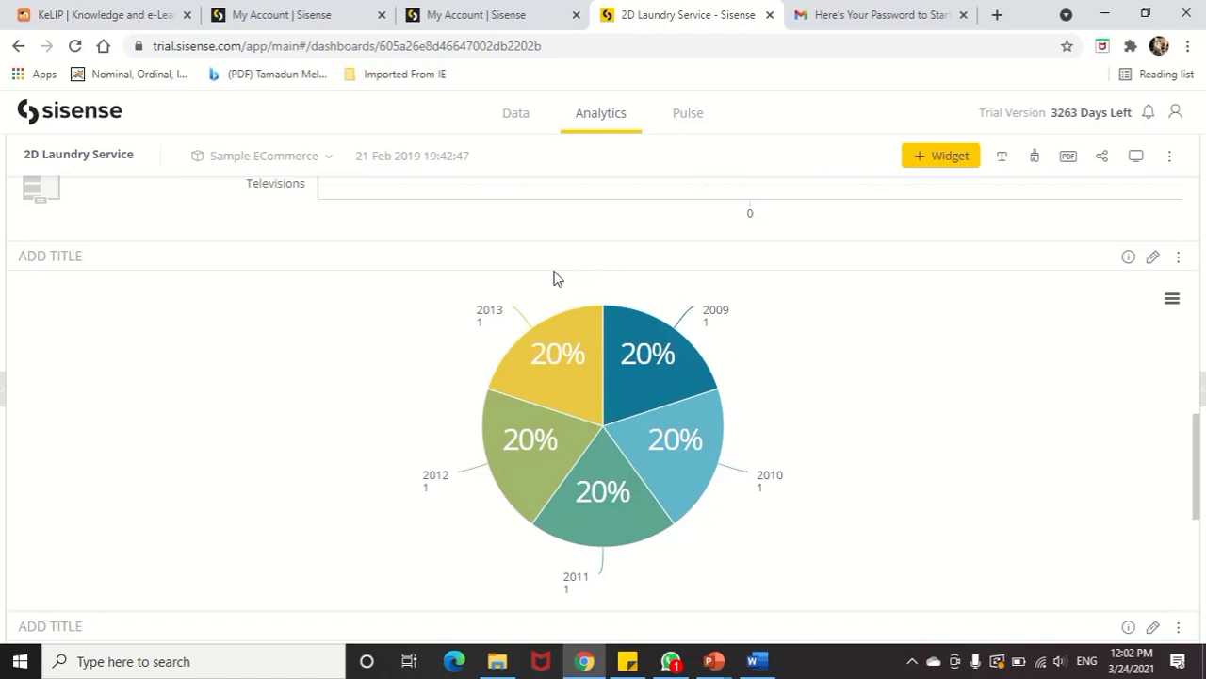
mouse_move(478, 334)
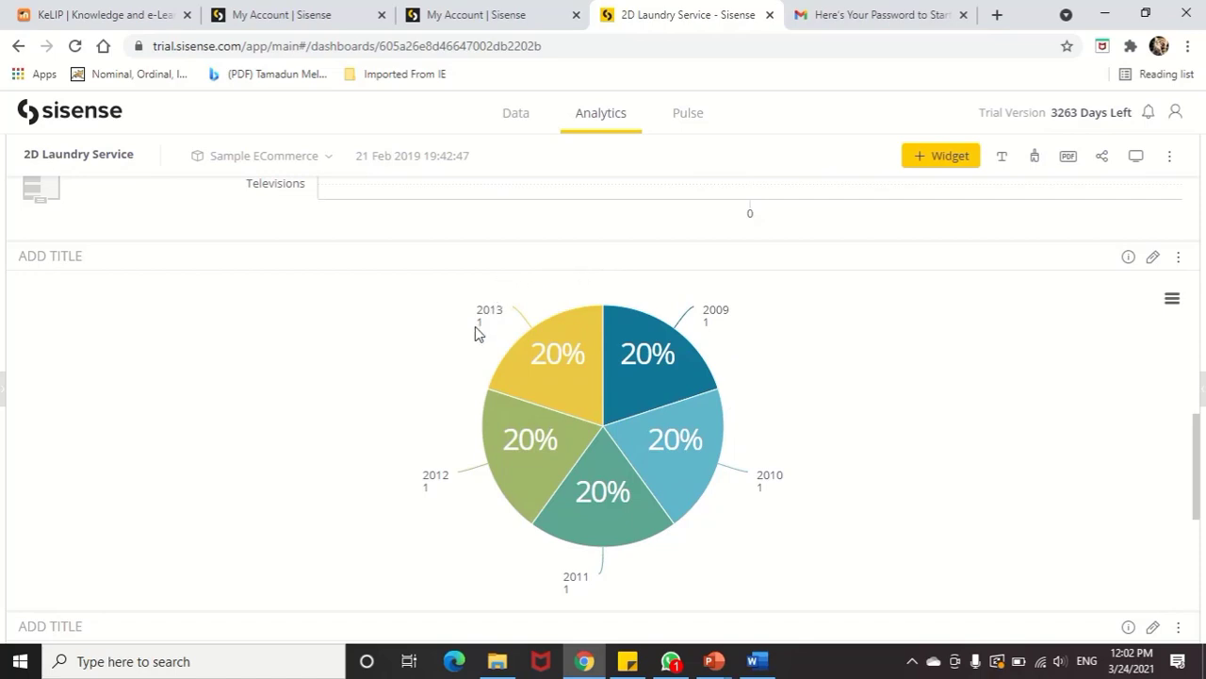
mouse_move(796, 358)
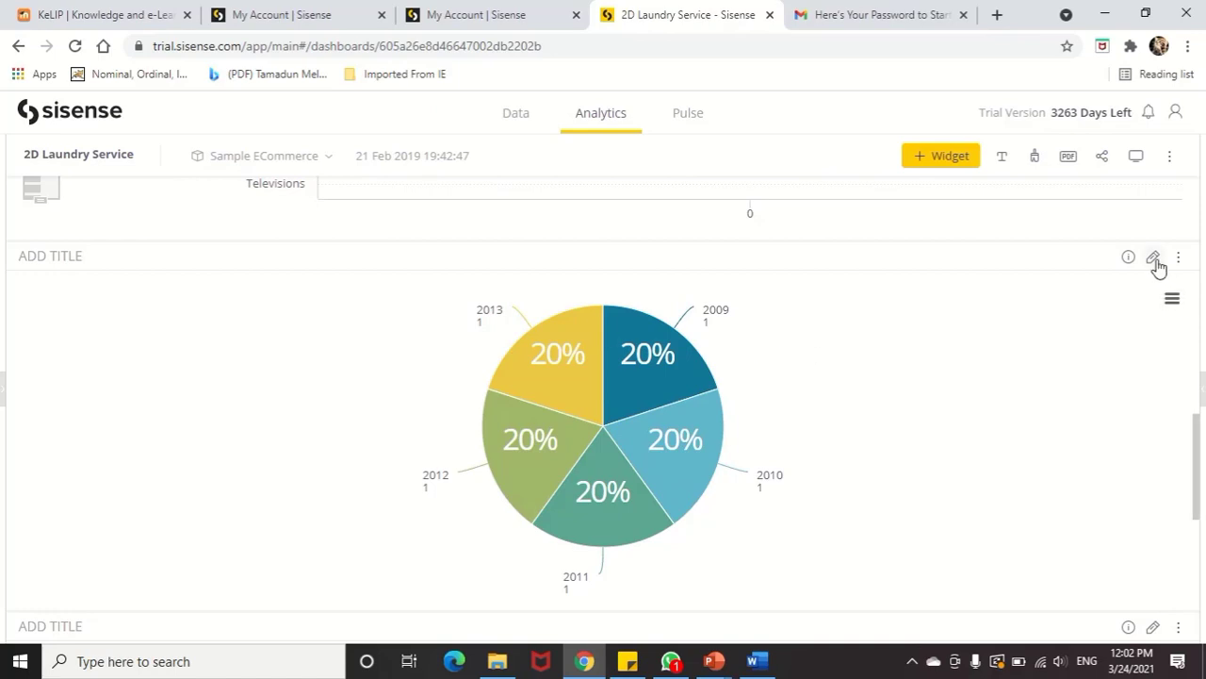
- Open the untitled 2009–2013 year pie chart in the widget editor
click(1154, 257)
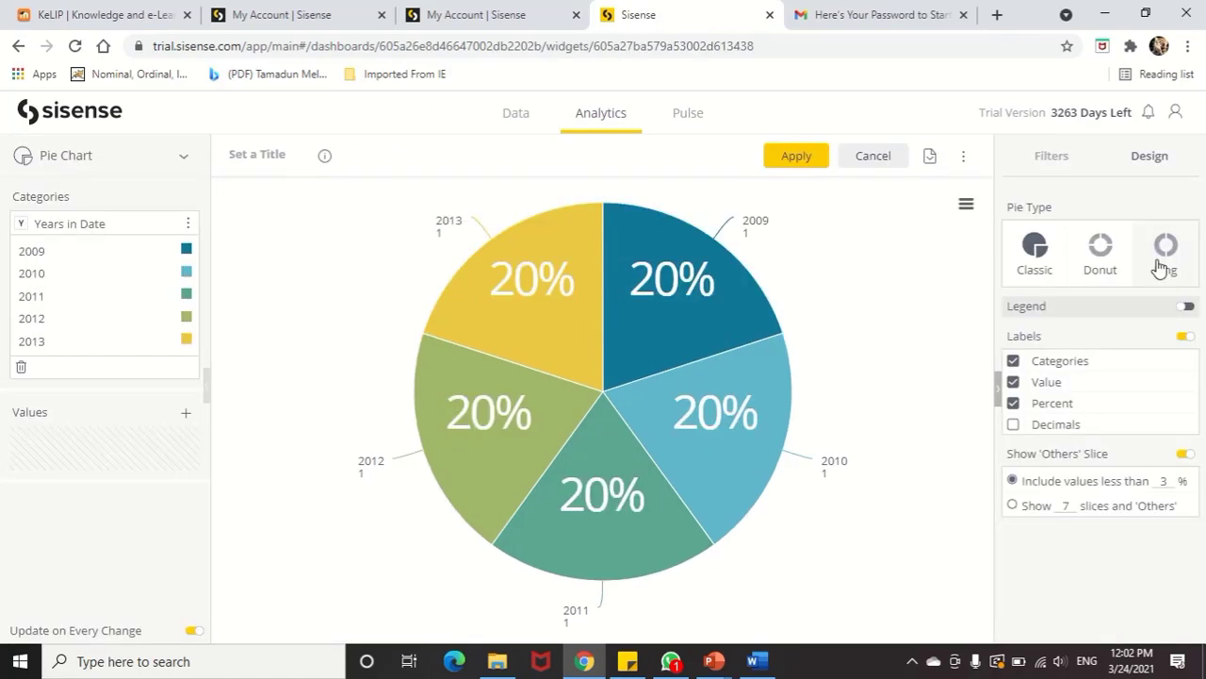
mouse_move(821, 256)
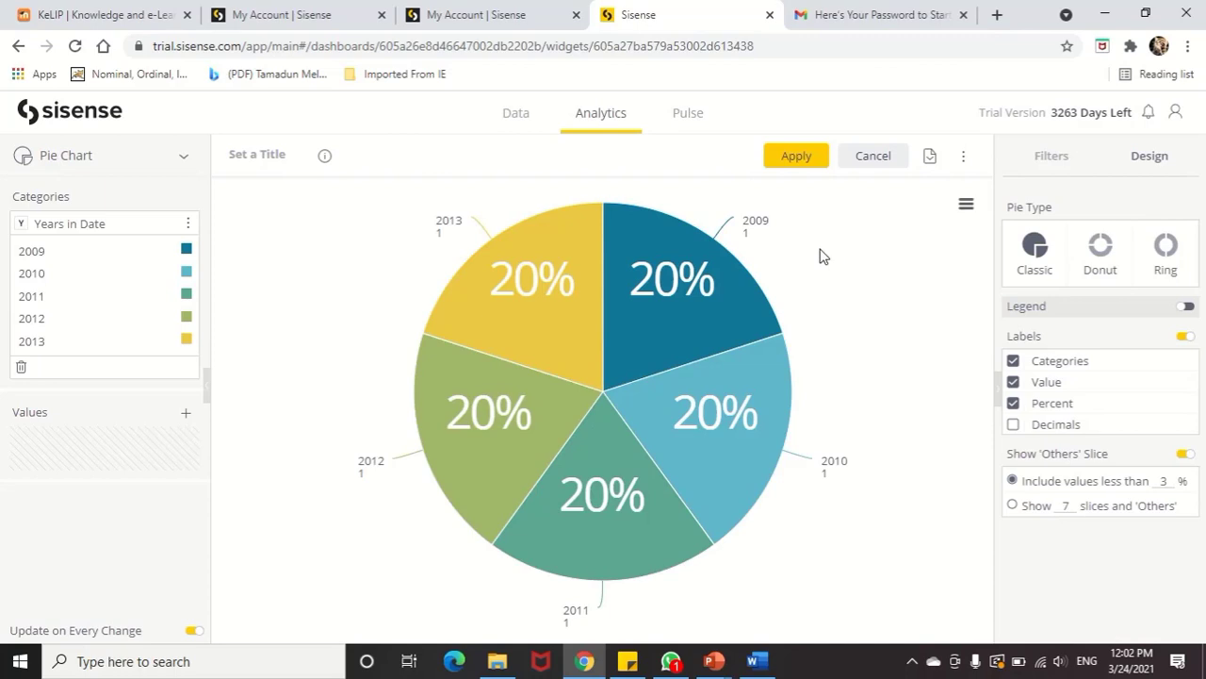
mouse_move(761, 221)
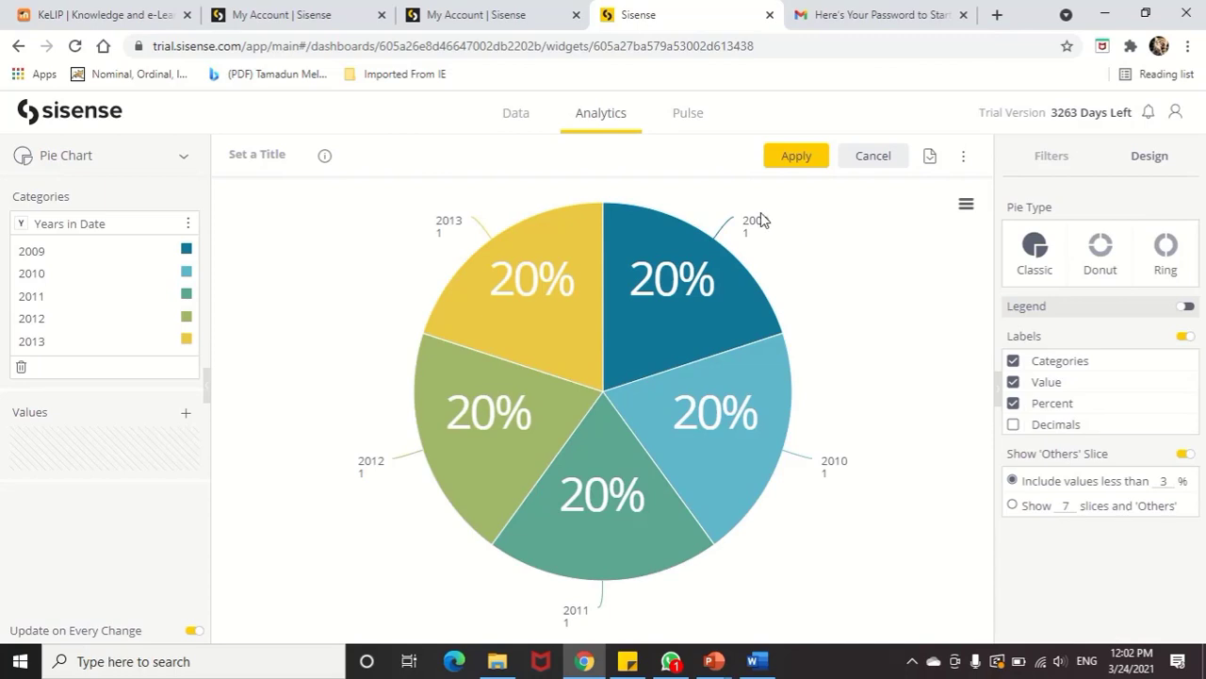
mouse_move(370, 245)
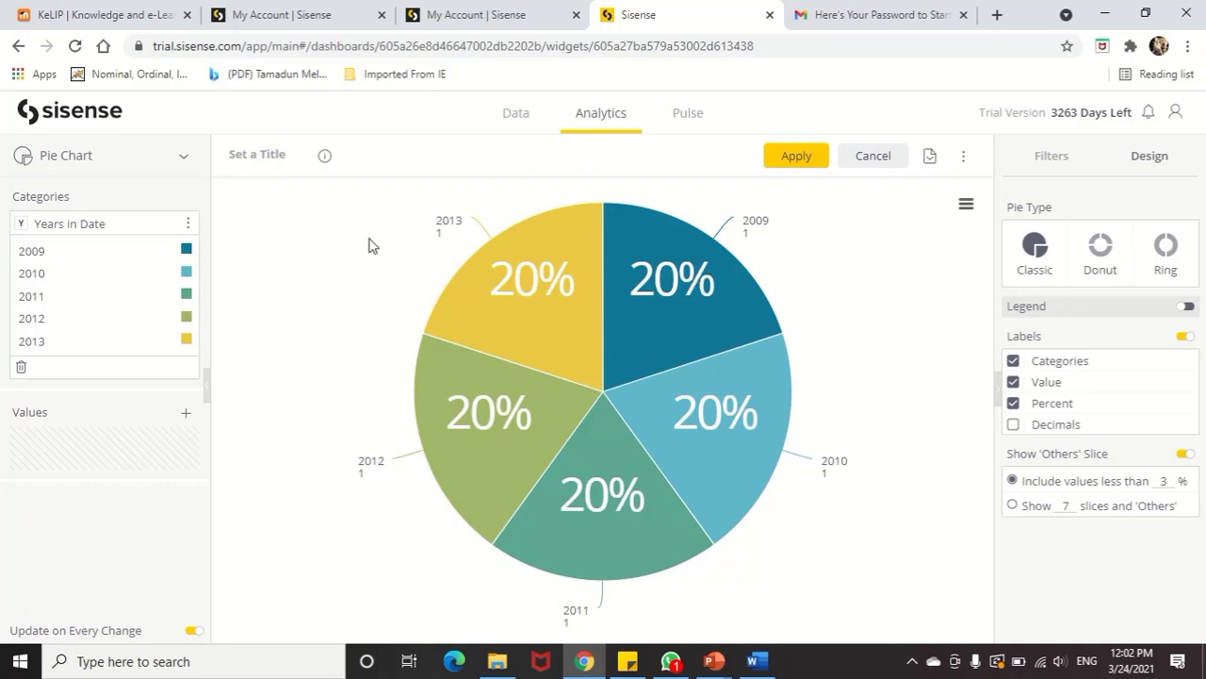
mouse_move(378, 229)
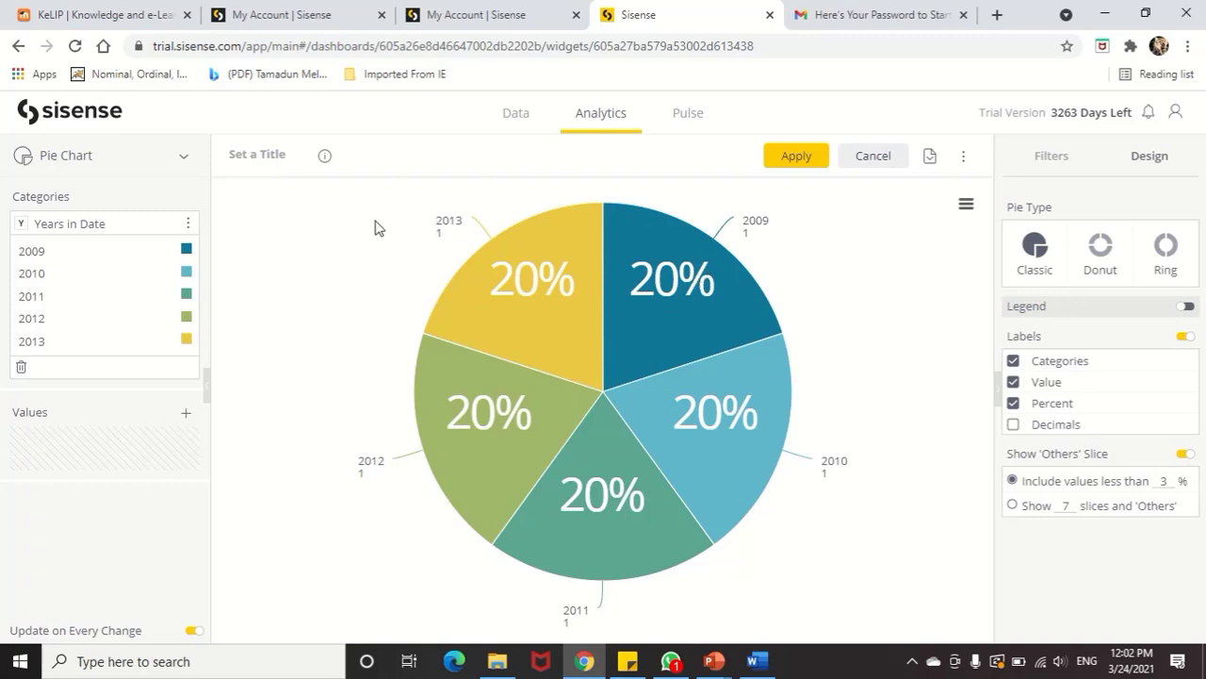
mouse_move(994, 217)
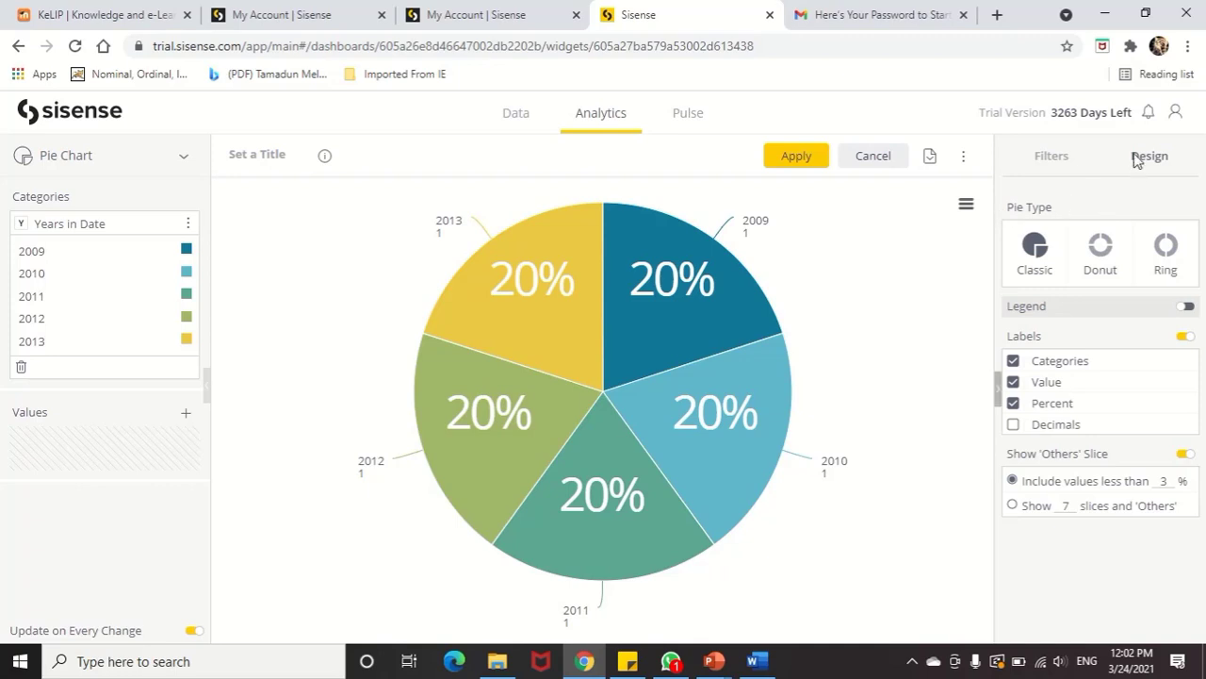
mouse_move(1151, 202)
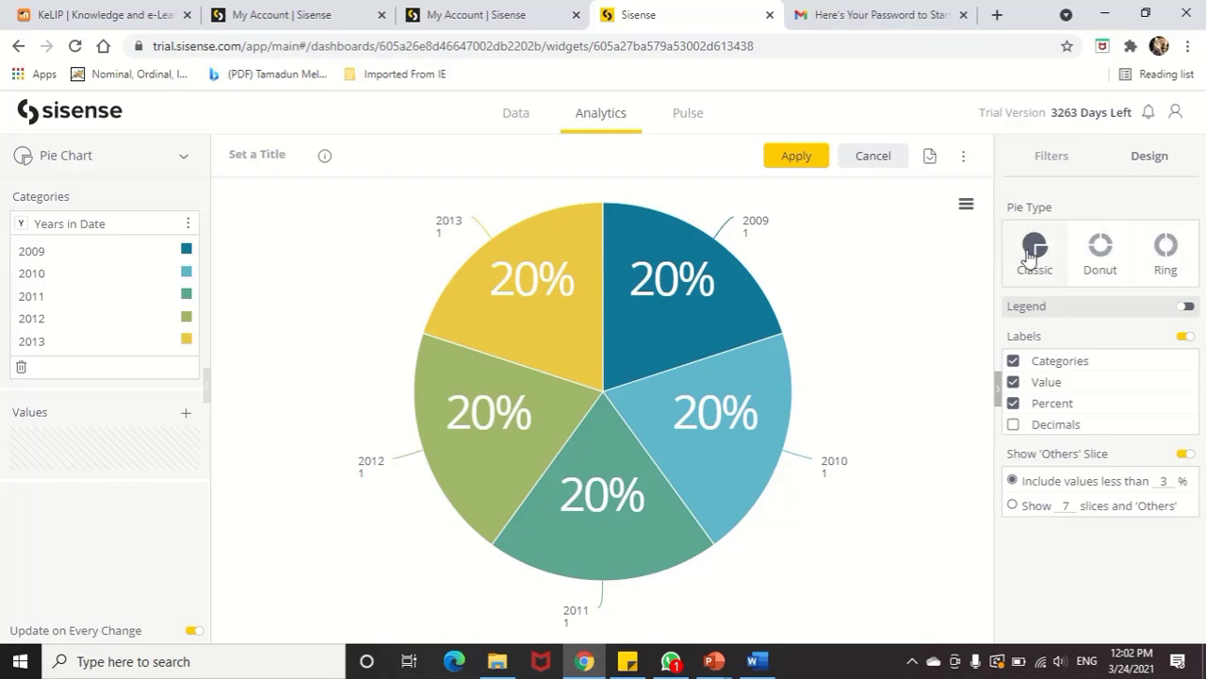
mouse_move(1099, 247)
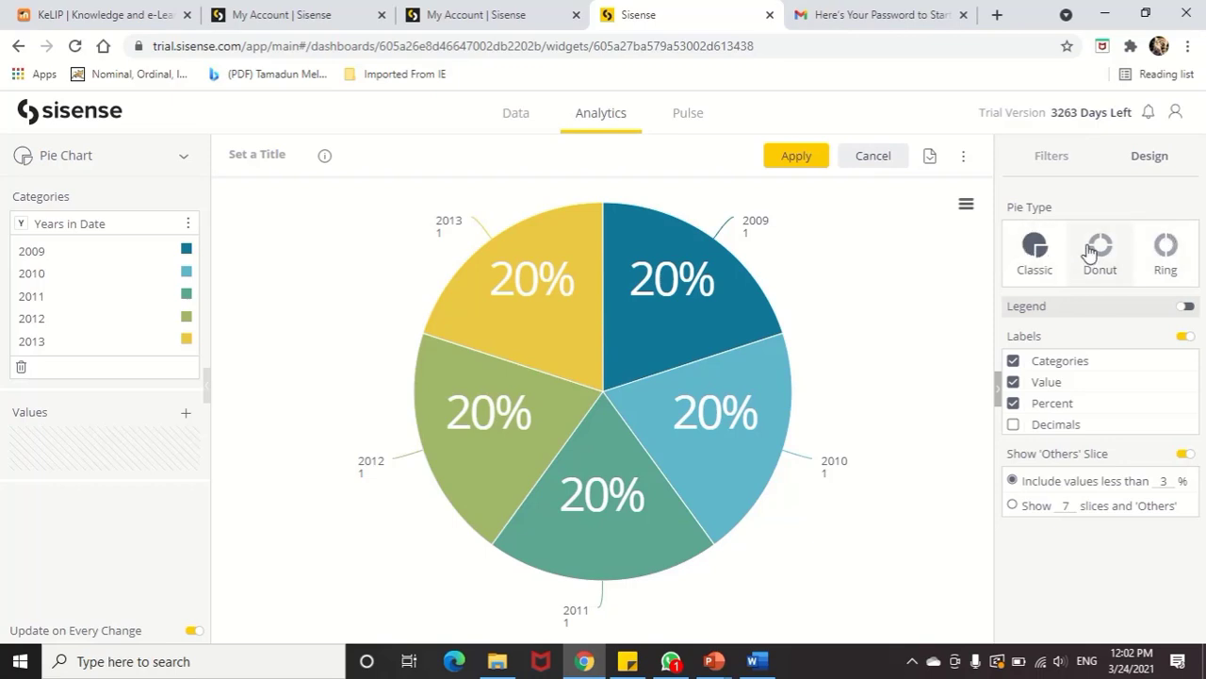
- Try the ring pie type with year names and slice labels hidden, then return to classic pie
click(1099, 253)
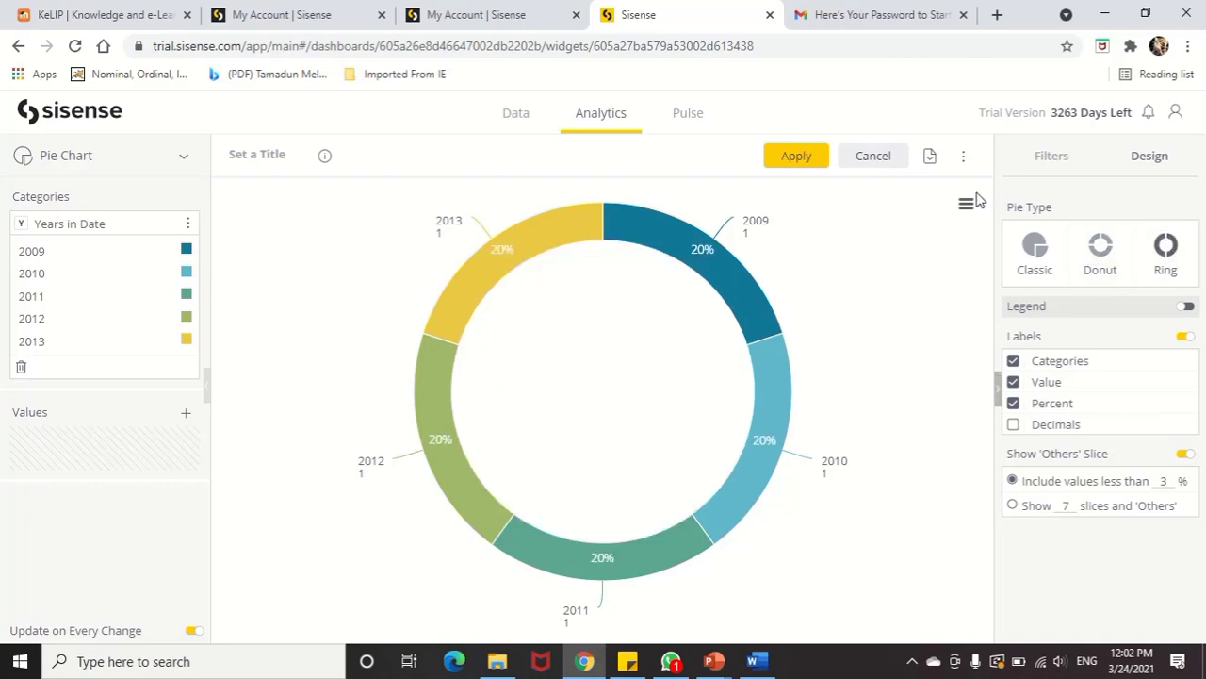
mouse_move(1051, 316)
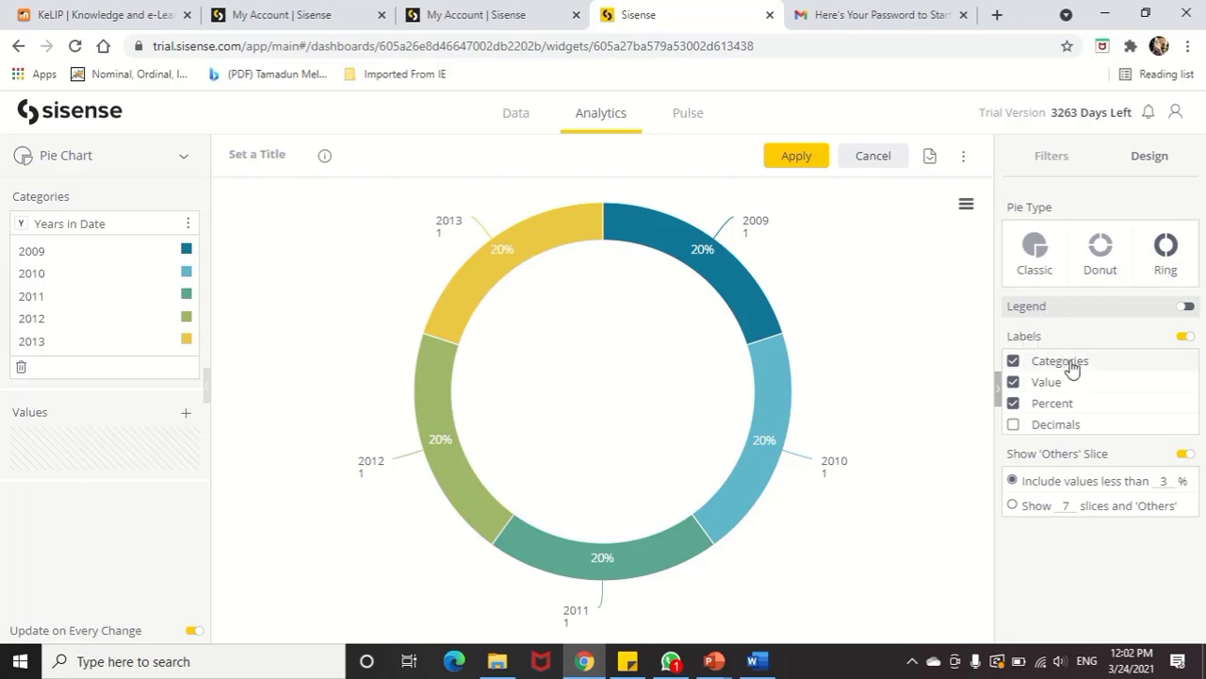
mouse_move(1027, 370)
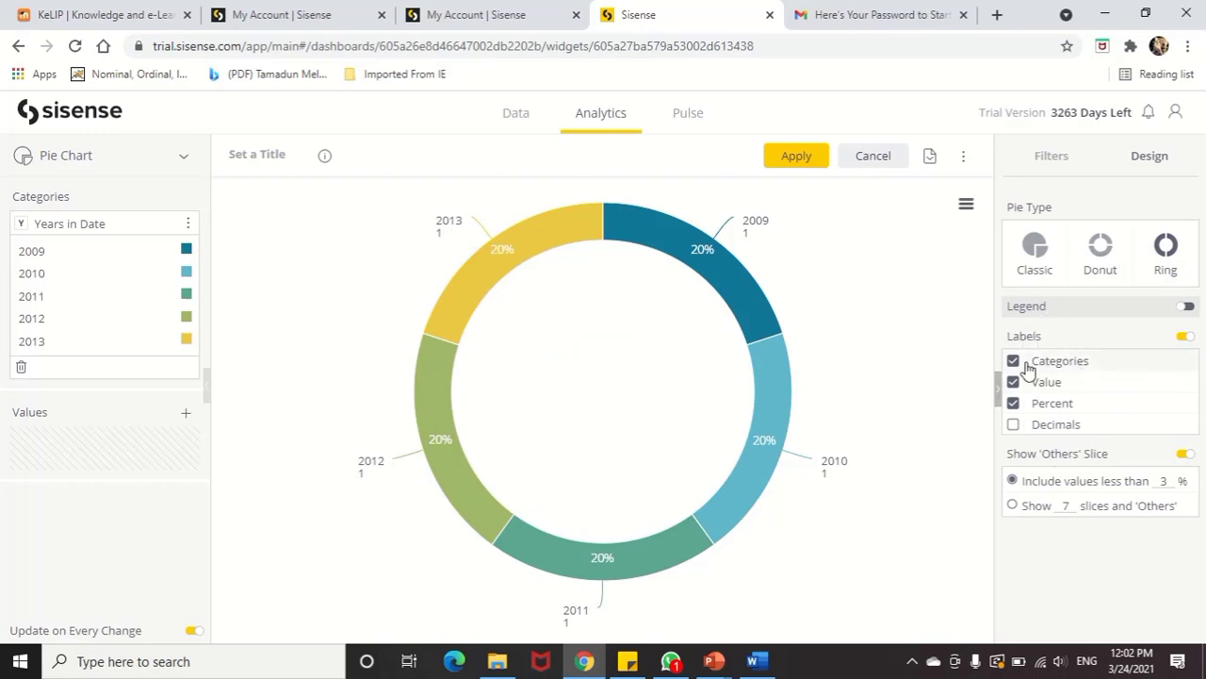
click(1013, 360)
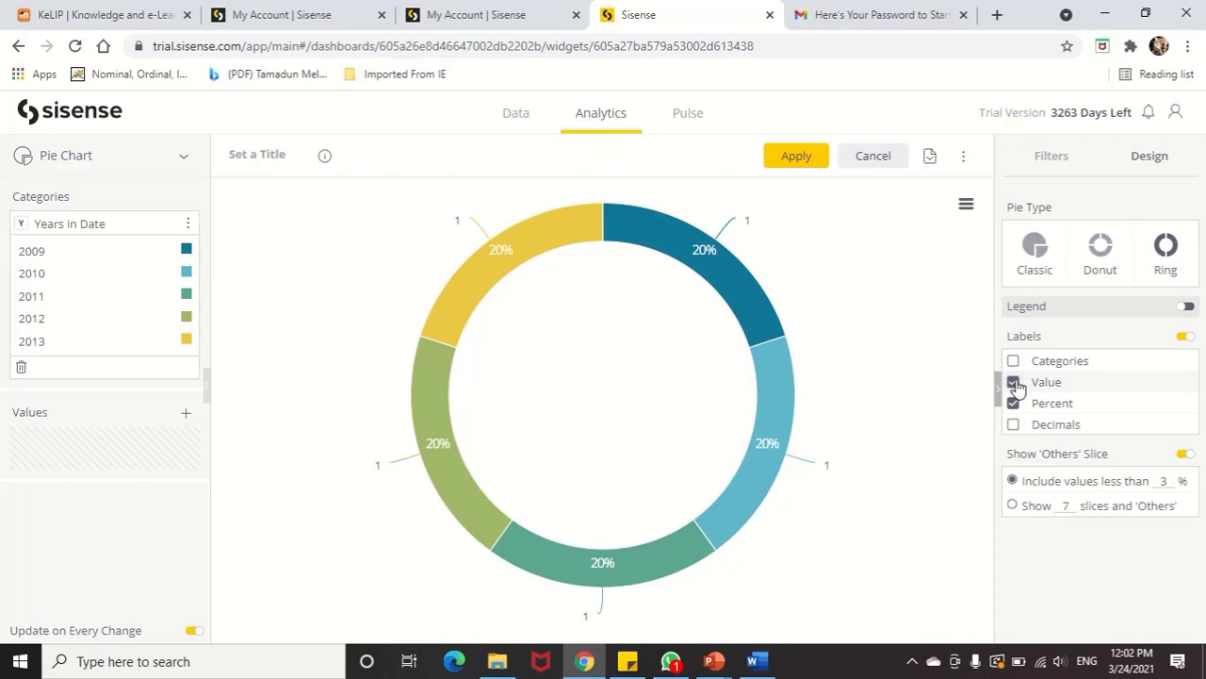
click(1014, 382)
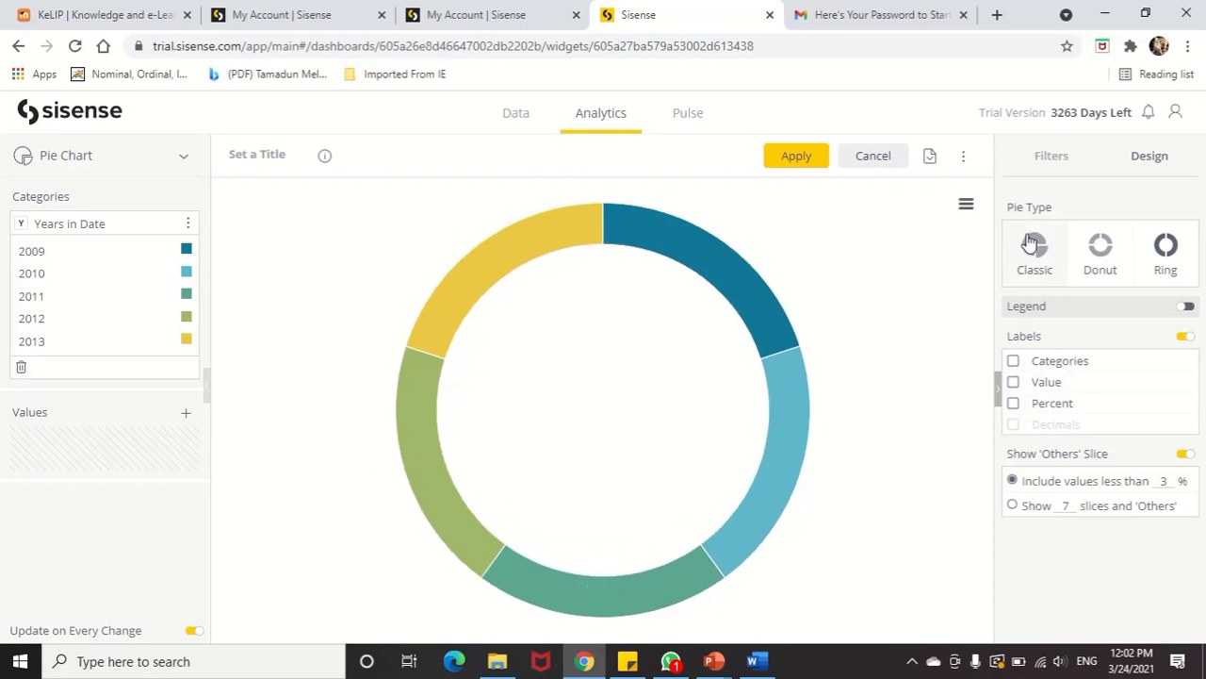
click(1033, 247)
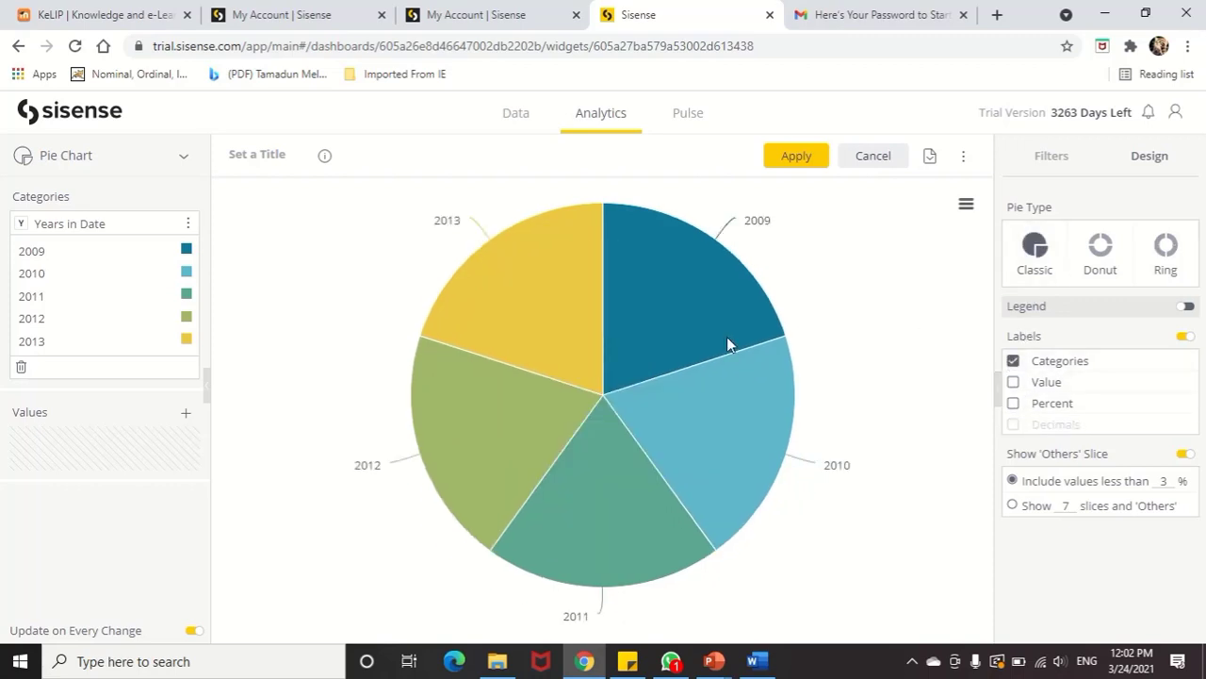
mouse_move(794, 420)
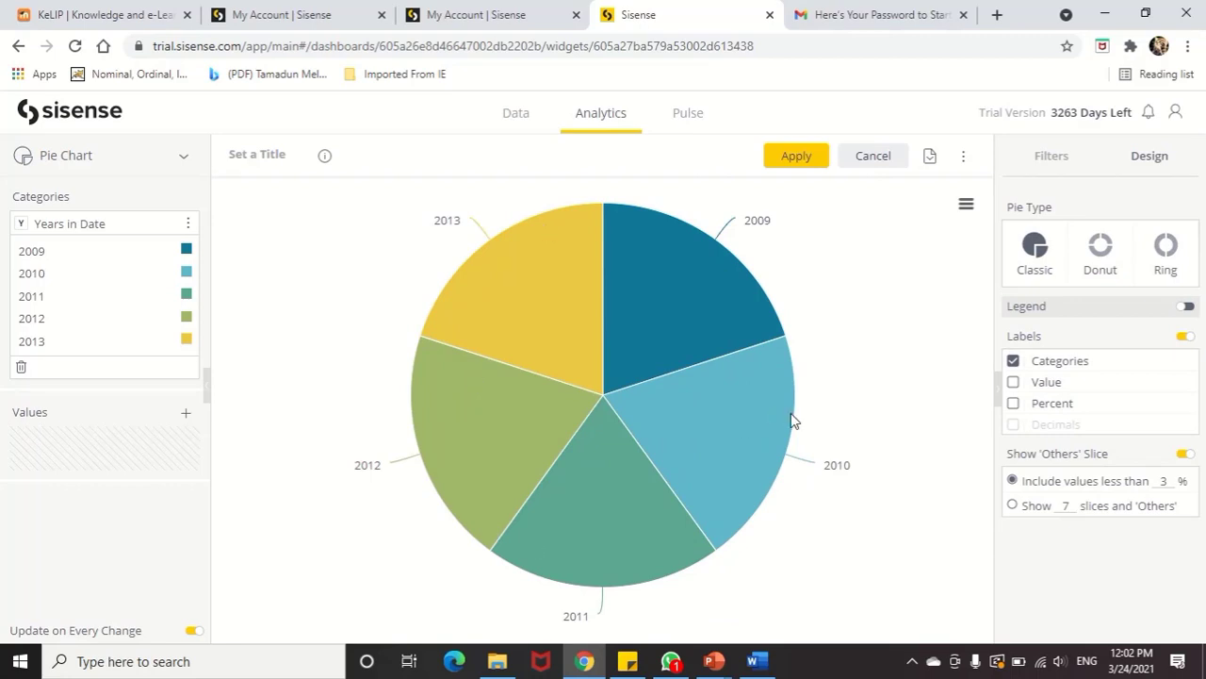
- Turn on value, percentage and decimals labels, then cancel the edits
click(1013, 381)
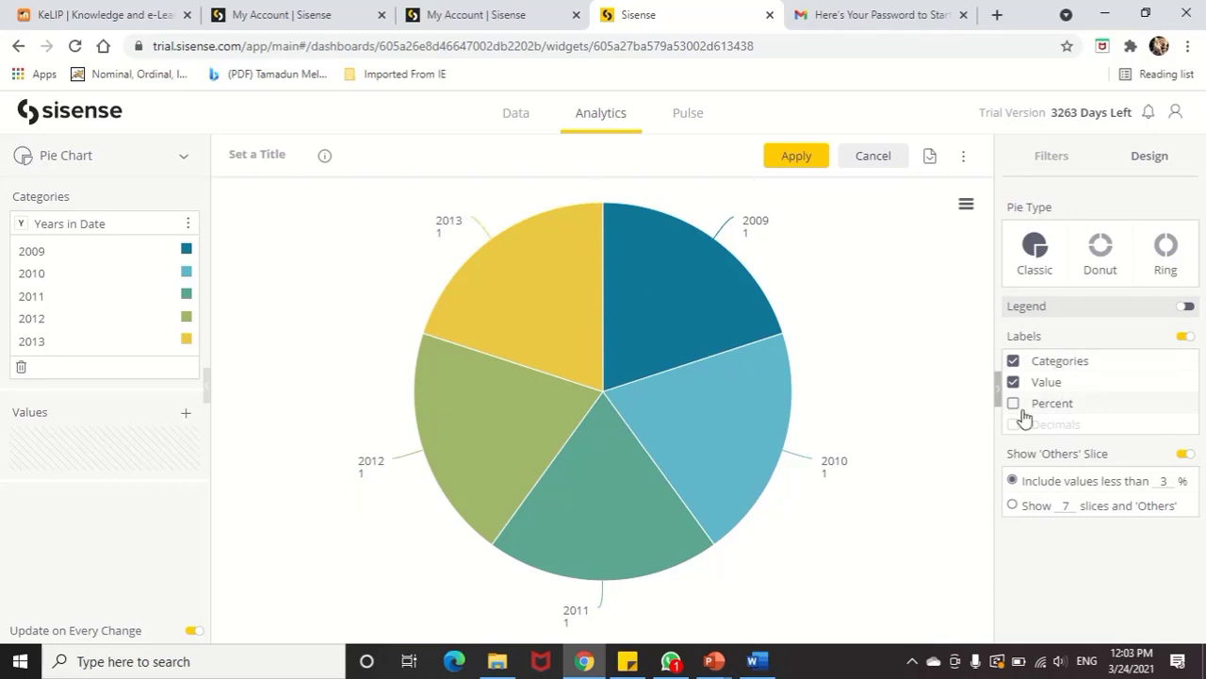
click(1013, 402)
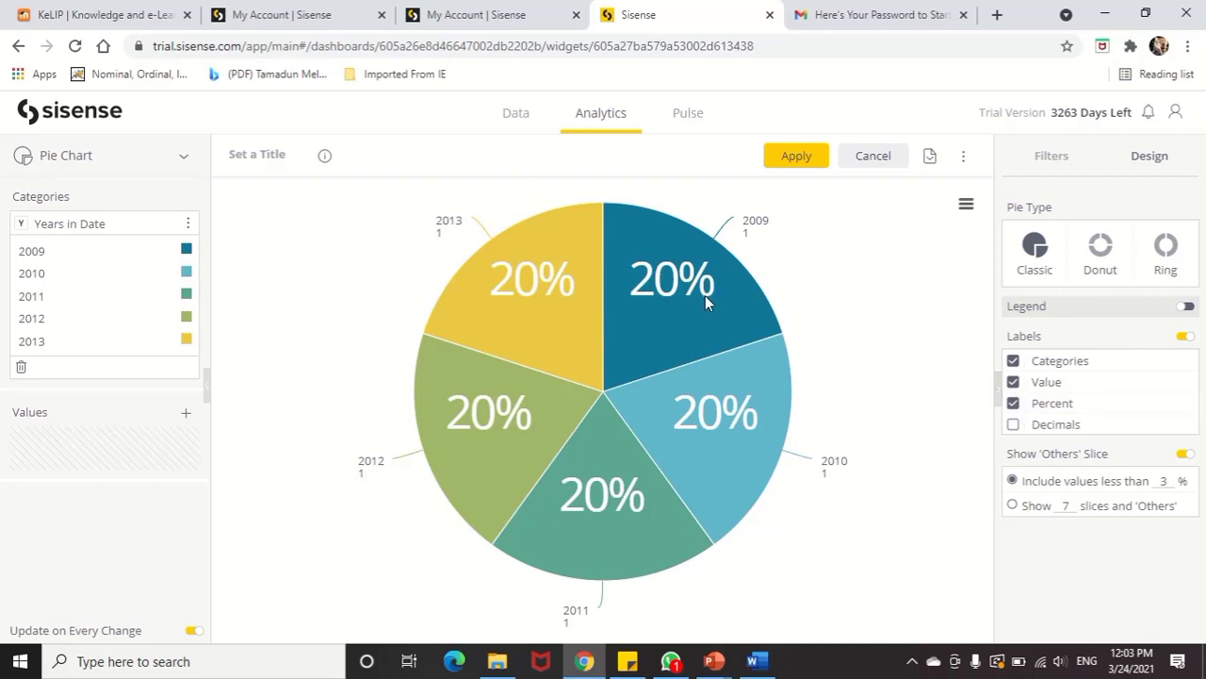
mouse_move(507, 222)
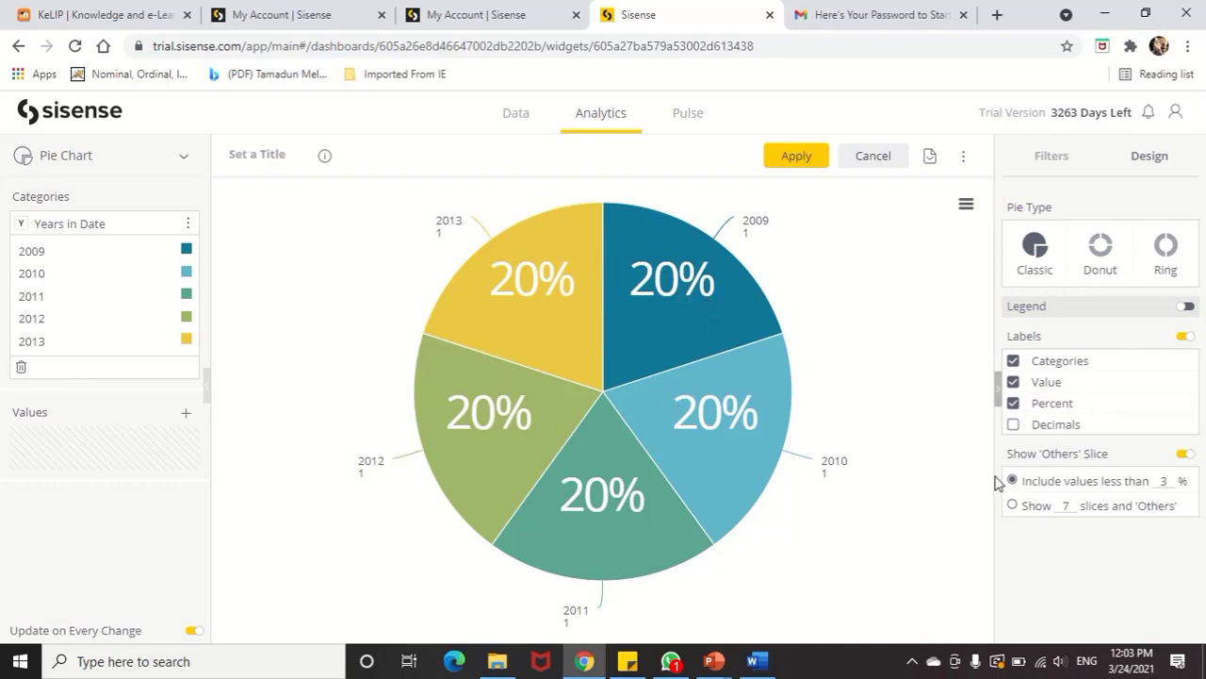
click(1013, 423)
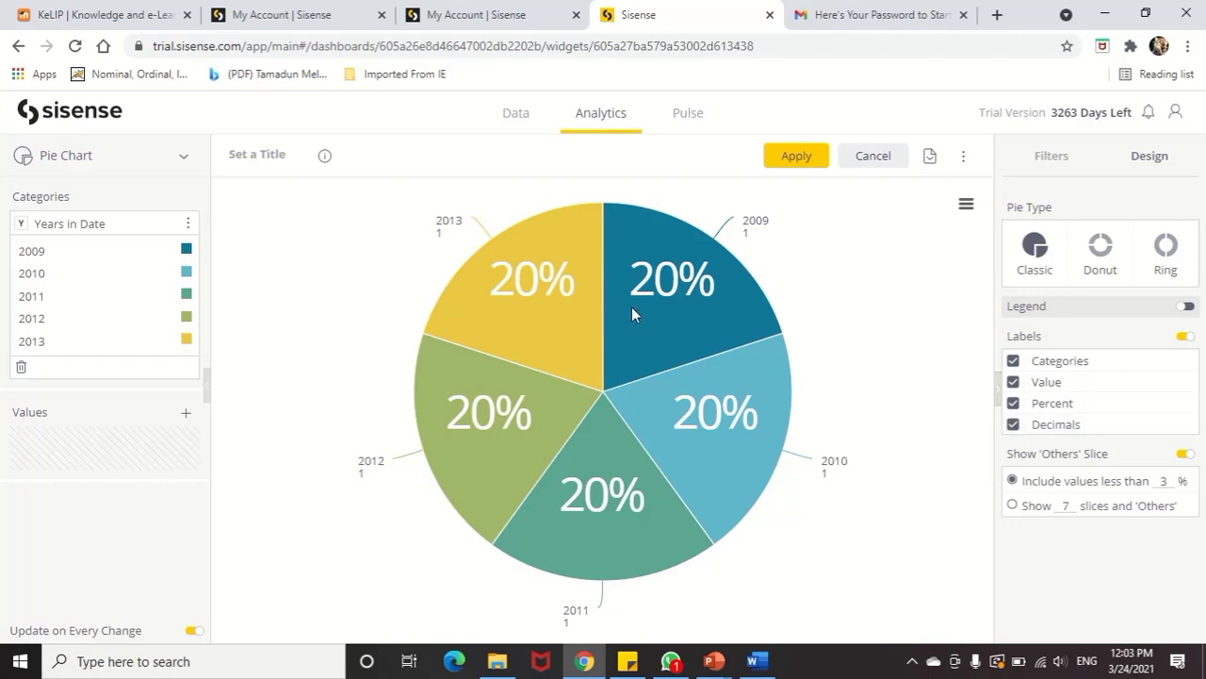
mouse_move(763, 233)
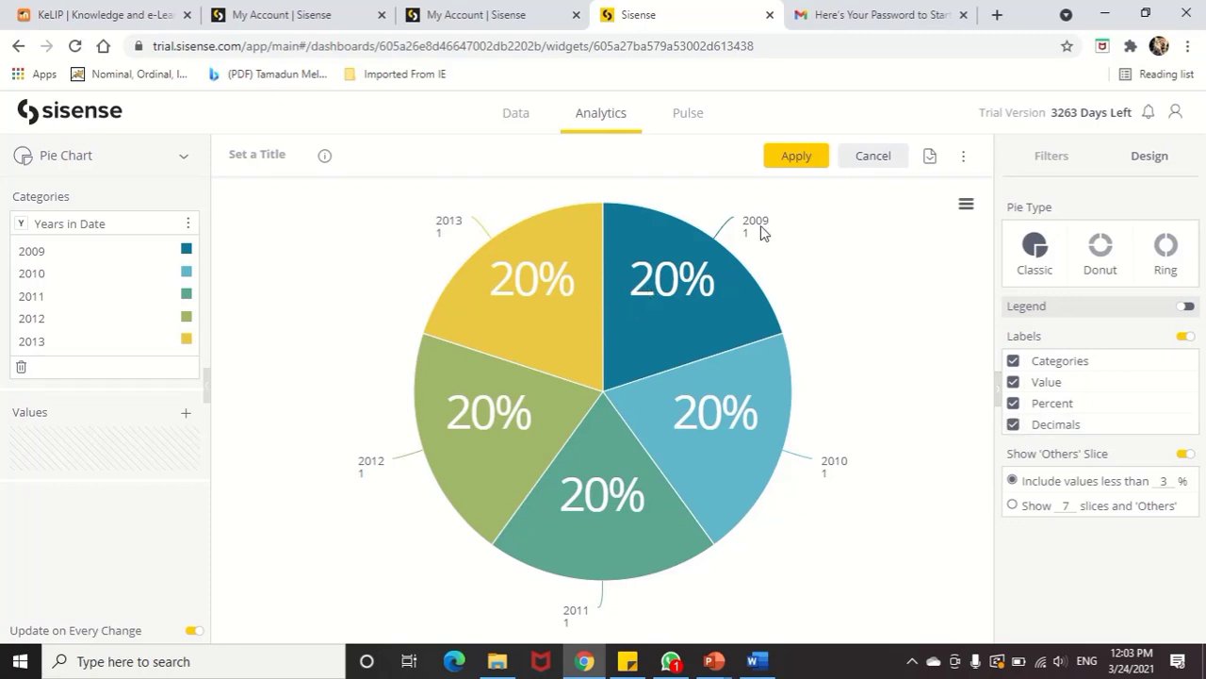
click(872, 156)
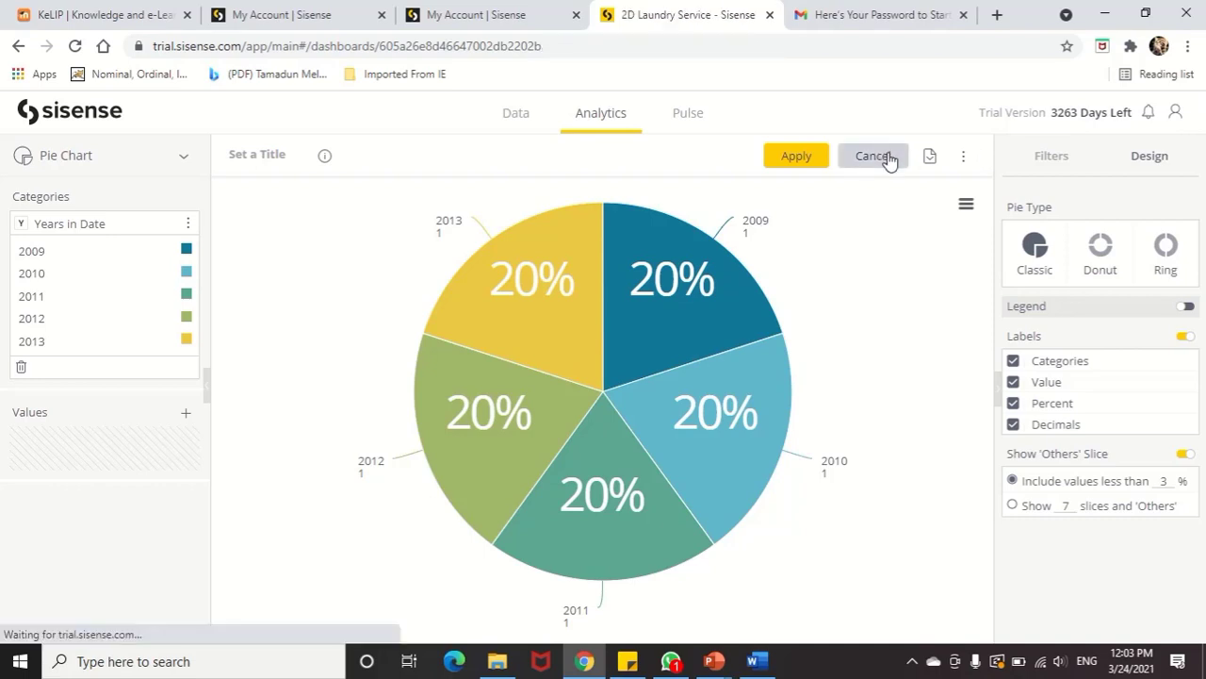
- Return to the dashboard and scroll to the Gender by Age Range pivot widget
click(871, 155)
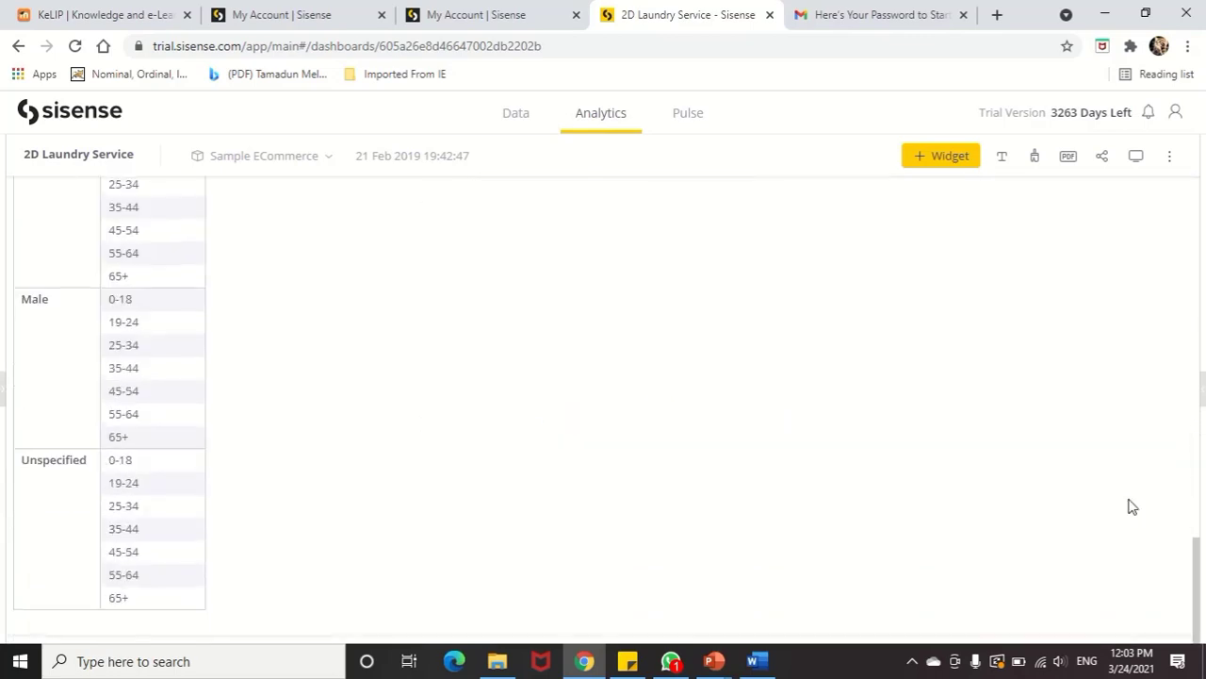
scroll(up, 3)
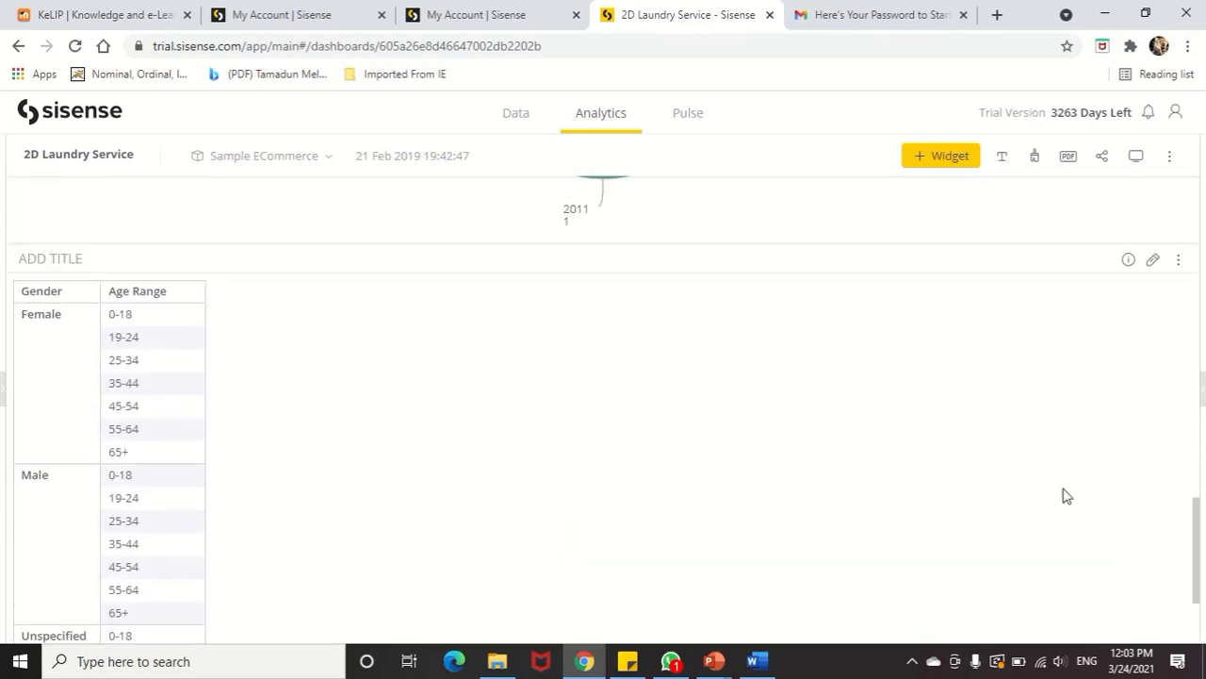
mouse_move(102, 258)
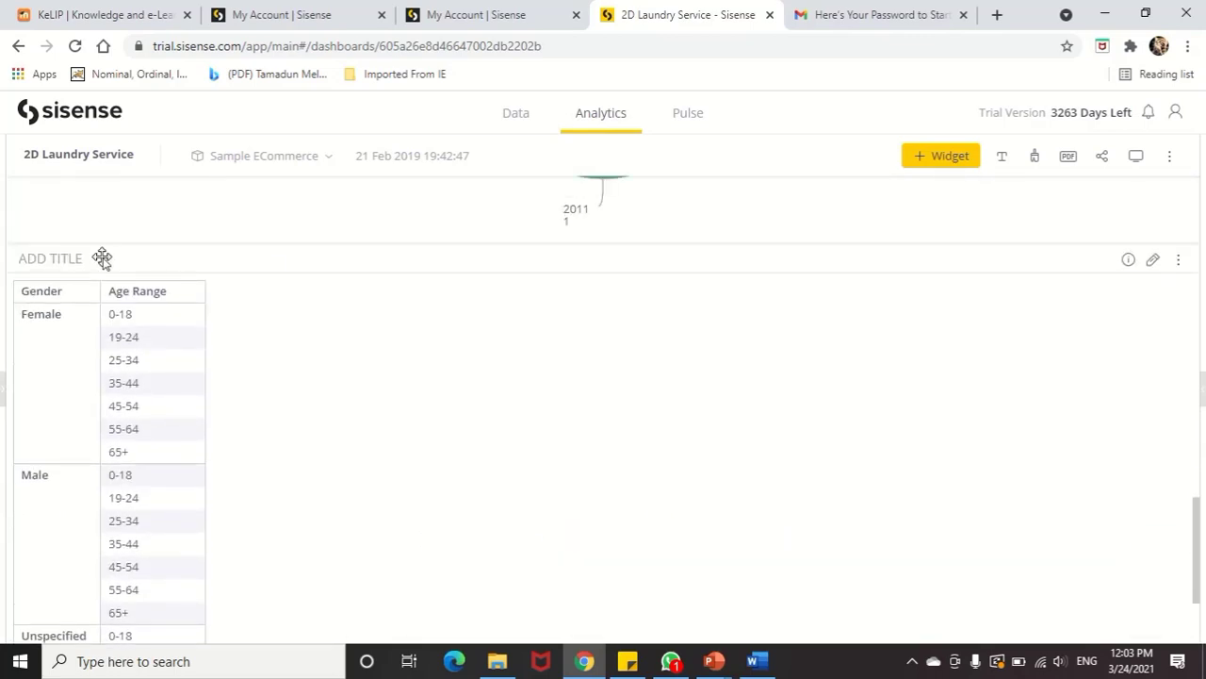
mouse_move(647, 309)
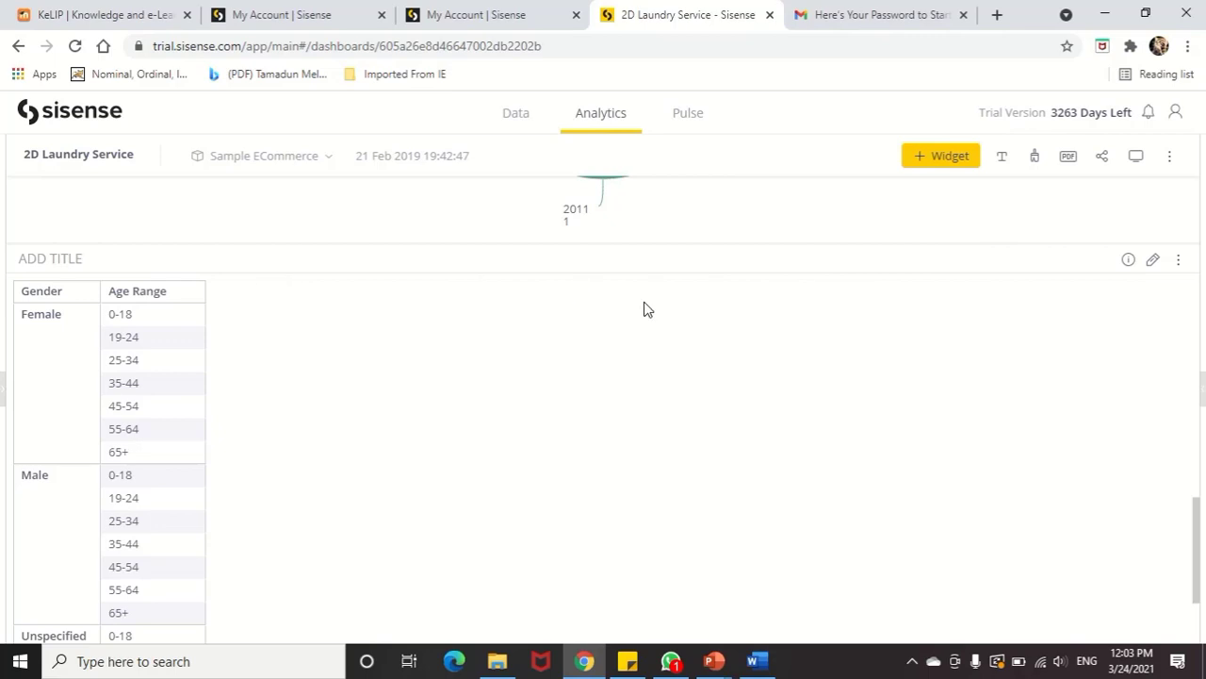
mouse_move(385, 246)
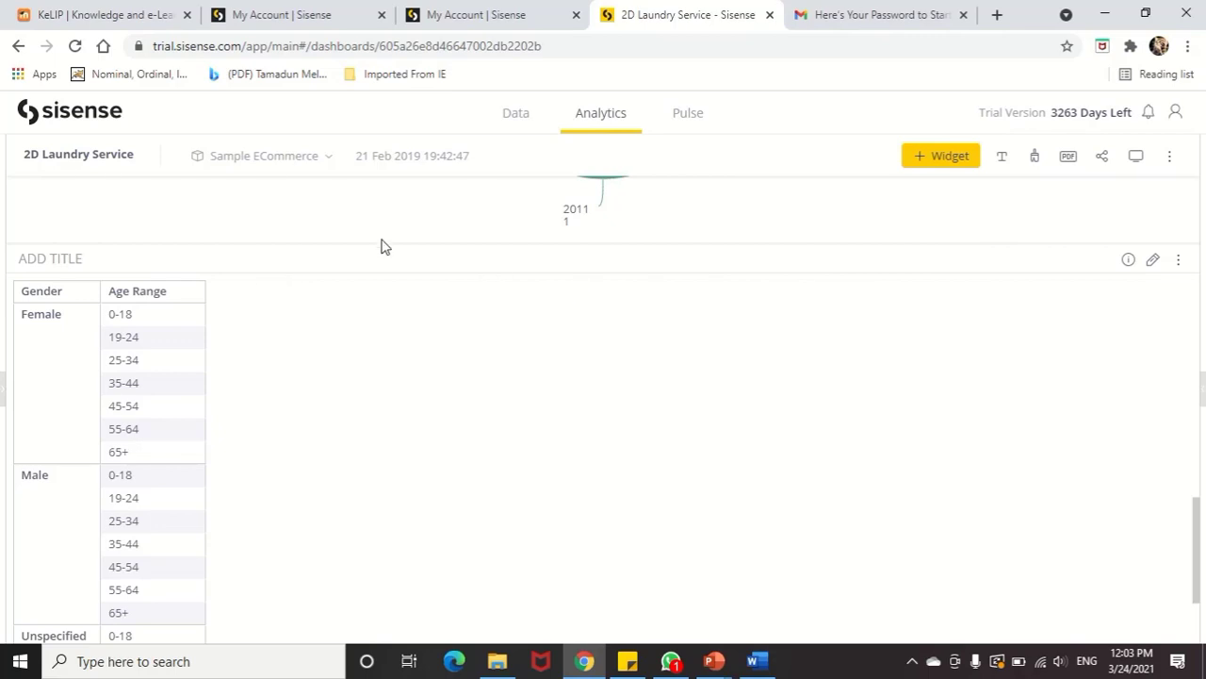
mouse_move(369, 252)
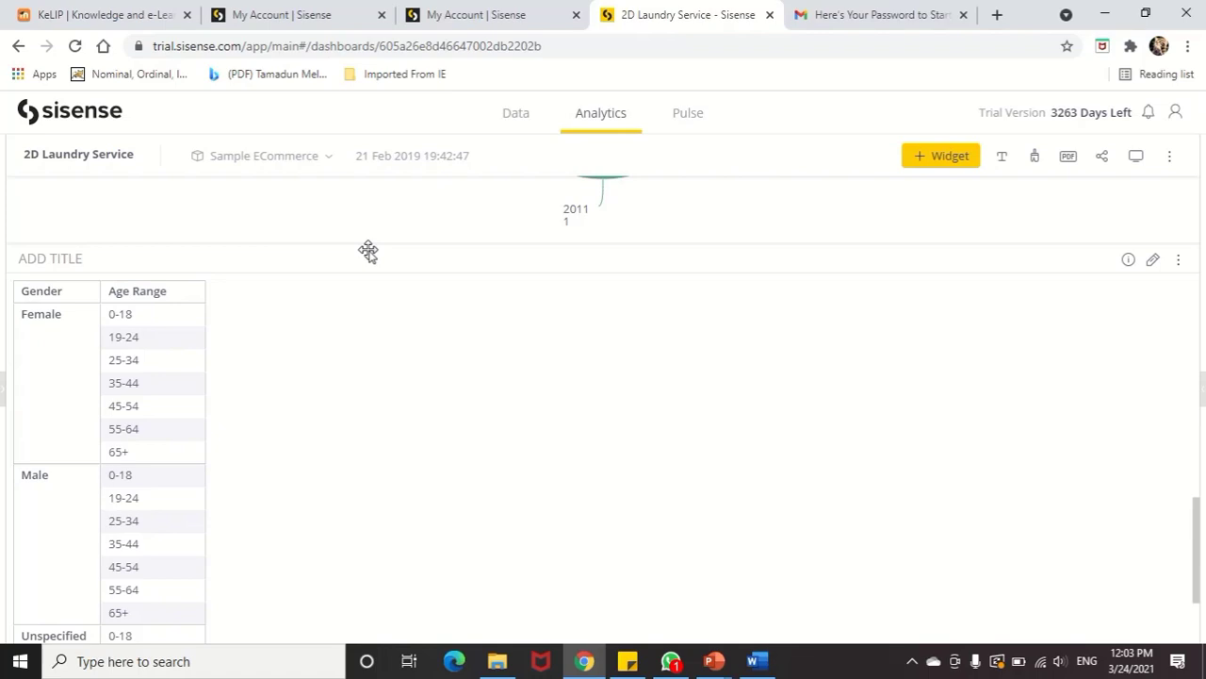
mouse_move(949, 314)
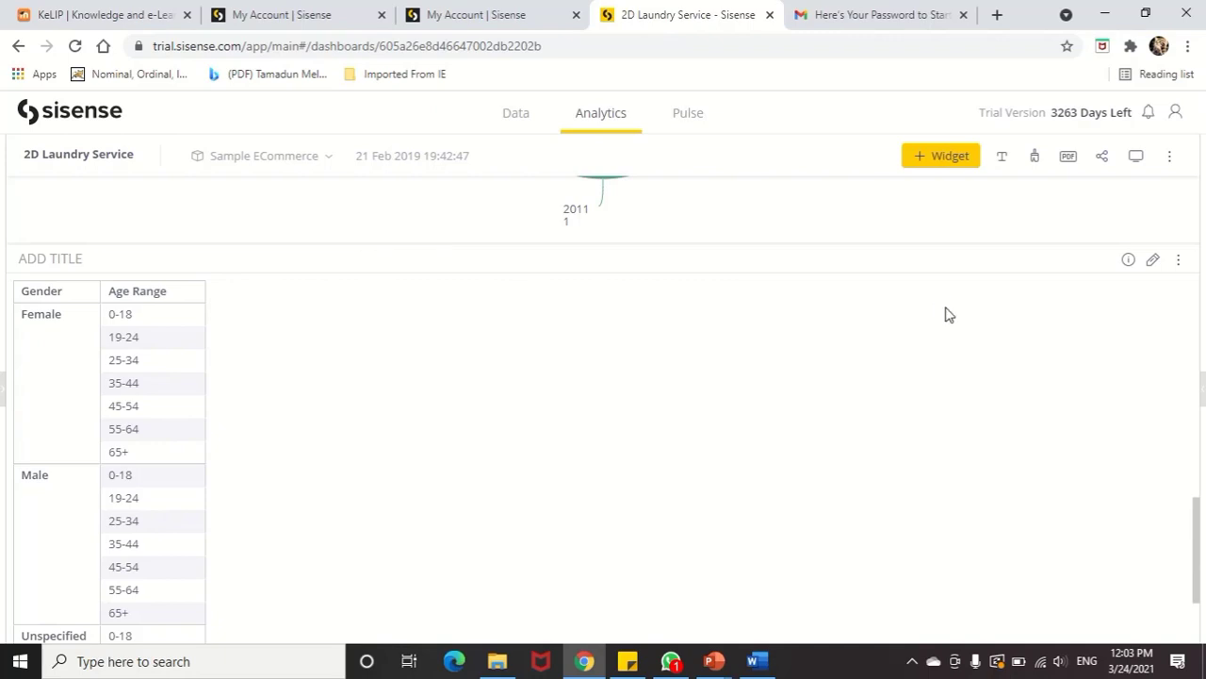
click(1152, 259)
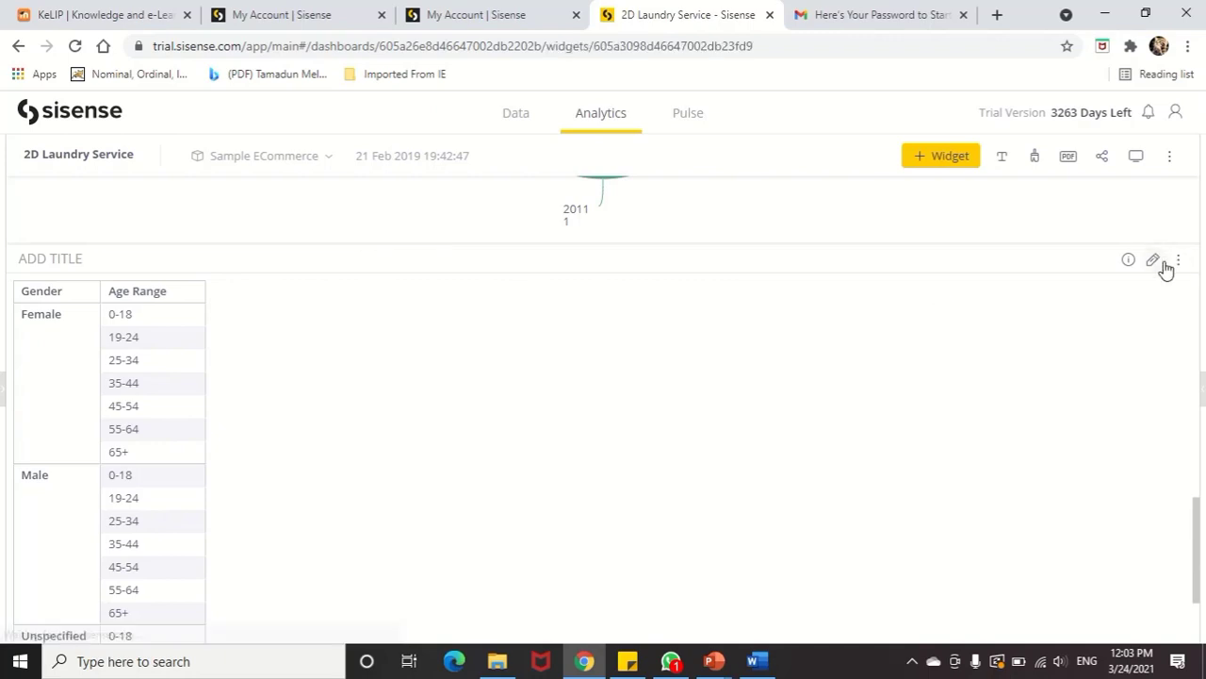
click(1152, 259)
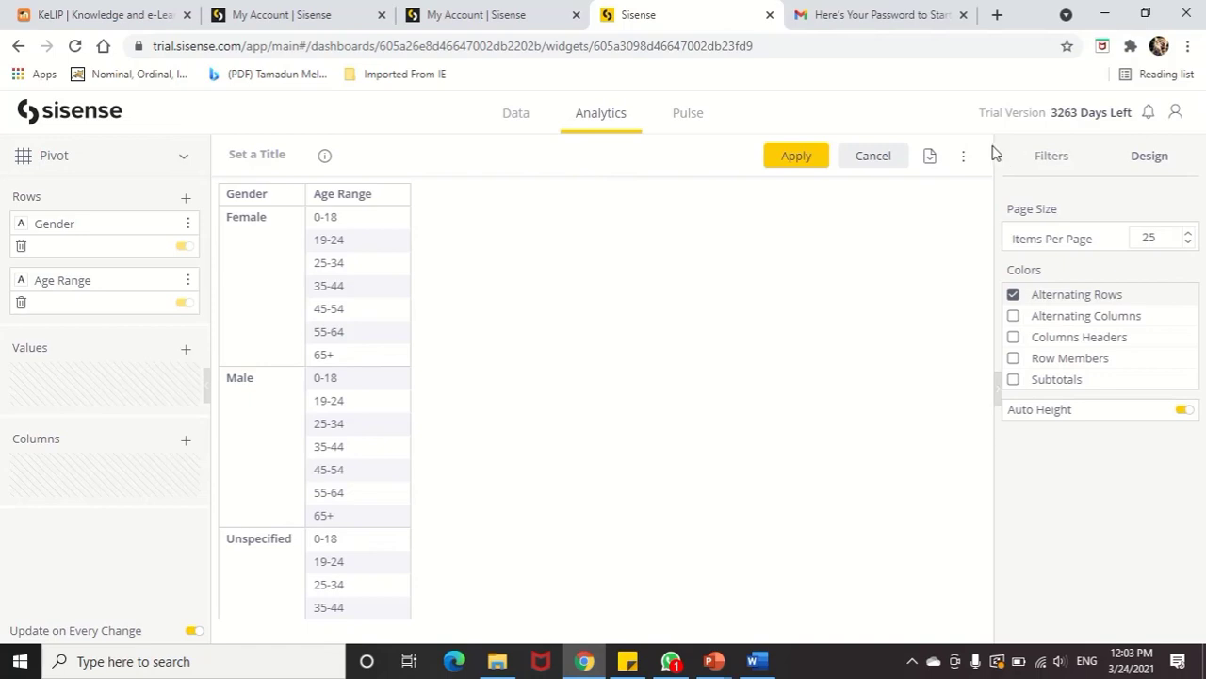
mouse_move(641, 174)
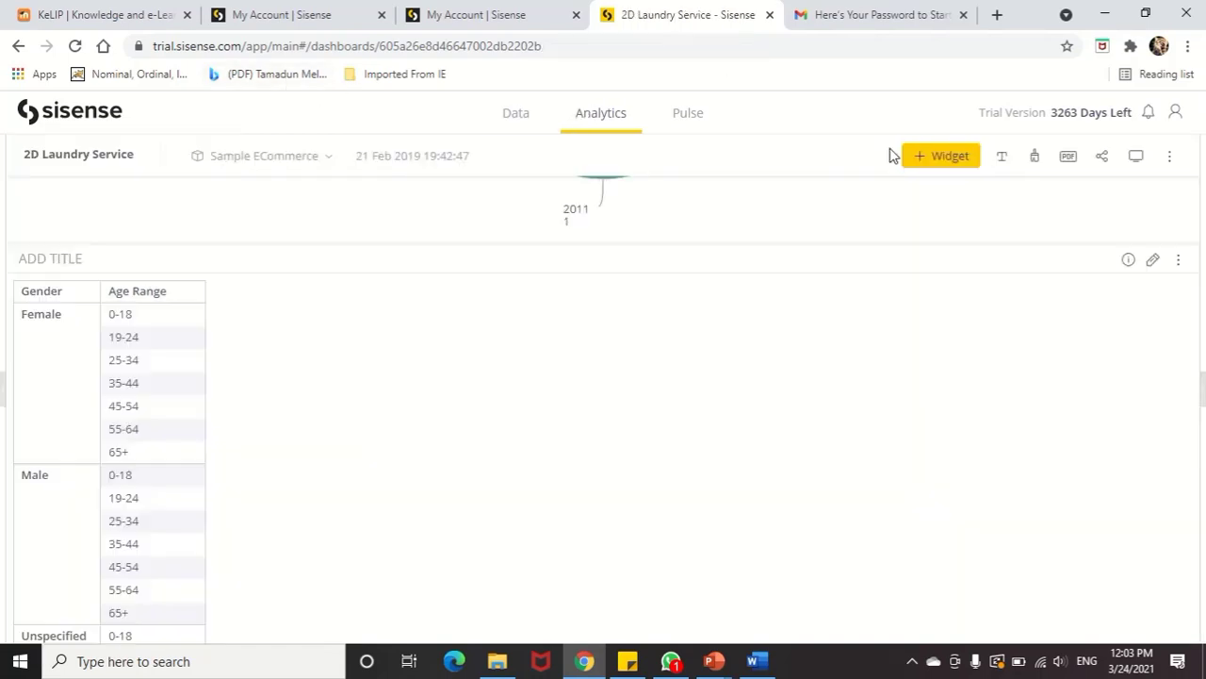
- Start a new widget with Gender from the Sample ECommerce Commerce fields
click(941, 155)
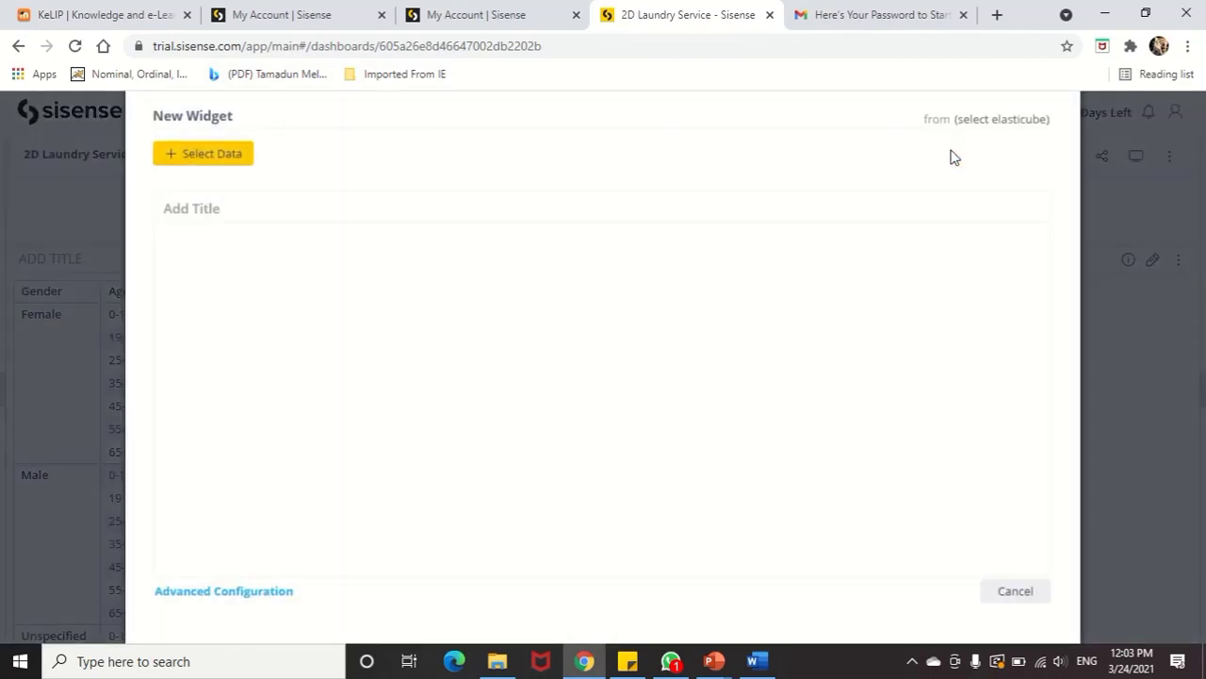
click(203, 152)
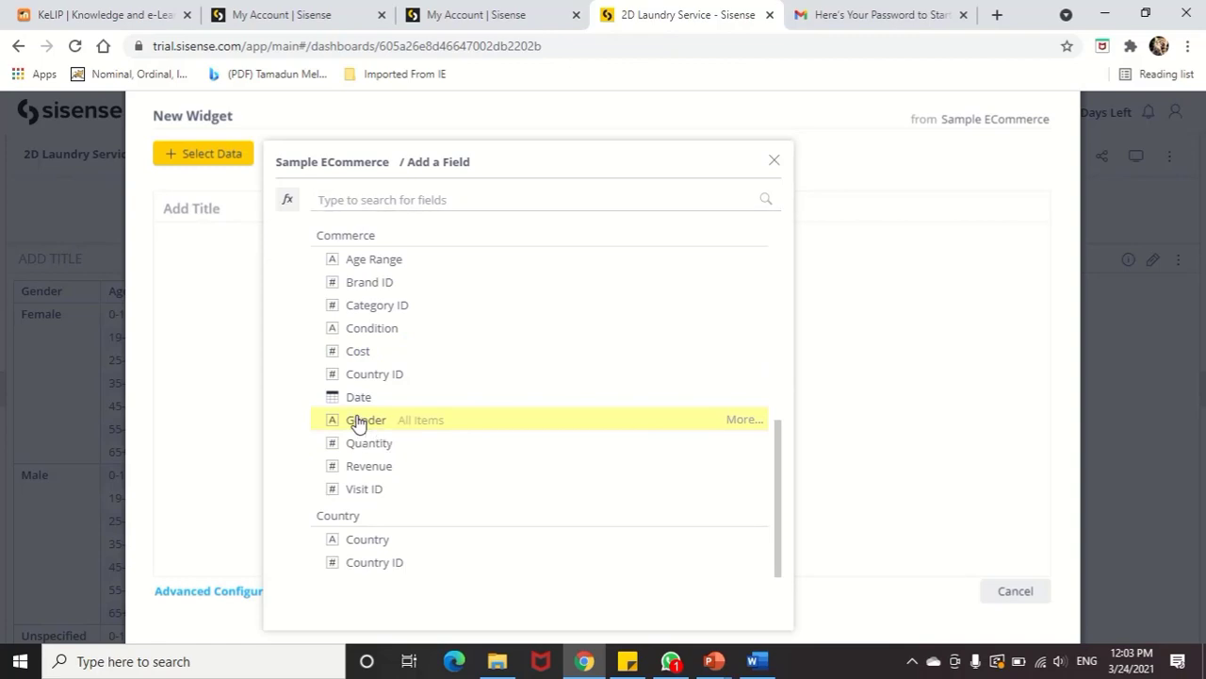
click(366, 419)
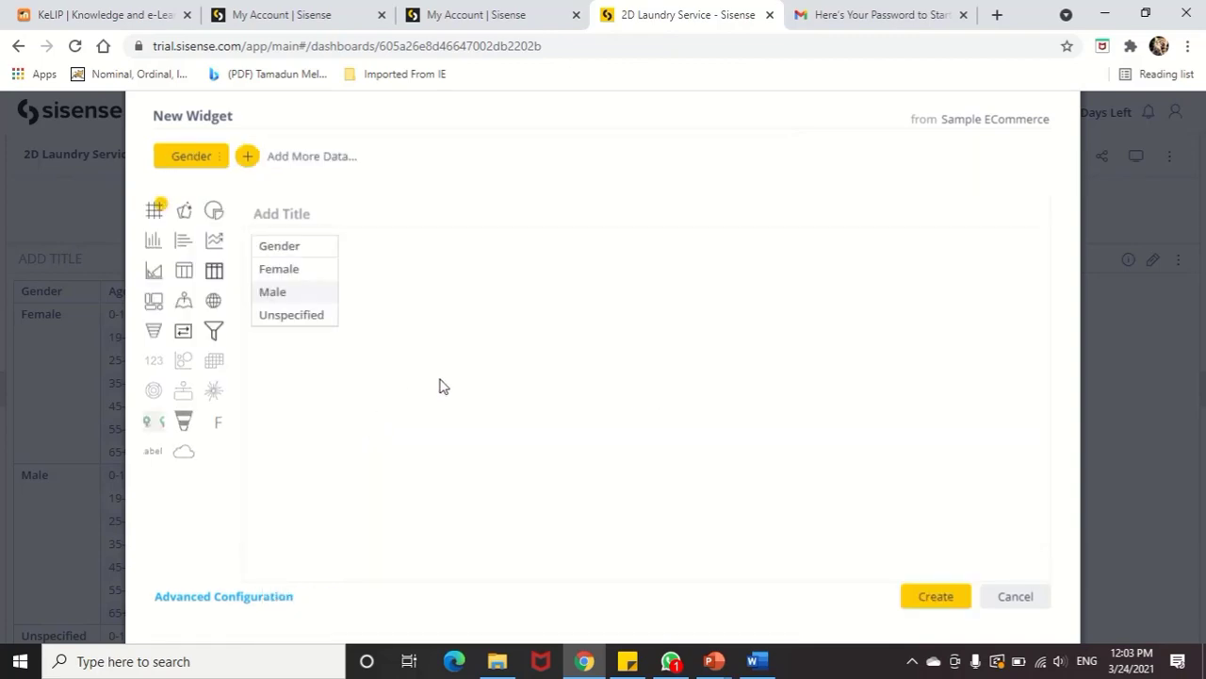
mouse_move(275, 167)
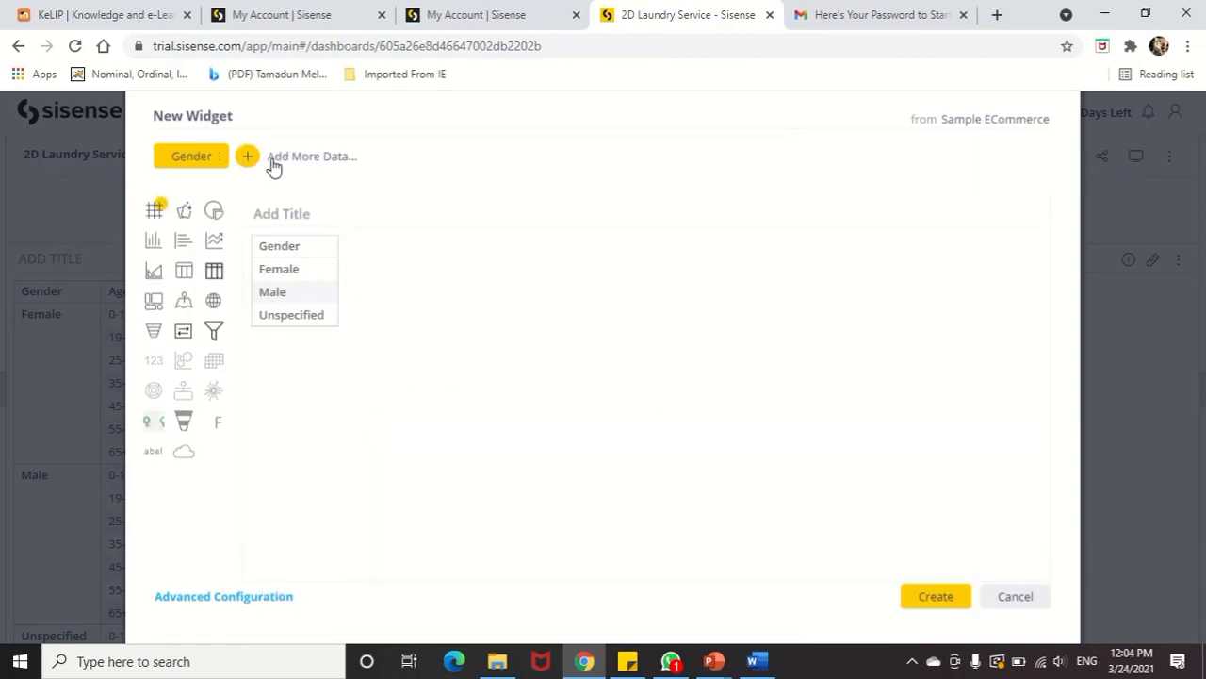
mouse_move(248, 156)
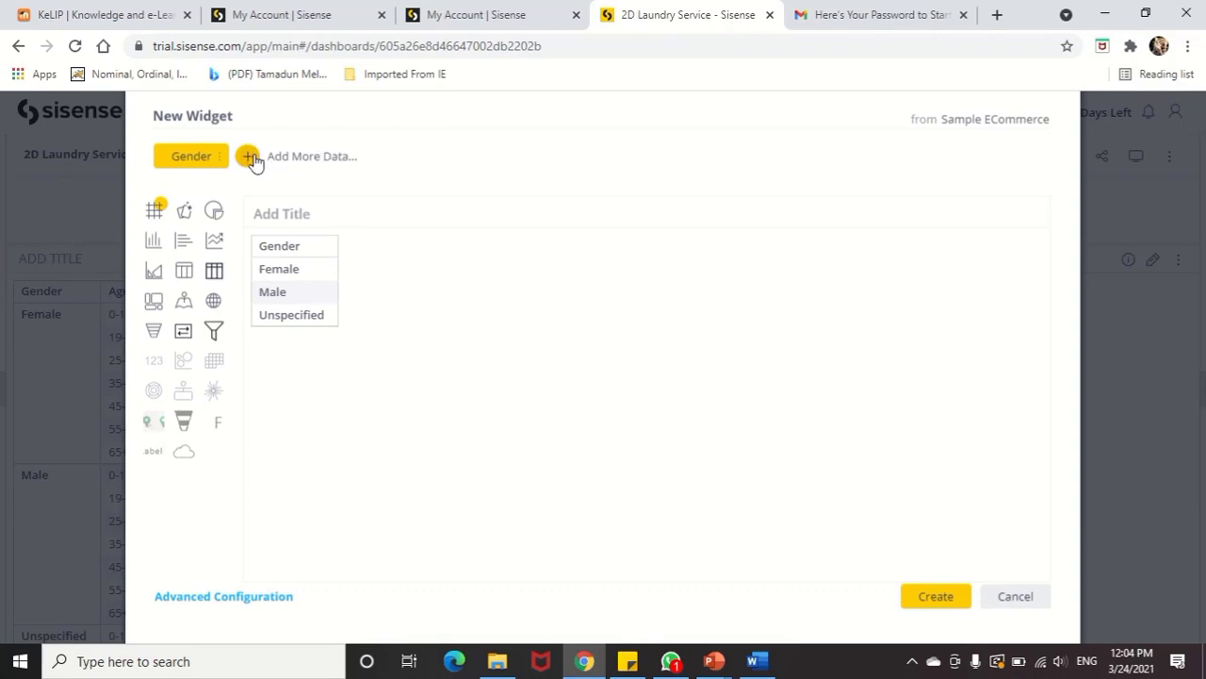
- Add Age Range as a second field alongside Gender in the new widget
click(247, 156)
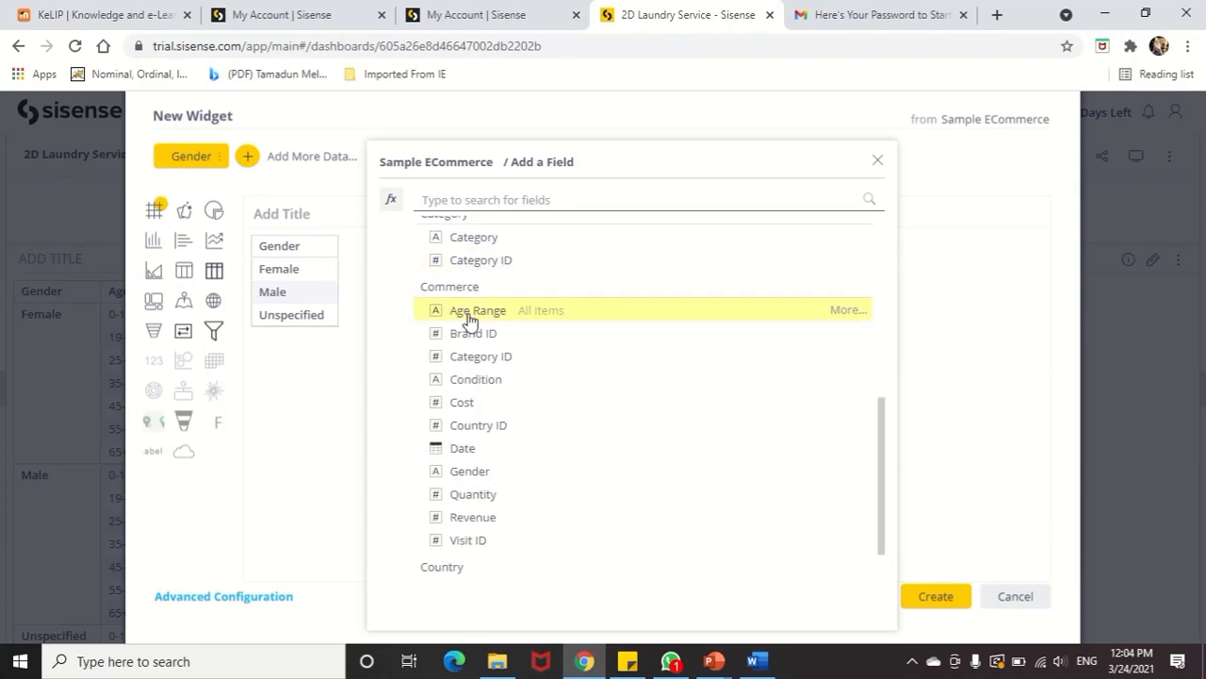
click(477, 310)
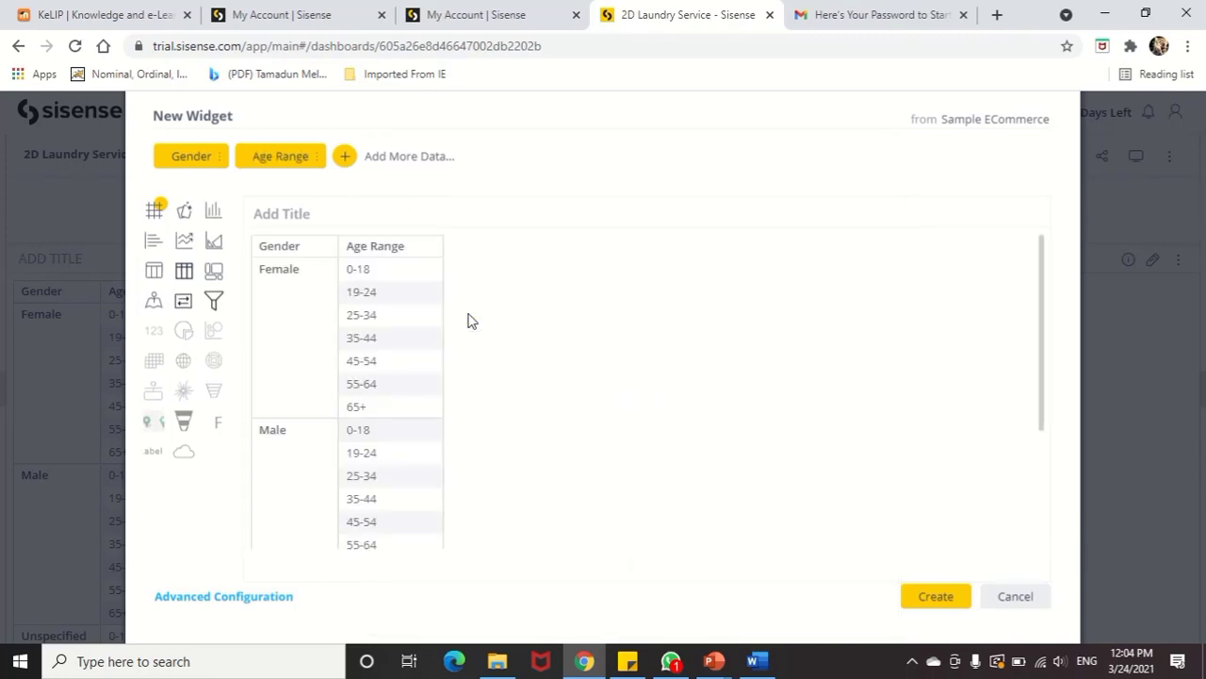
mouse_move(292, 299)
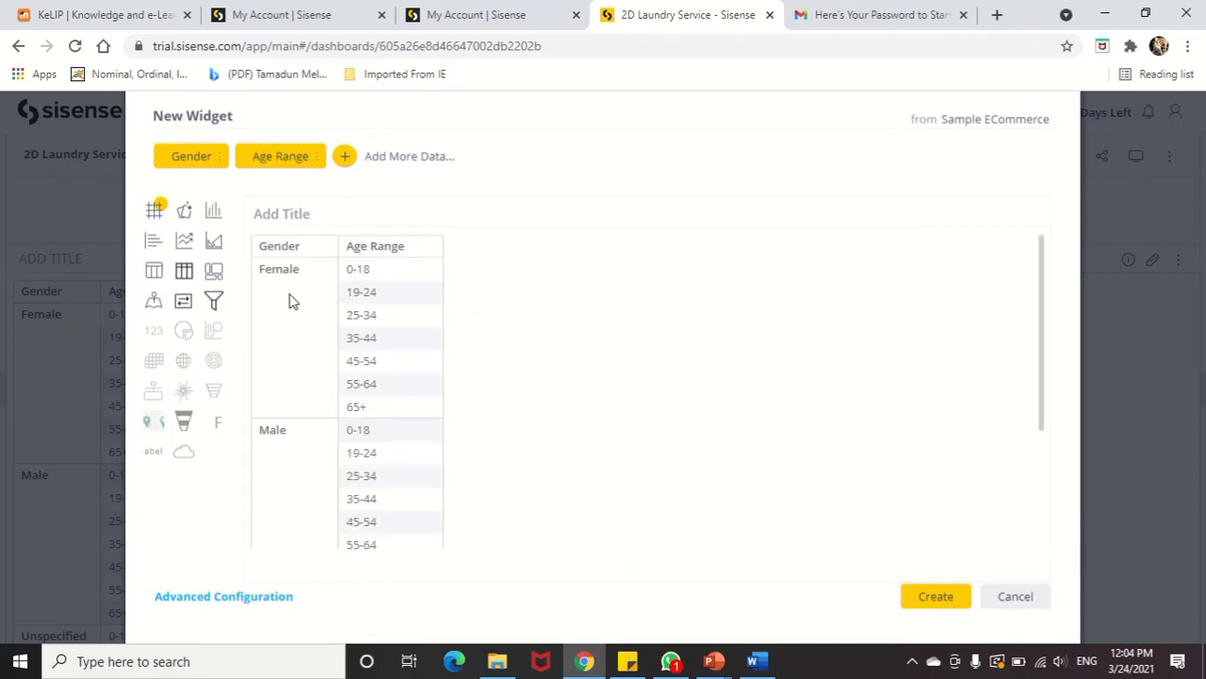
mouse_move(450, 287)
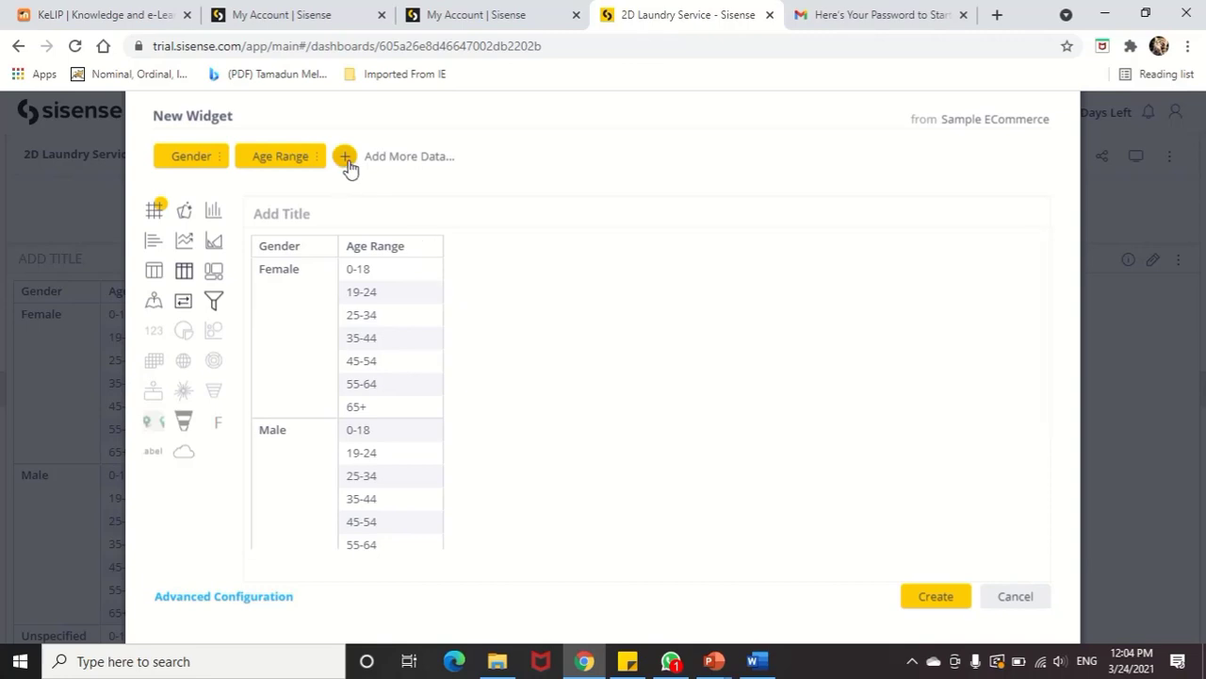
mouse_move(400, 164)
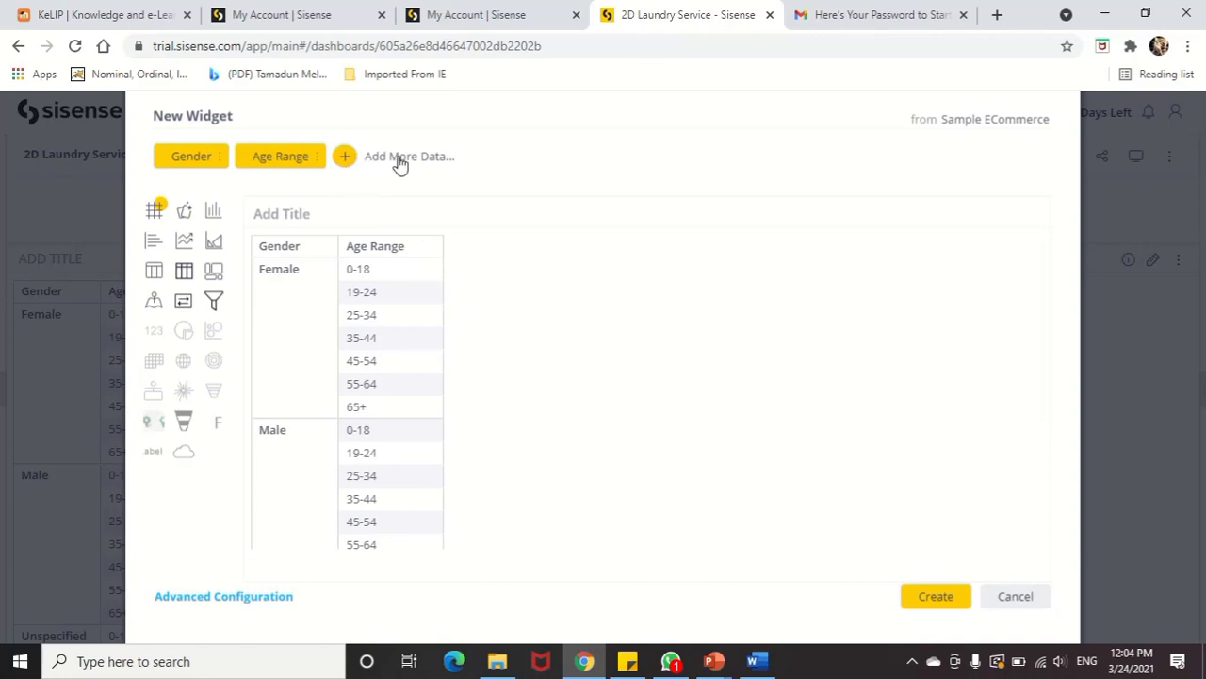
mouse_move(330, 235)
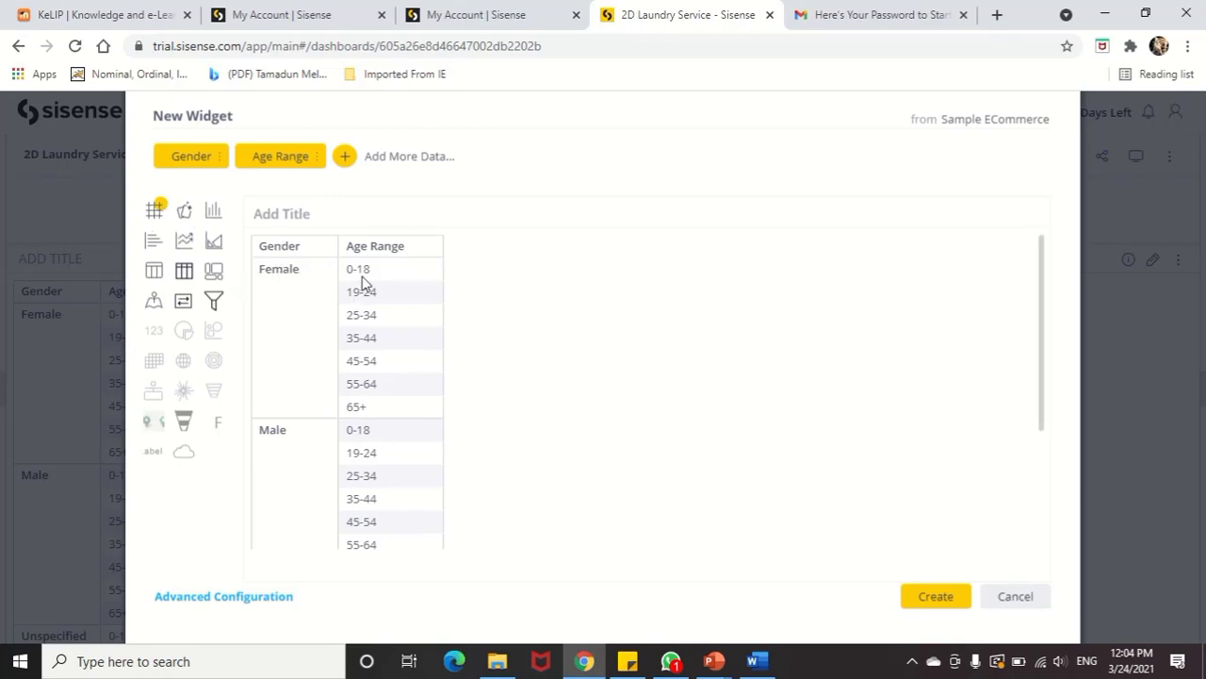
mouse_move(273, 380)
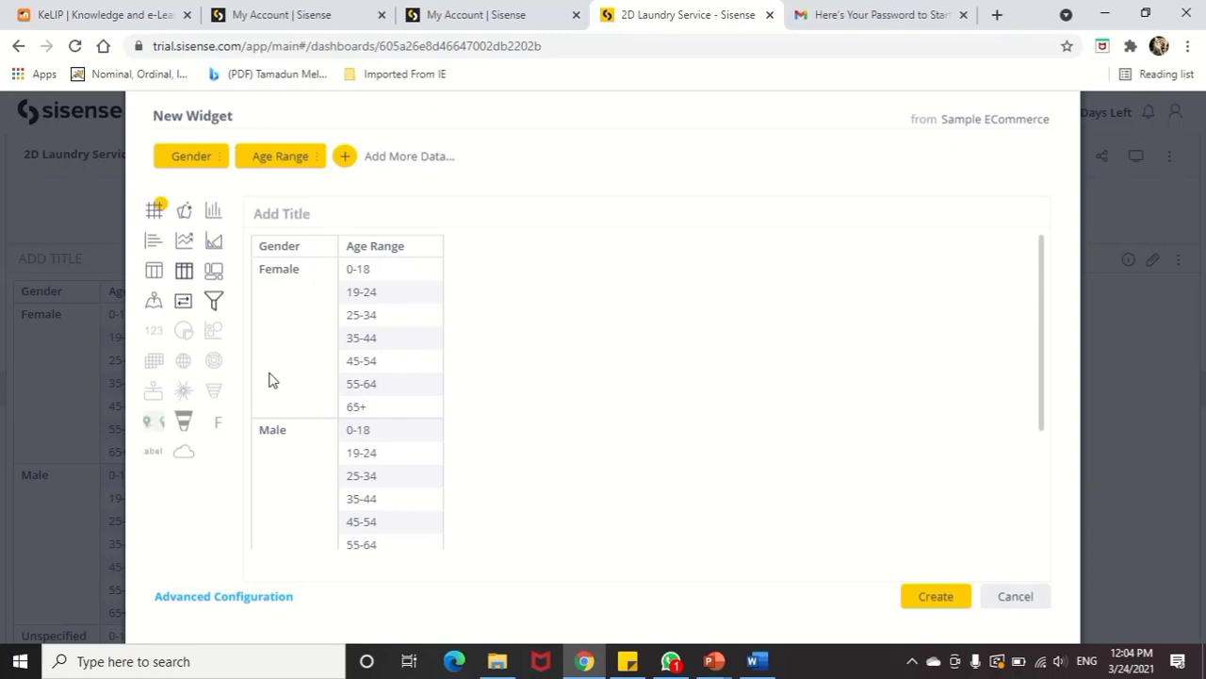
mouse_move(383, 273)
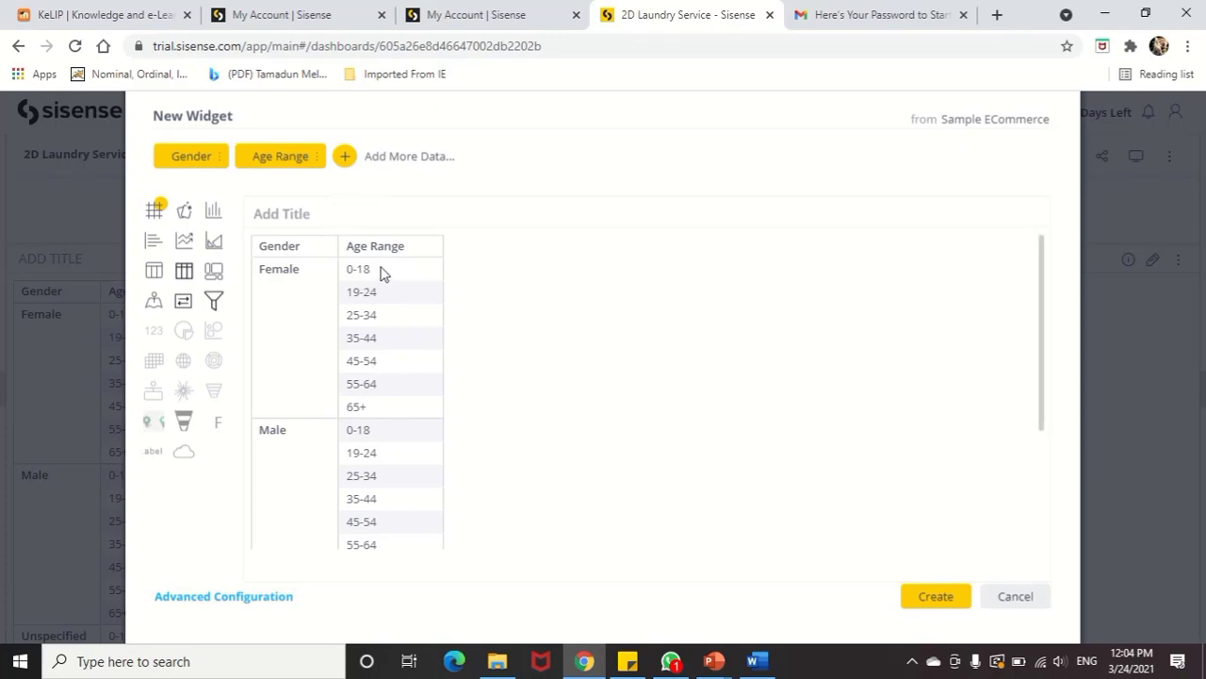
mouse_move(1063, 598)
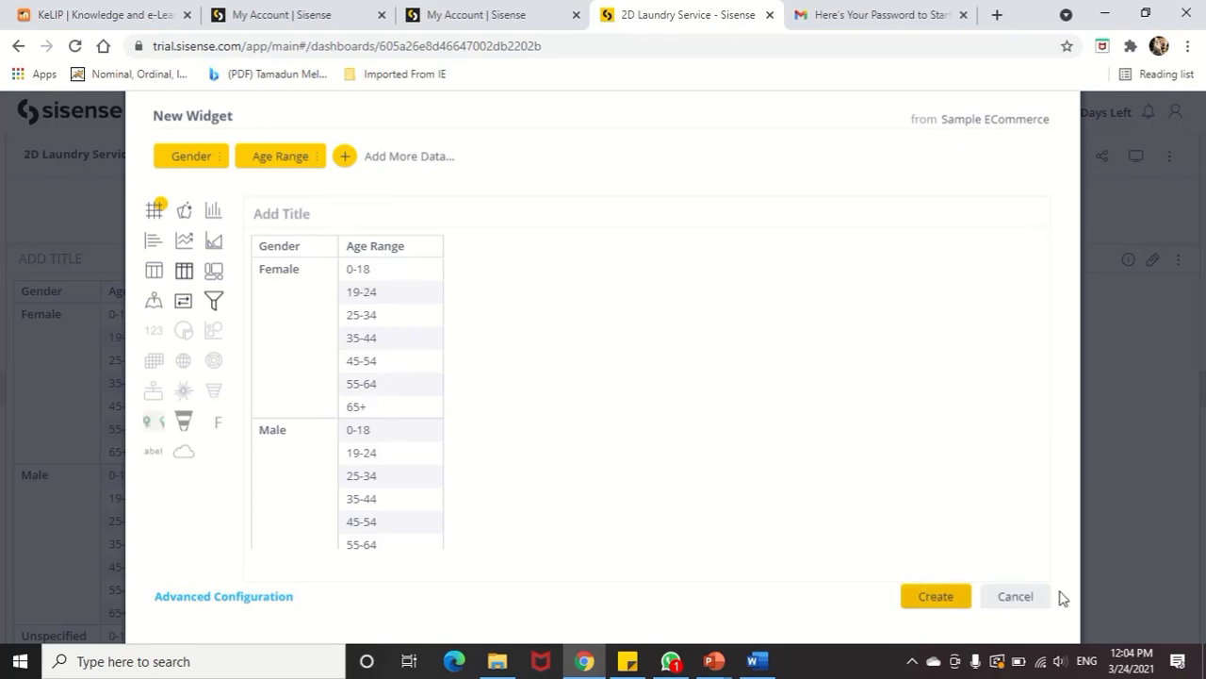